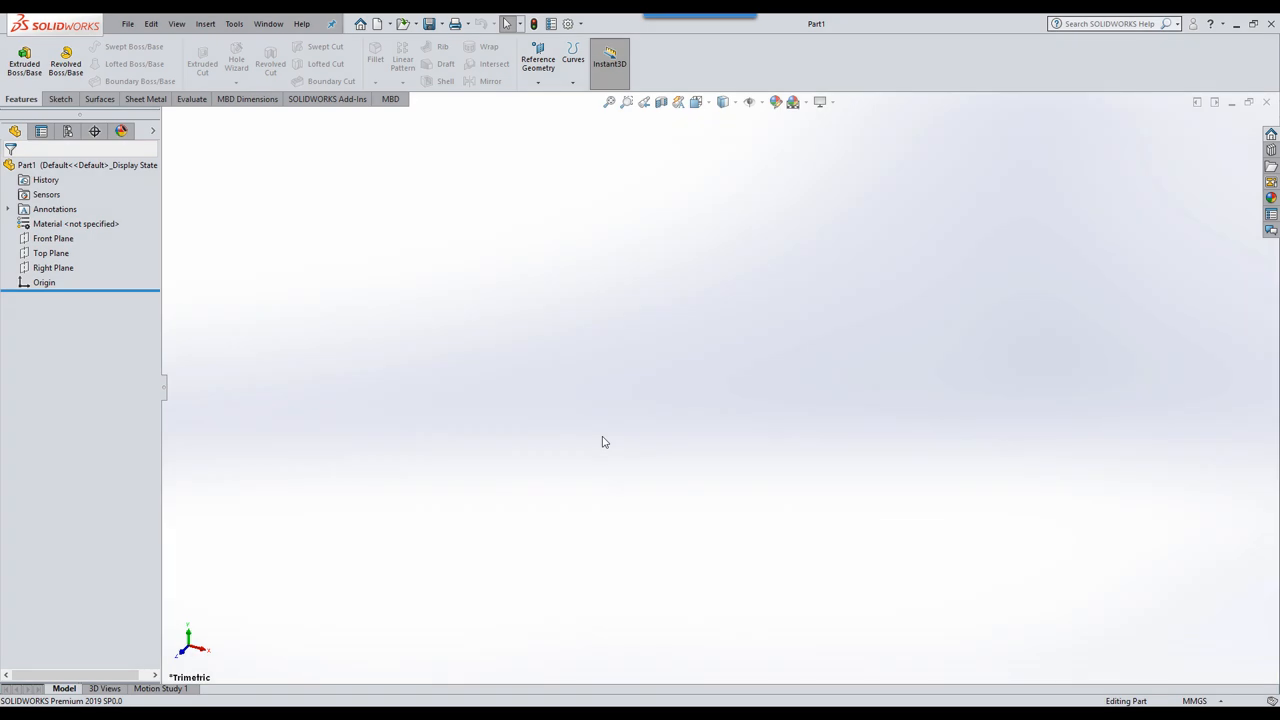
mouse_move(620, 439)
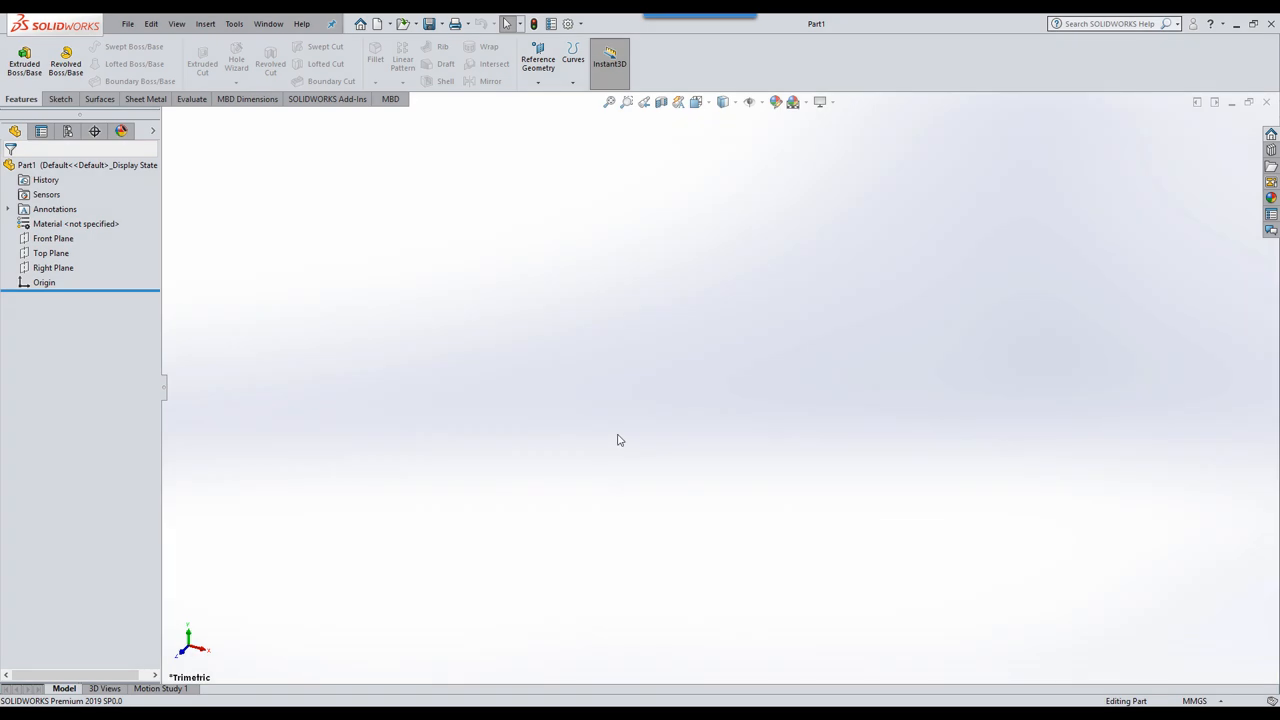
mouse_move(640, 441)
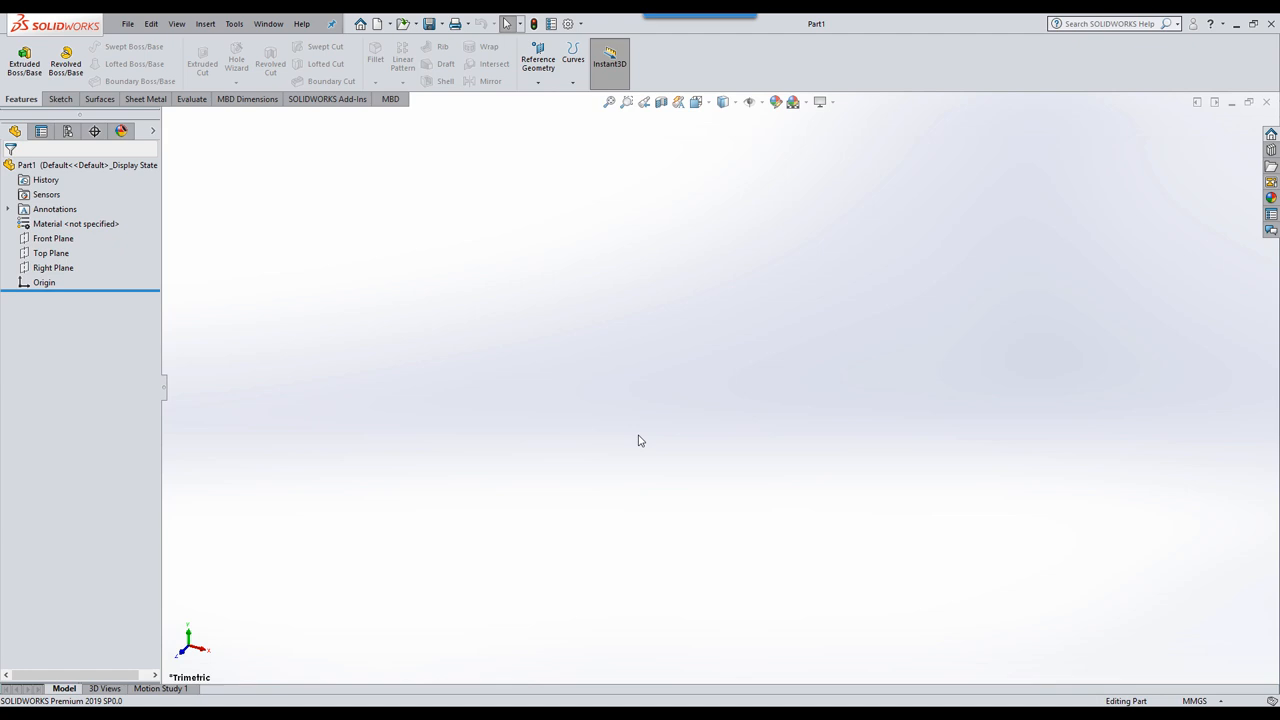
Step: Select Front Plane in the FeatureManager design tree of the empty part
click(52, 238)
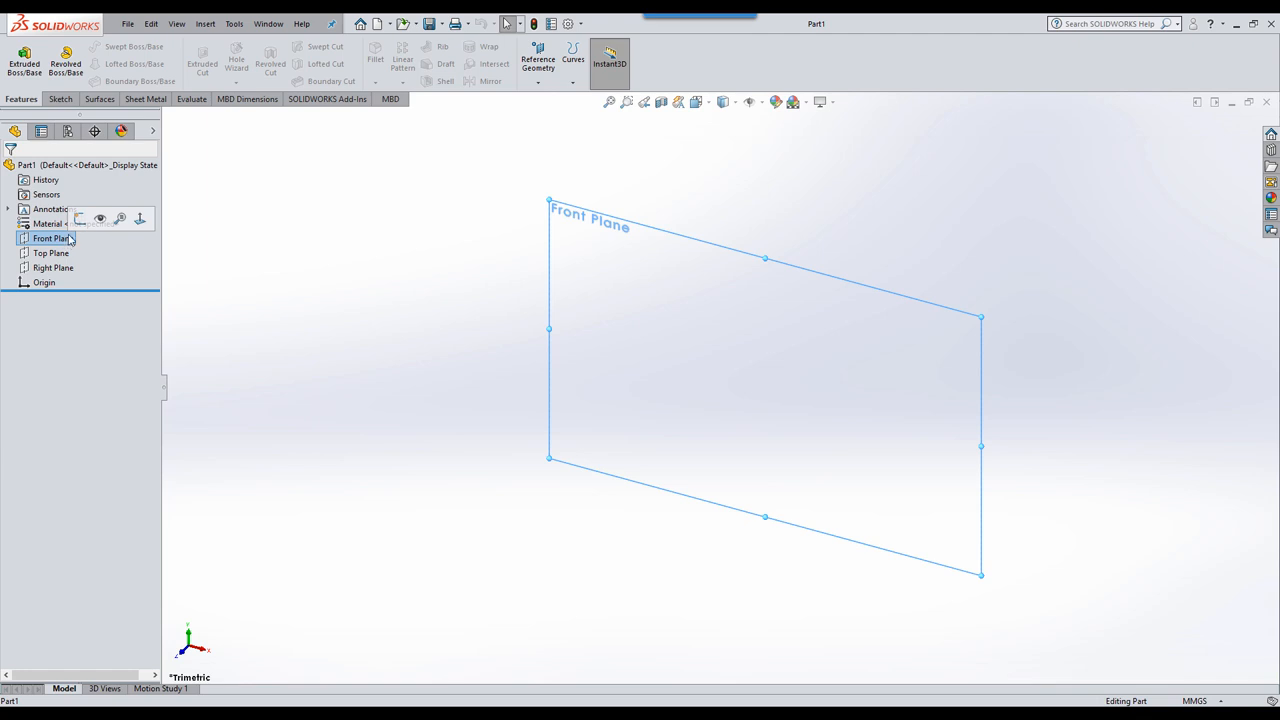
mouse_move(83, 218)
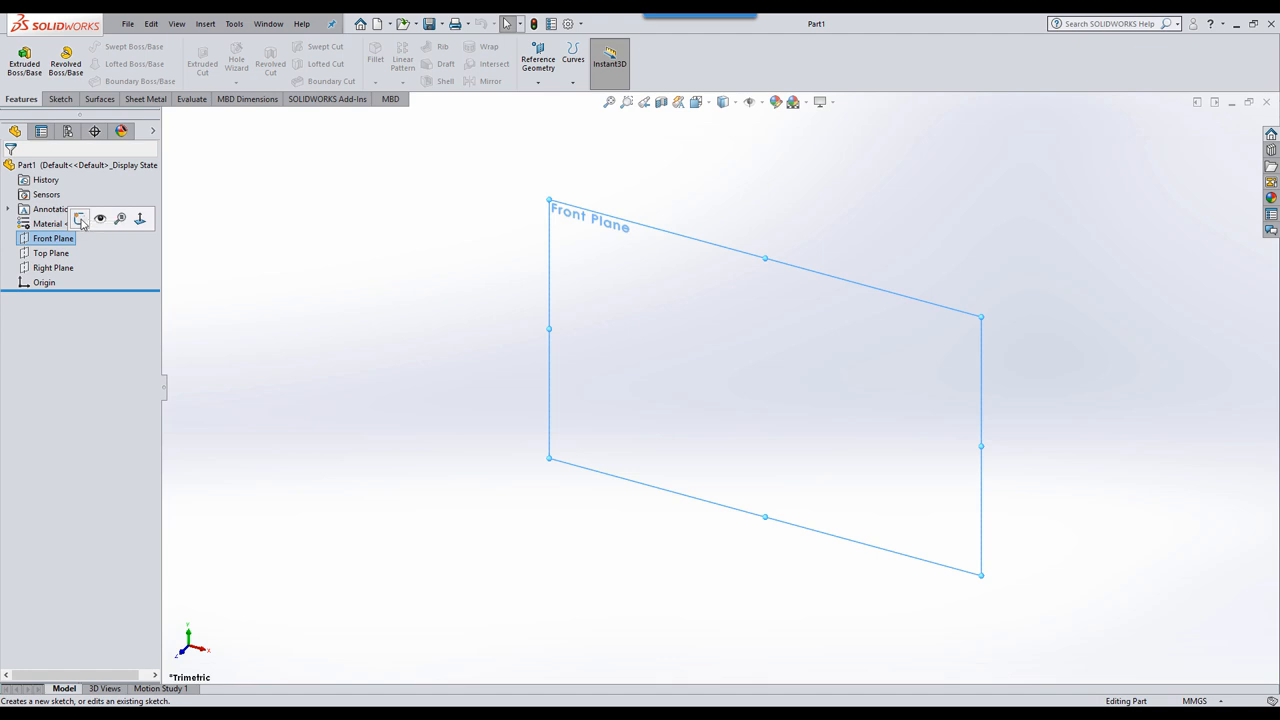
Step: Open a new sketch on the Front Plane and bring up the shortcut bar
click(85, 218)
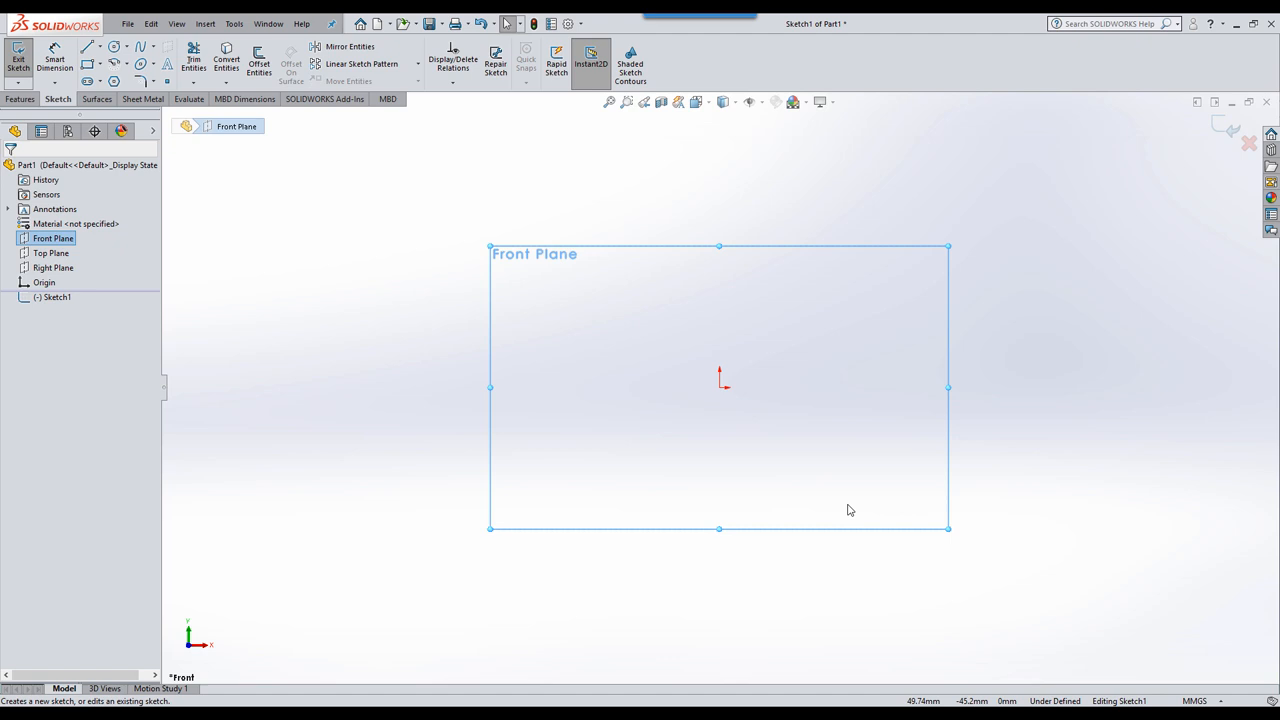
mouse_move(763, 488)
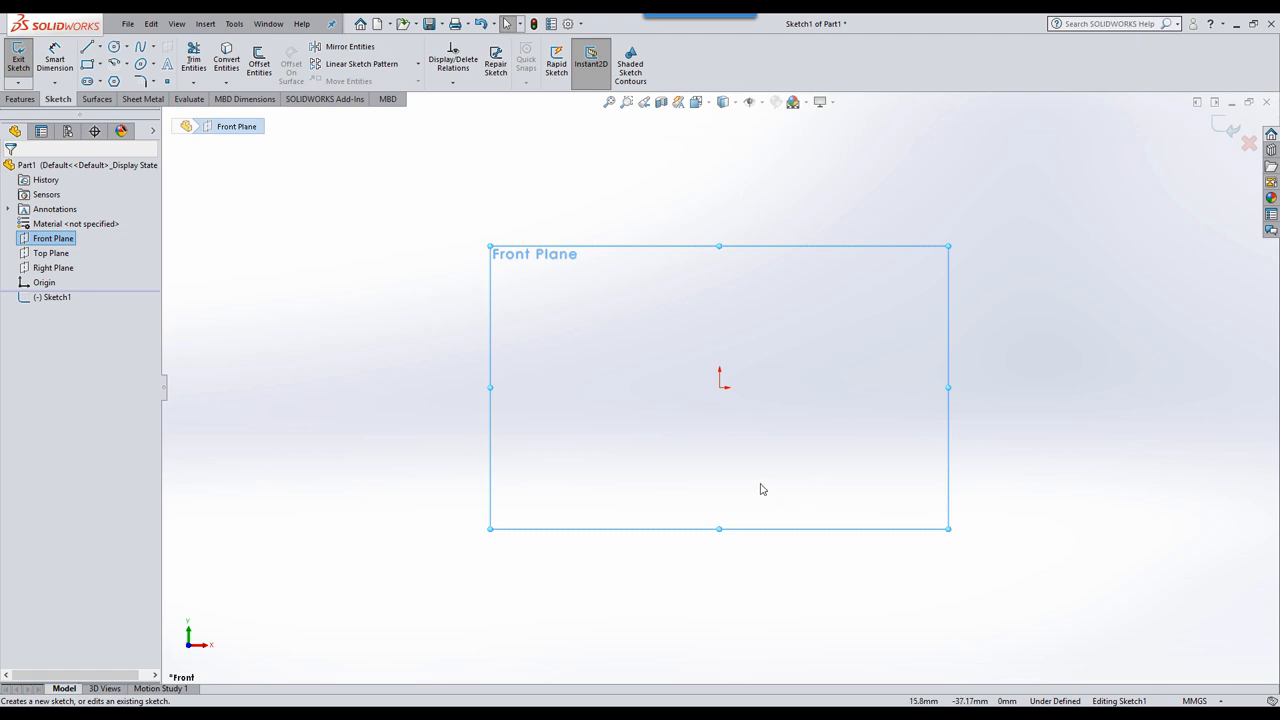
mouse_move(765, 498)
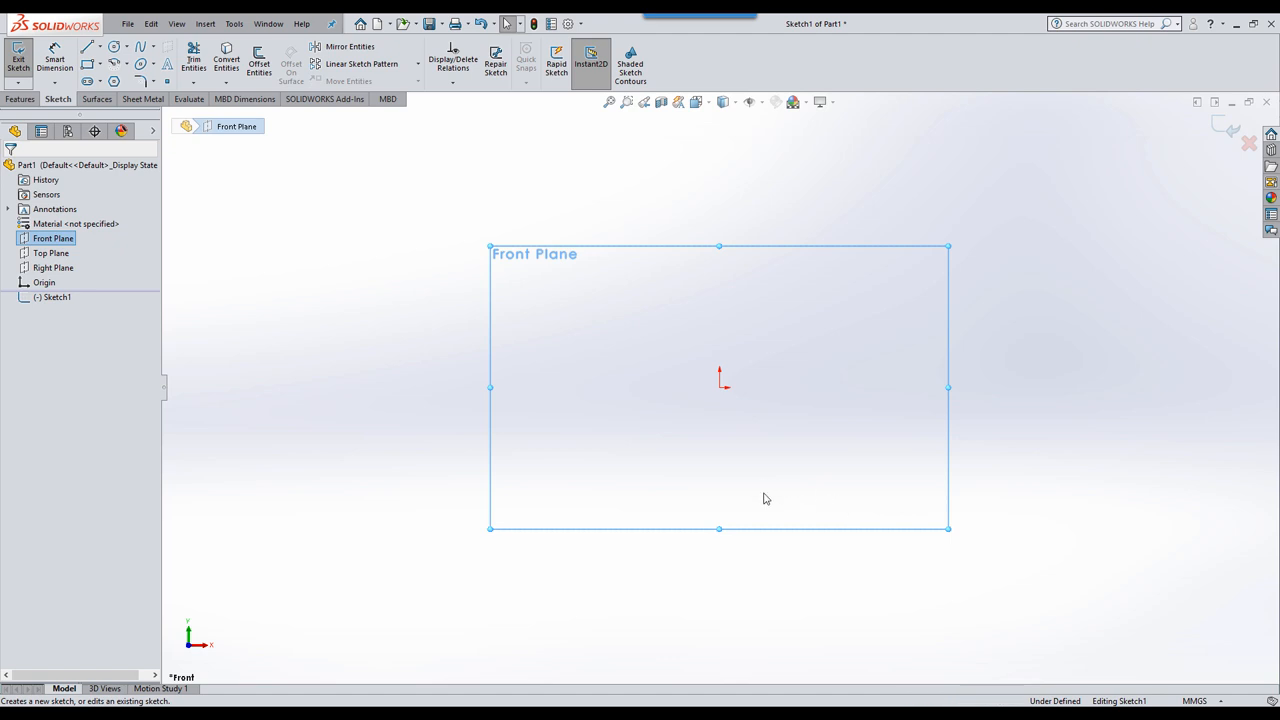
right_click(463, 415)
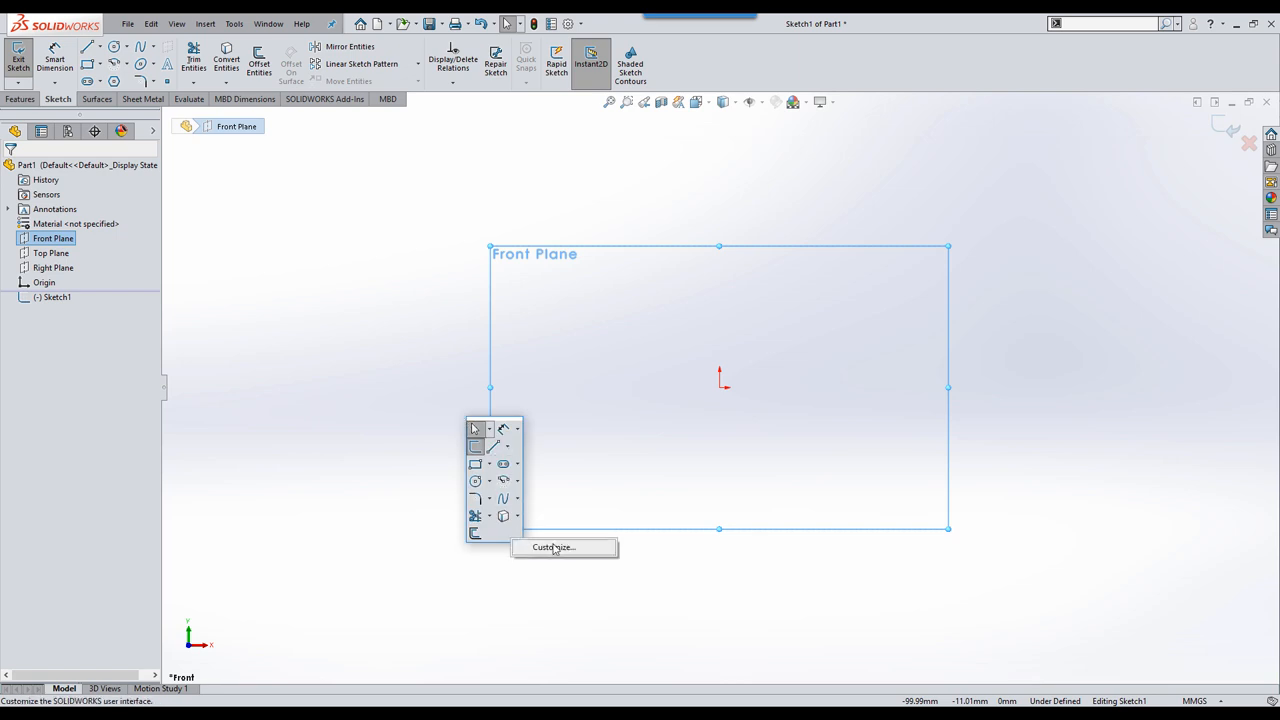
click(562, 548)
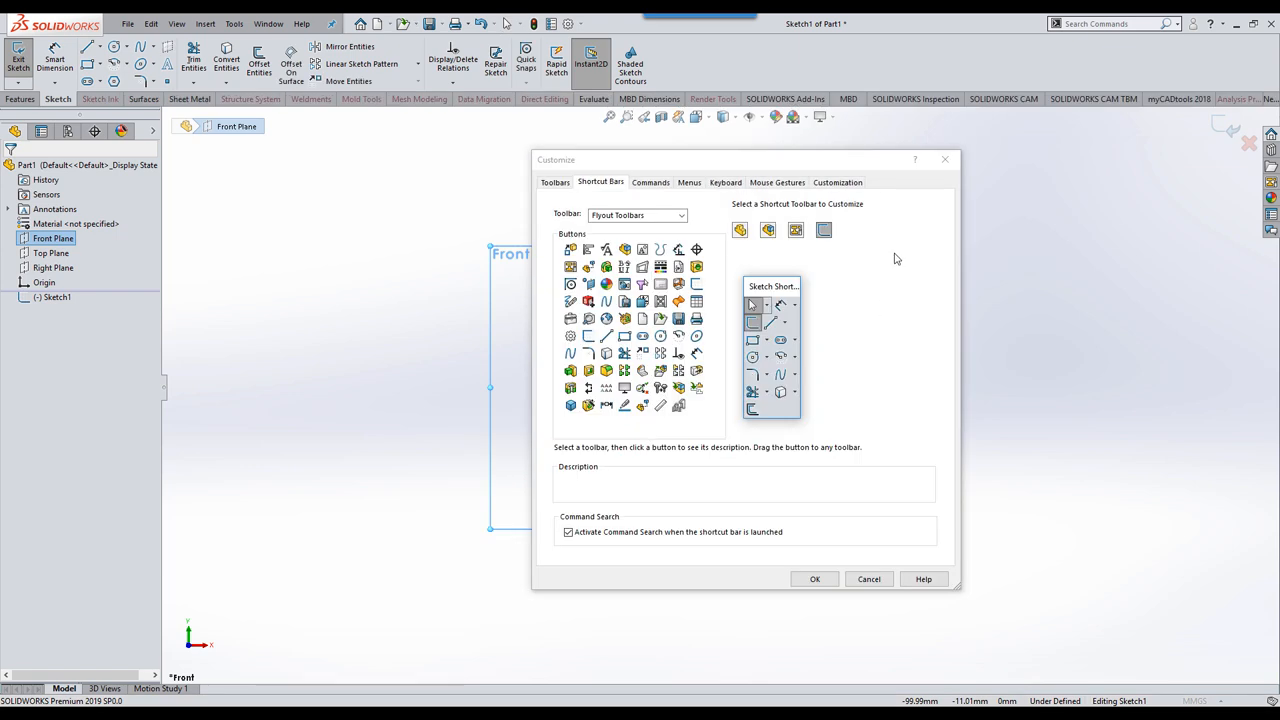
click(739, 230)
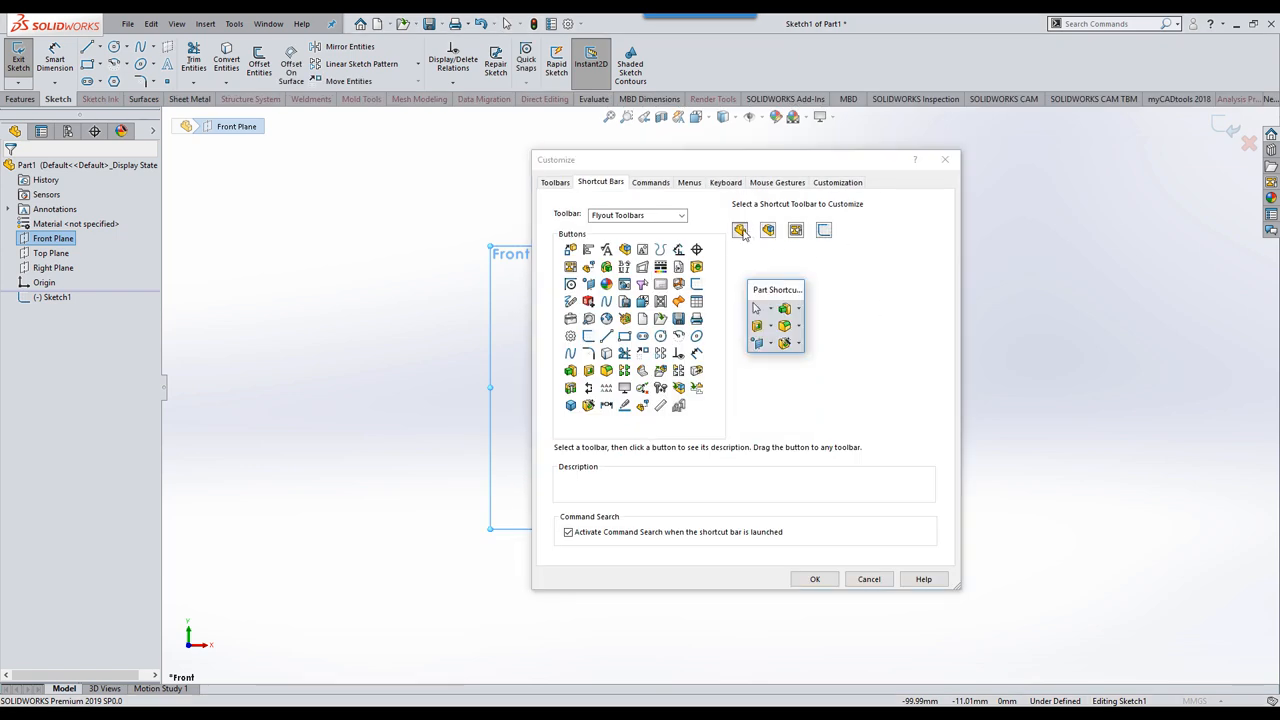
mouse_move(778, 236)
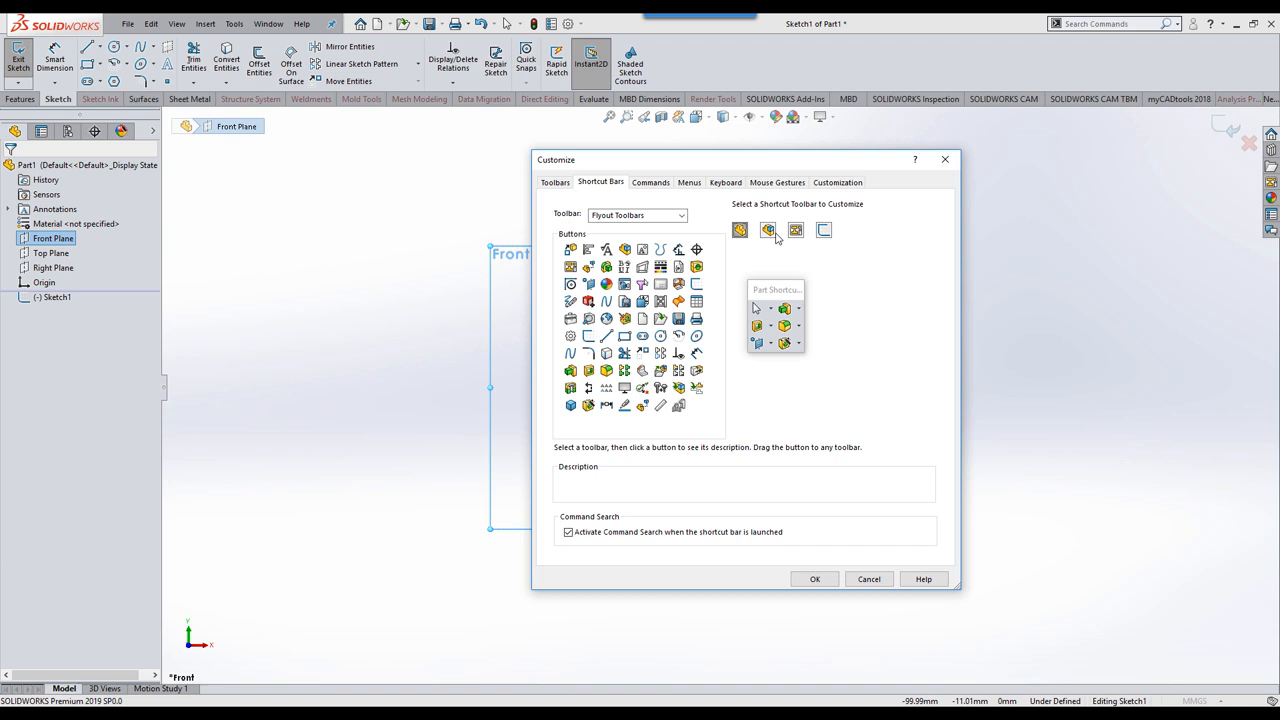
mouse_move(767, 230)
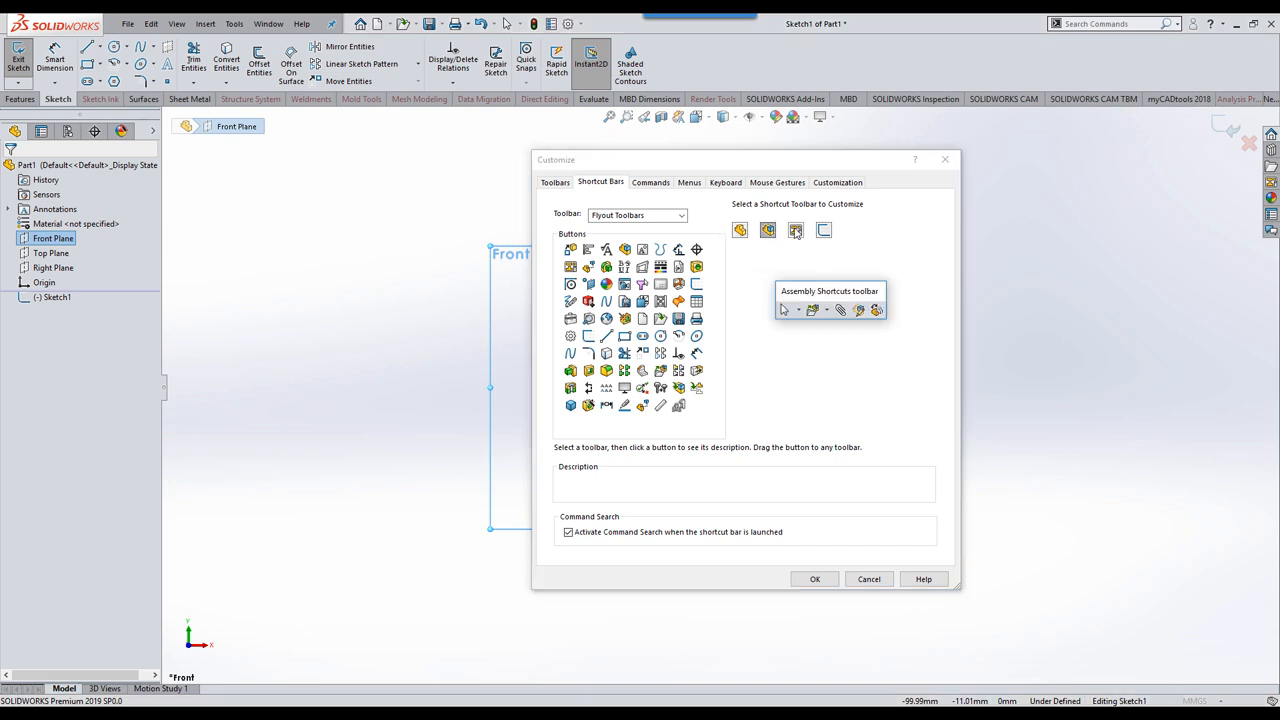
mouse_move(768, 230)
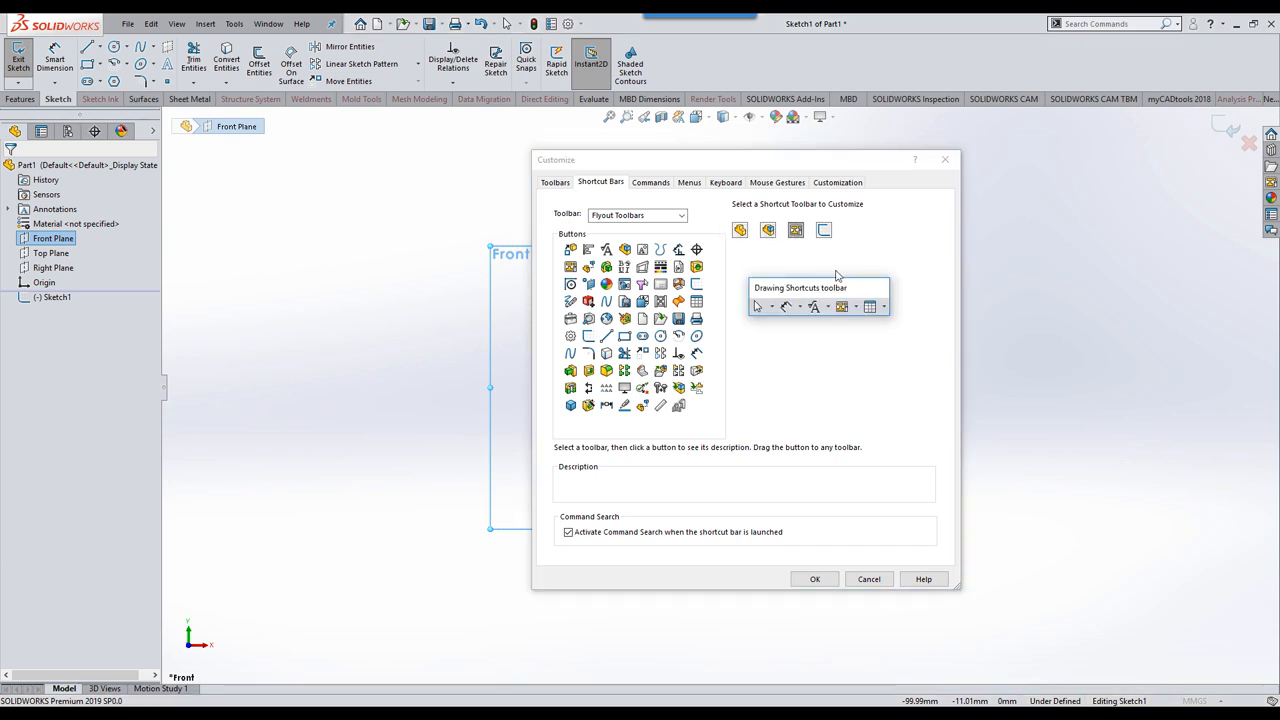
click(767, 230)
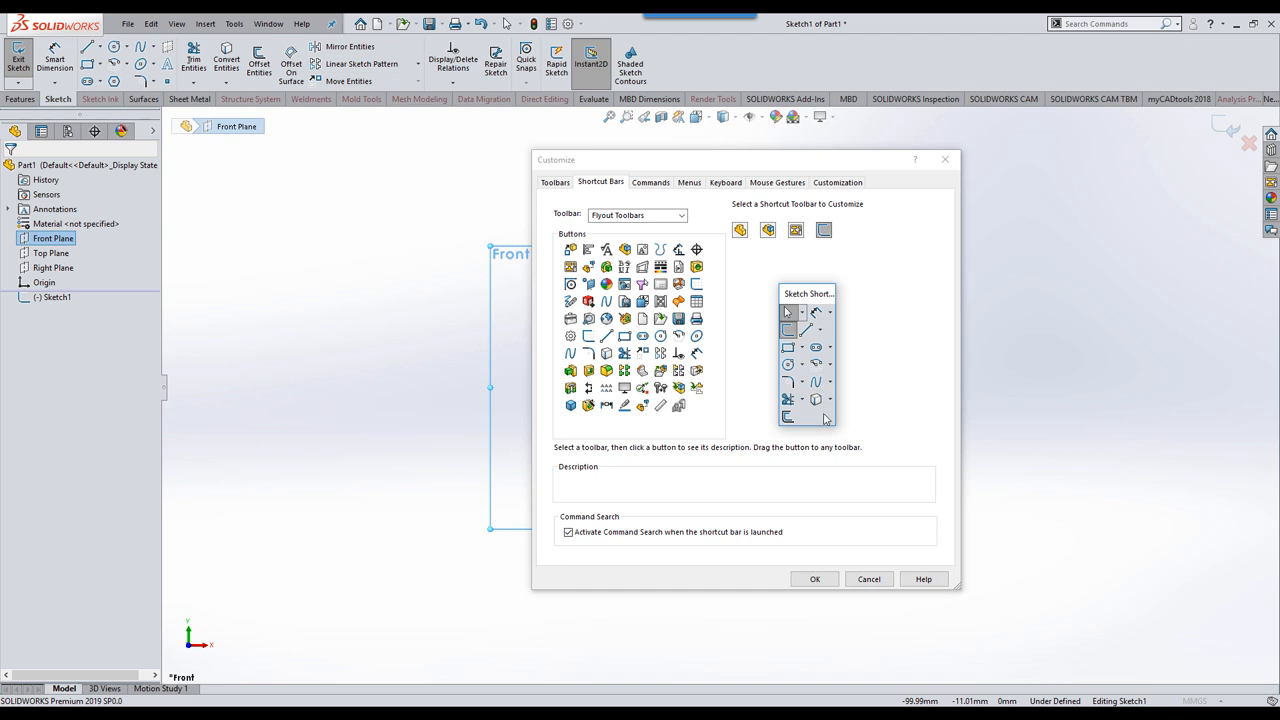
mouse_move(814, 401)
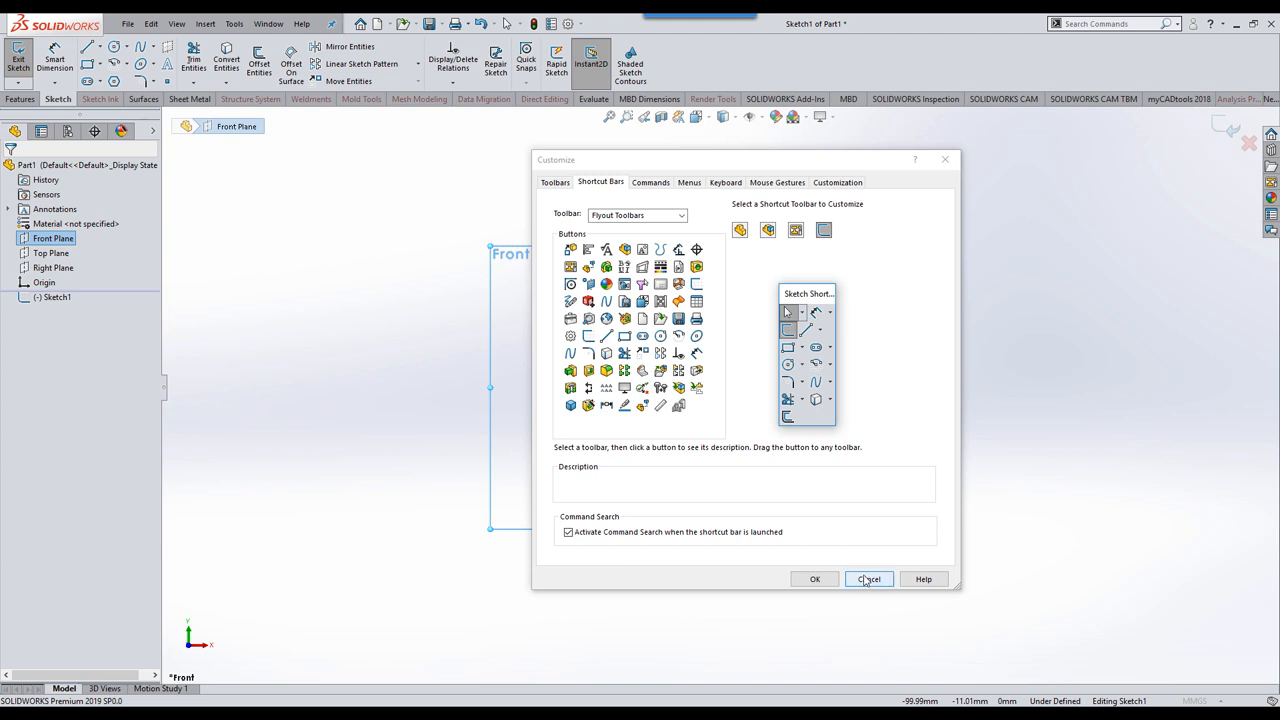
click(869, 578)
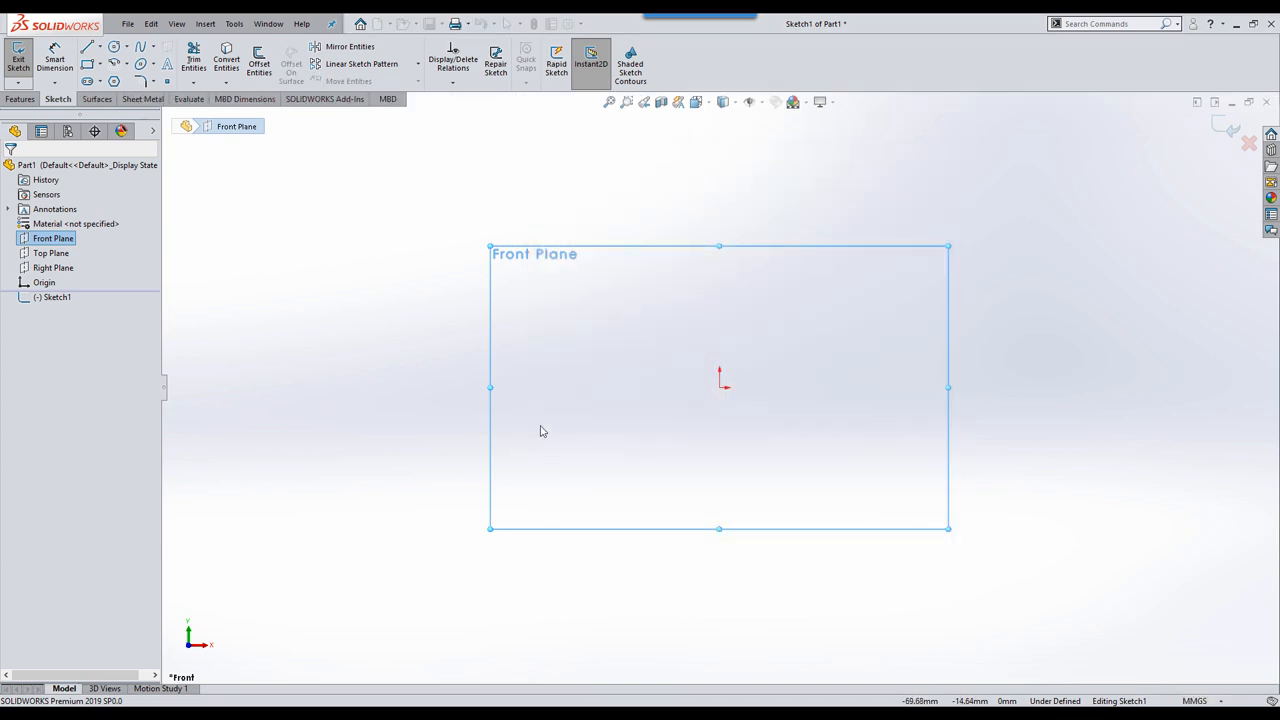
Step: Draw a circle centred on the sketch origin with the Circle tool
right_click(563, 442)
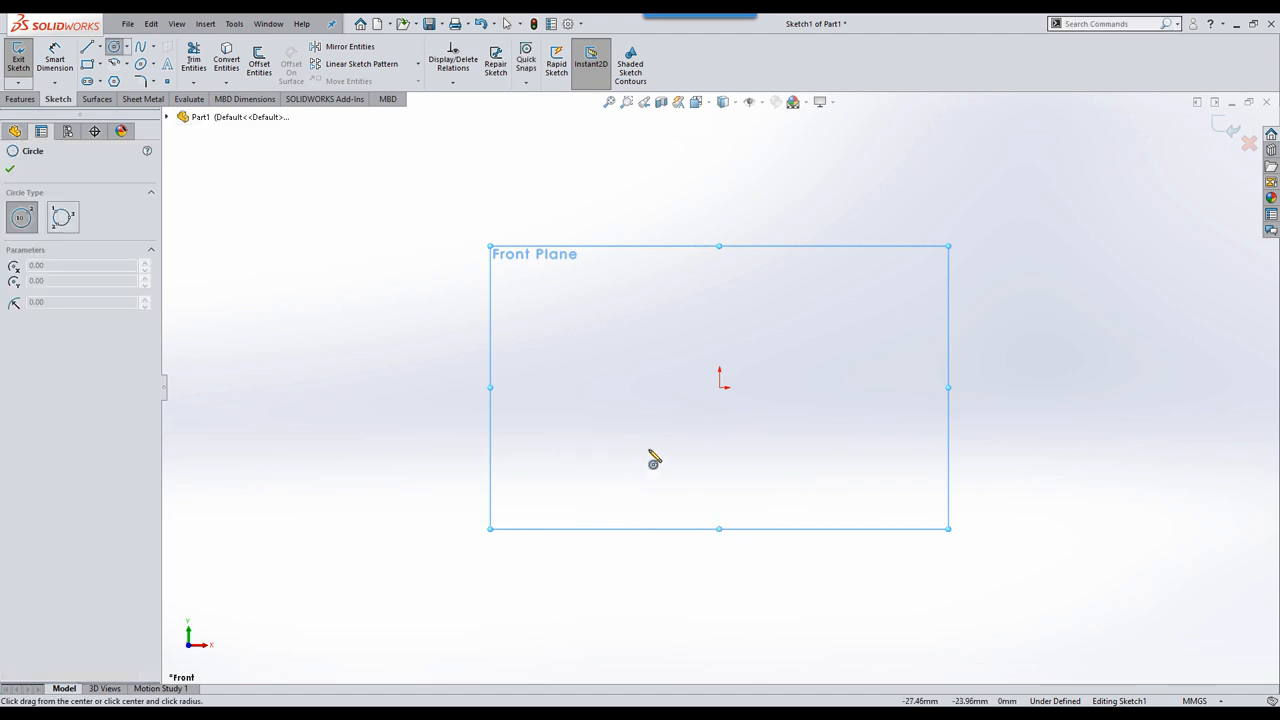
mouse_move(721, 400)
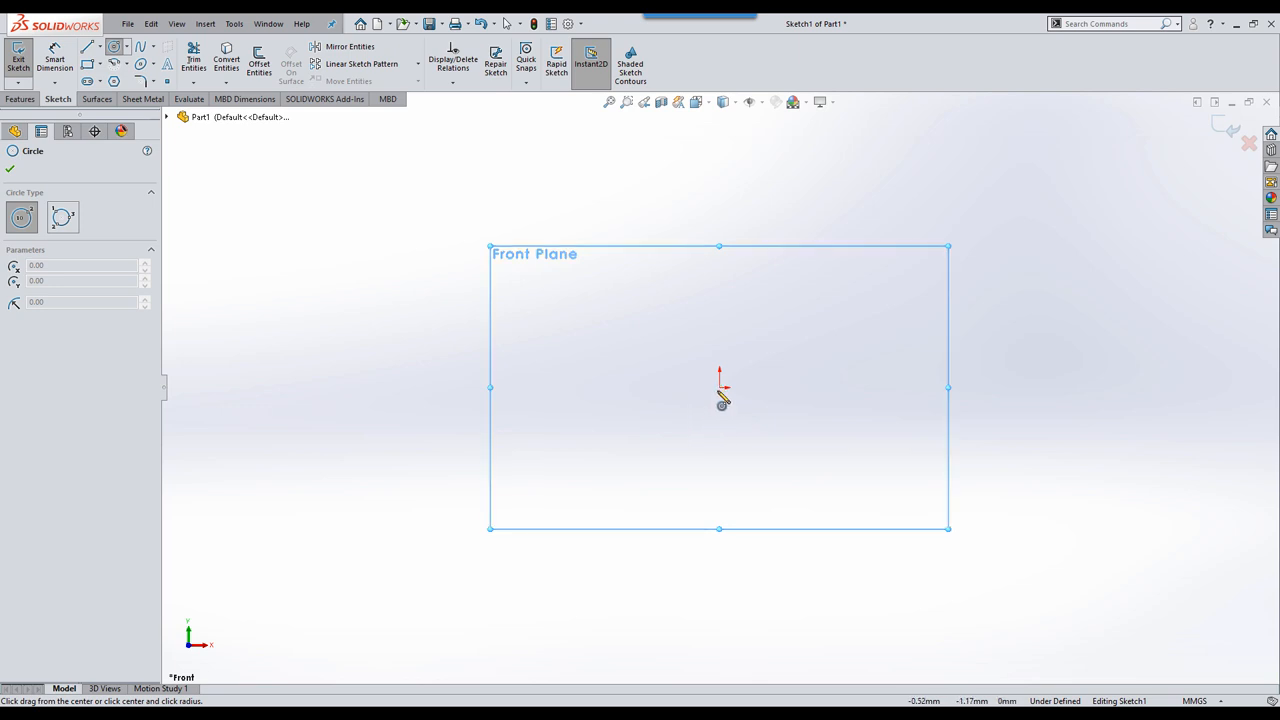
mouse_move(722, 392)
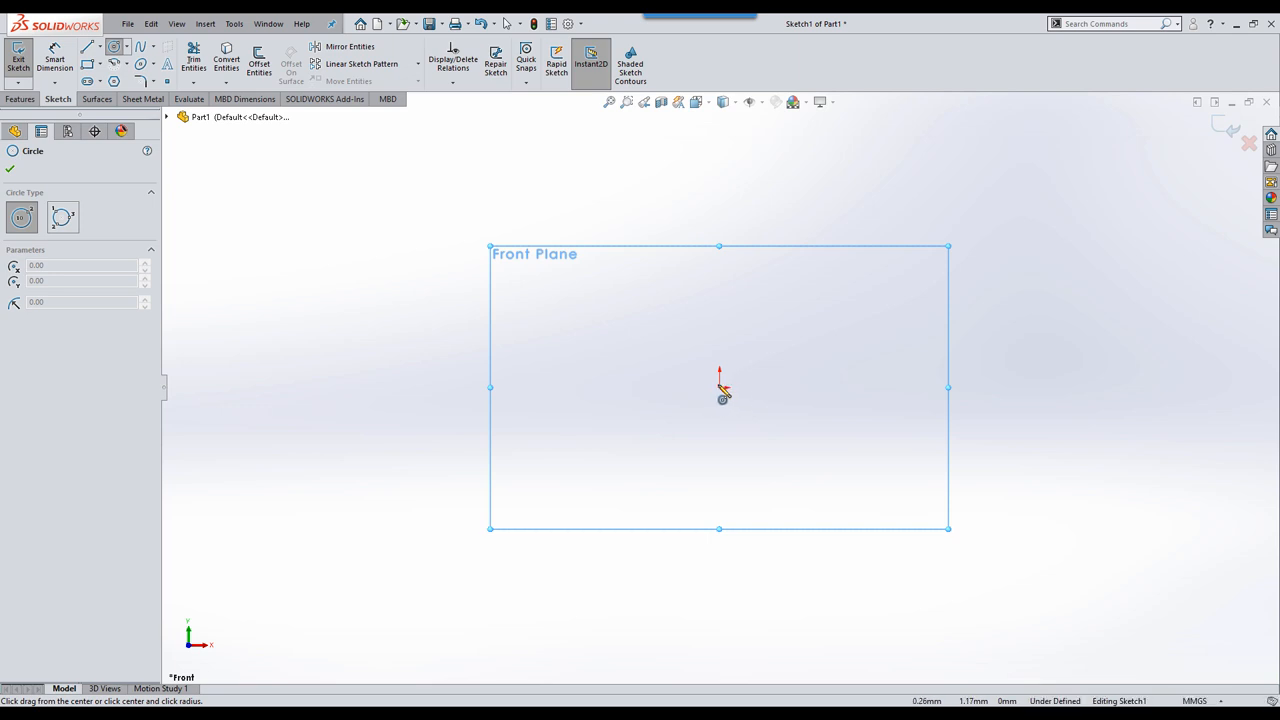
mouse_move(730, 397)
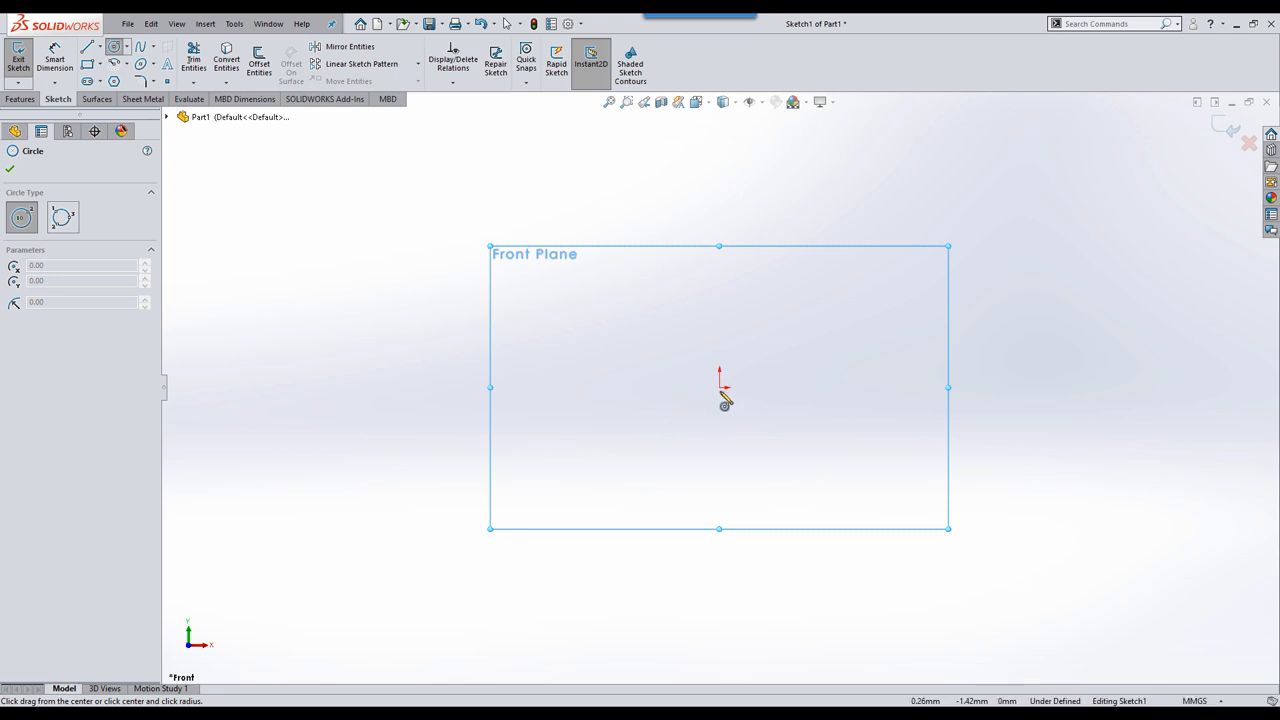
drag(718, 388, 868, 450)
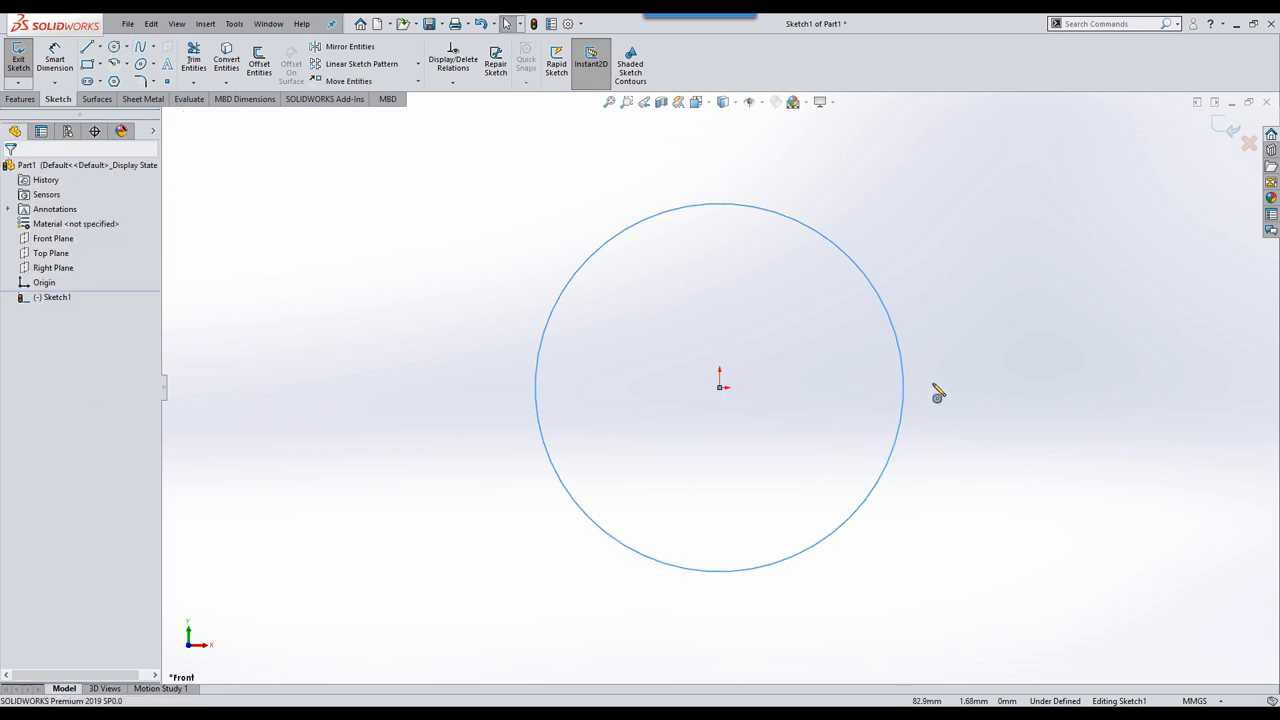
Step: Give the origin-centred circle a 27.50 mm dimension displayed as a diameter
right_click(935, 394)
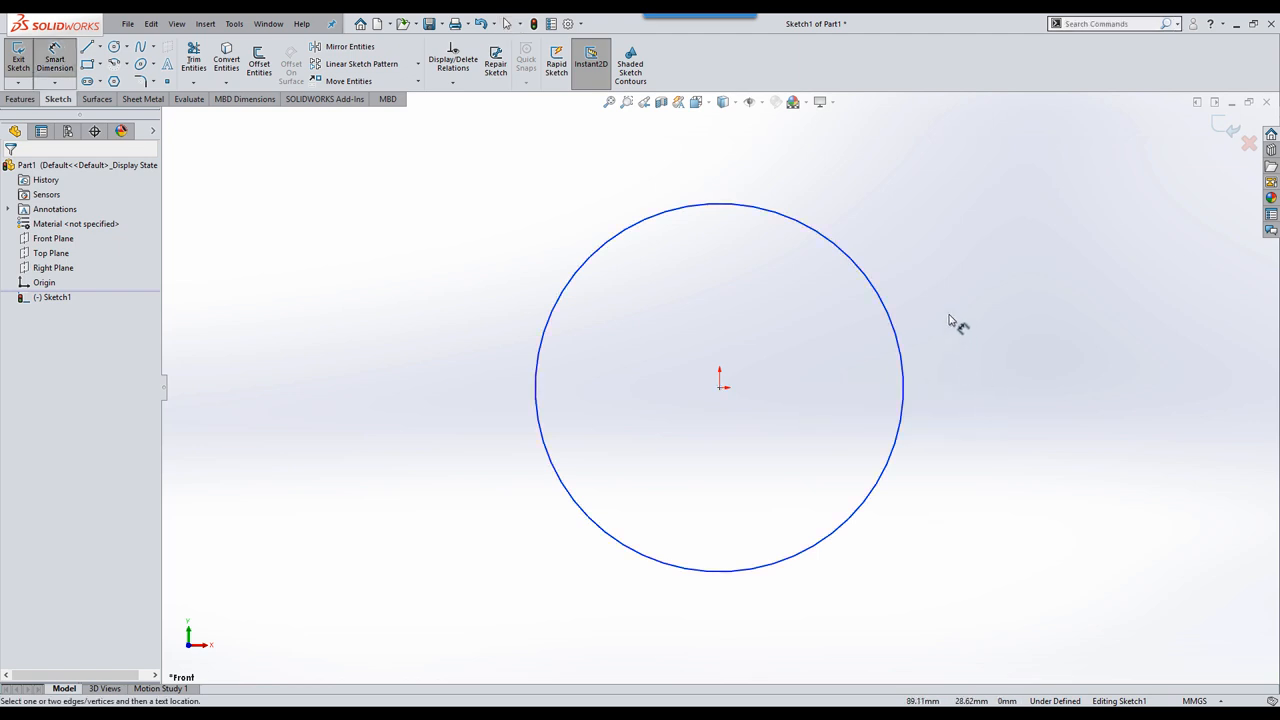
click(880, 292)
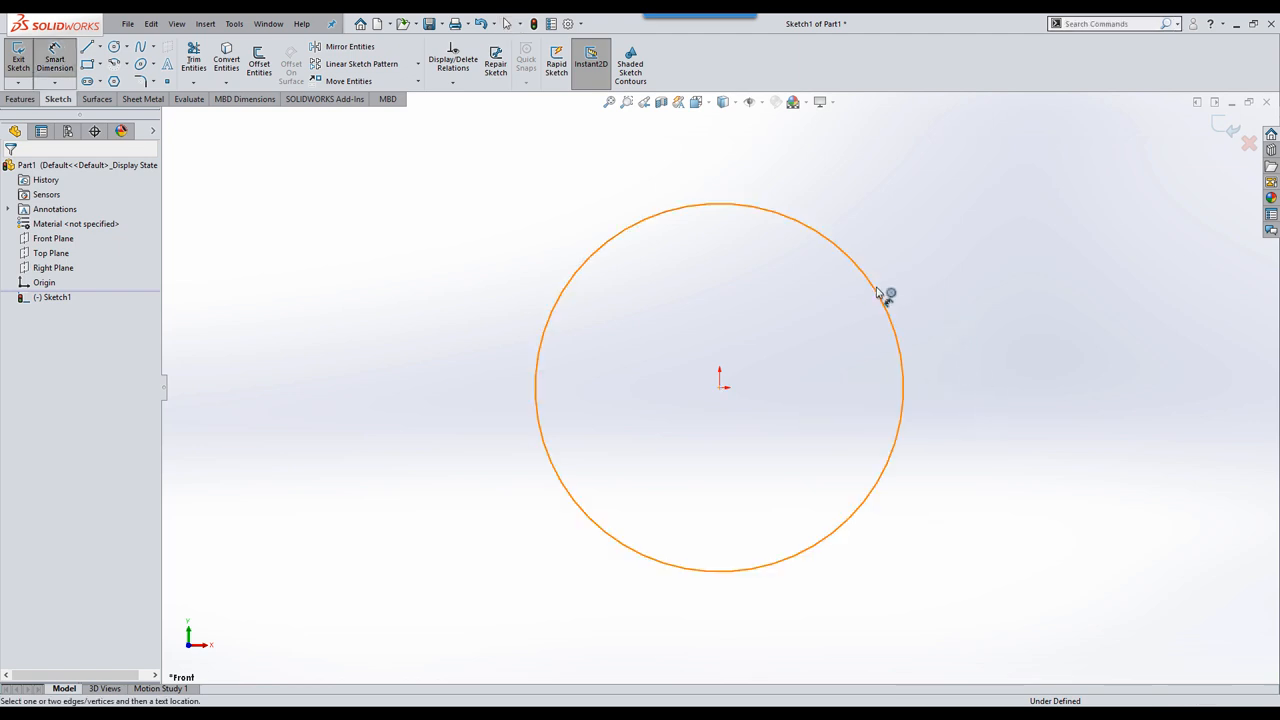
click(883, 300)
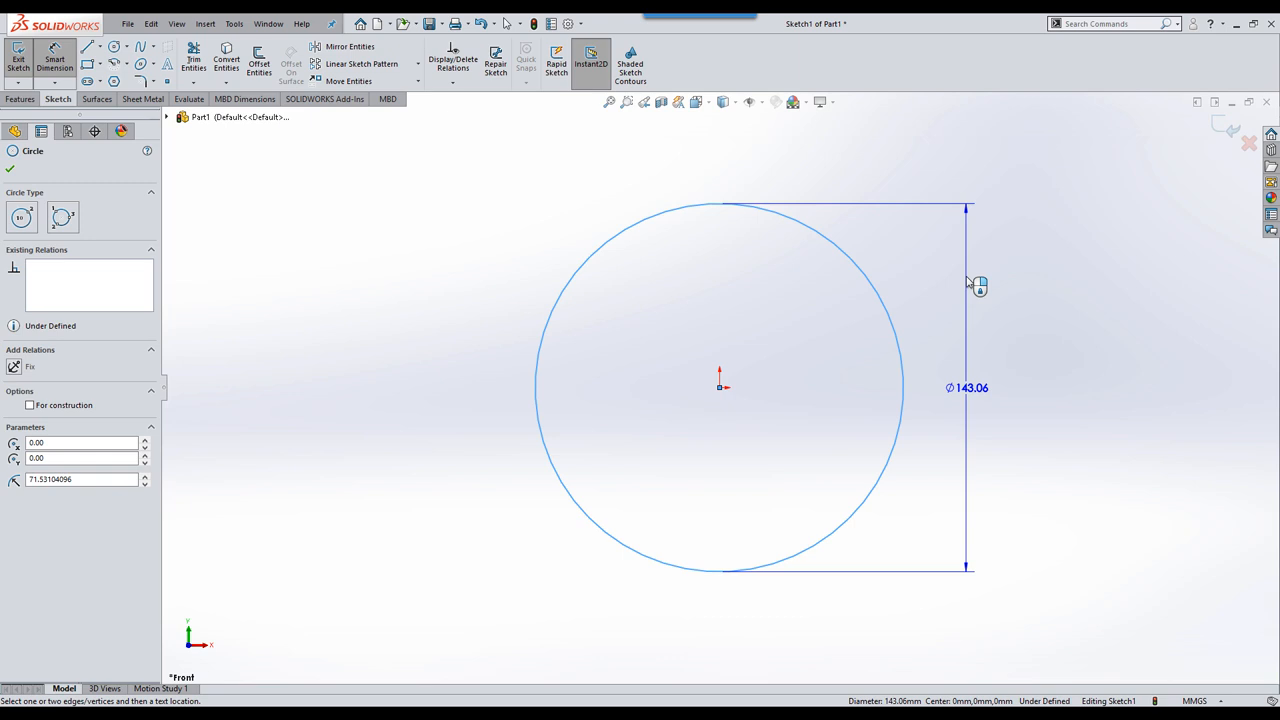
click(967, 388)
text(27.5)
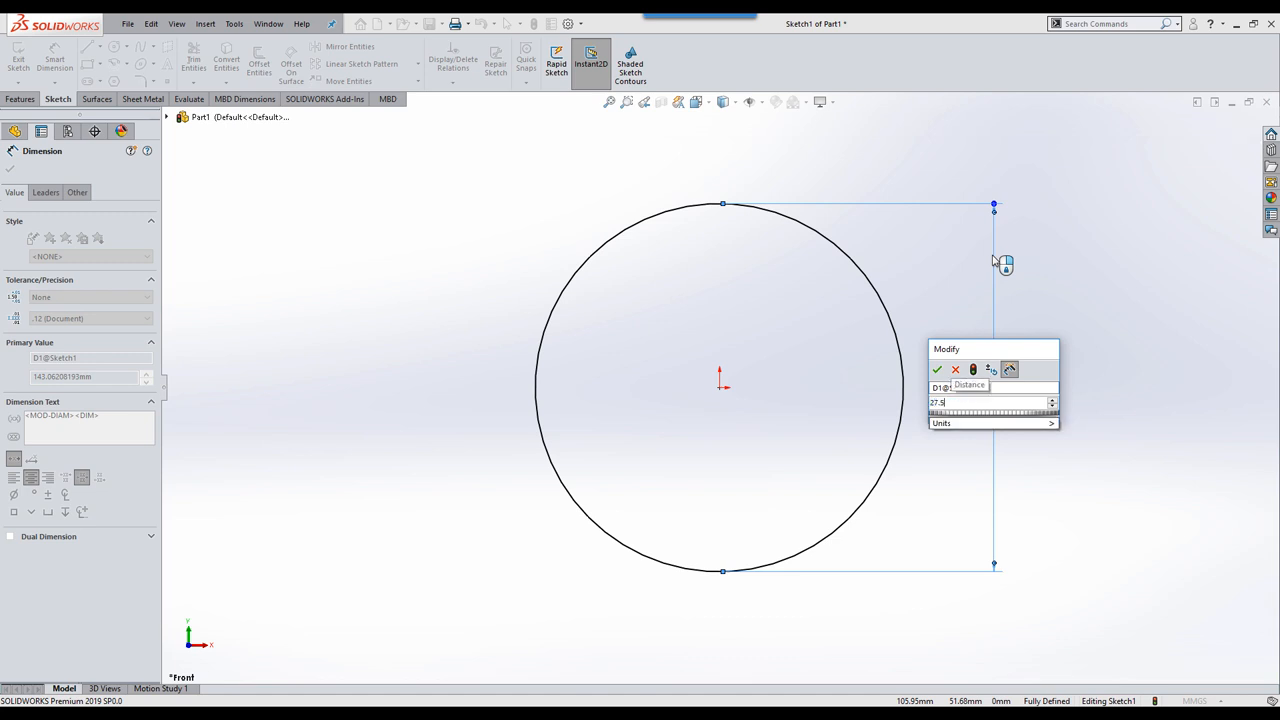
click(937, 369)
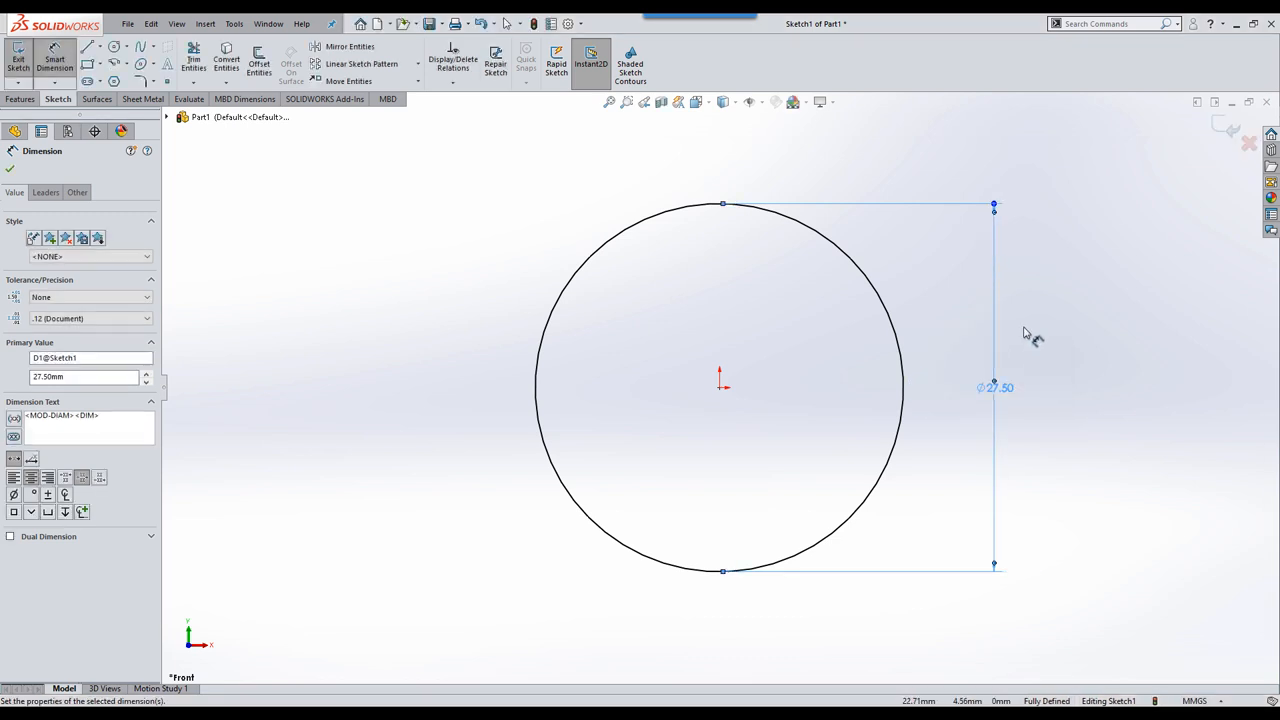
mouse_move(1025, 343)
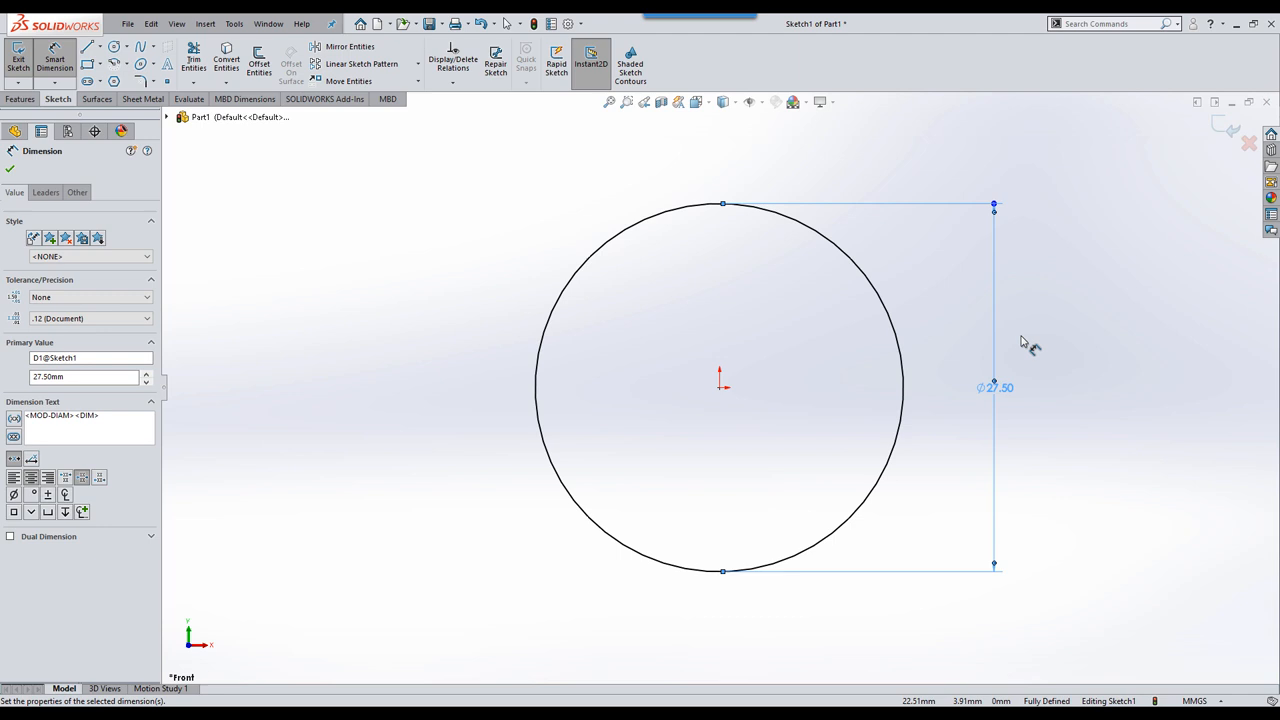
mouse_move(1045, 330)
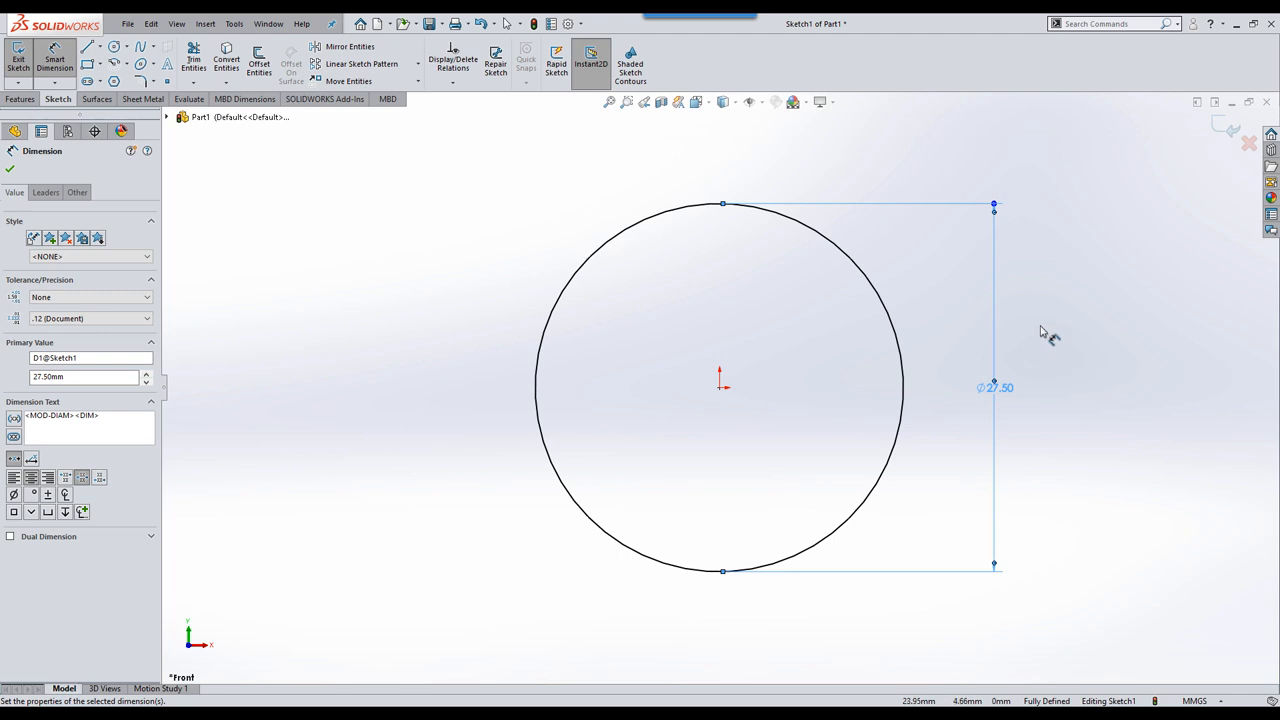
mouse_move(1030, 352)
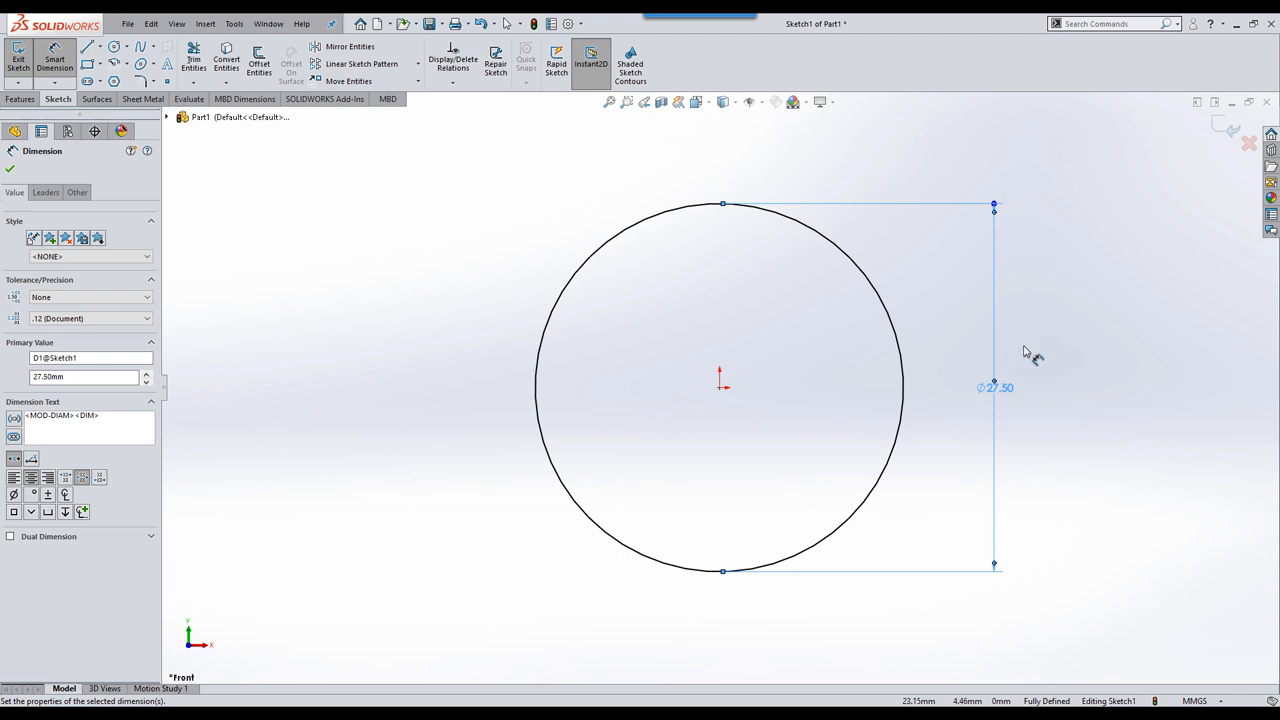
mouse_move(1030, 400)
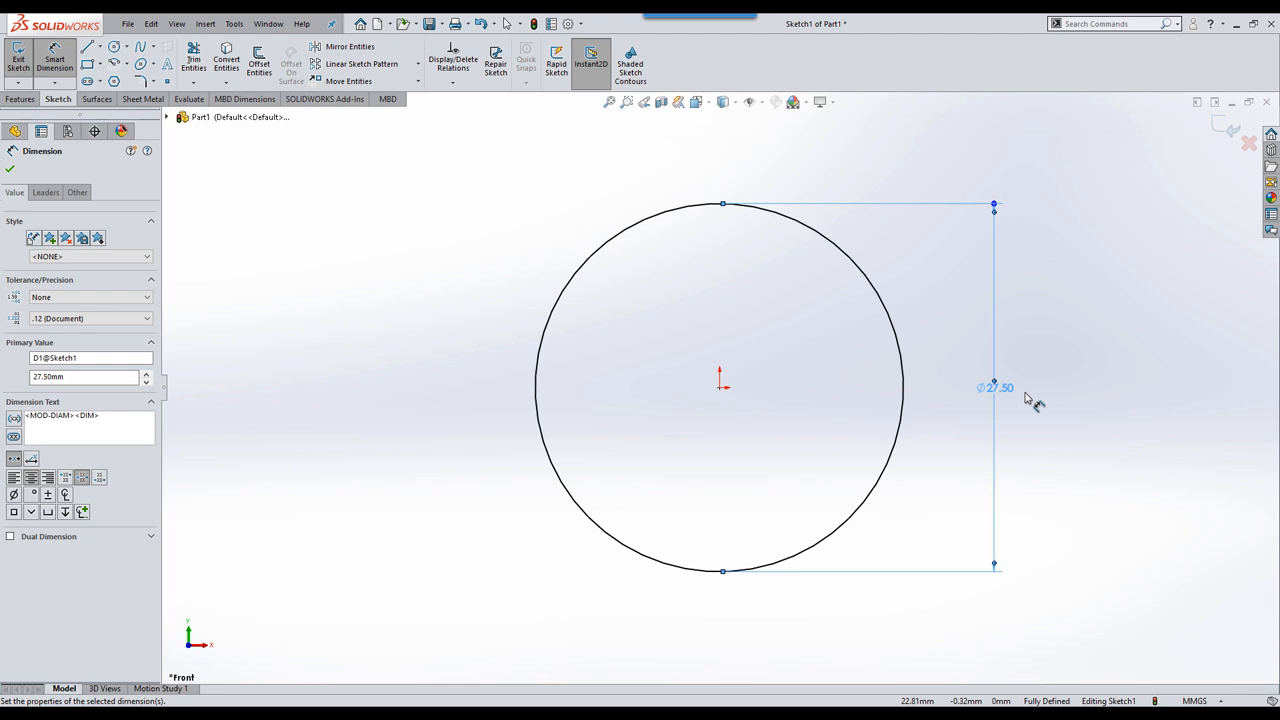
right_click(993, 387)
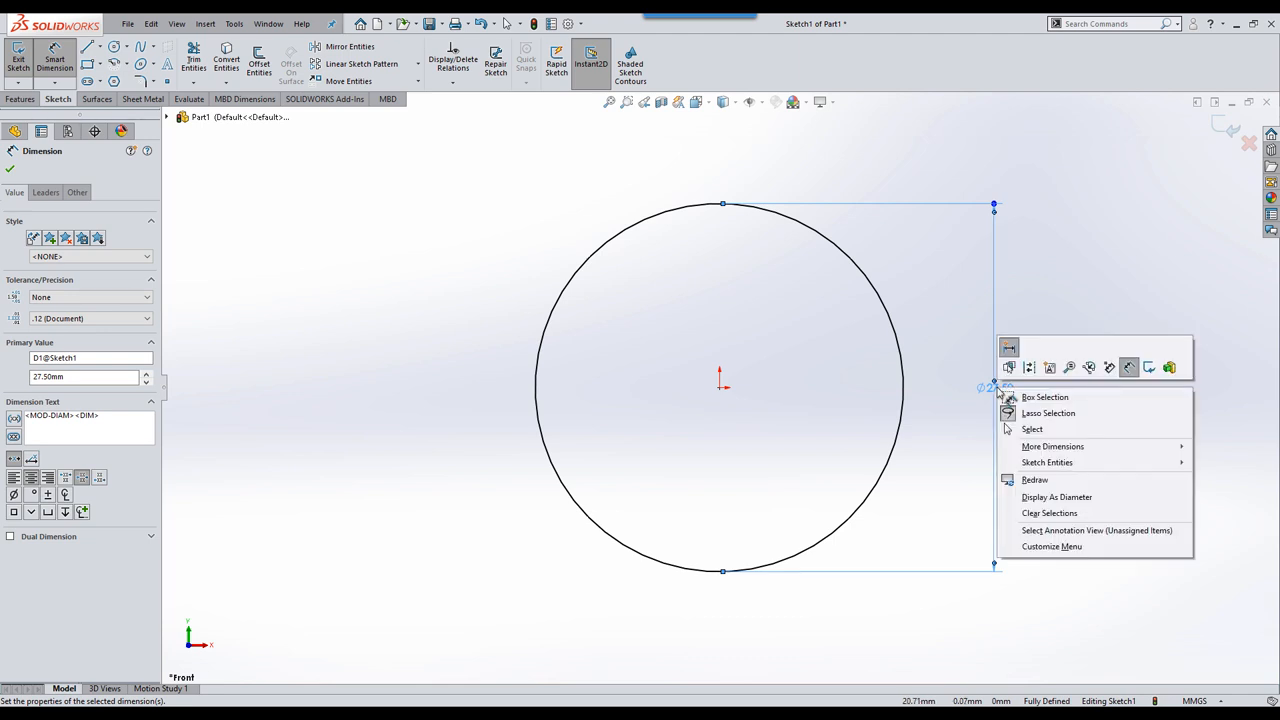
mouse_move(1056, 503)
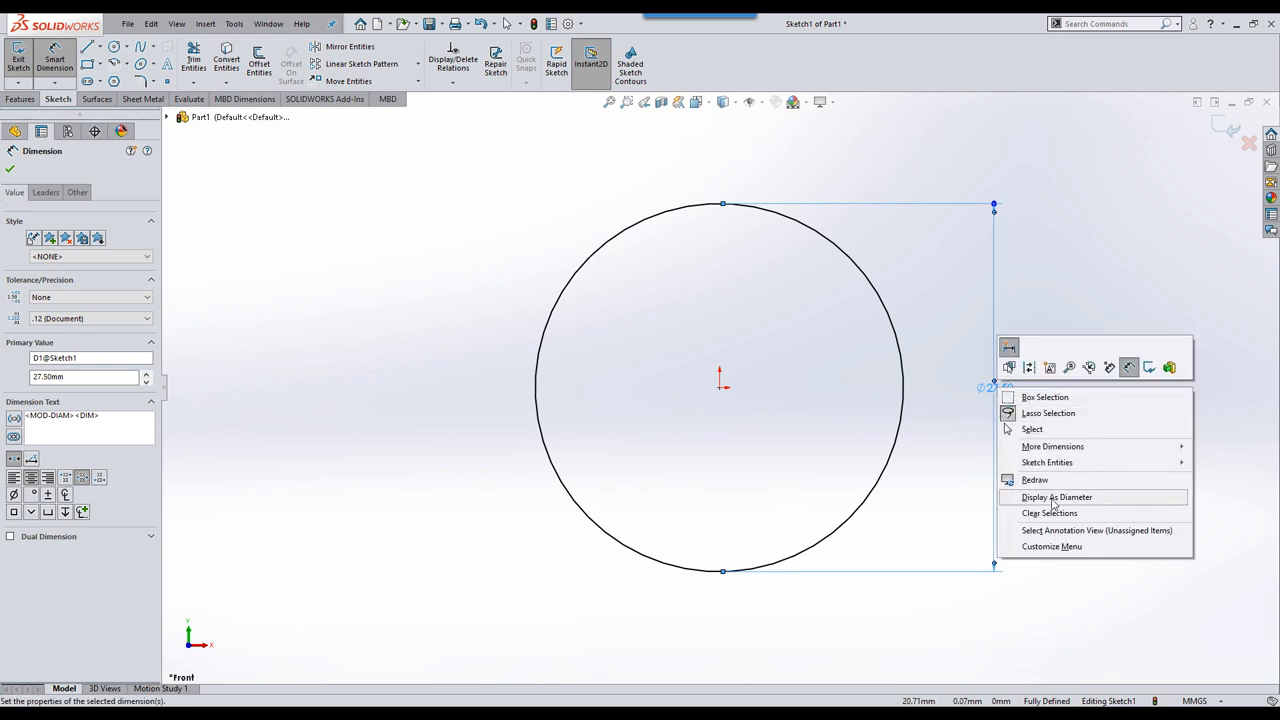
click(1057, 497)
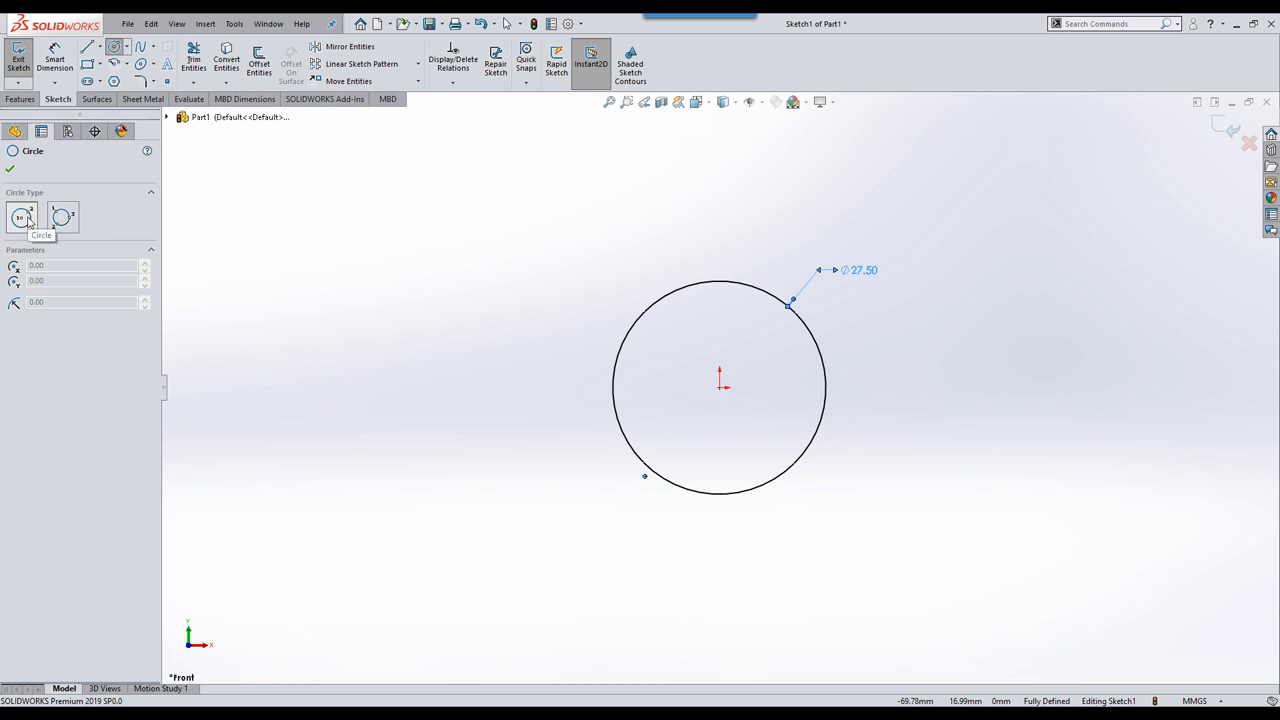
mouse_move(62, 218)
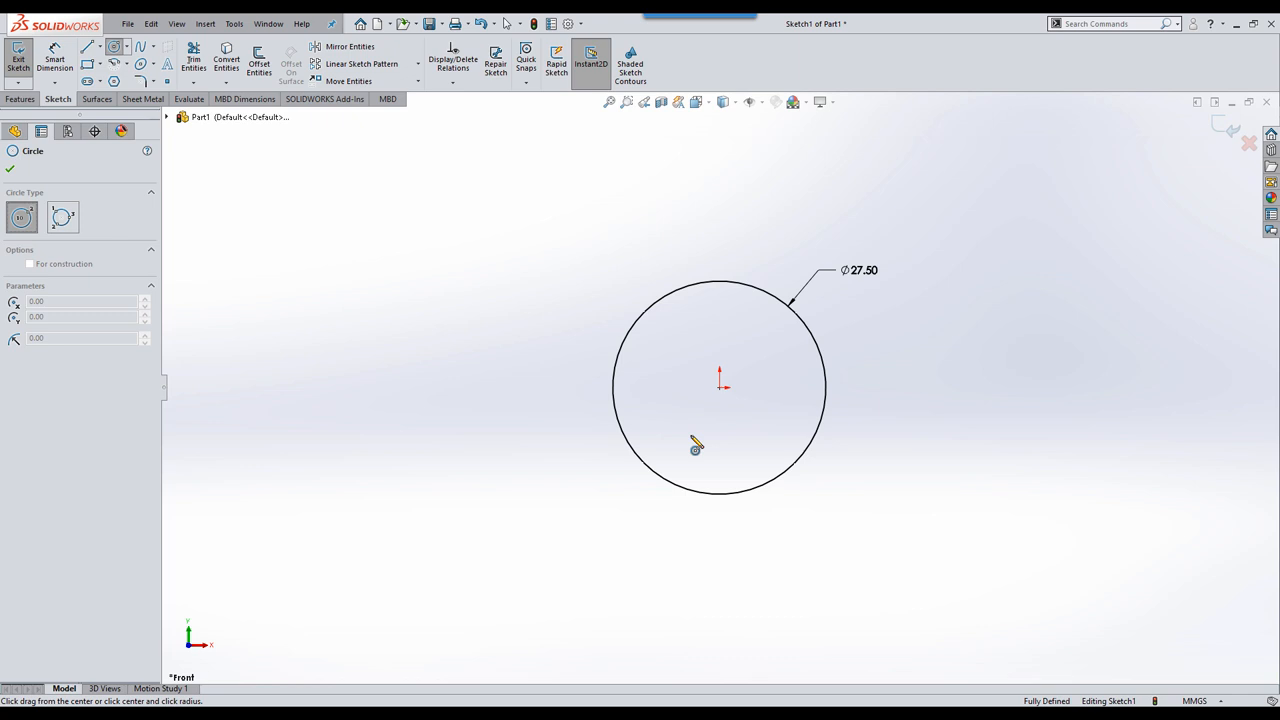
mouse_move(727, 404)
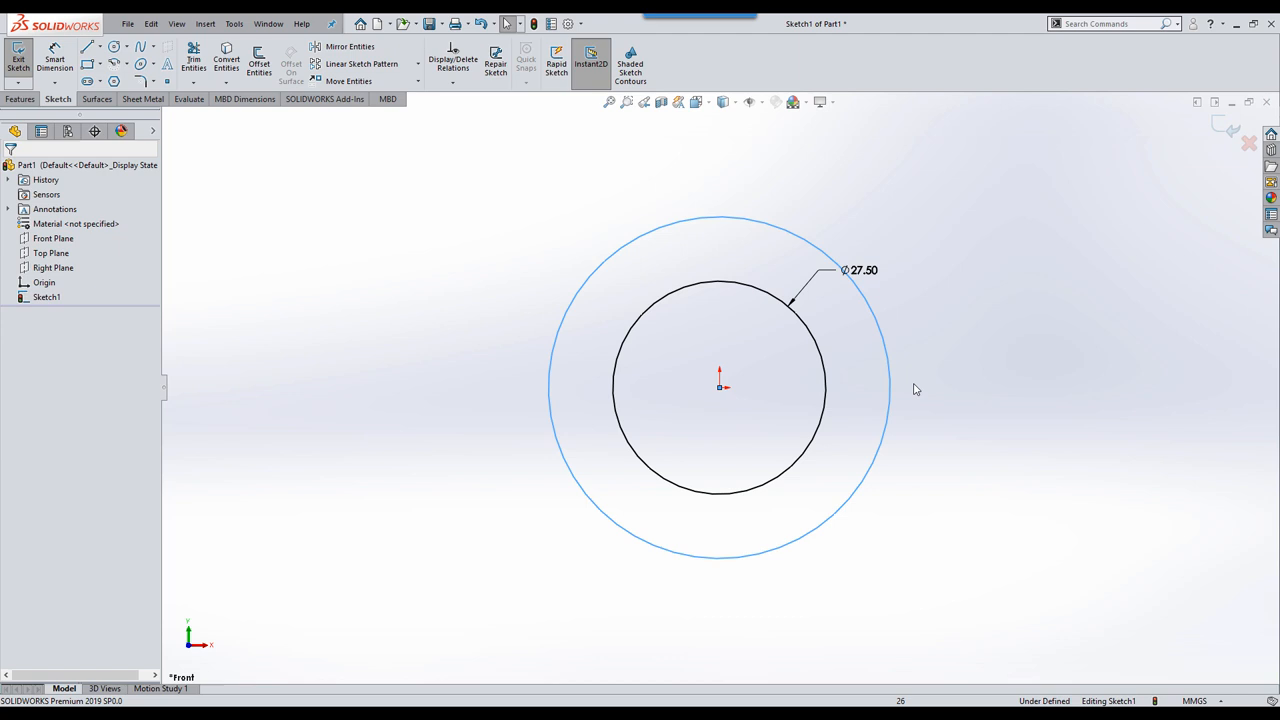
Step: Convert the larger outer circle into construction geometry
click(890, 383)
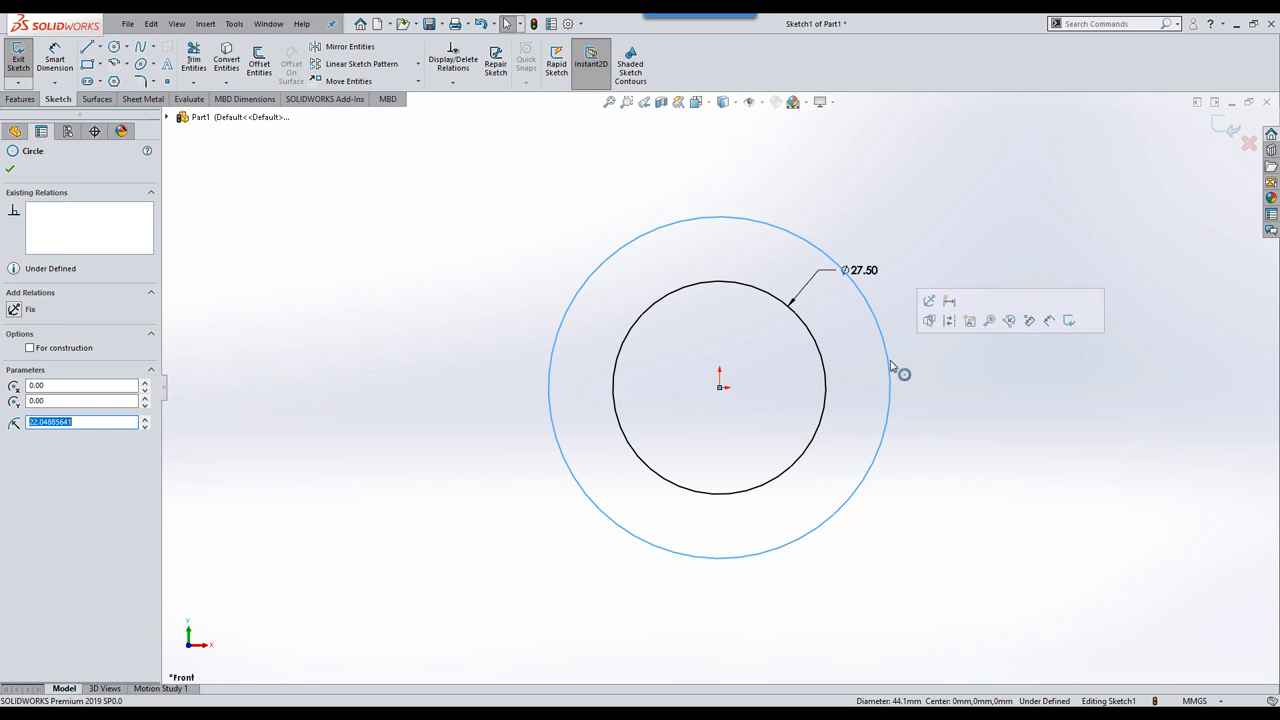
mouse_move(949, 320)
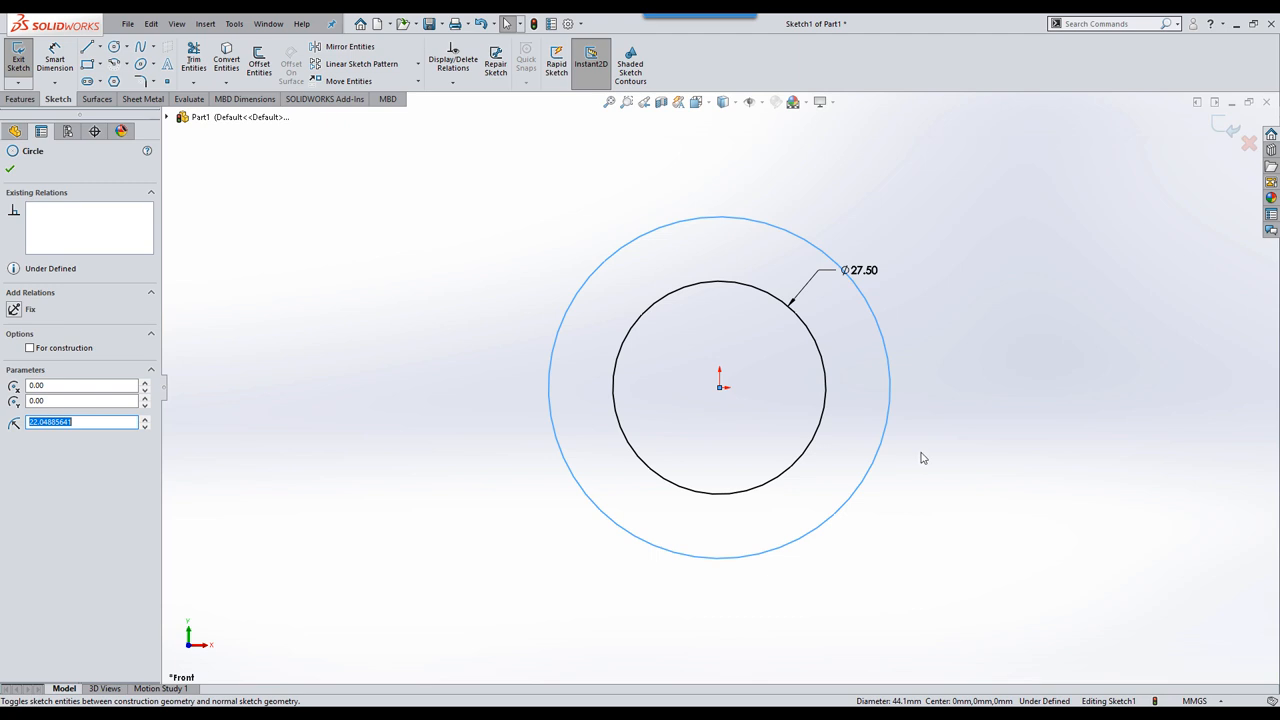
right_click(924, 458)
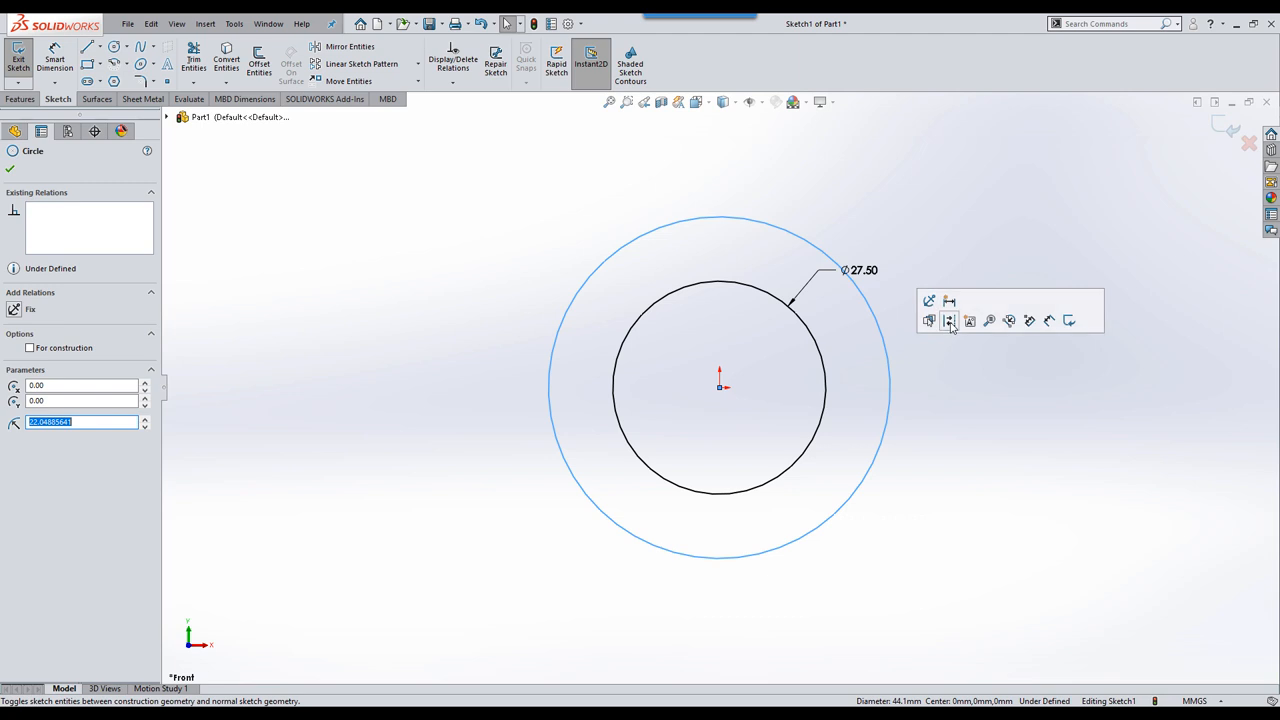
mouse_move(949, 334)
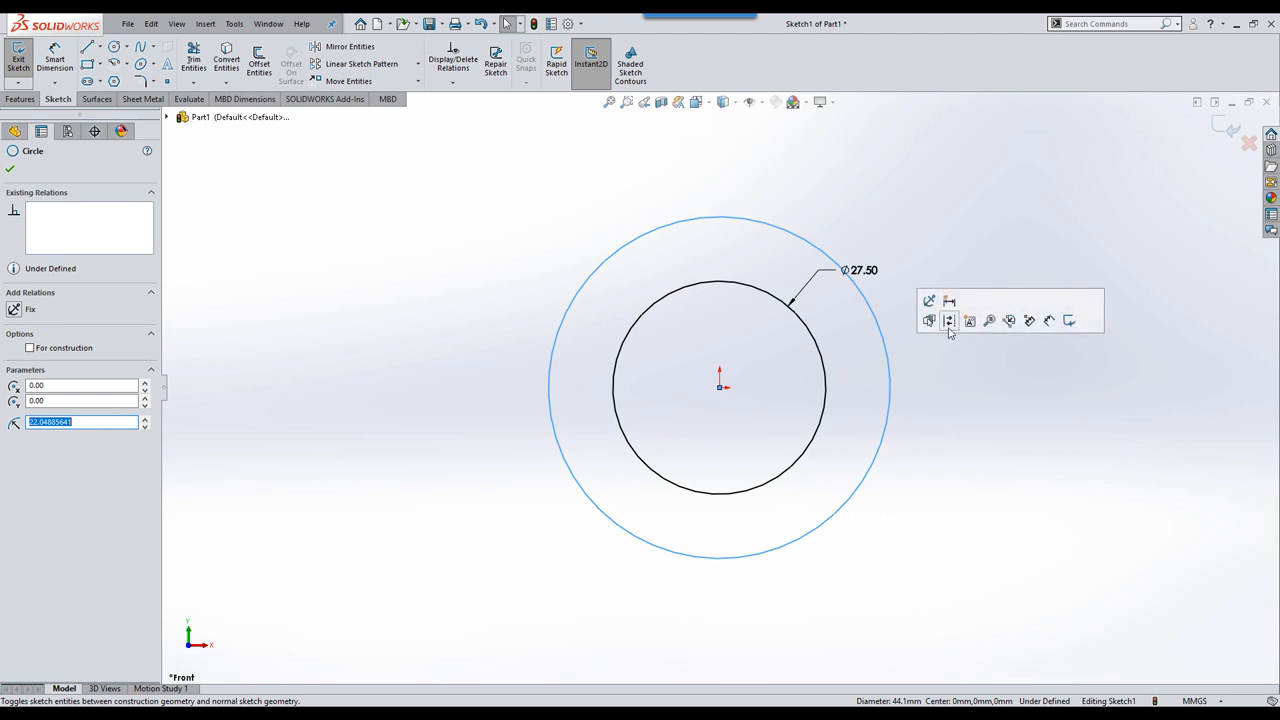
mouse_move(949, 320)
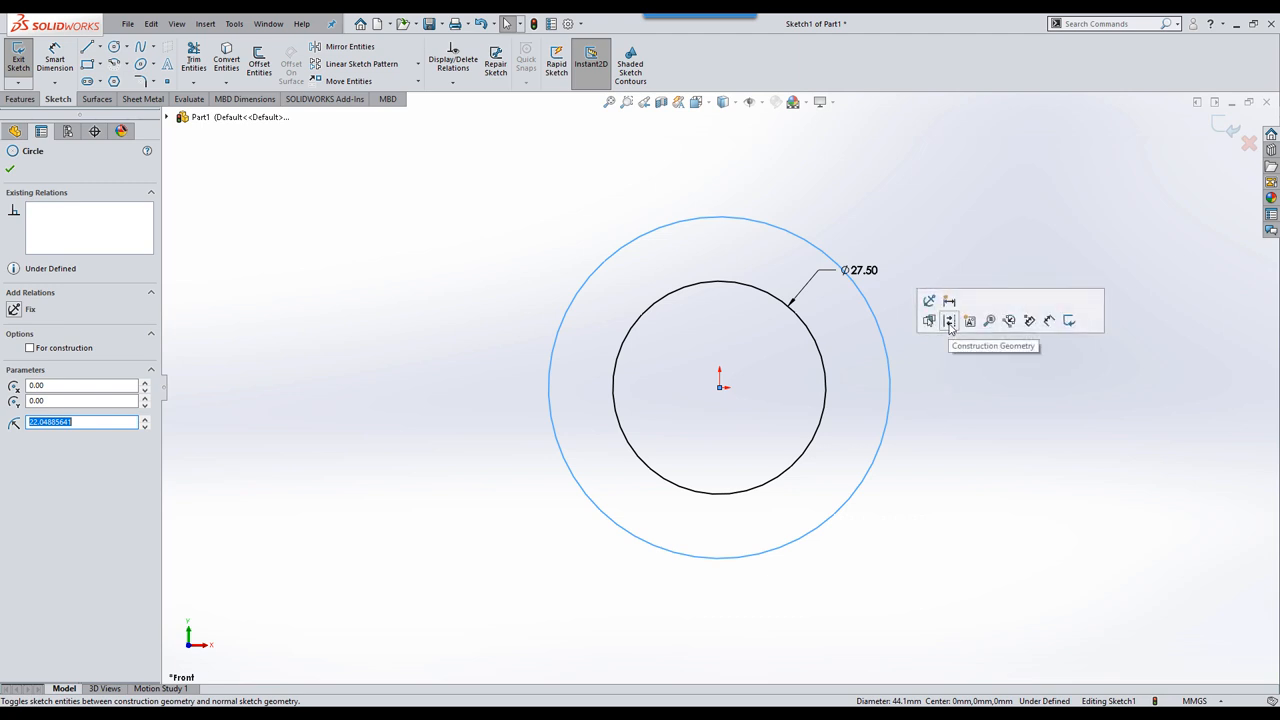
click(949, 320)
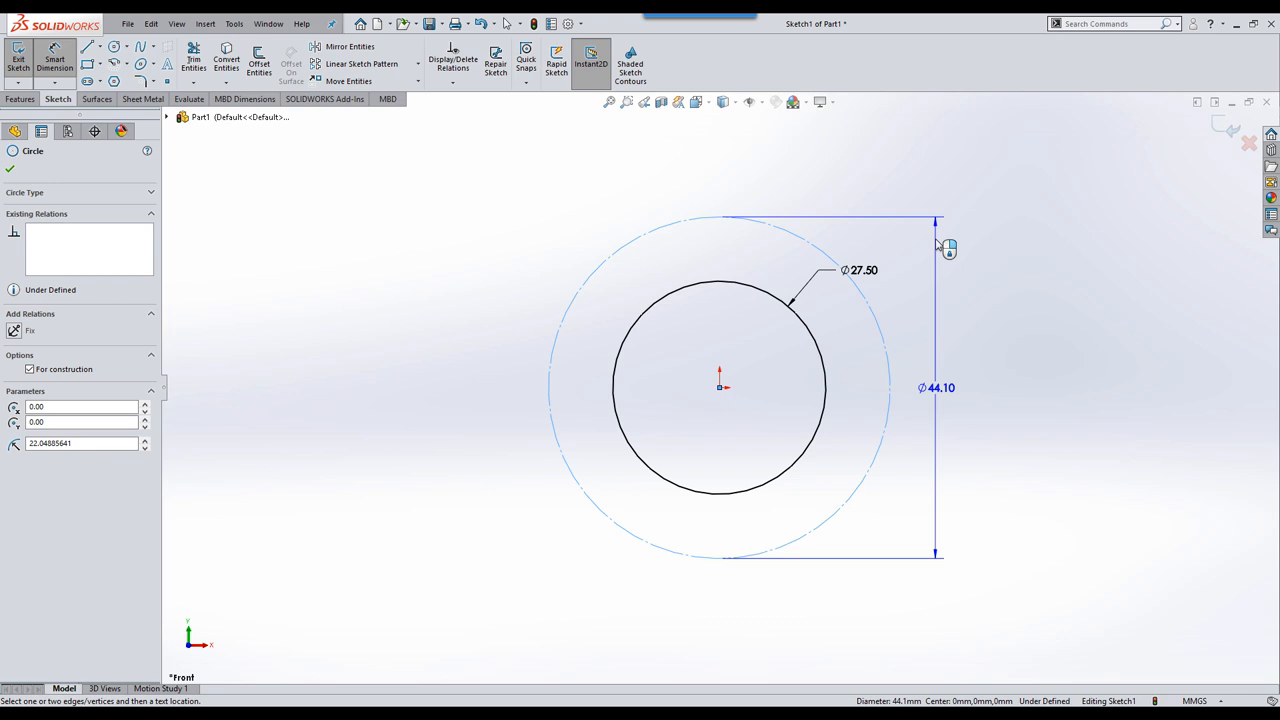
mouse_move(932, 294)
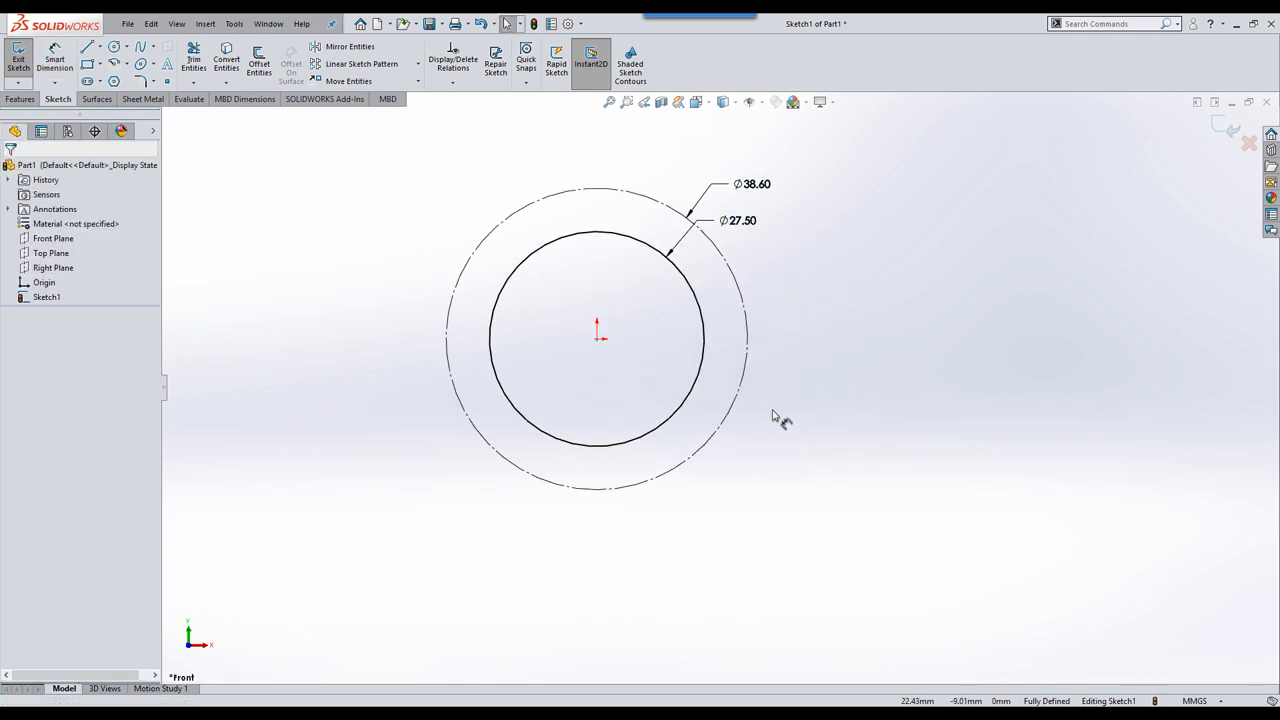
mouse_move(799, 456)
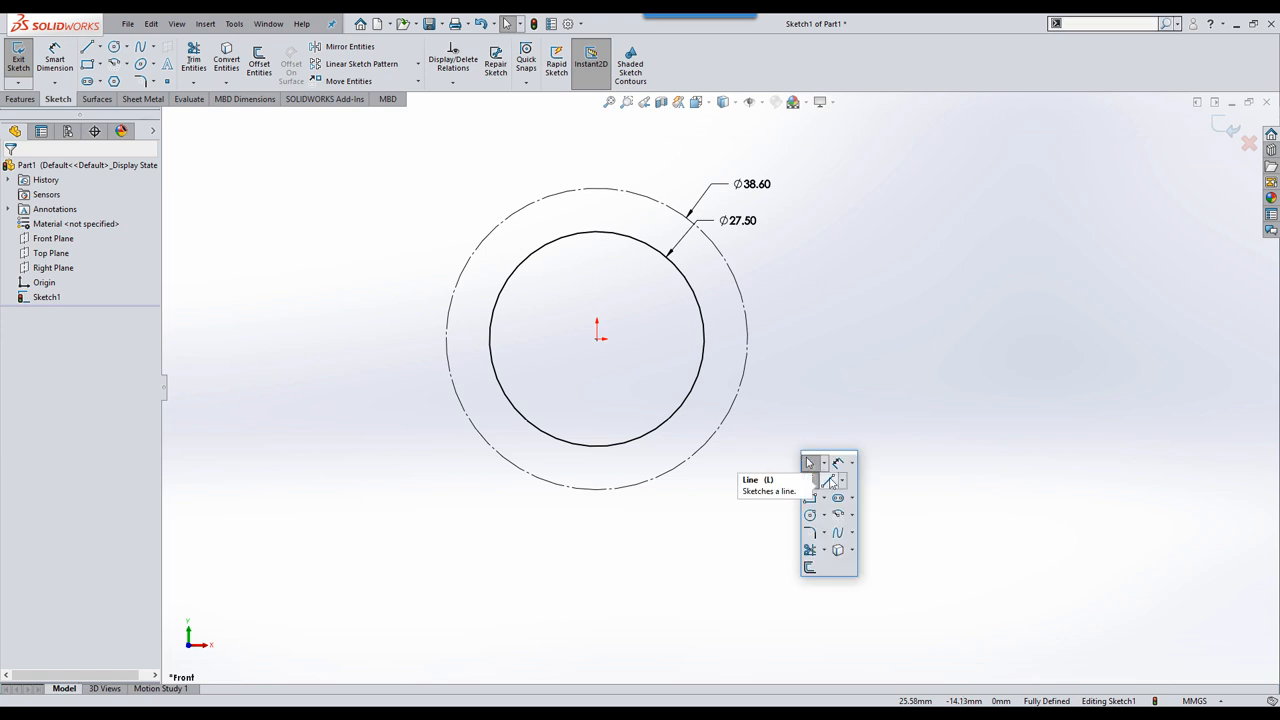
mouse_move(828, 489)
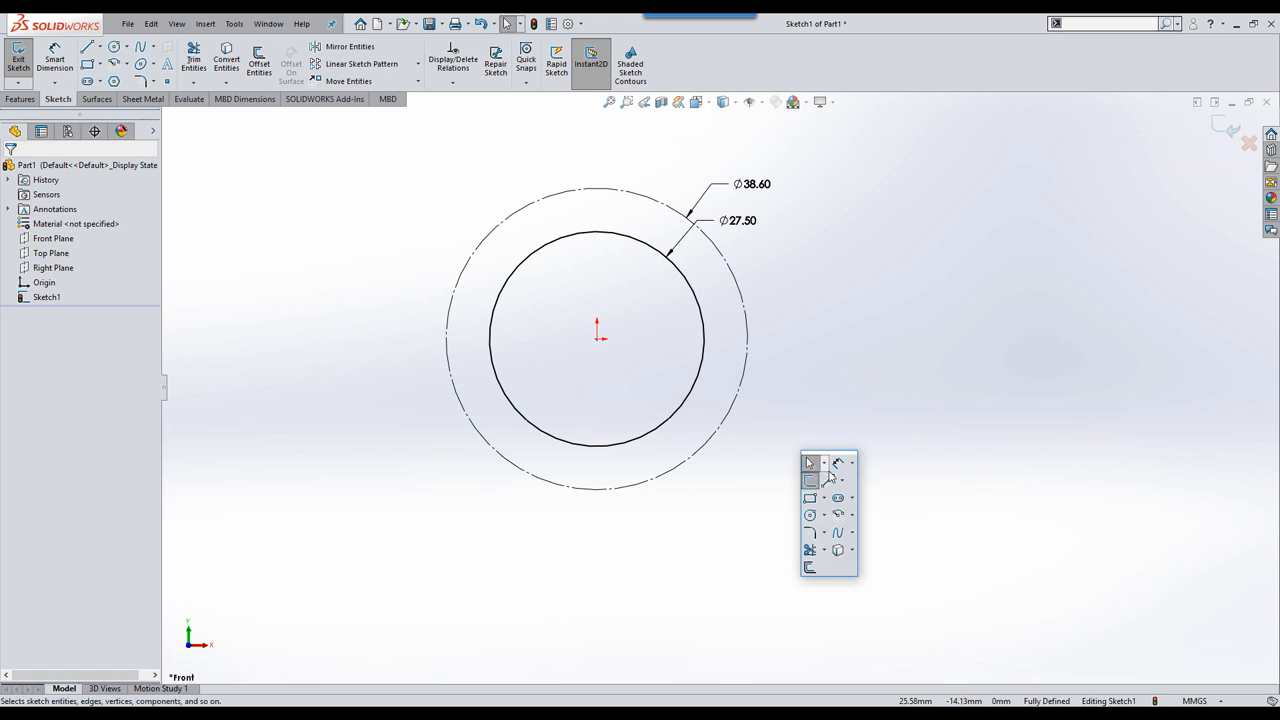
mouse_move(832, 482)
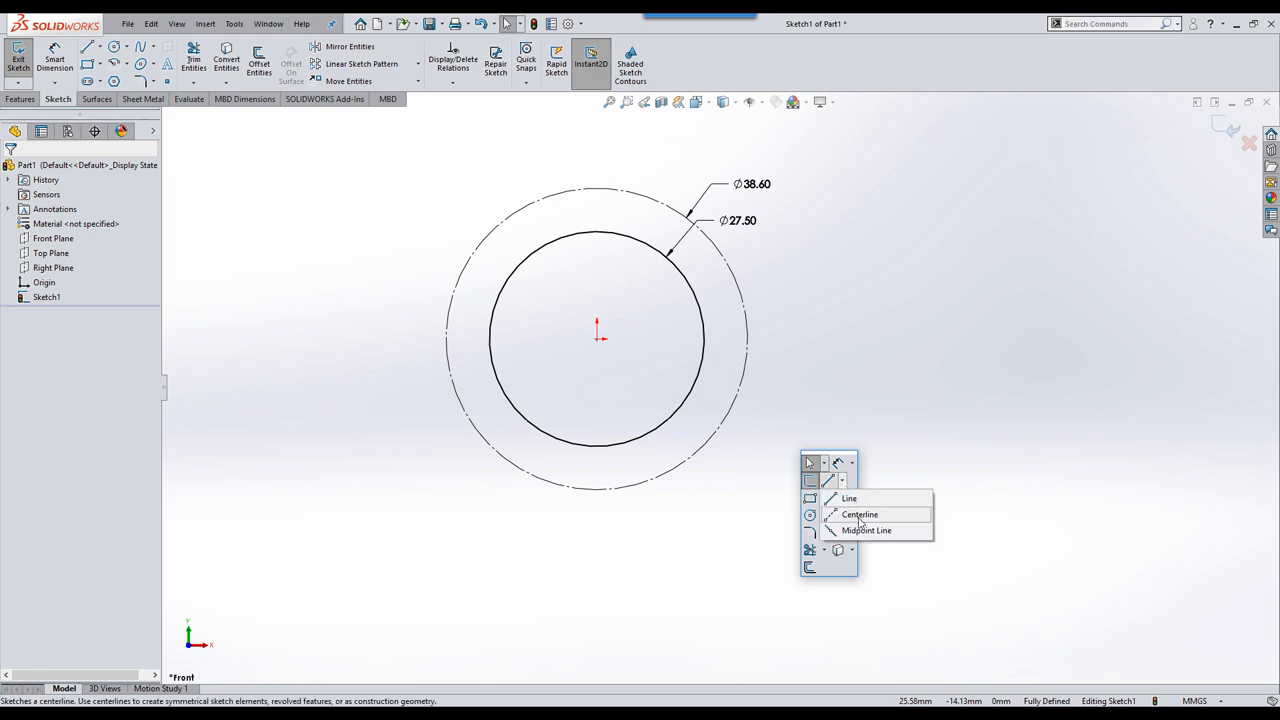
Step: Sketch a centerline from the origin diagonally past the circles toward the lower right
click(862, 514)
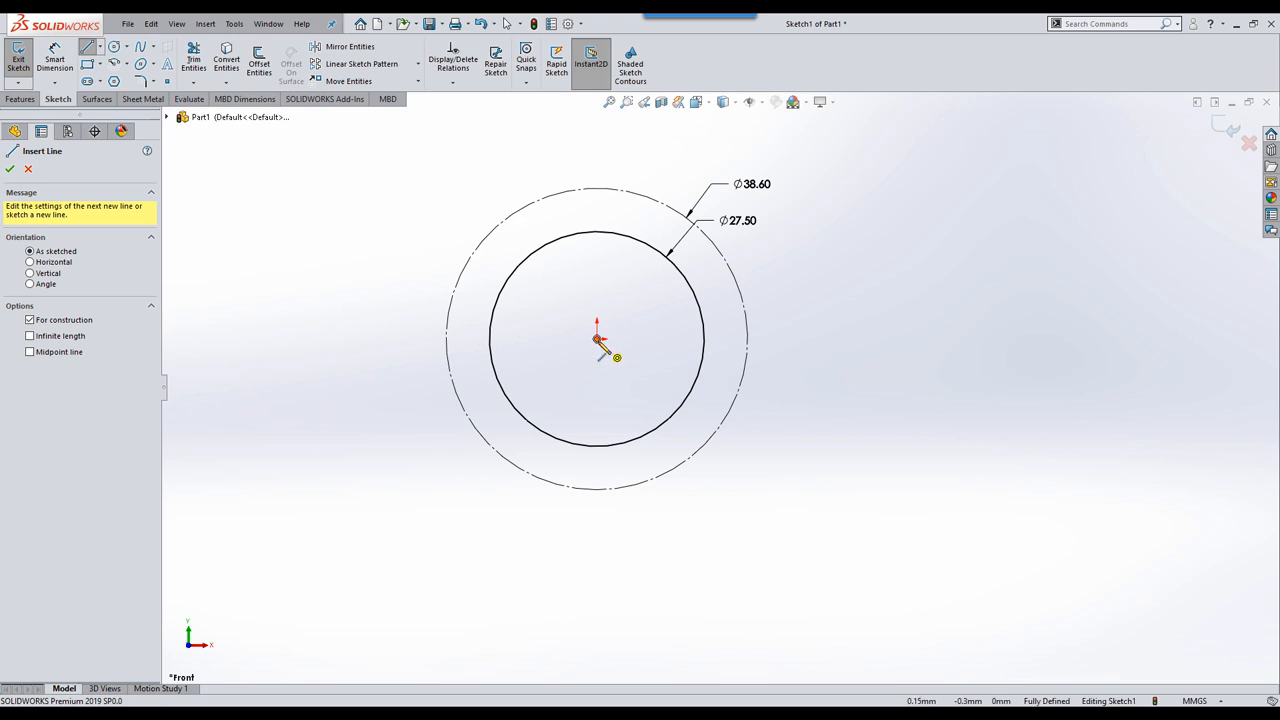
drag(598, 340, 655, 510)
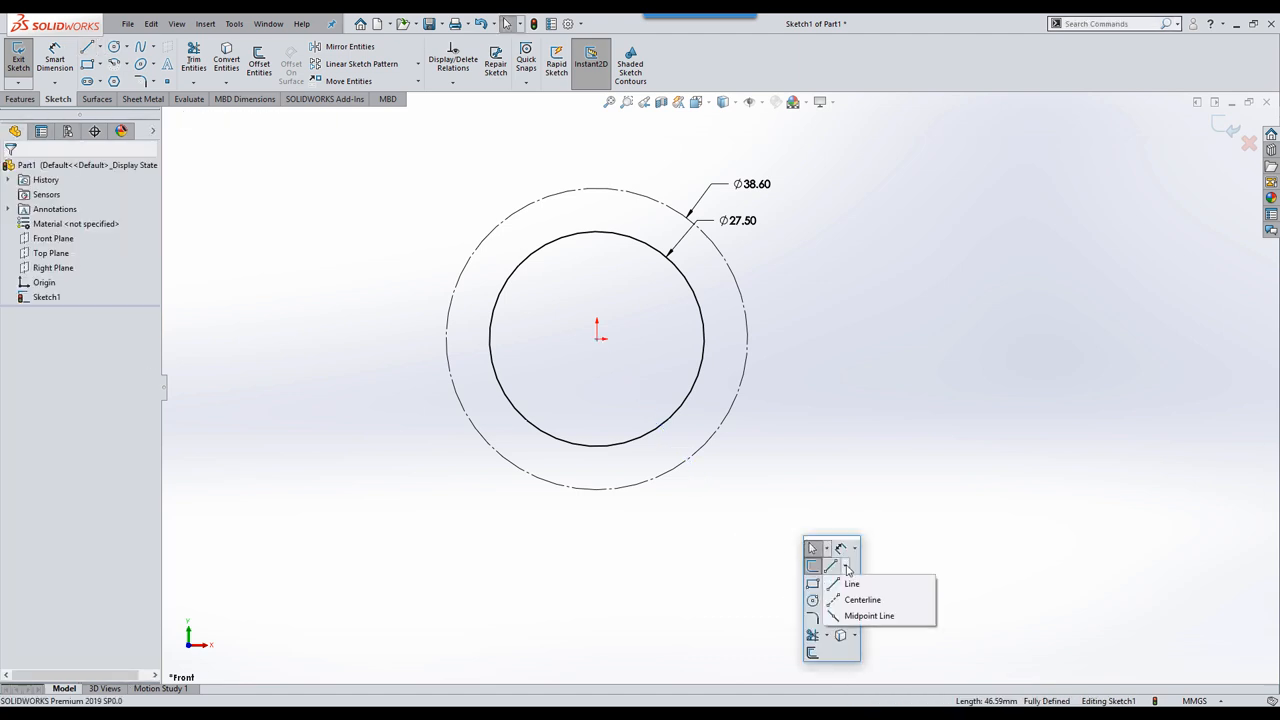
click(859, 599)
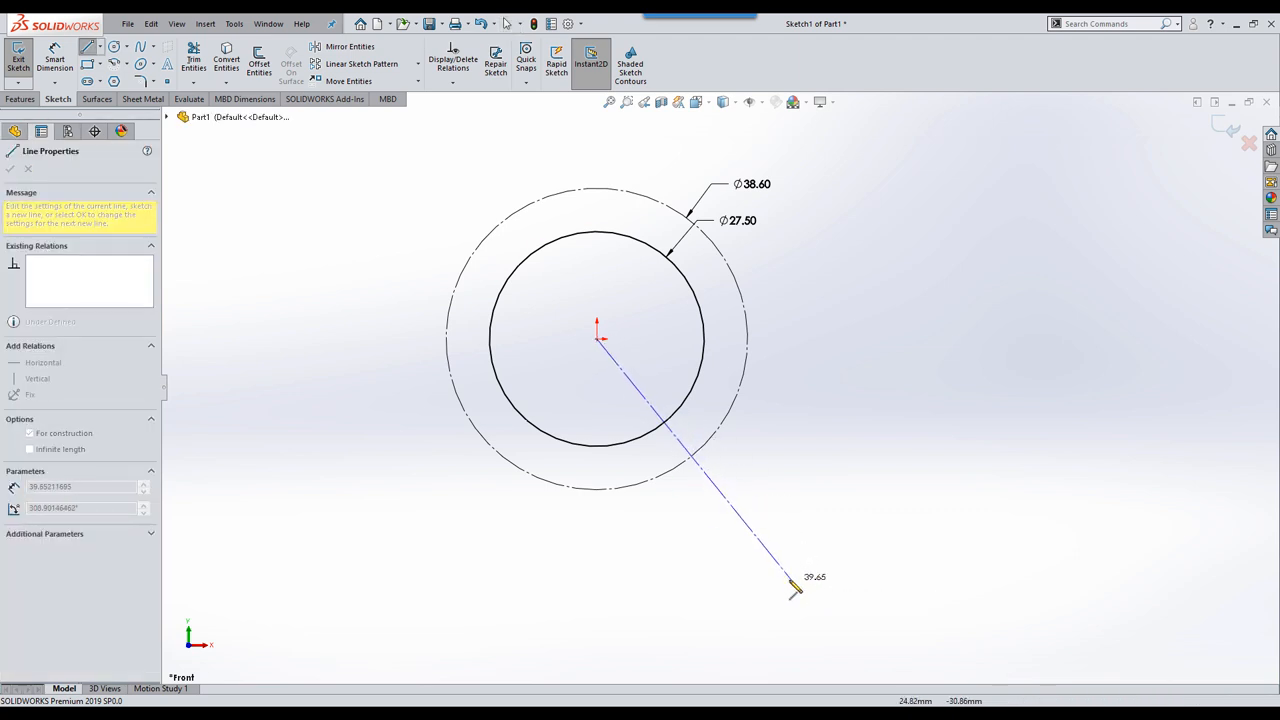
drag(793, 590, 778, 607)
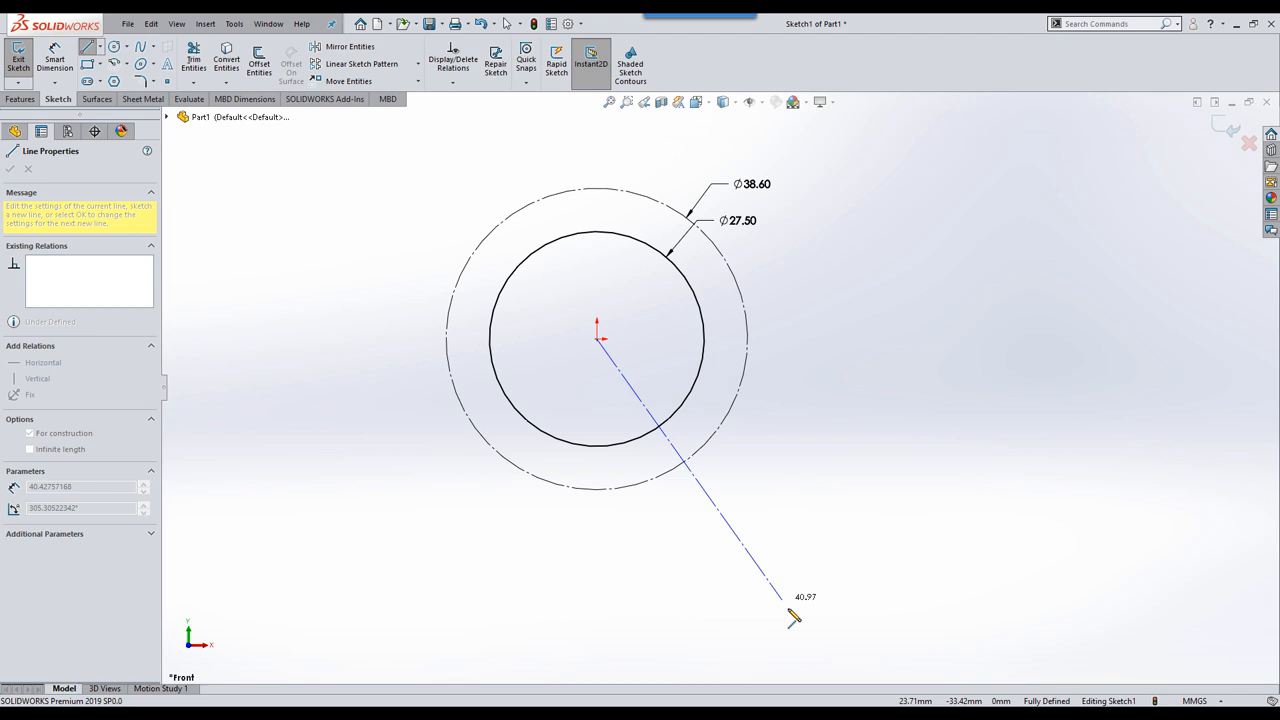
click(29, 432)
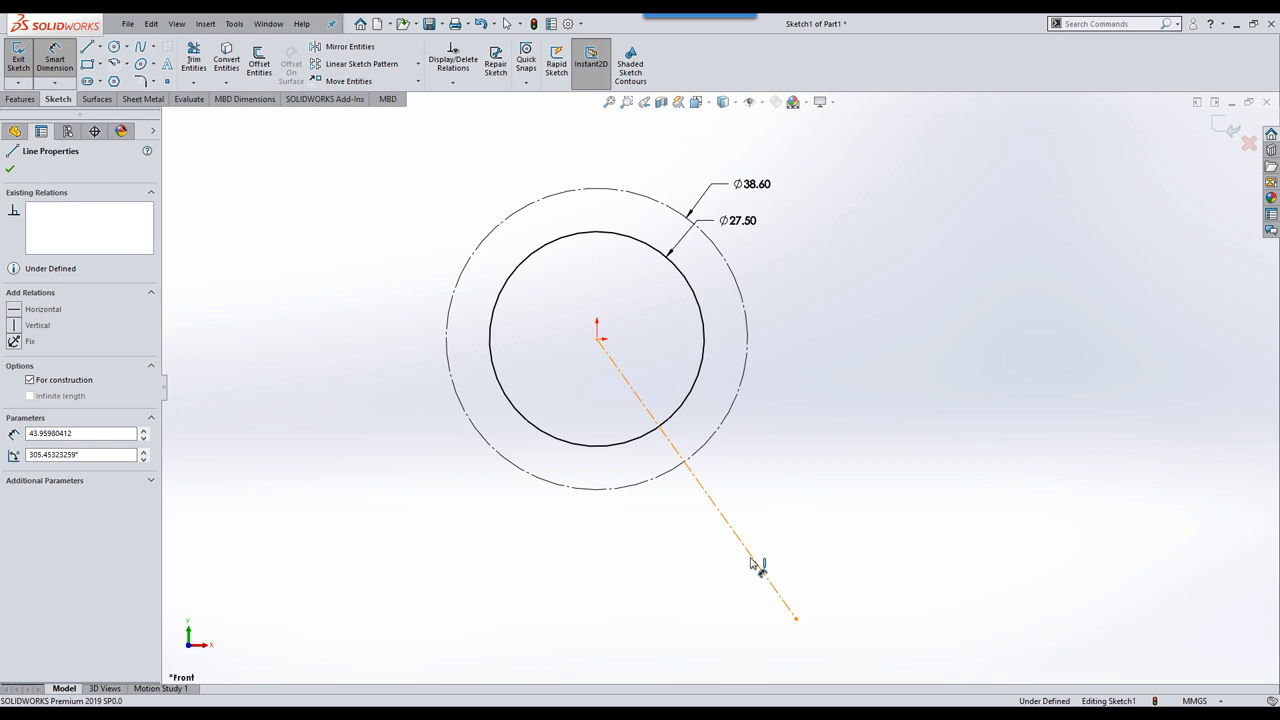
Step: Dimension the centerline at 115° from horizontal and 50.80 mm long
click(594, 340)
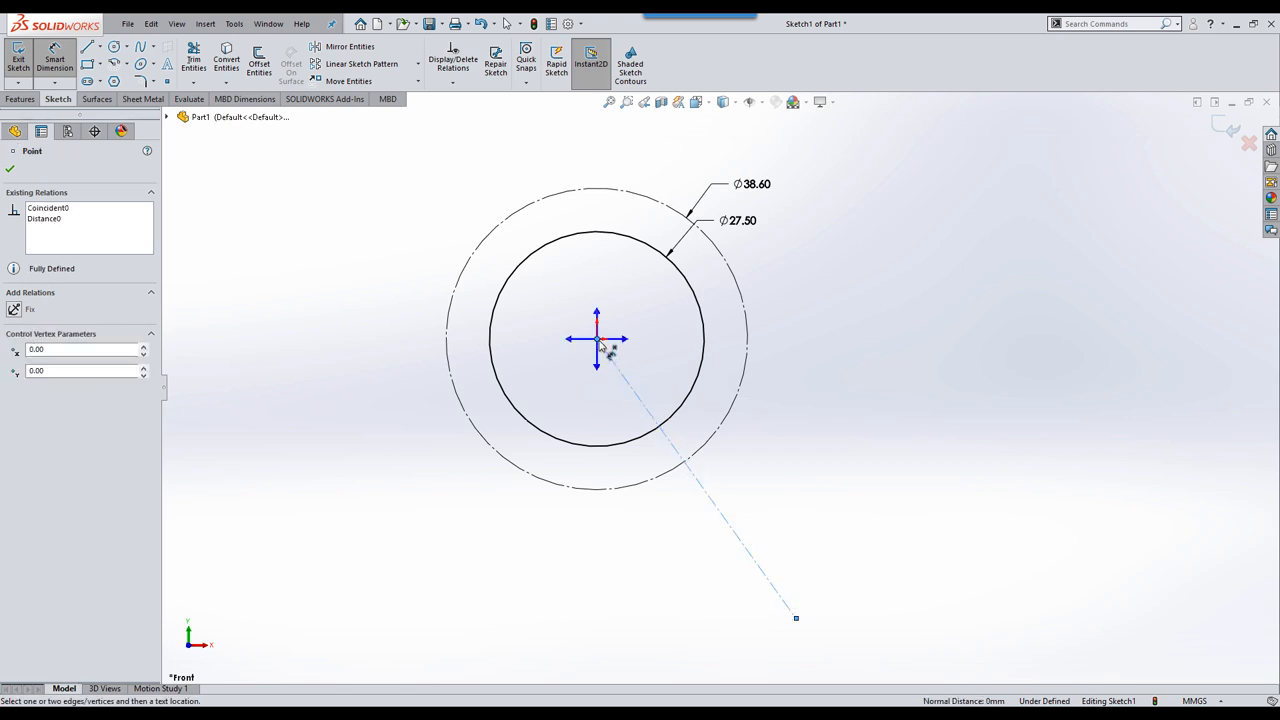
mouse_move(570, 343)
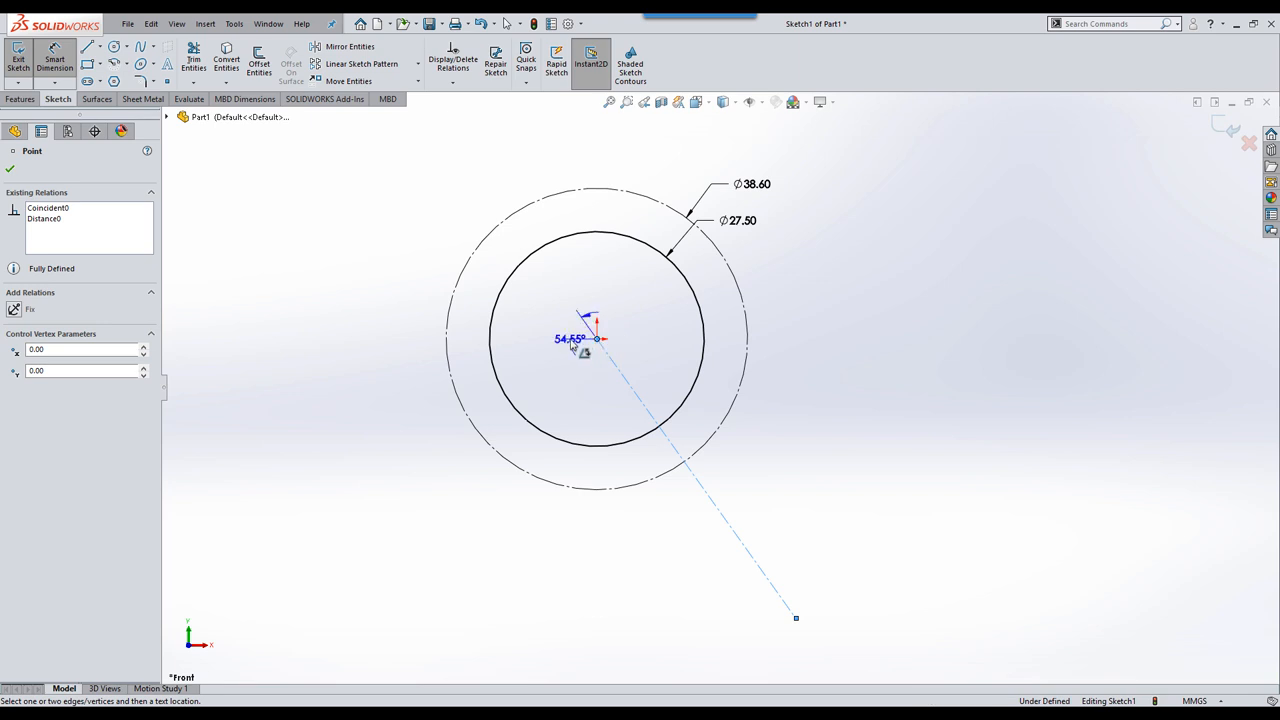
drag(575, 338, 480, 570)
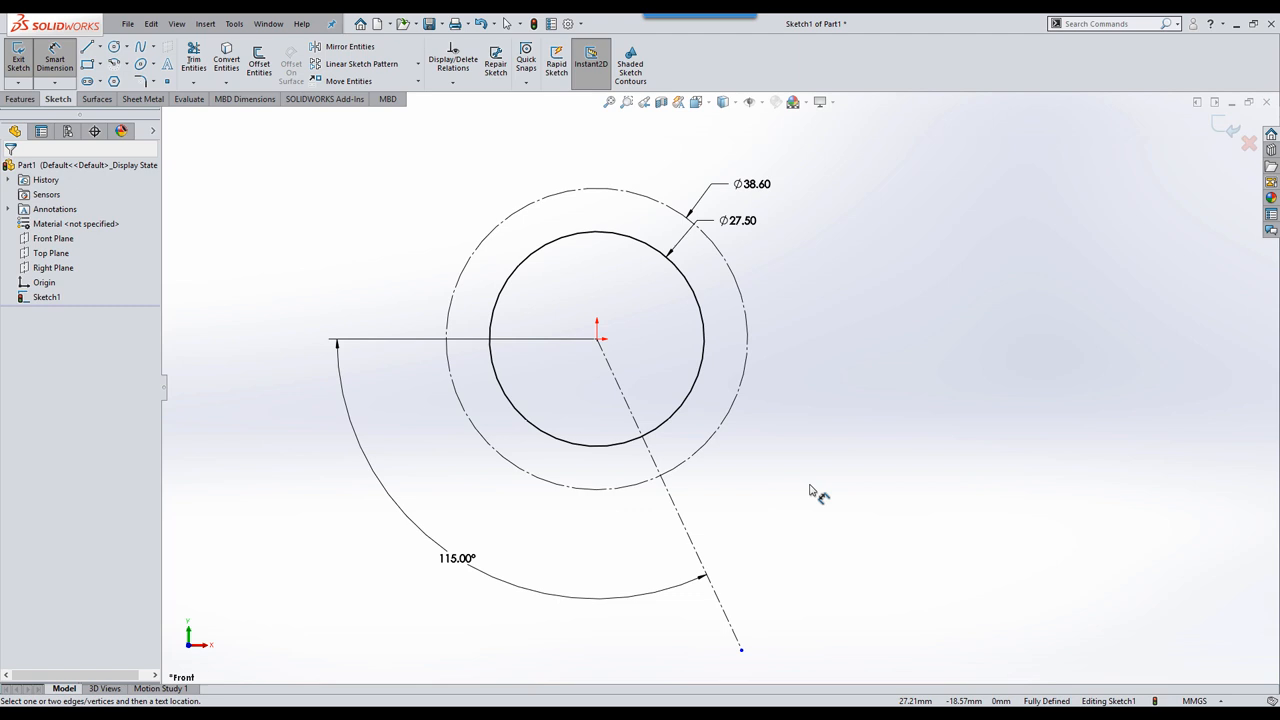
click(688, 540)
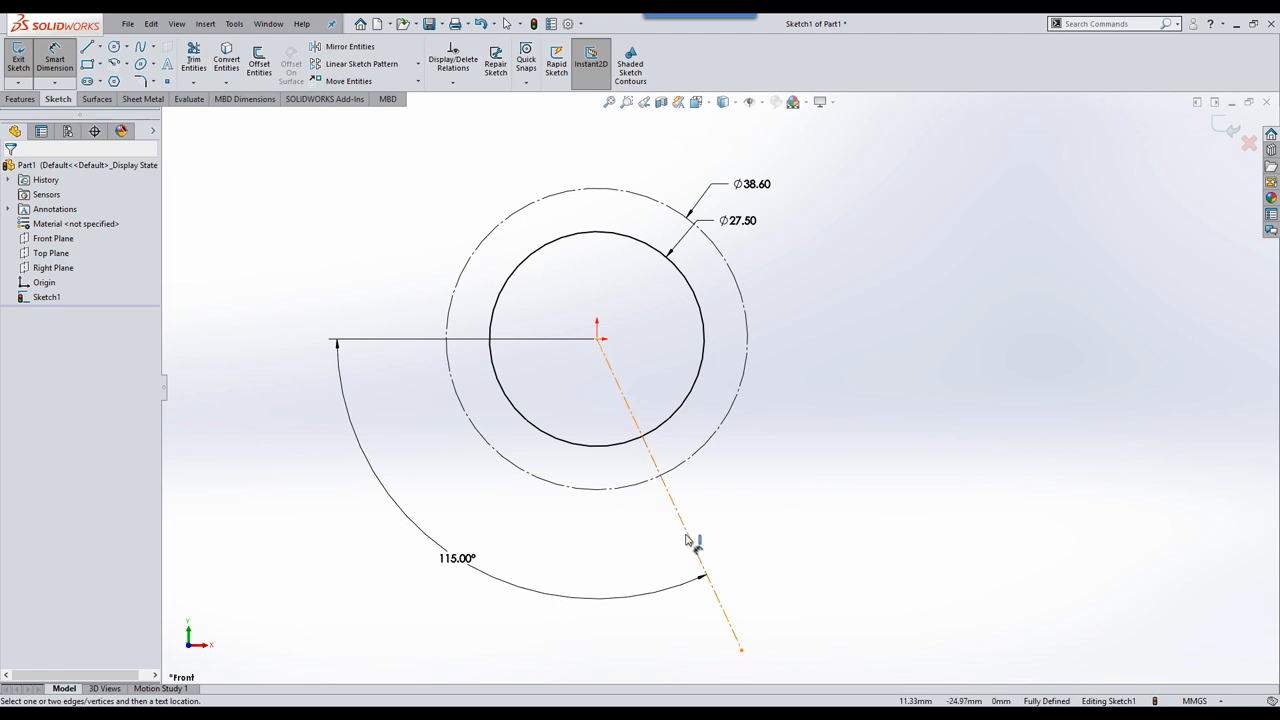
click(688, 543)
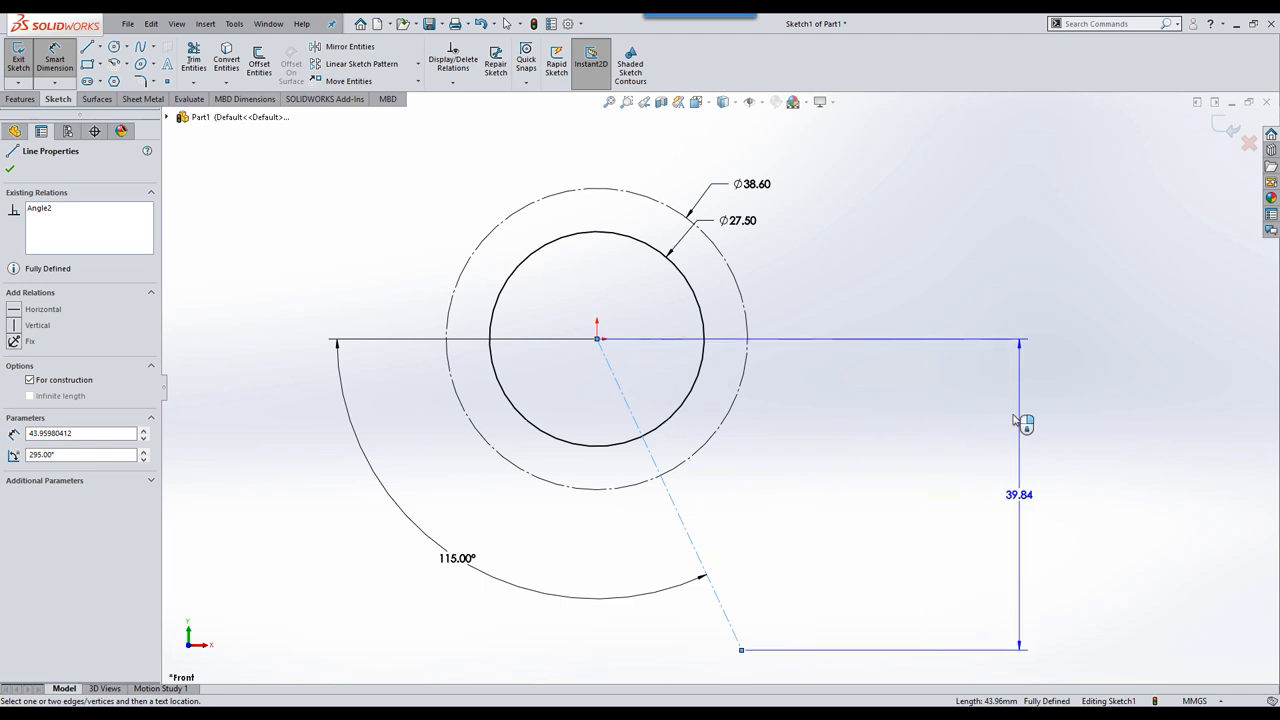
mouse_move(1025, 405)
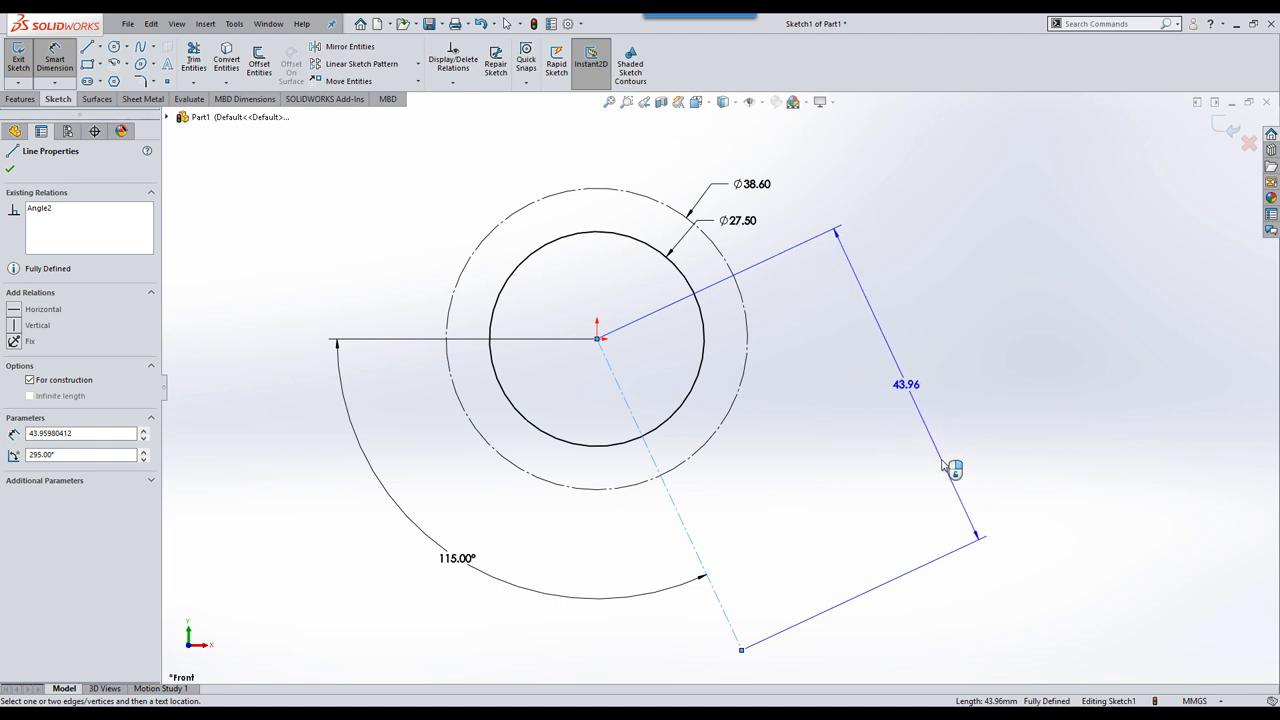
double_click(903, 384)
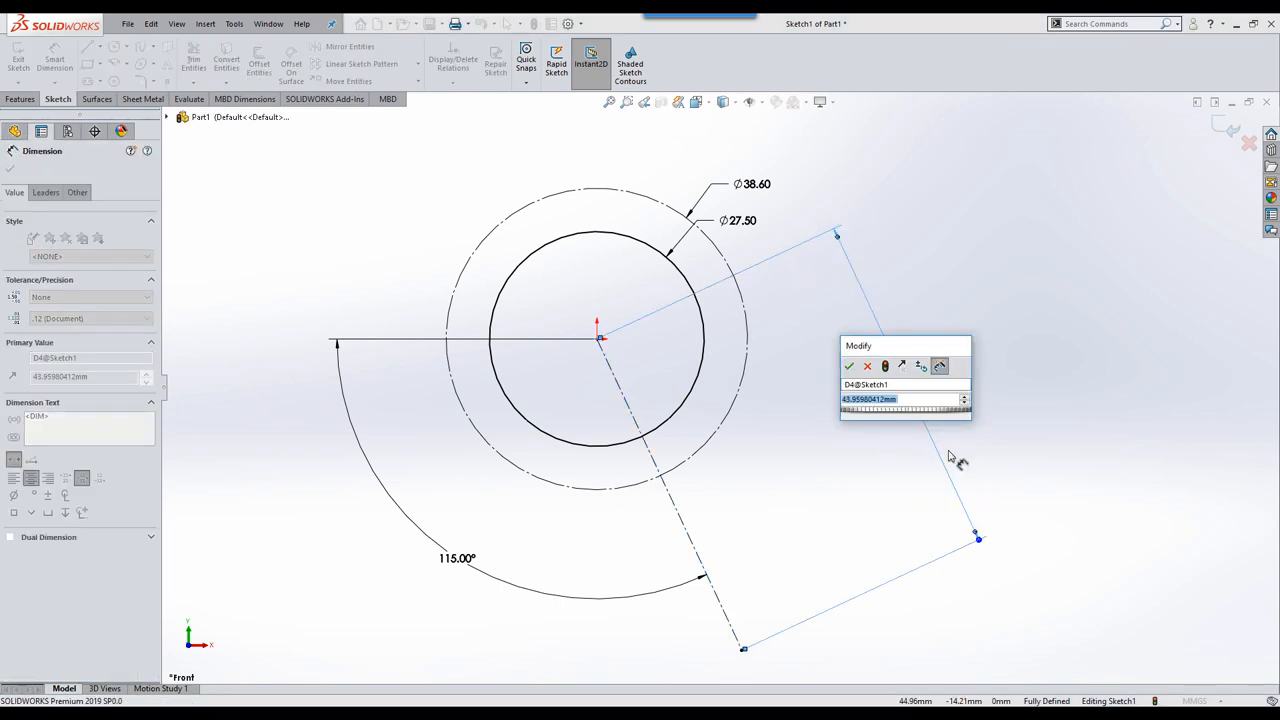
text(50)
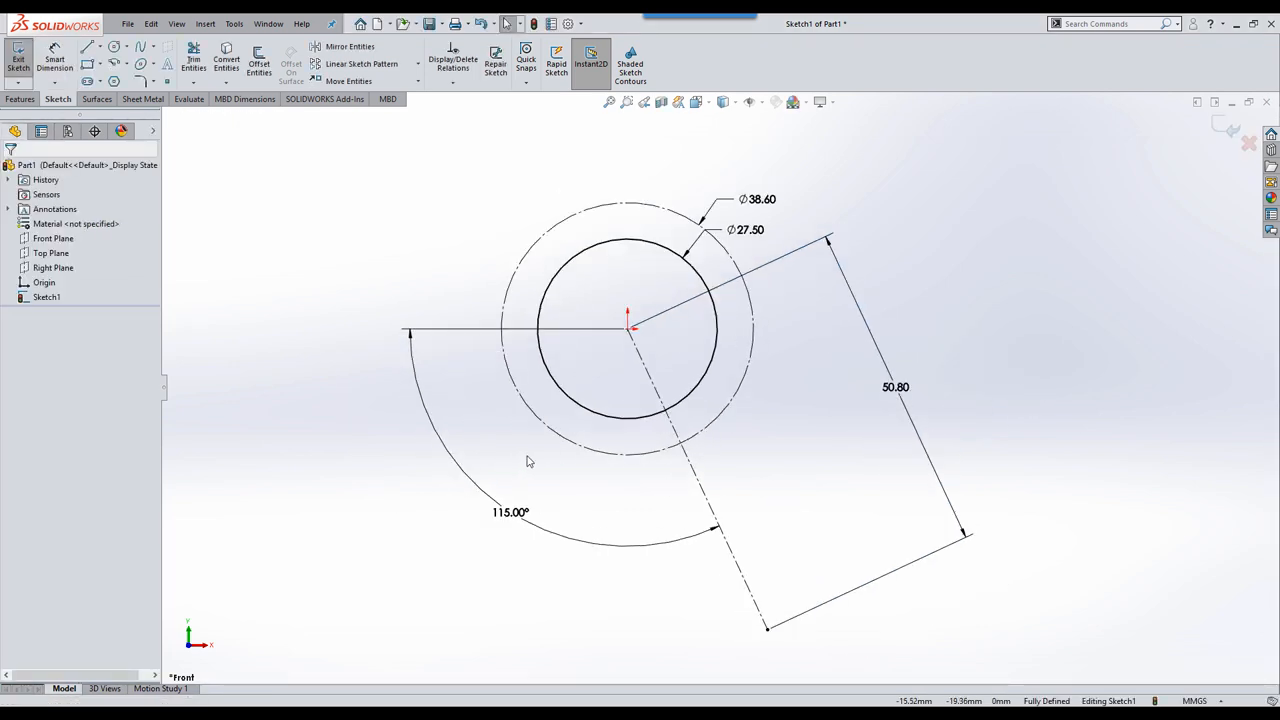
Step: Sketch a small hole circle on the horizontal reference line
right_click(528, 463)
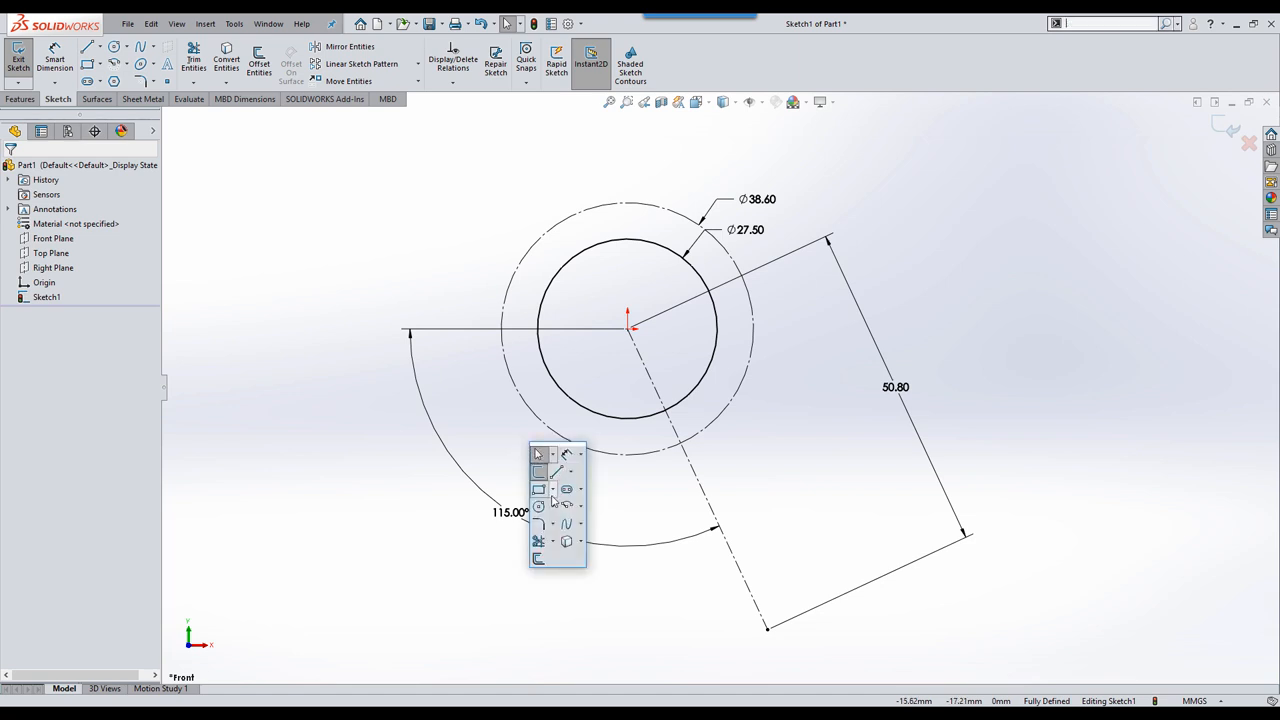
click(536, 502)
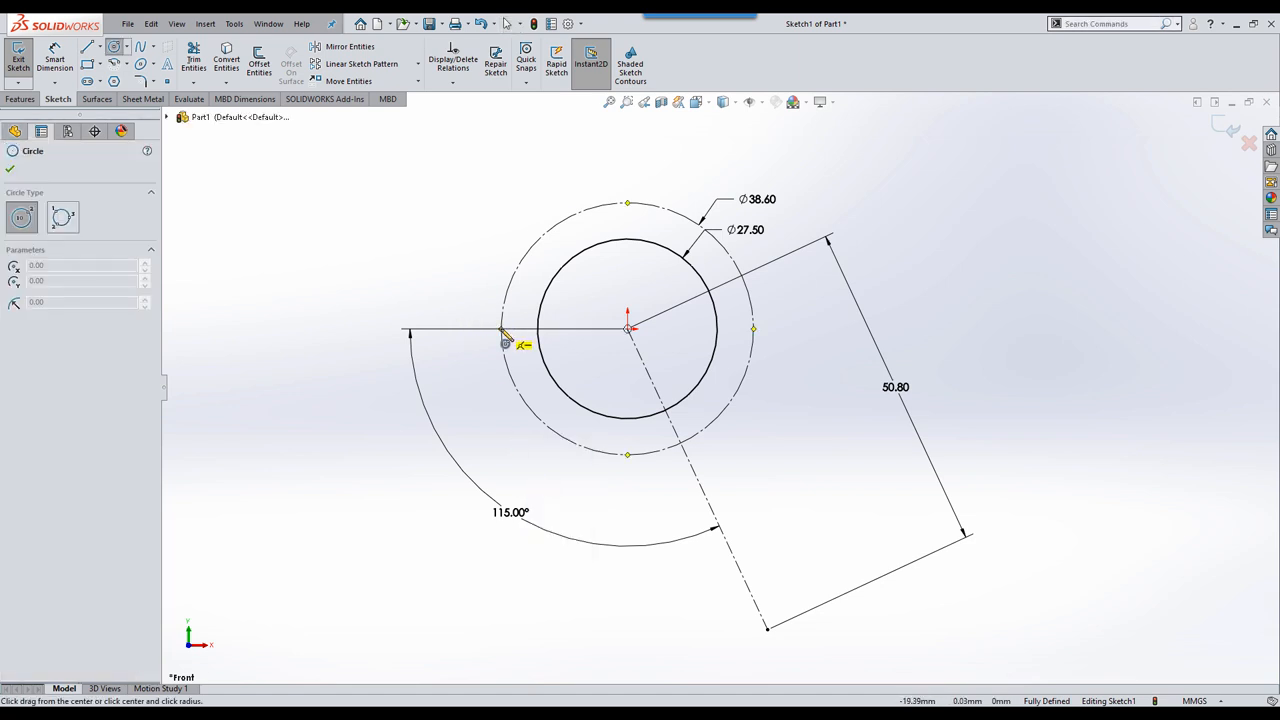
click(502, 330)
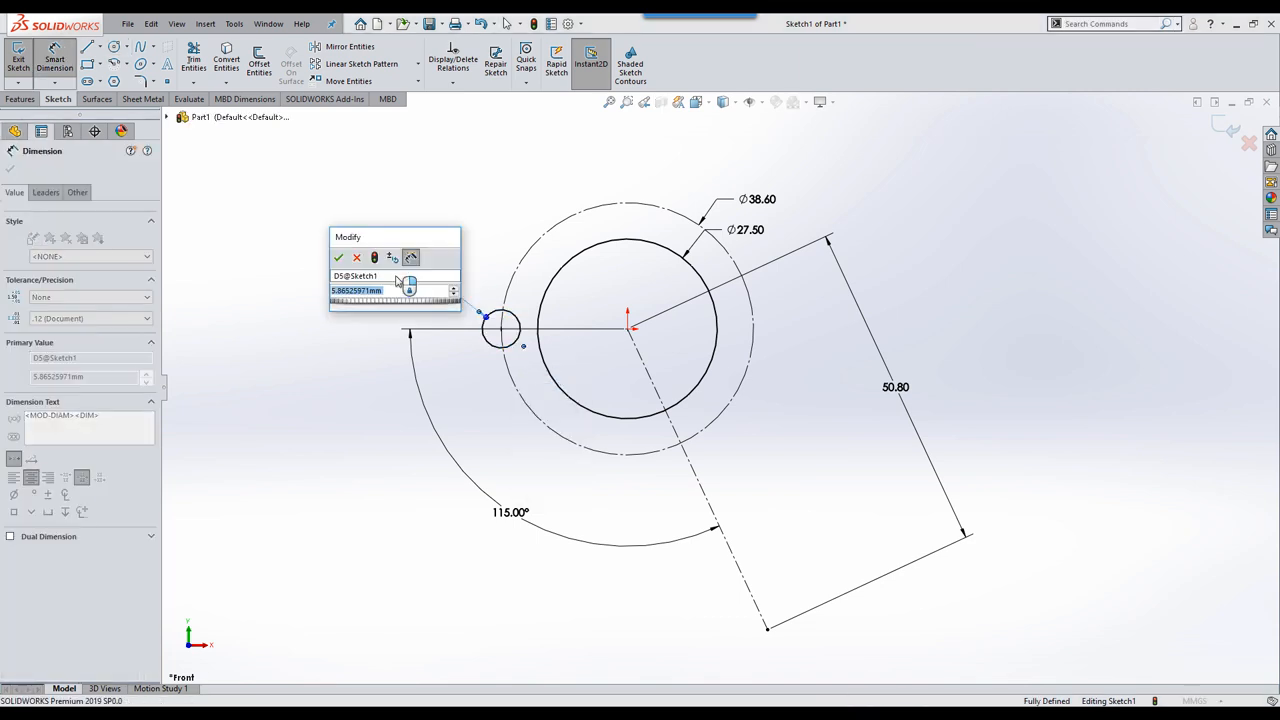
click(338, 258)
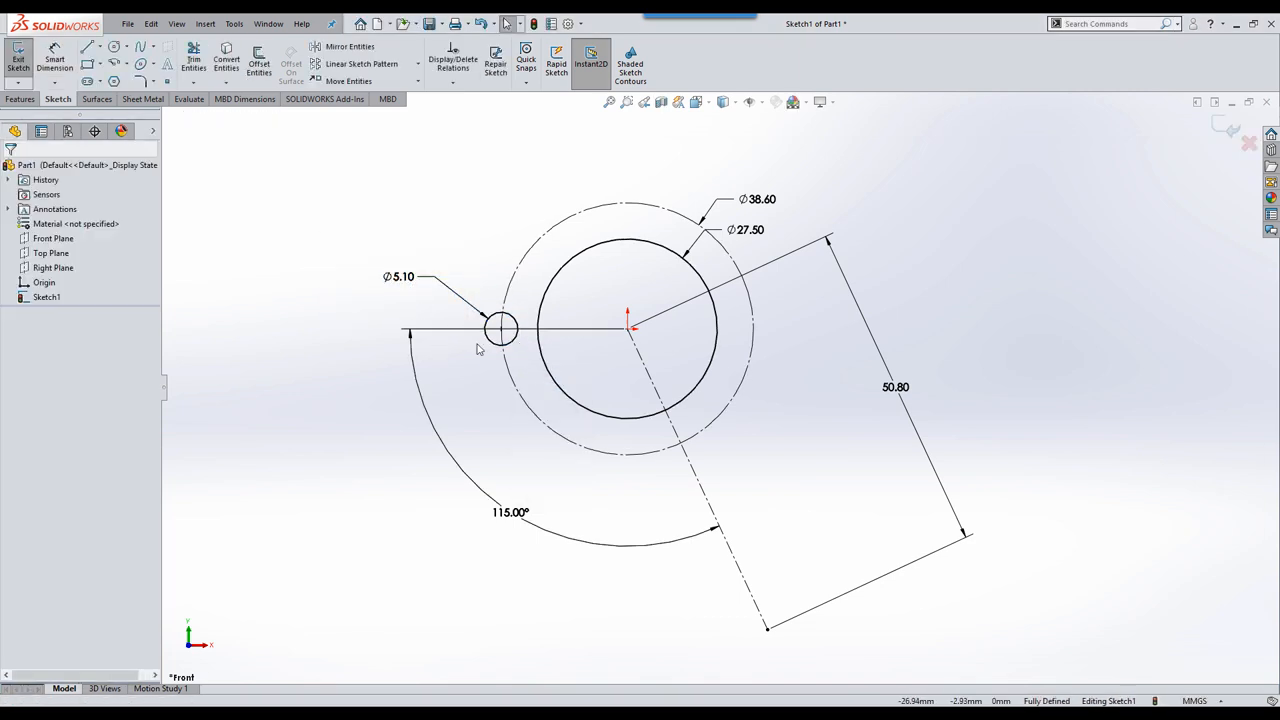
Step: Set the hole angle to 64° and make the two small circles equal
click(499, 328)
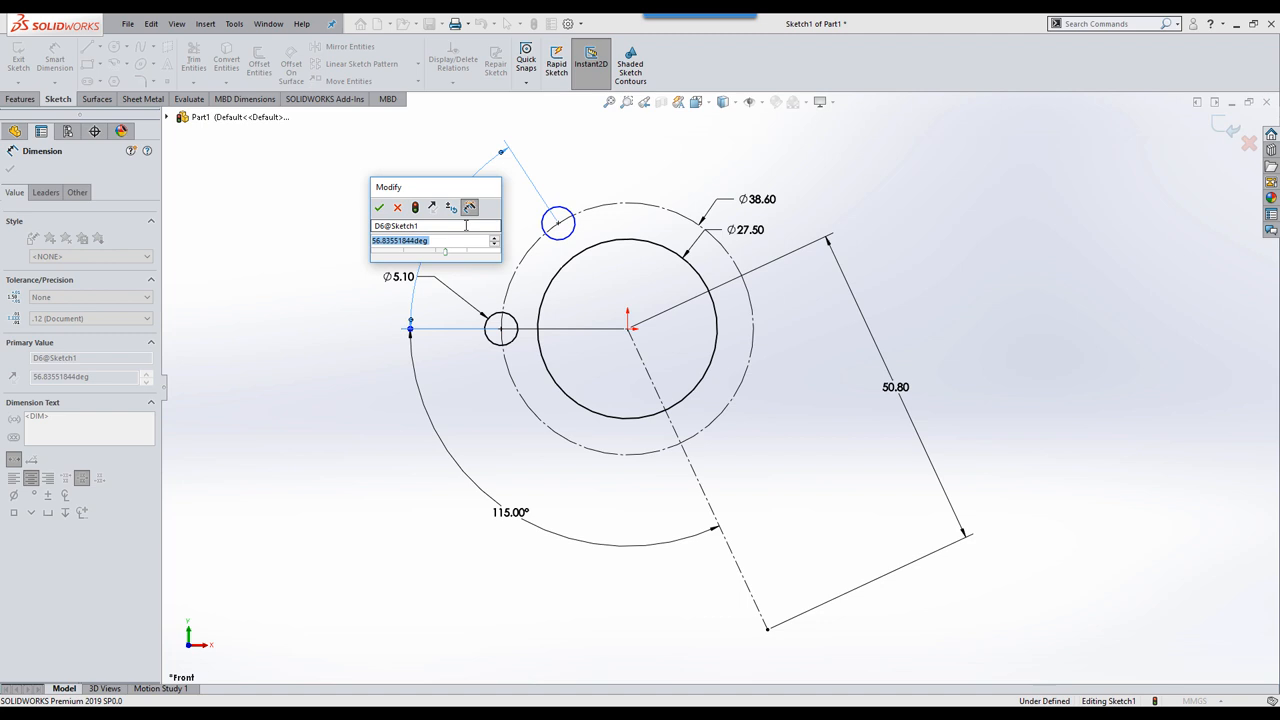
text(64)
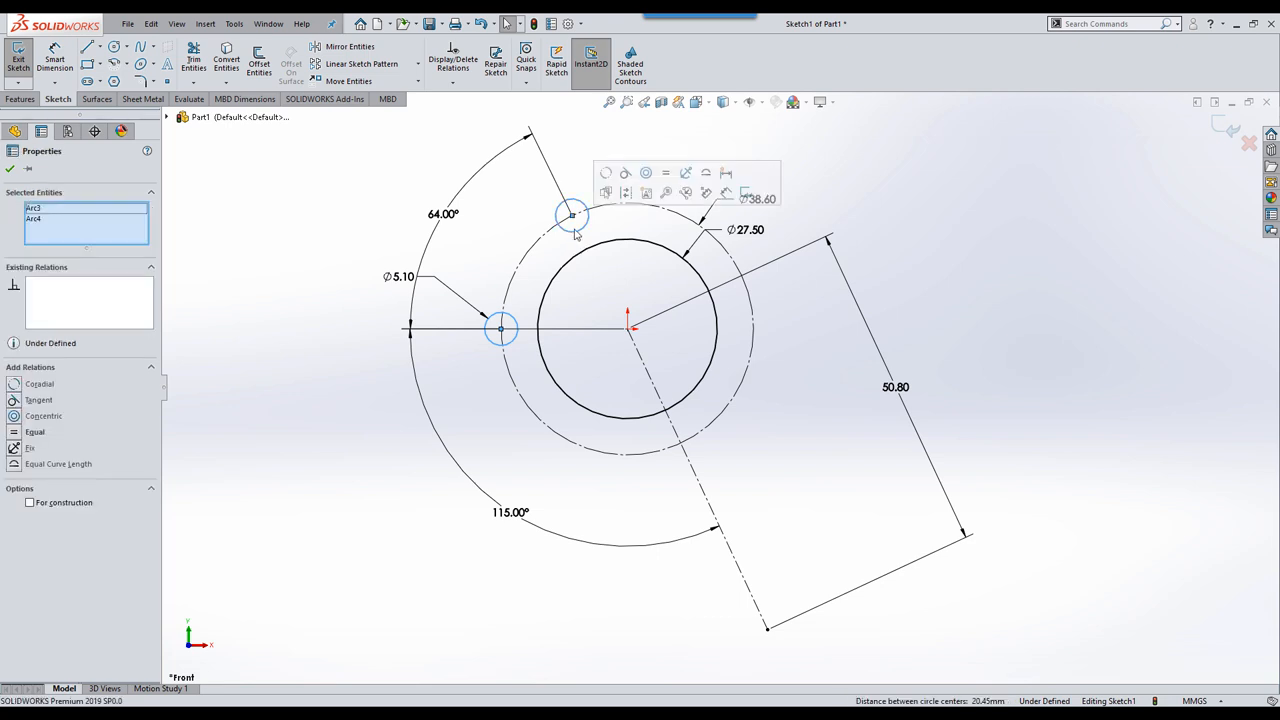
click(663, 172)
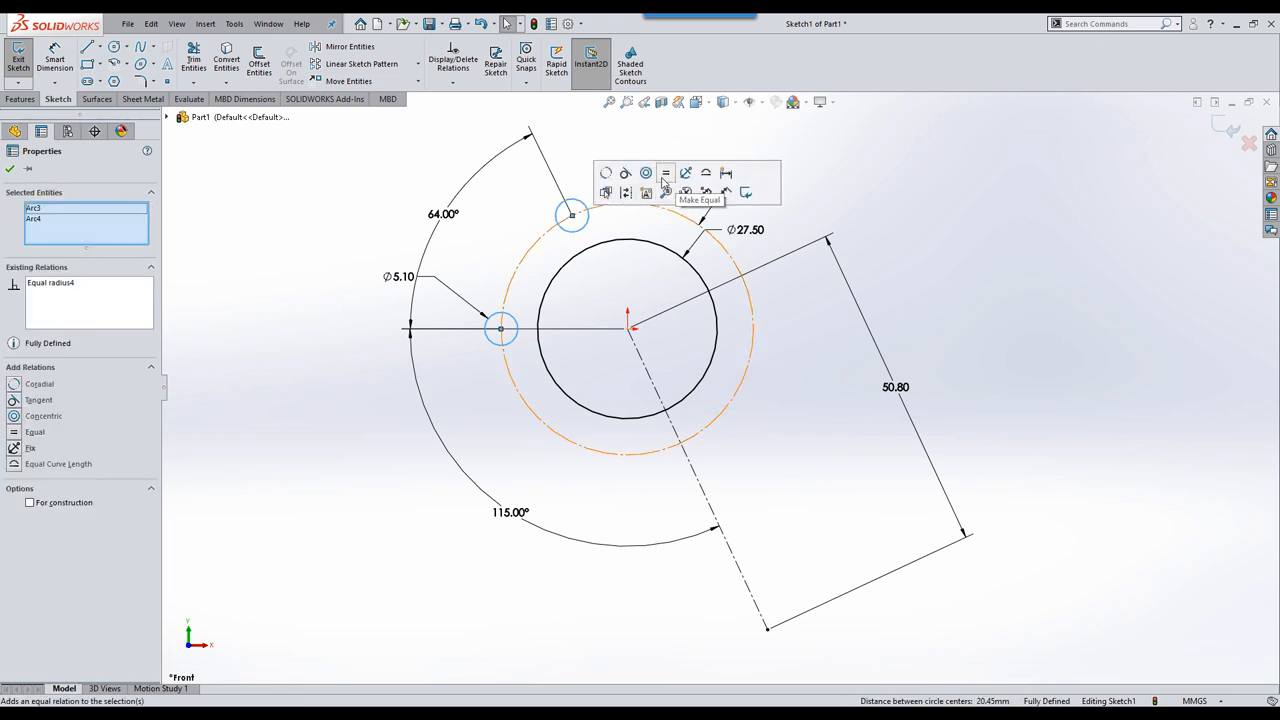
click(663, 173)
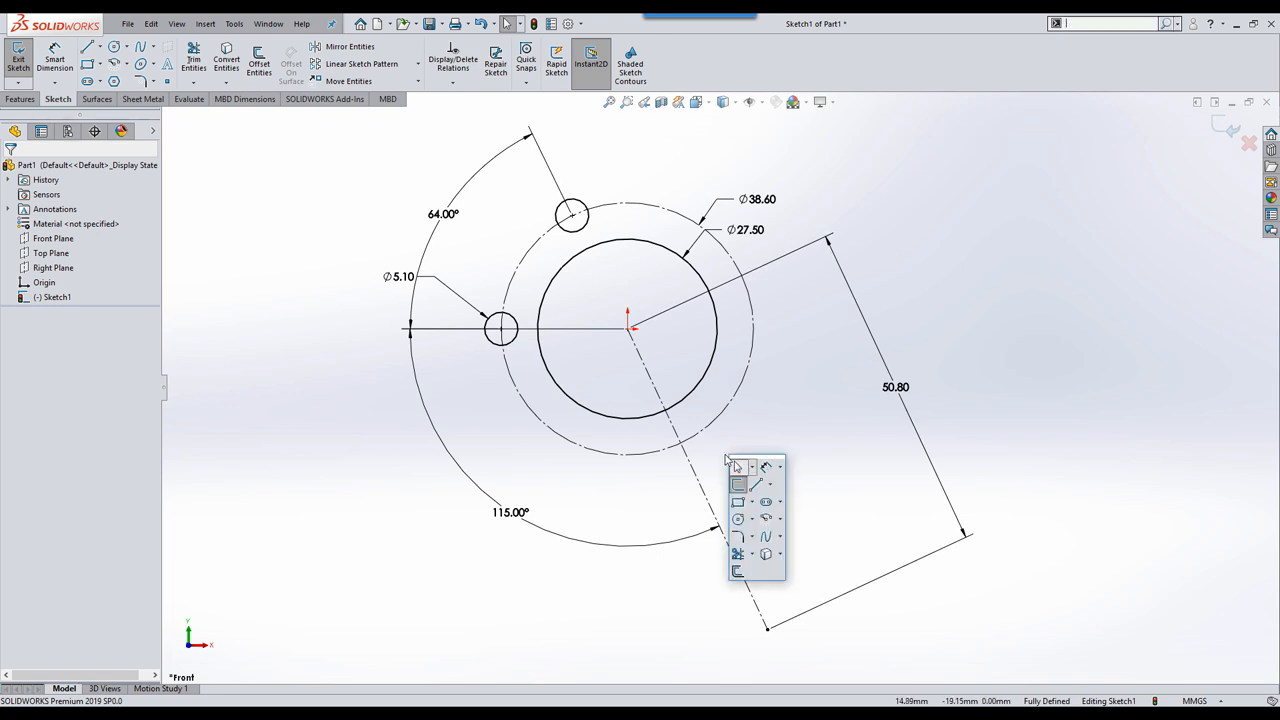
Step: Sketch a third hole circle where the centerline crosses the bolt circle
click(740, 493)
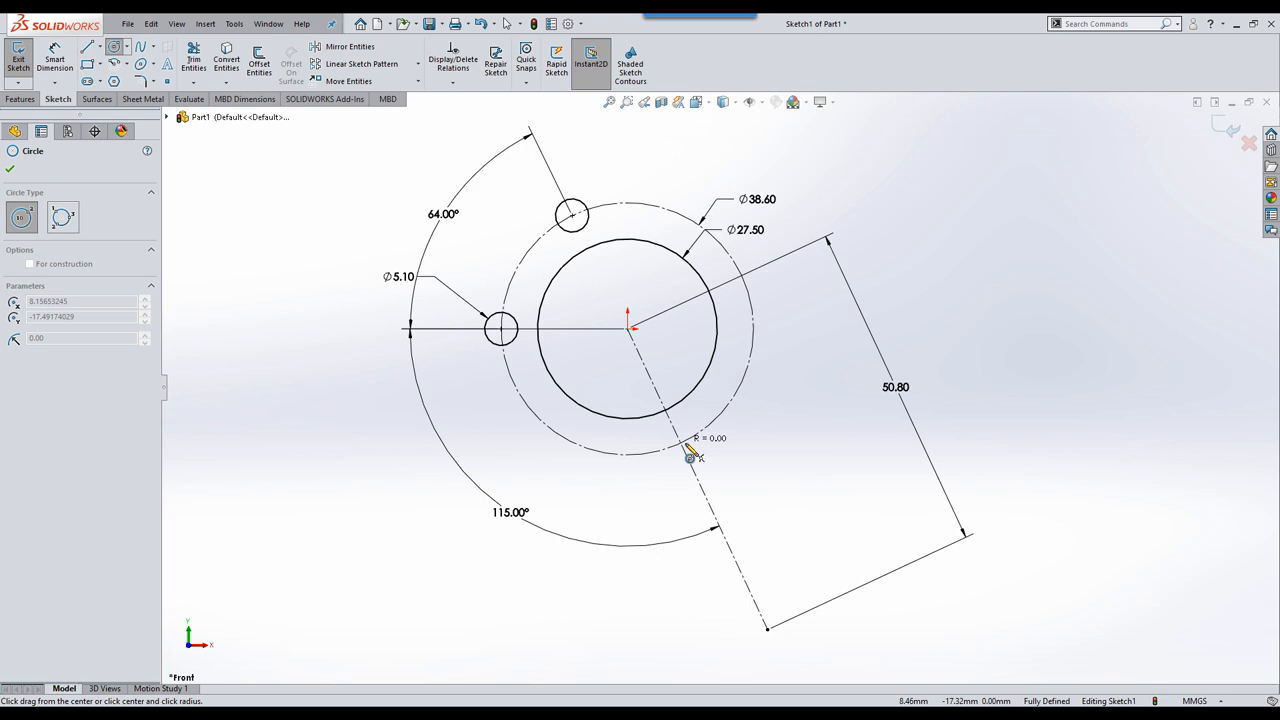
click(678, 443)
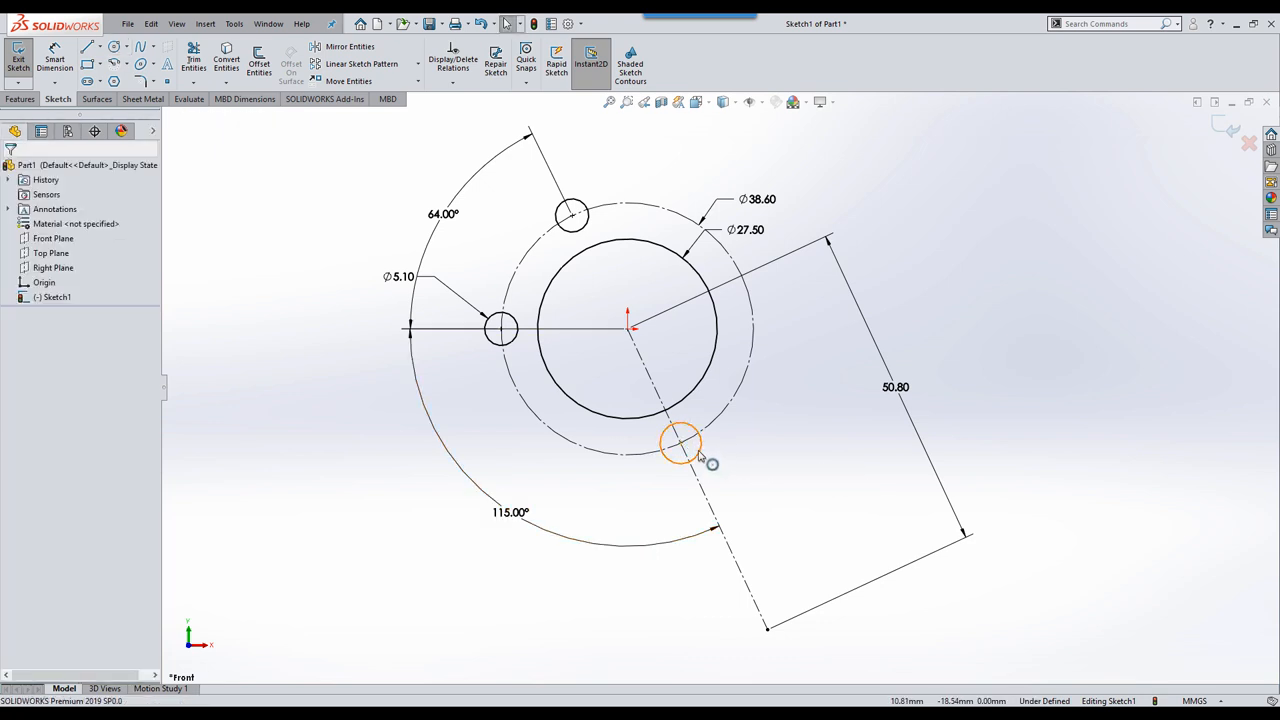
click(678, 442)
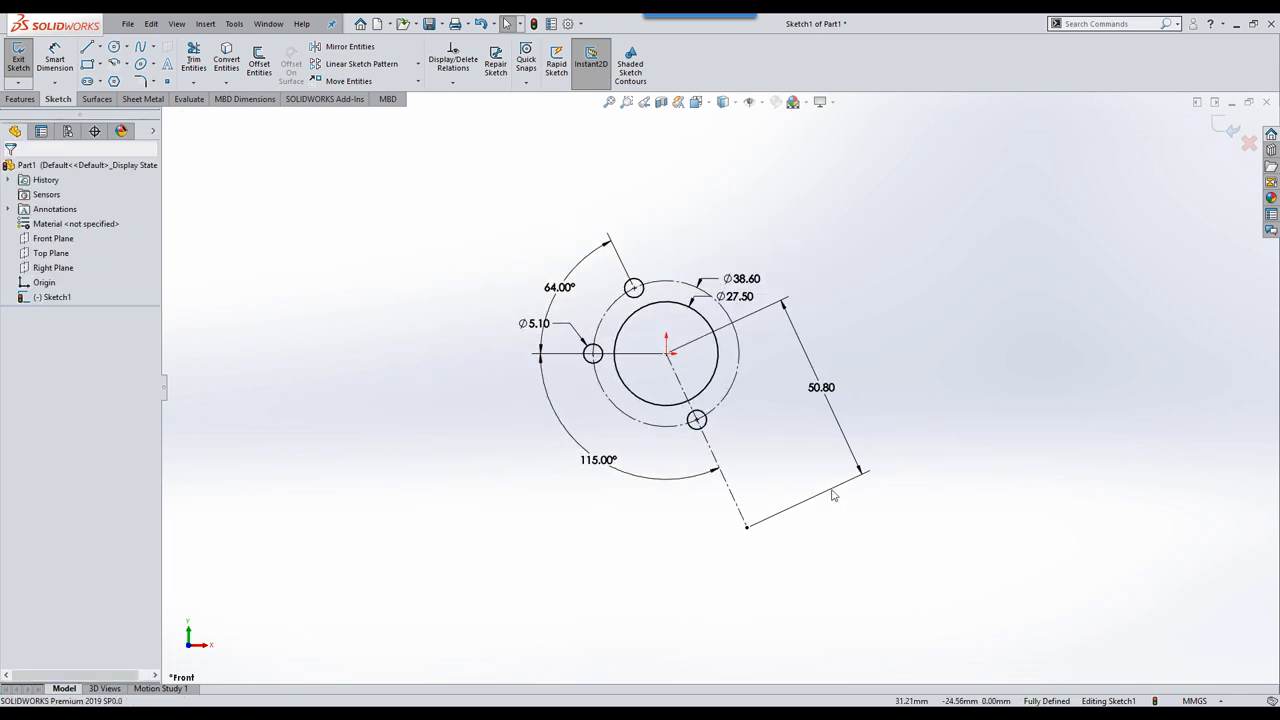
mouse_move(830, 495)
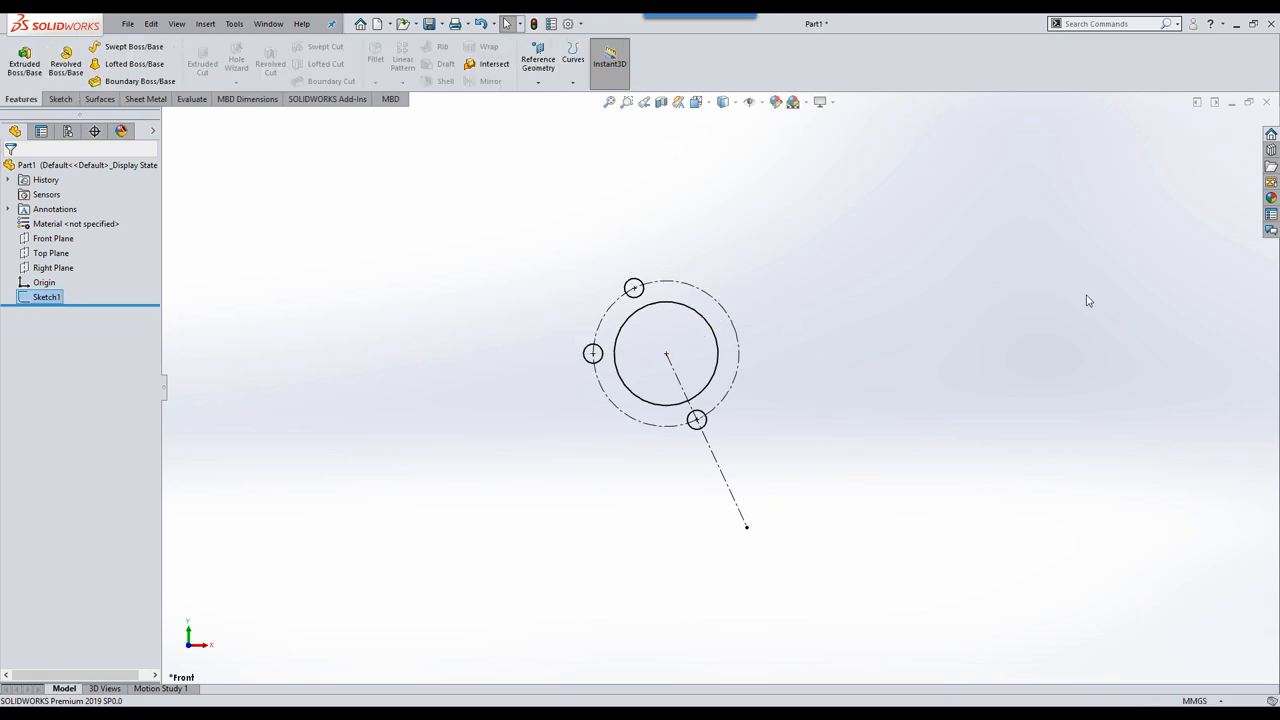
mouse_move(1268, 157)
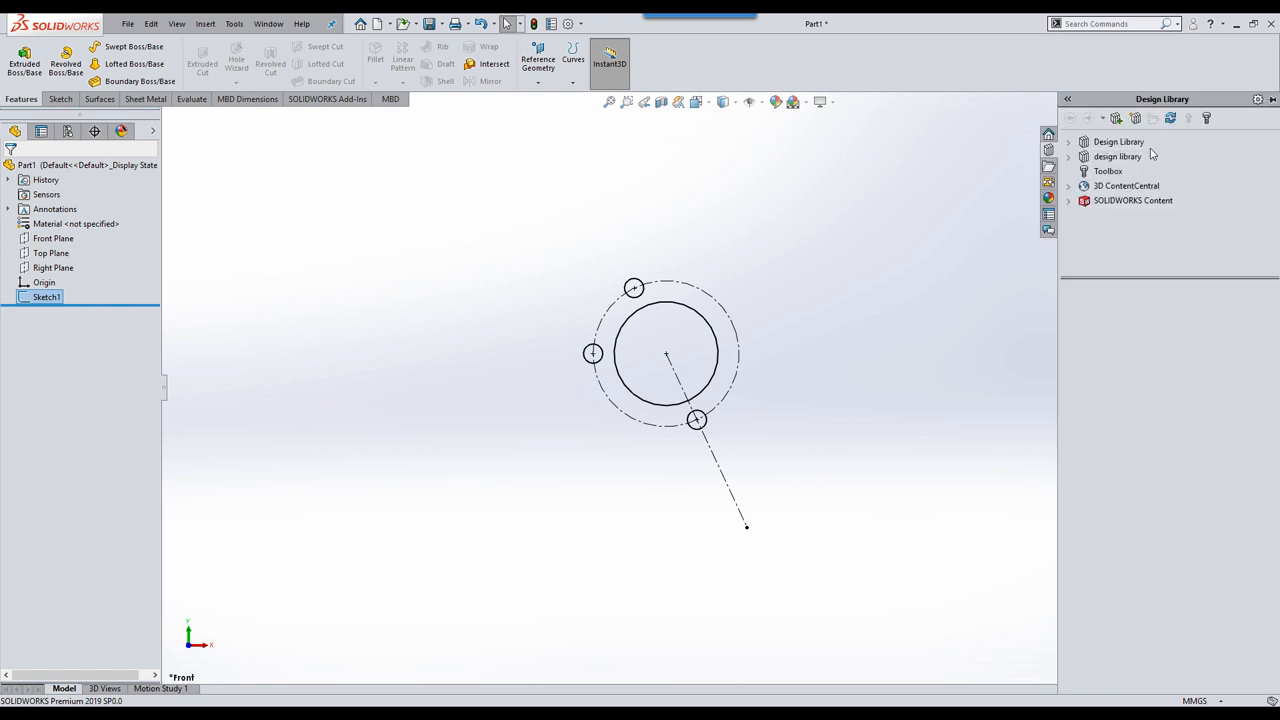
Step: Browse the Design Library and open its folder contents
click(1120, 141)
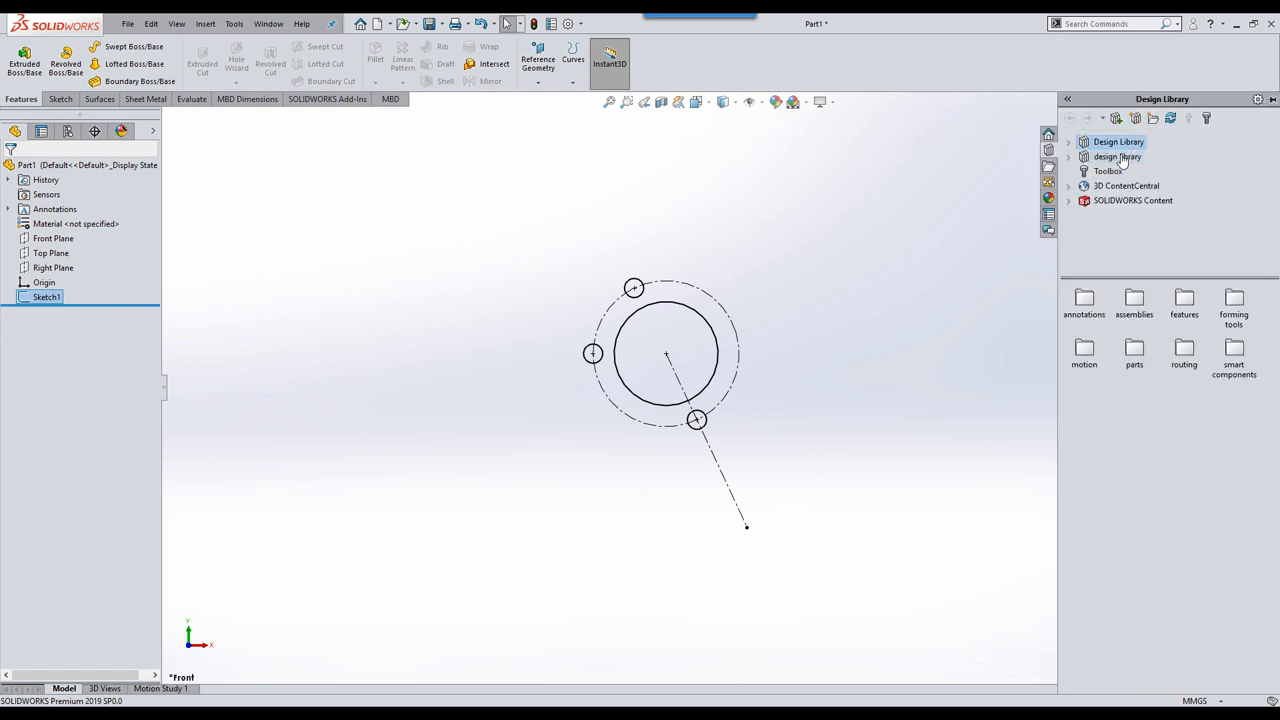
click(1116, 157)
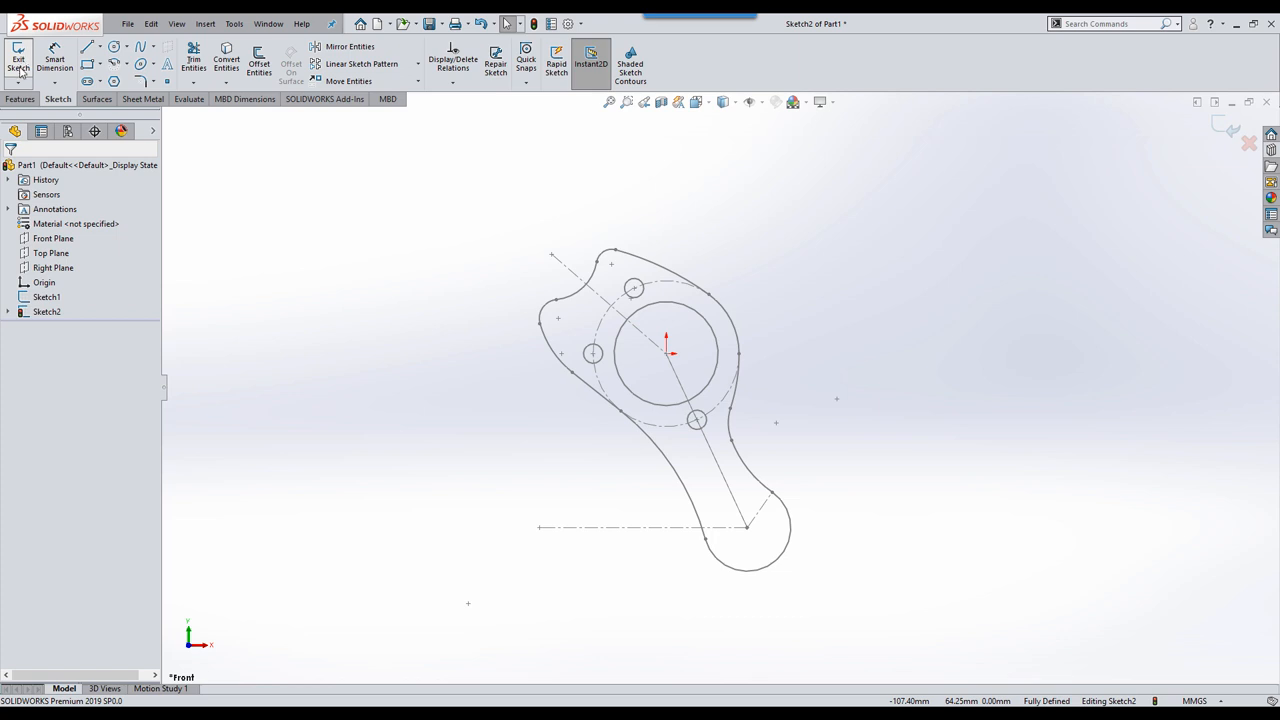
Step: Exit Sketch2, reopen it with Edit Sketch, and confirm to close the outline
click(22, 55)
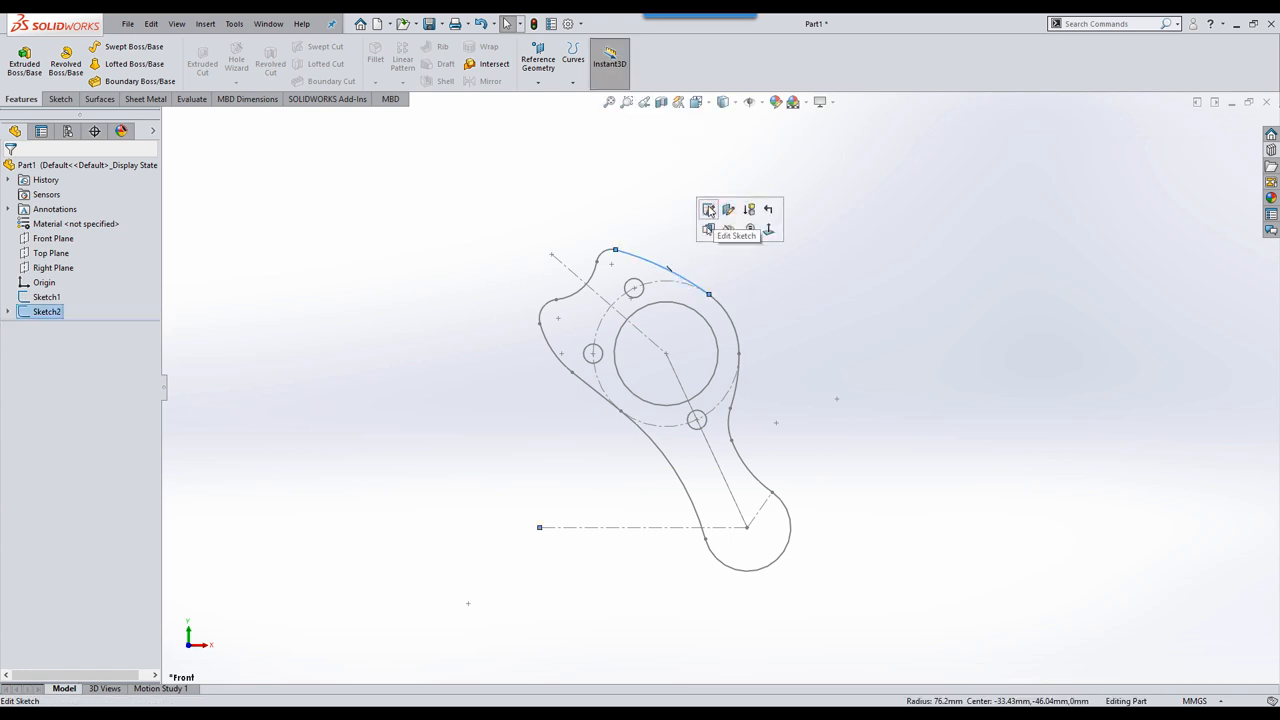
click(707, 209)
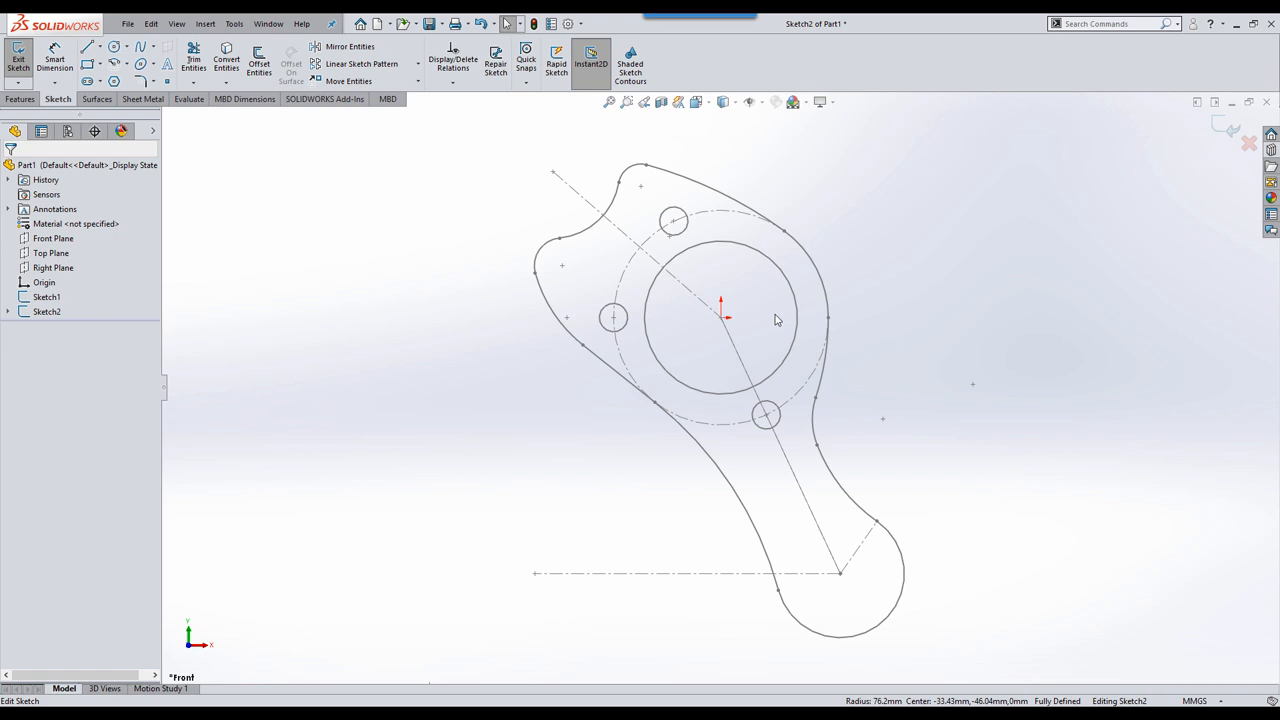
mouse_move(863, 264)
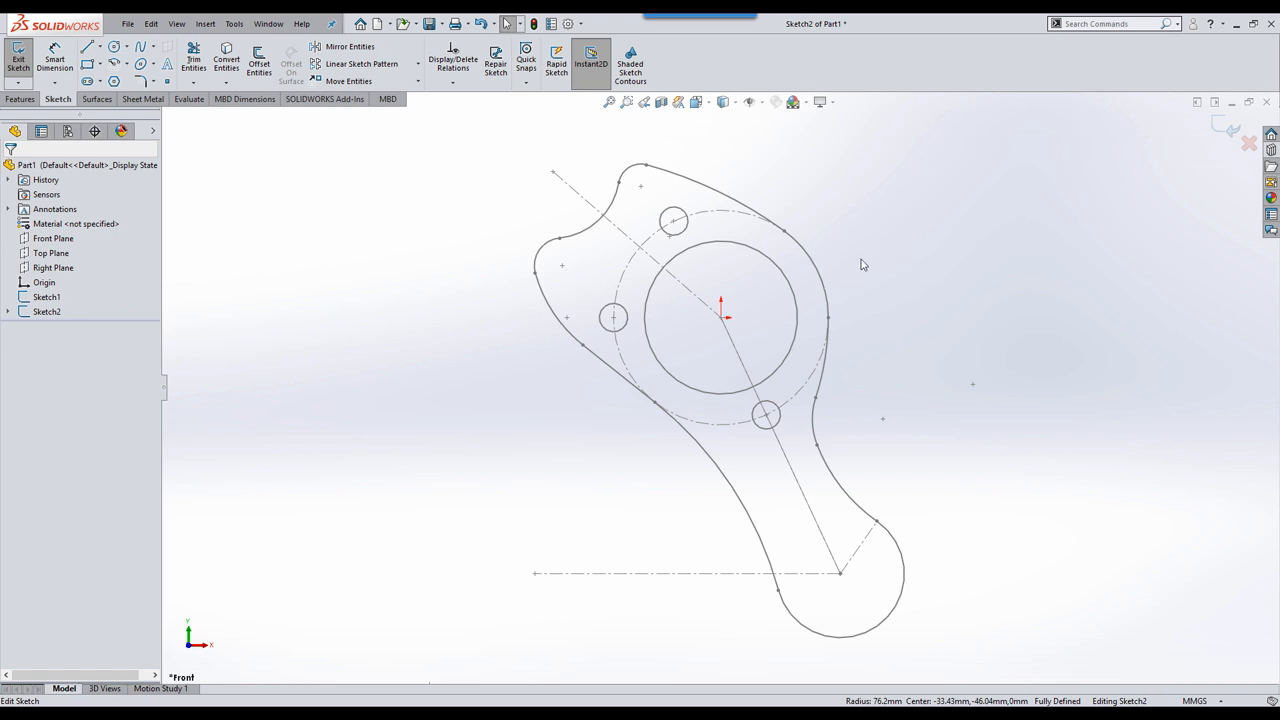
mouse_move(859, 265)
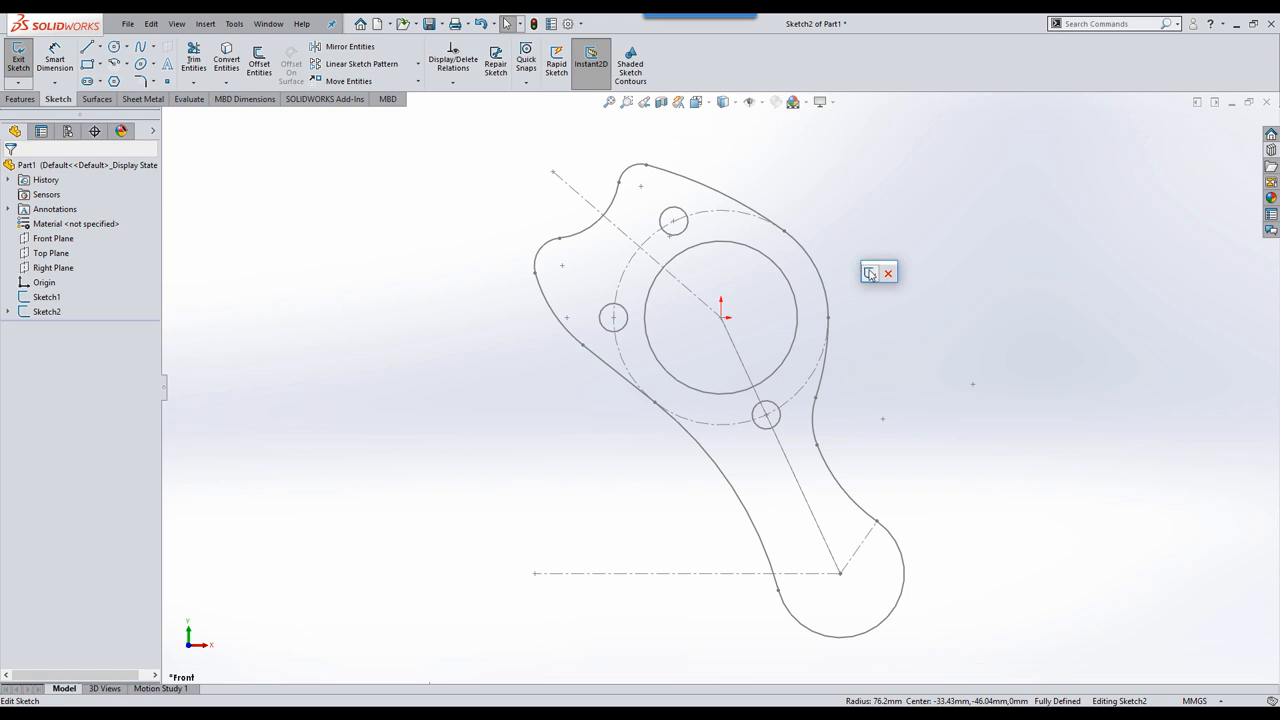
mouse_move(871, 273)
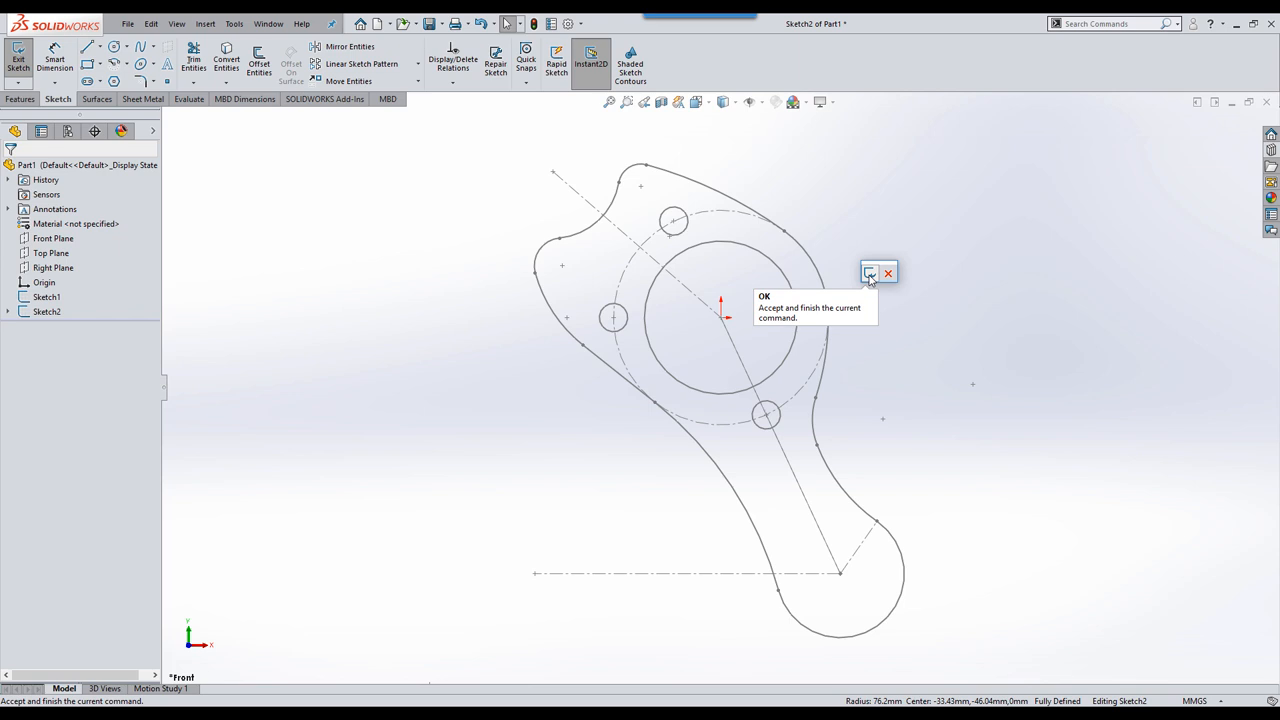
click(870, 272)
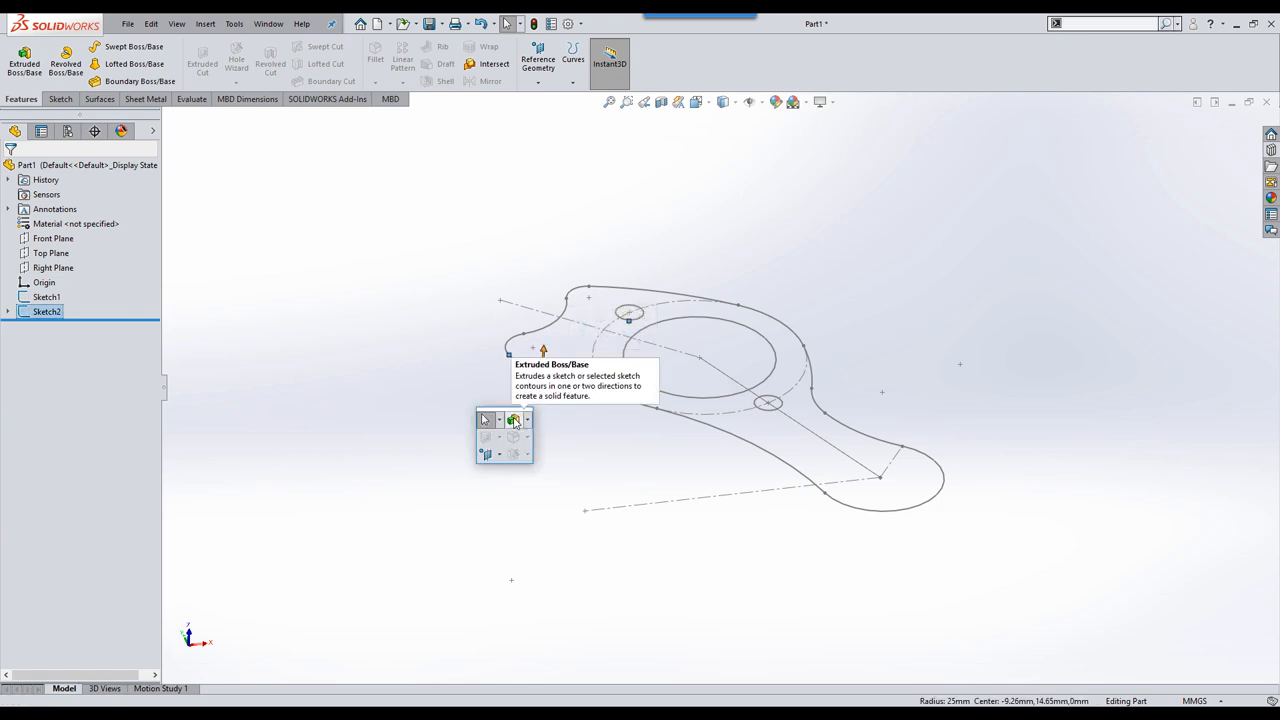
click(513, 420)
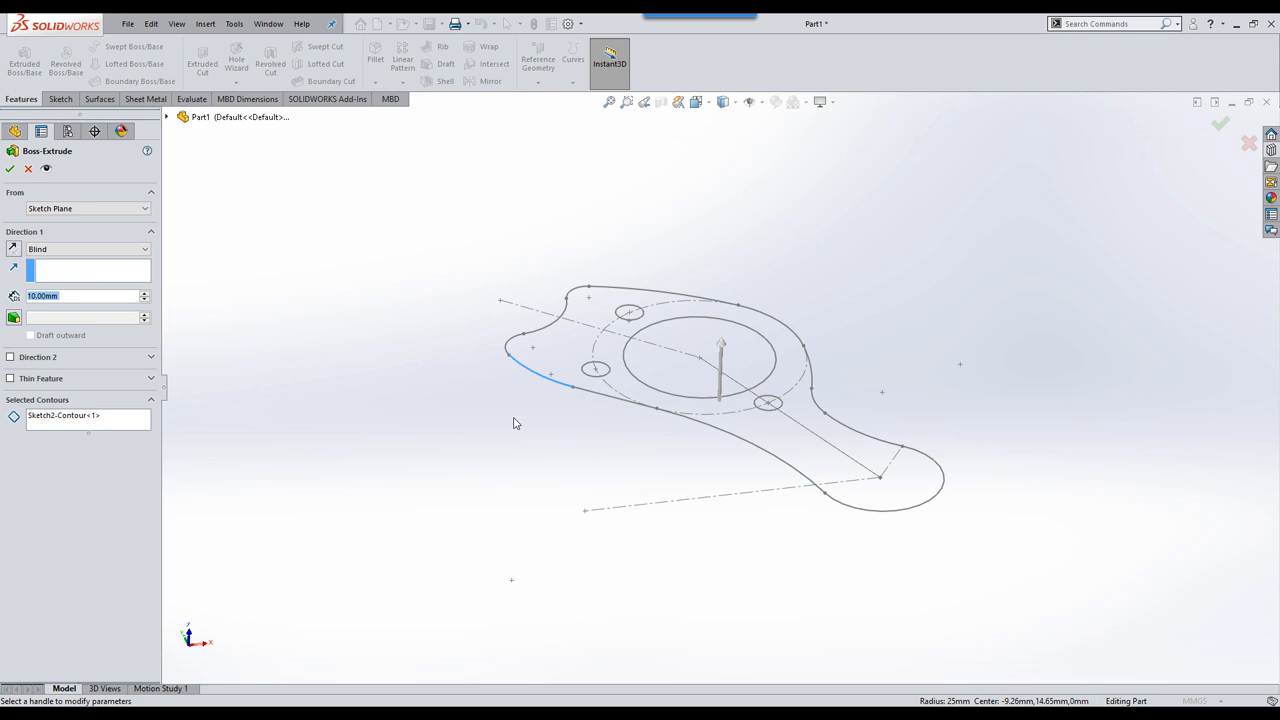
mouse_move(539, 419)
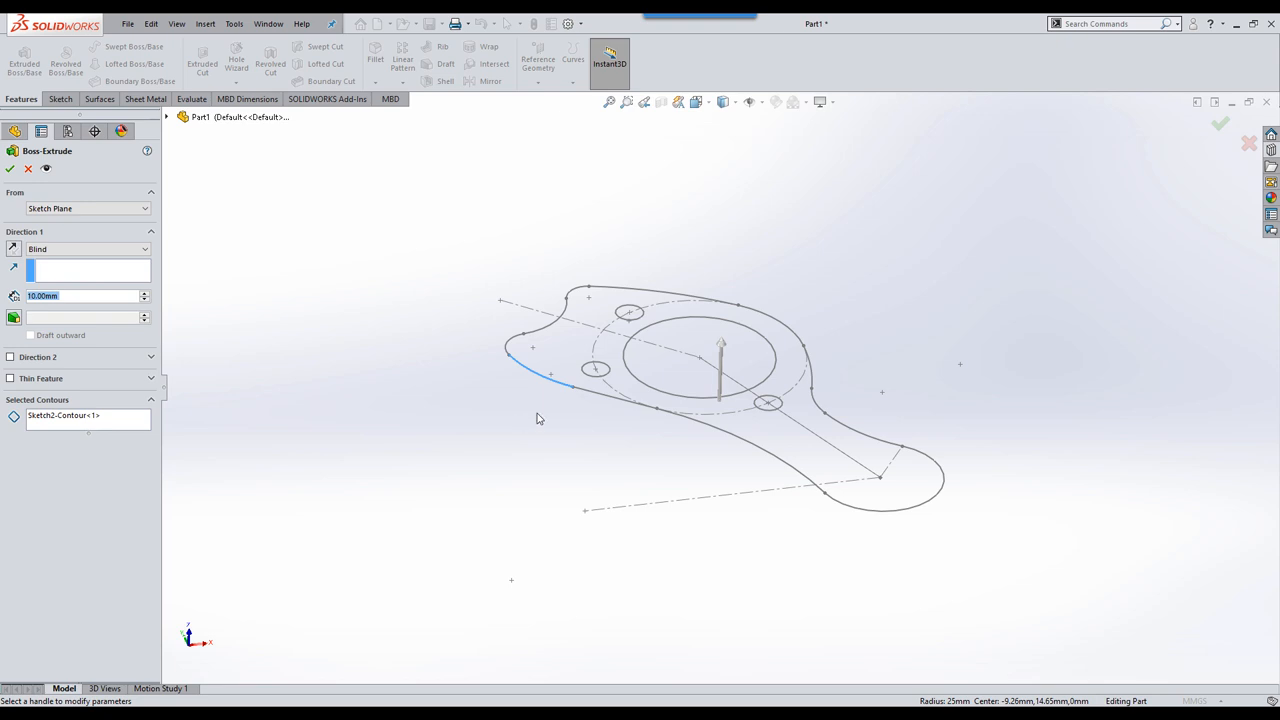
mouse_move(434, 440)
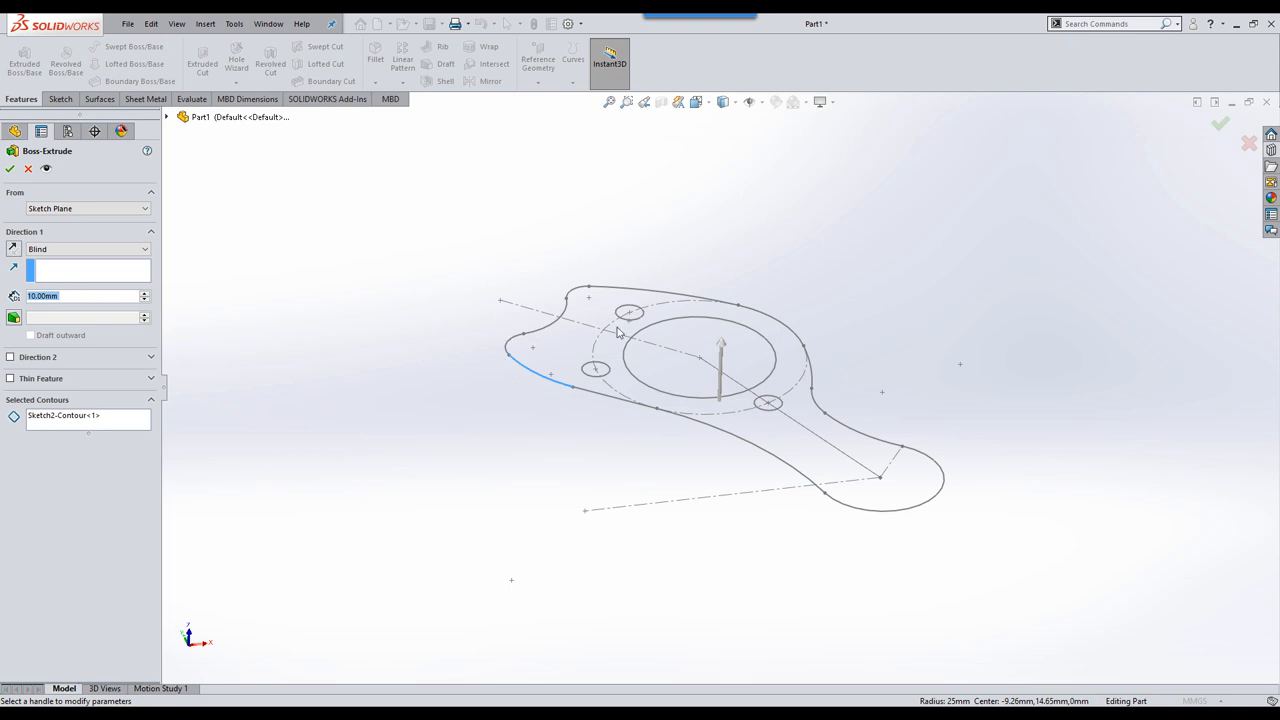
mouse_move(558, 423)
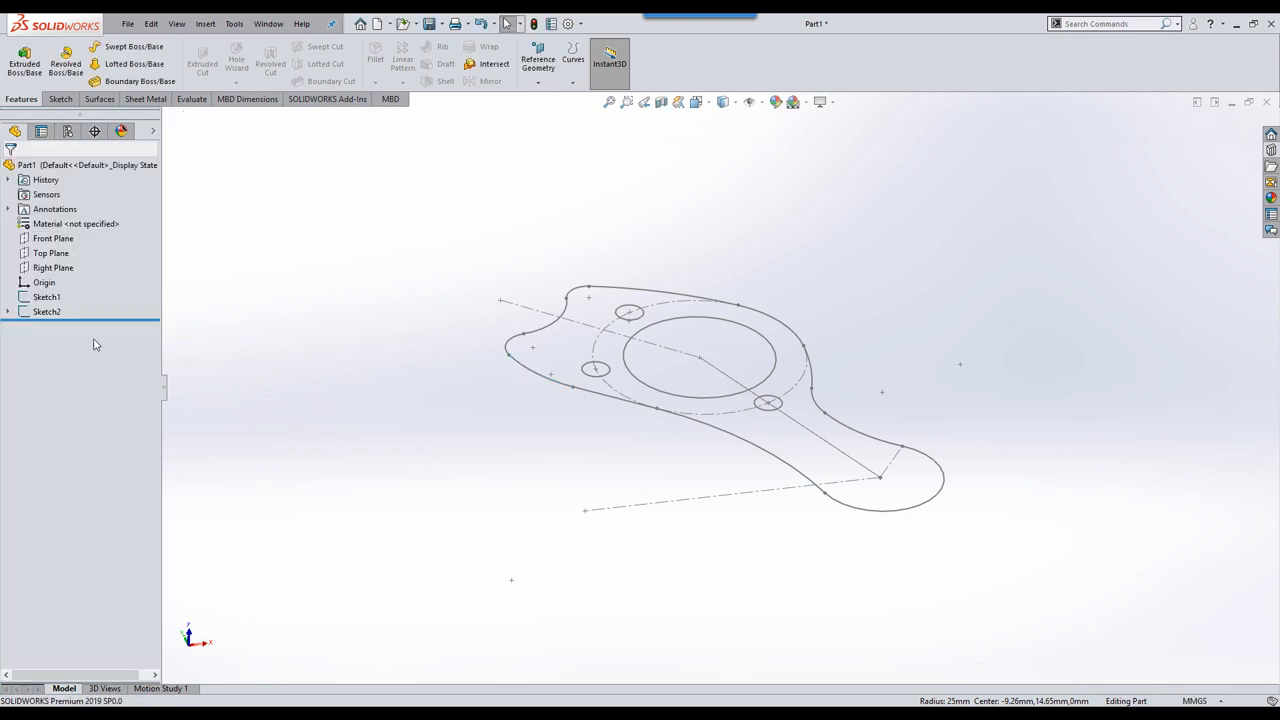
Step: Set up a Mid Plane Boss-Extrude of Sketch2 at 15 mm depth
click(46, 311)
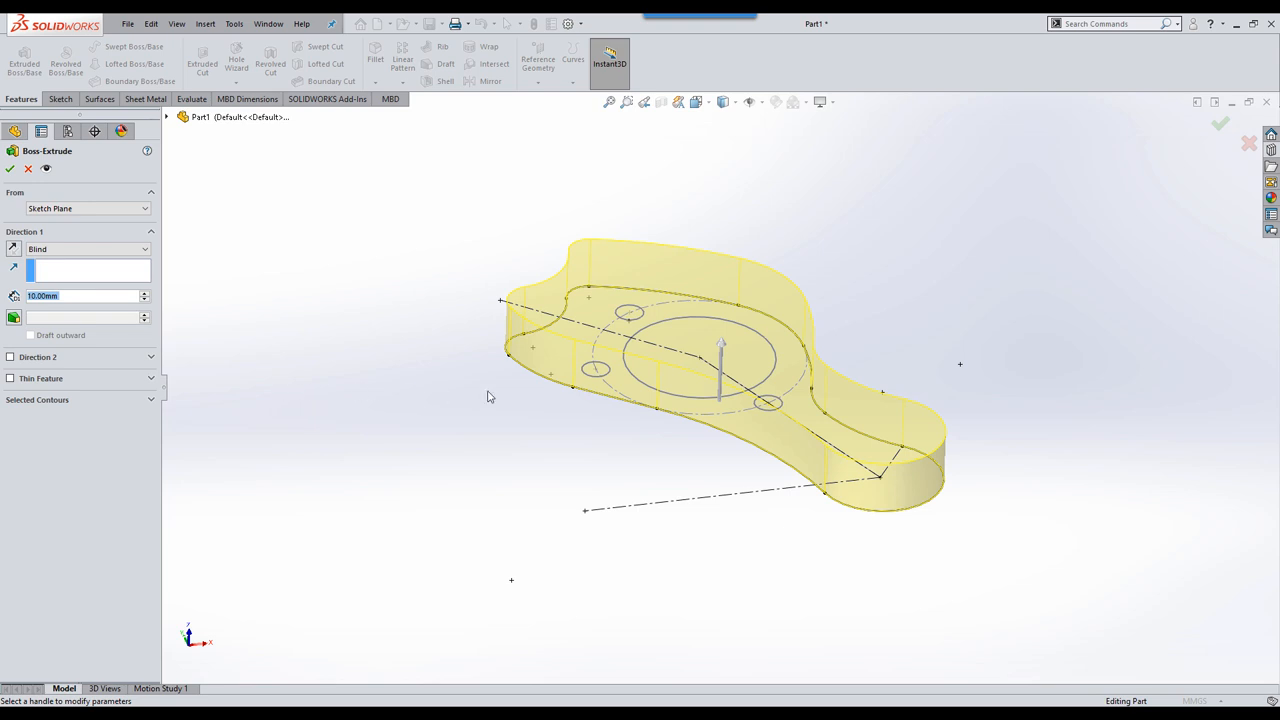
right_click(490, 396)
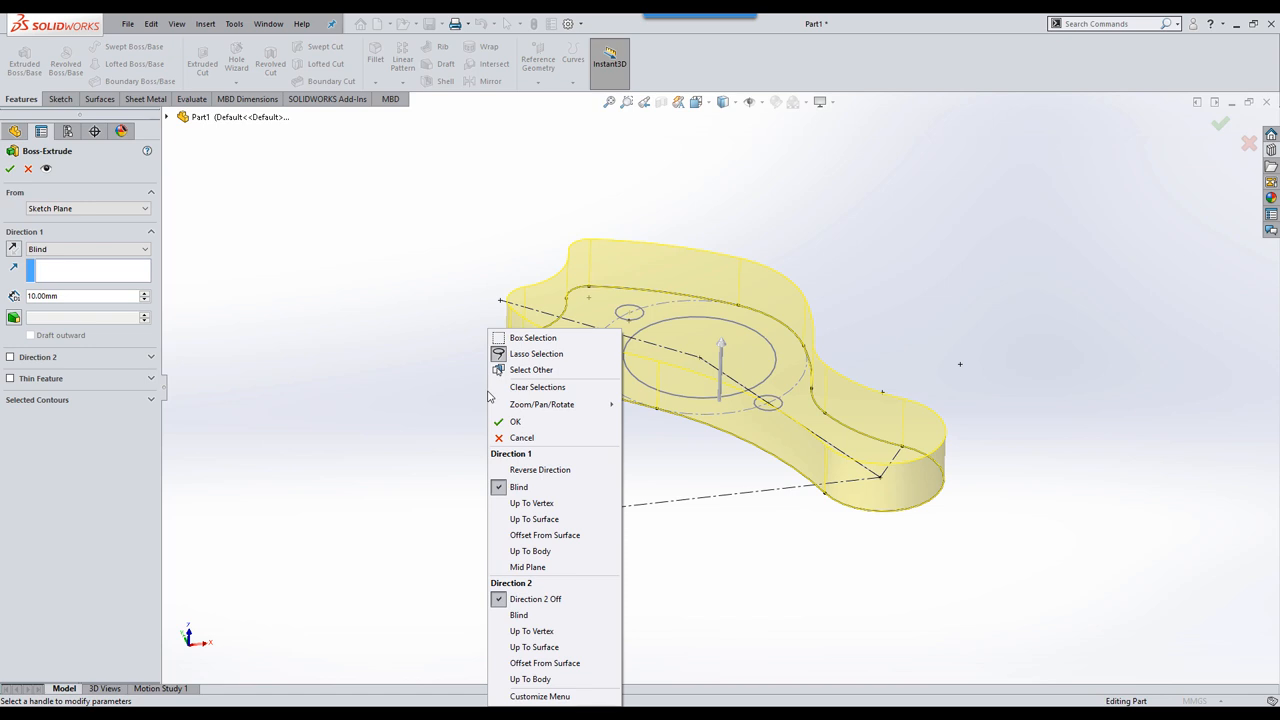
mouse_move(528, 567)
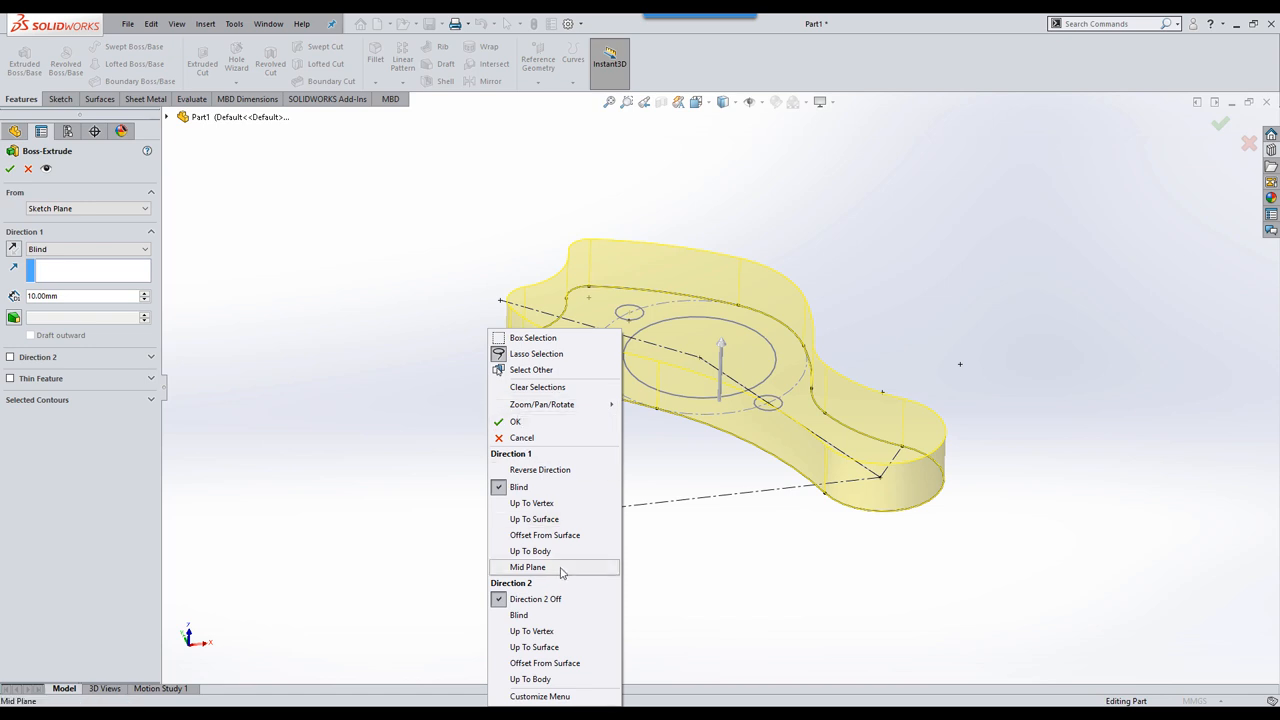
mouse_move(570, 568)
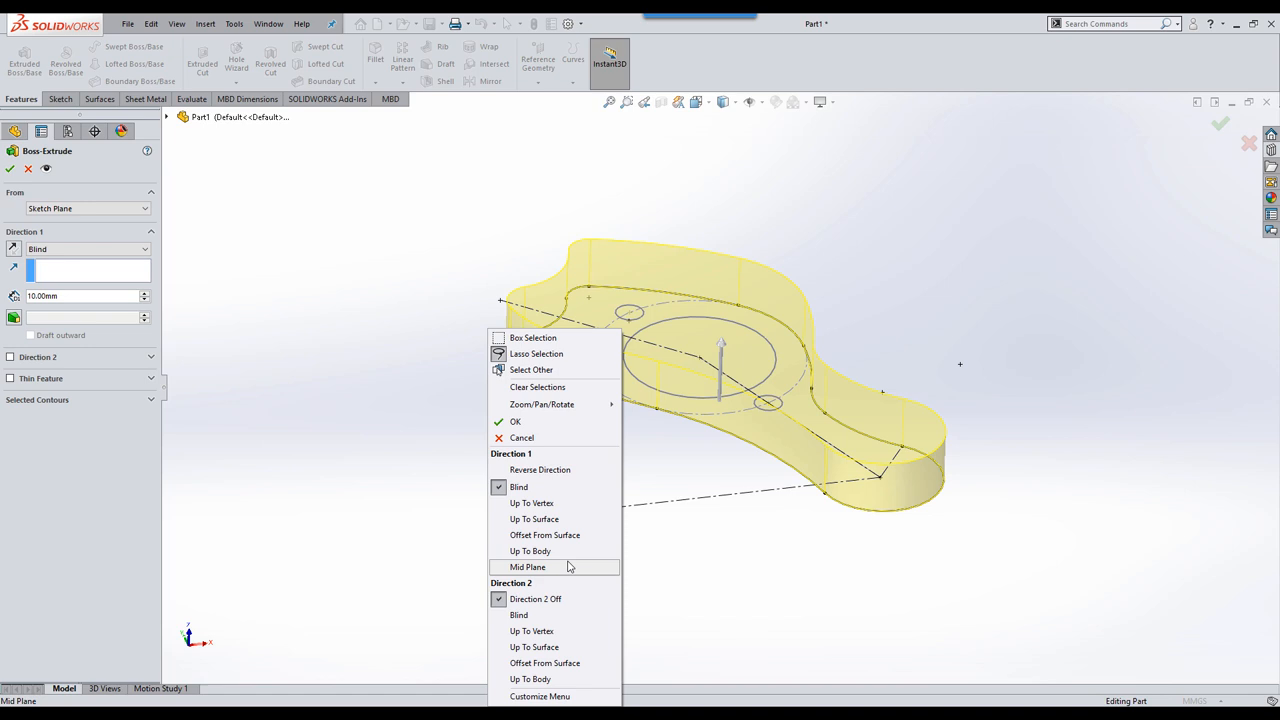
mouse_move(535, 577)
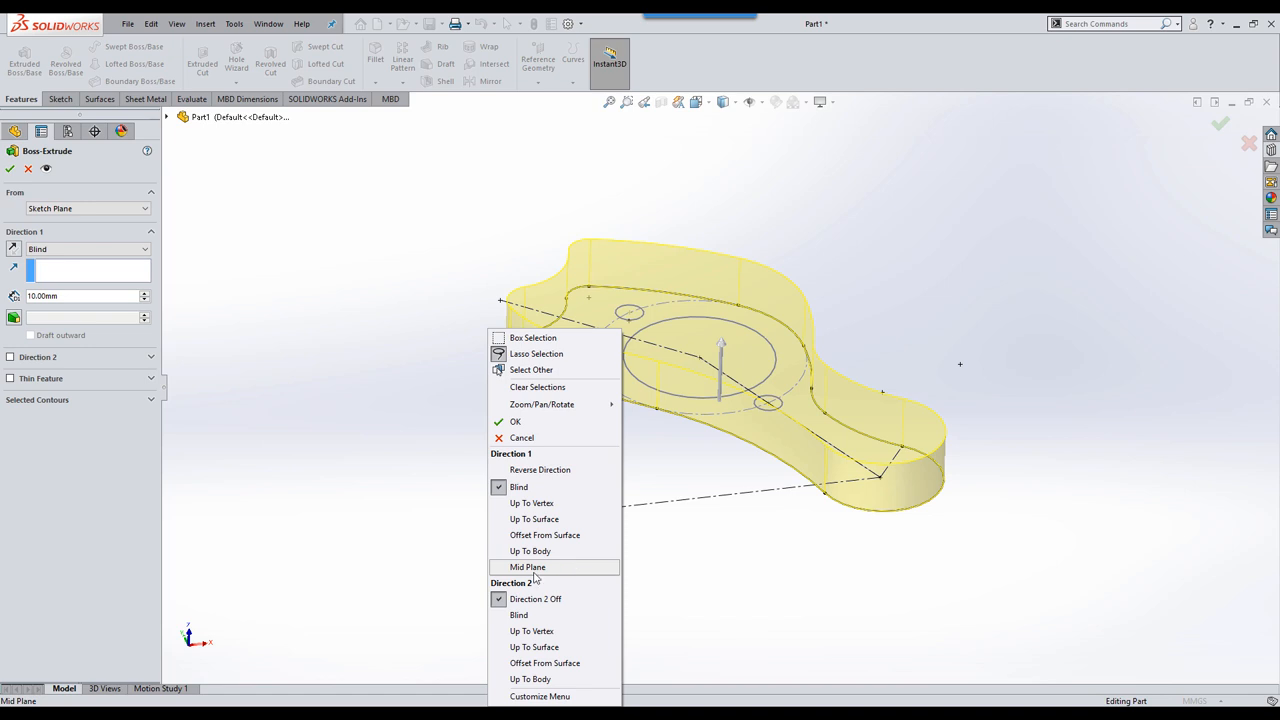
click(526, 566)
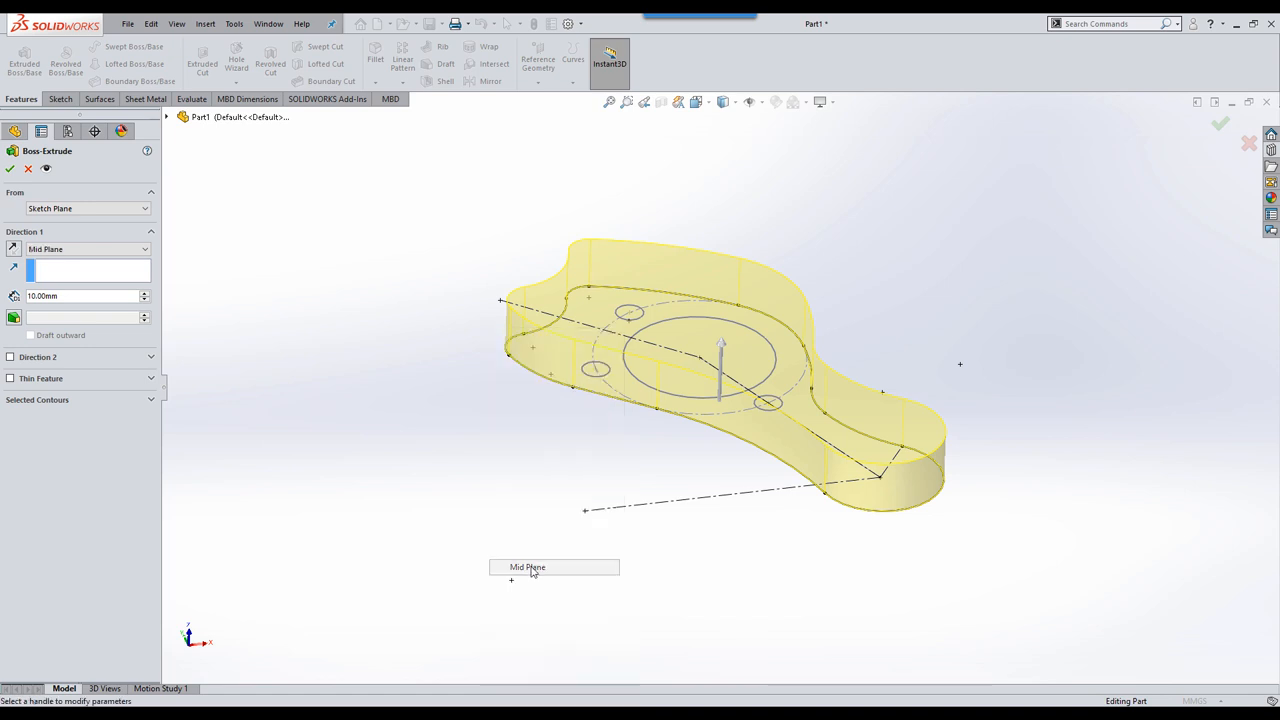
click(530, 567)
text(15)
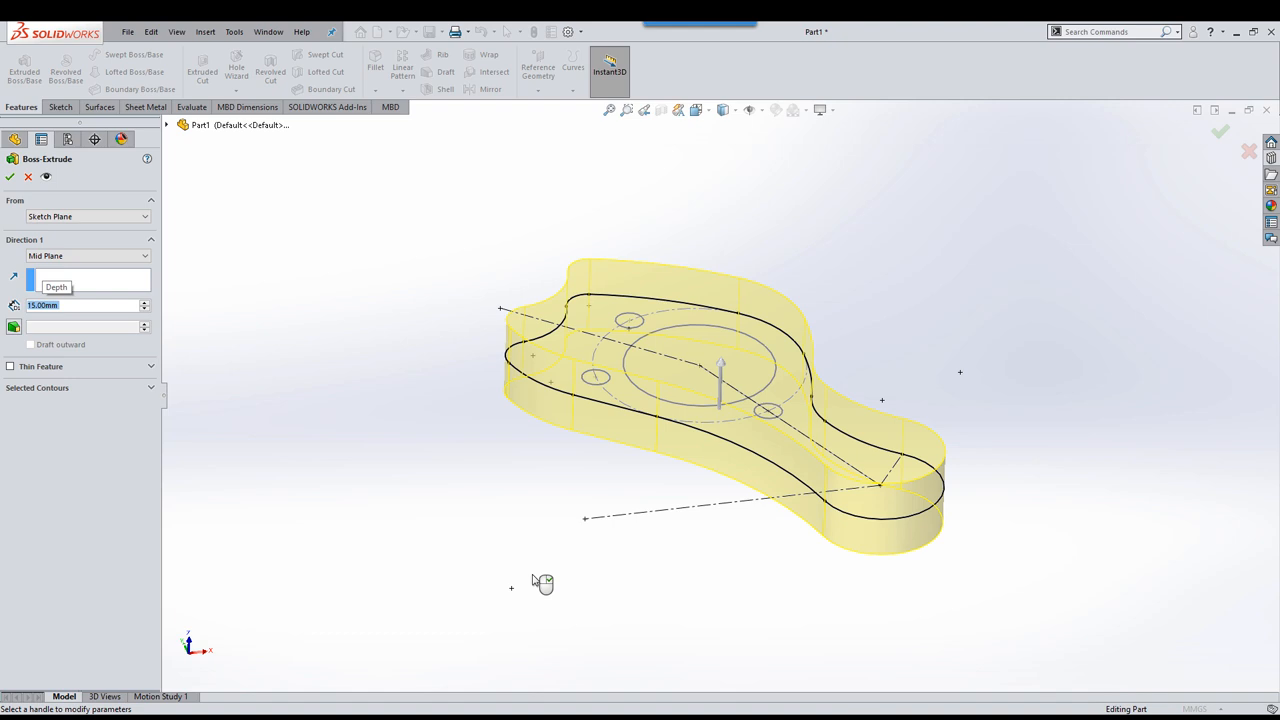
mouse_move(484, 521)
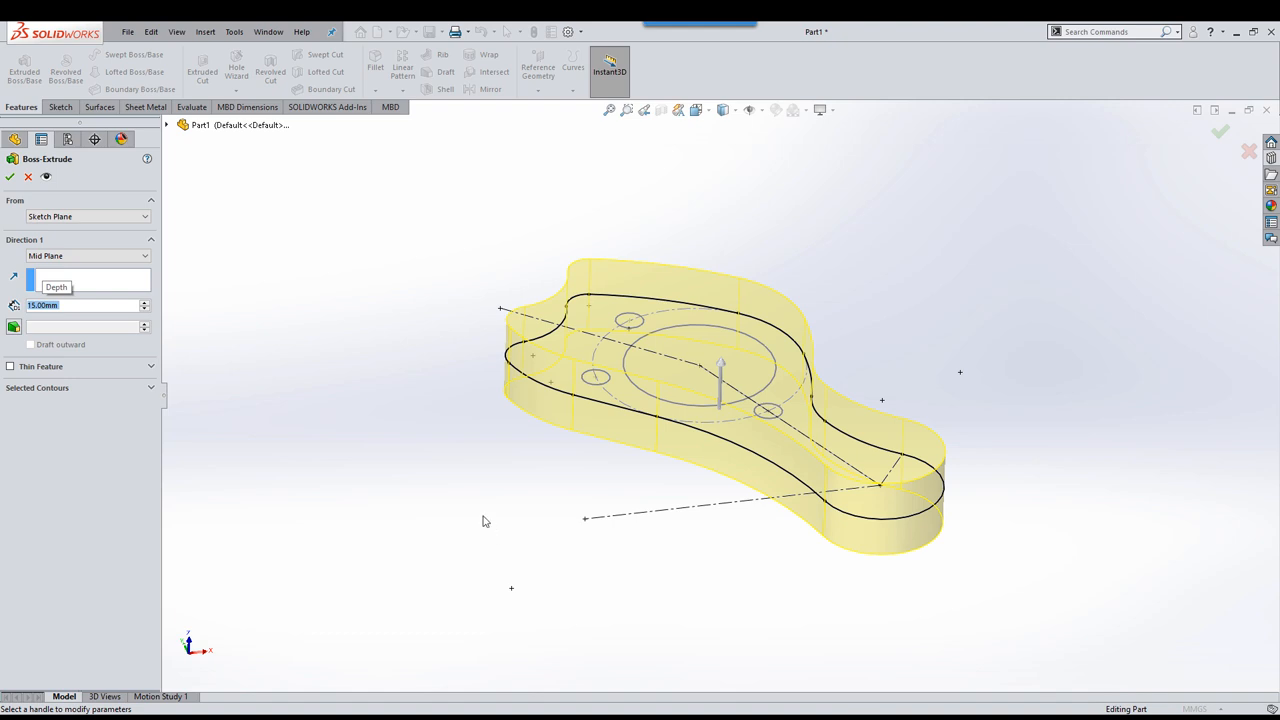
mouse_move(489, 486)
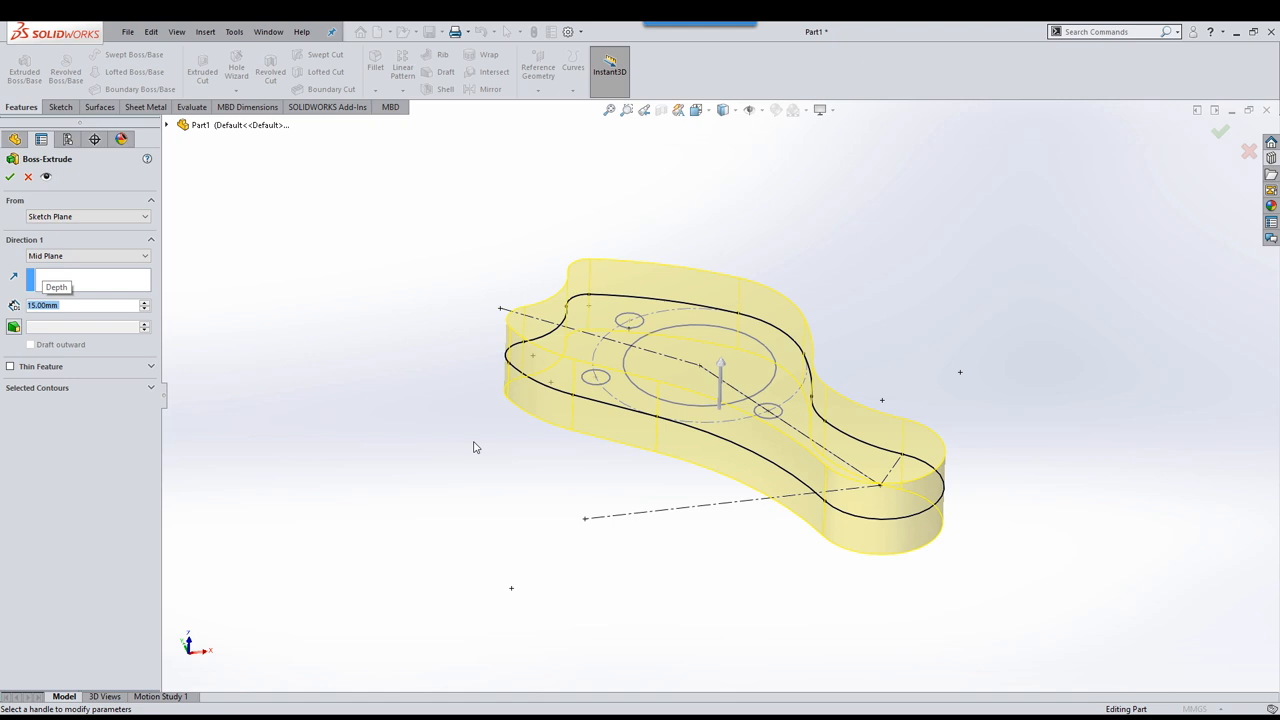
right_click(475, 447)
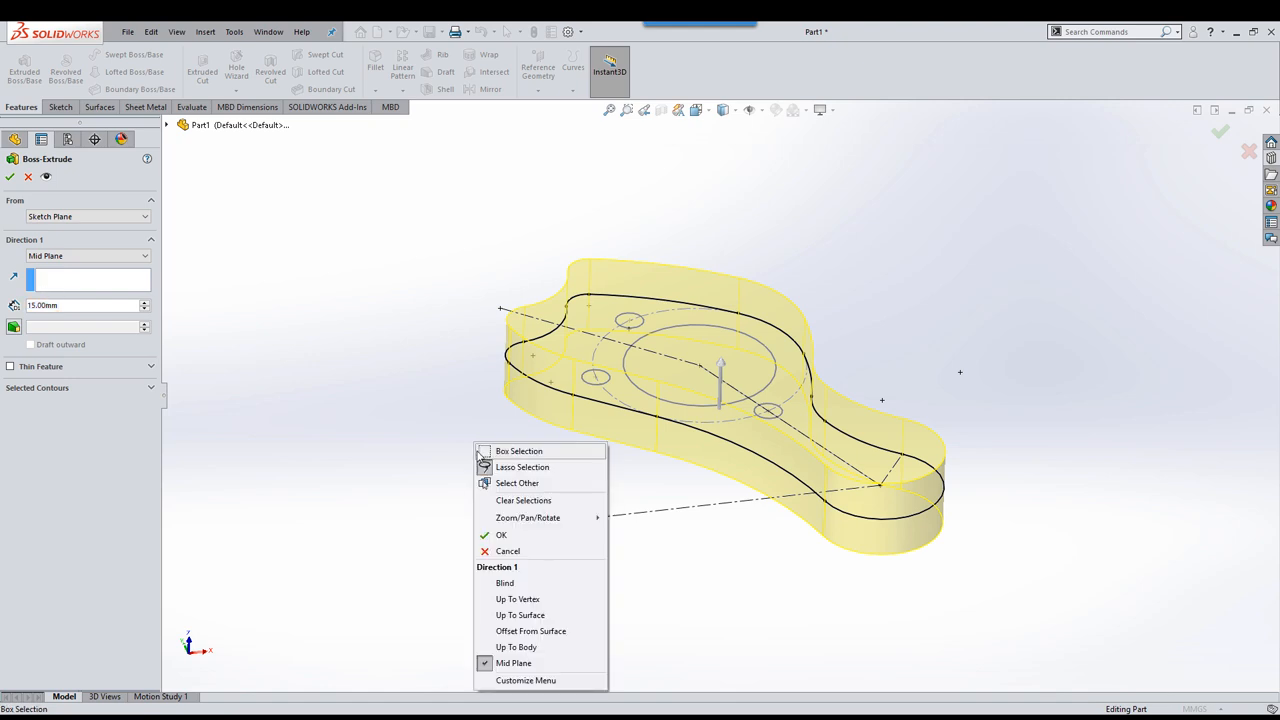
mouse_move(505, 537)
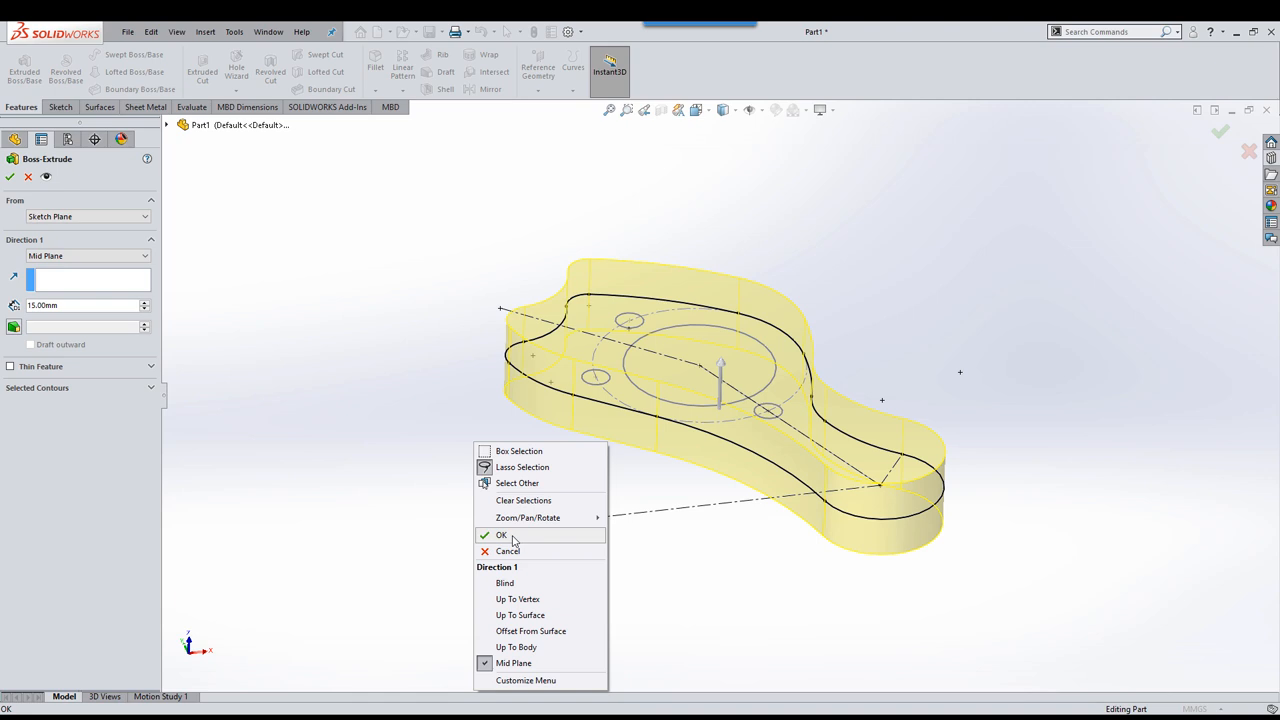
Step: Accept the 15 mm mid-plane Boss-Extrude and start a Cut-Extrude on the bracket
click(504, 535)
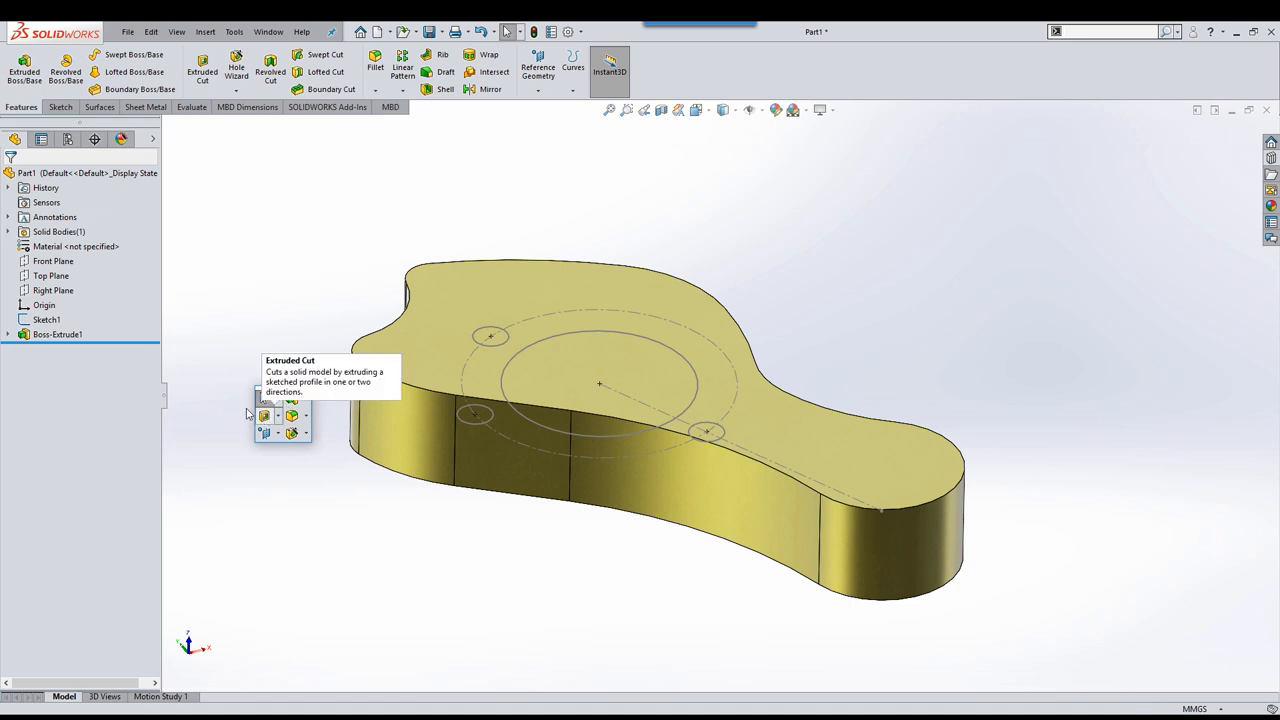
click(45, 319)
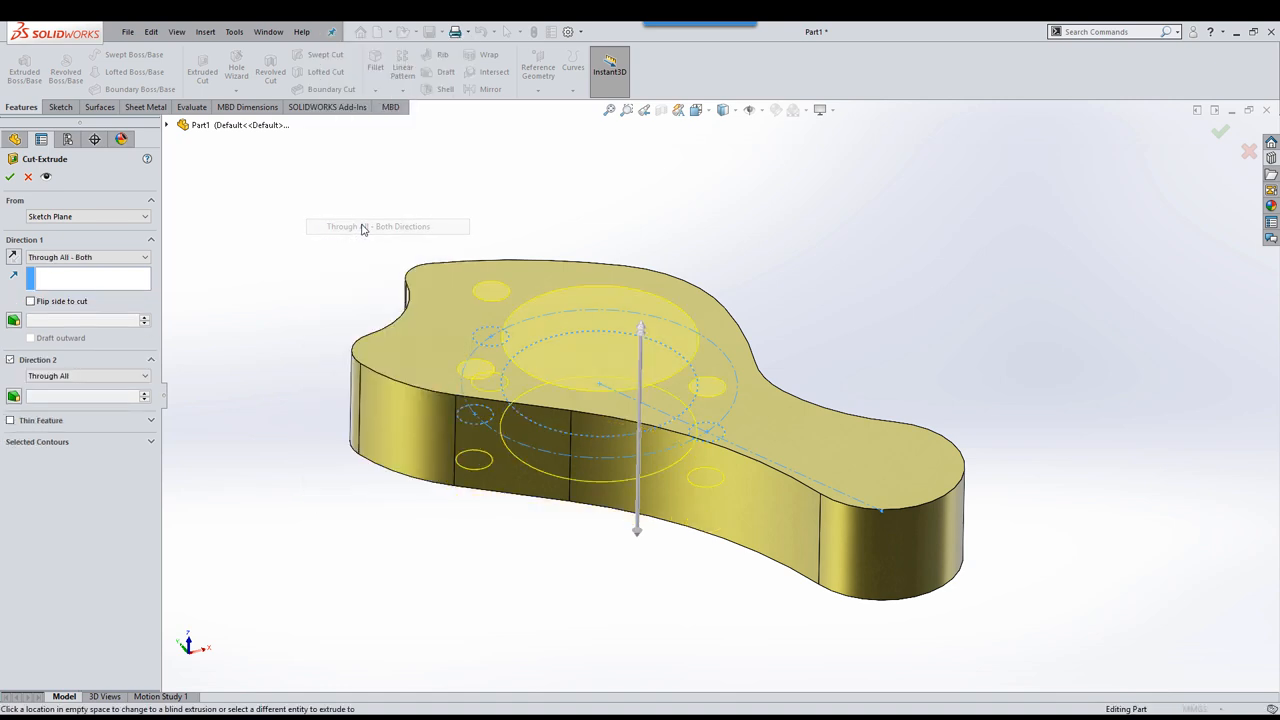
mouse_move(364, 230)
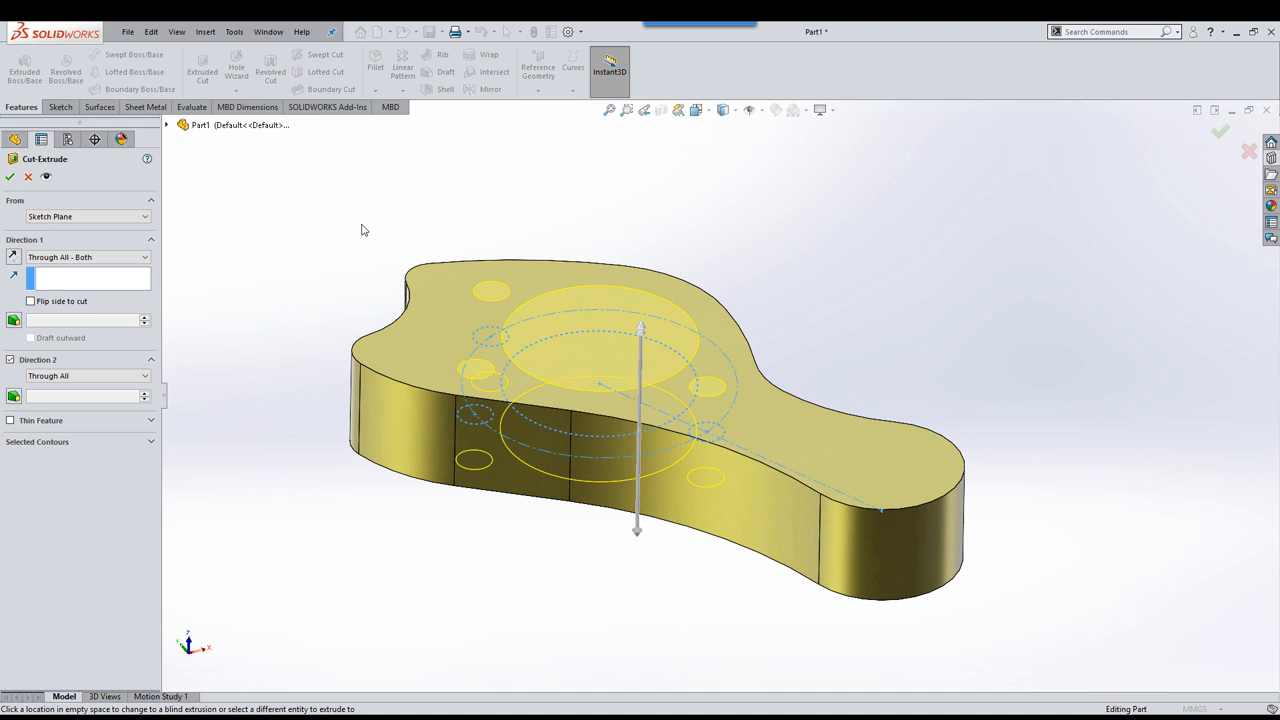
Step: Confirm the Through All - Both cut for the central bore and small holes
click(11, 177)
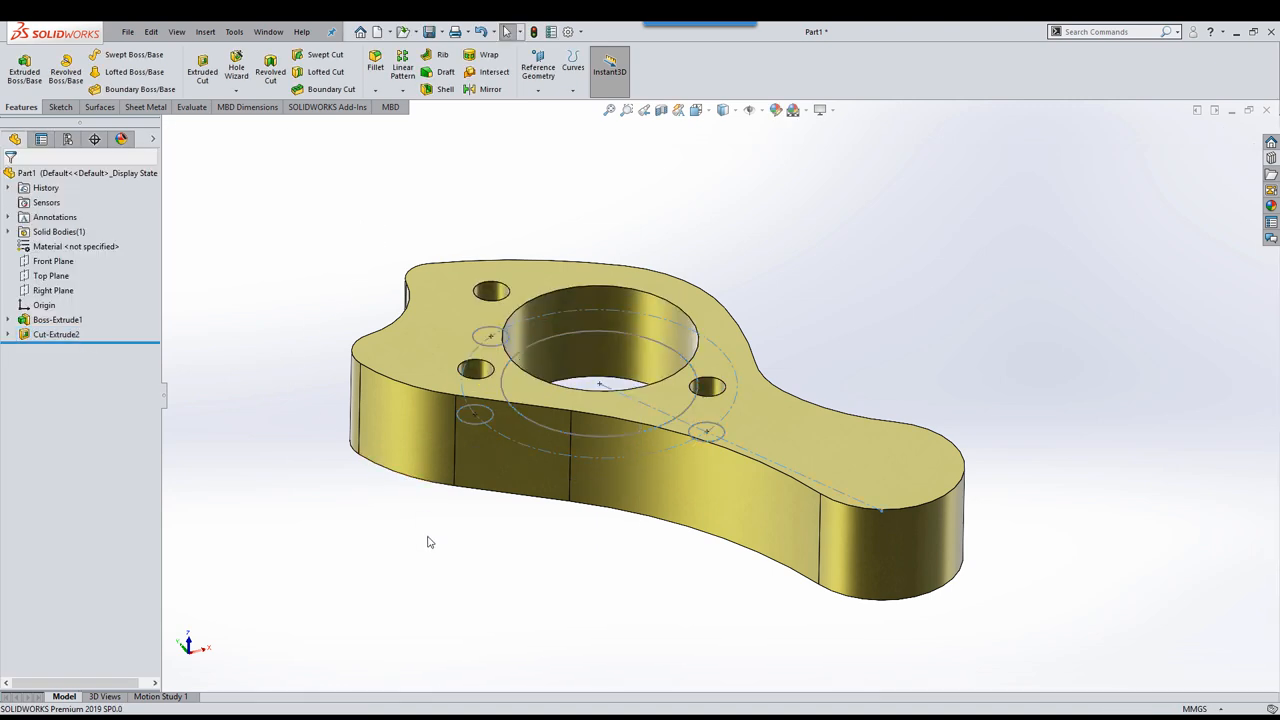
mouse_move(433, 515)
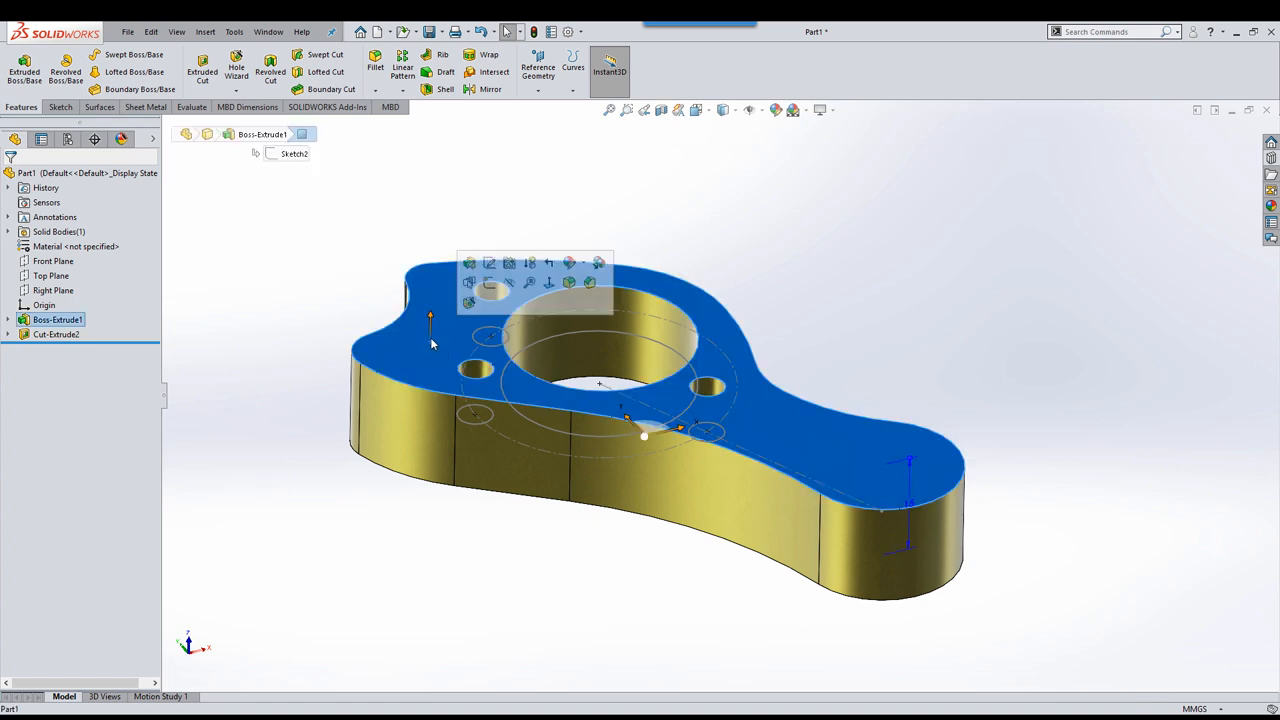
mouse_move(597, 262)
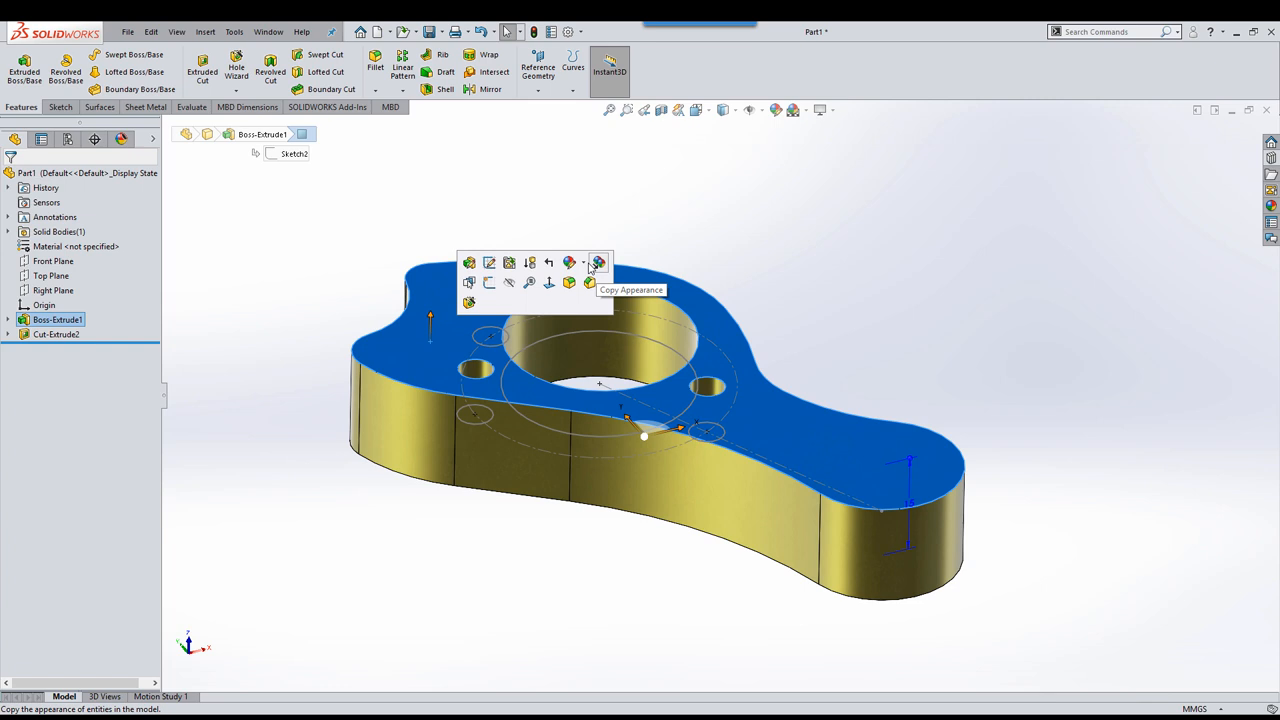
mouse_move(489, 262)
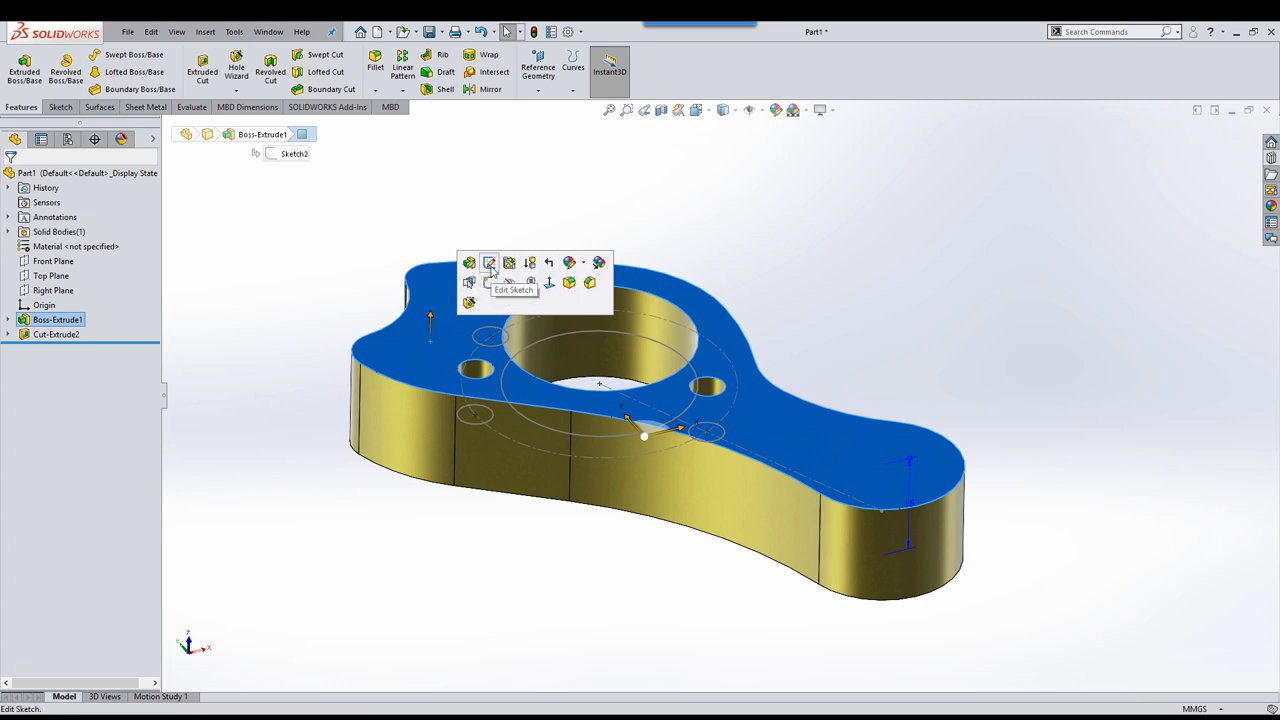
mouse_move(507, 303)
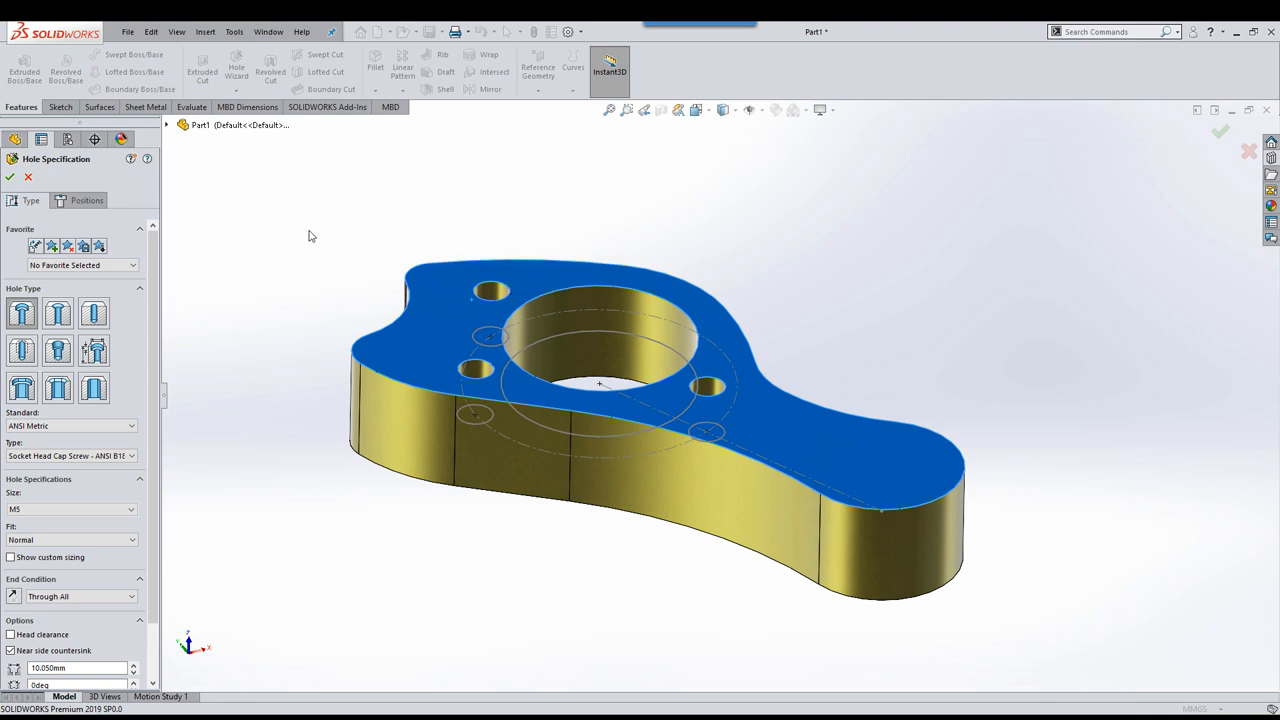
mouse_move(305, 209)
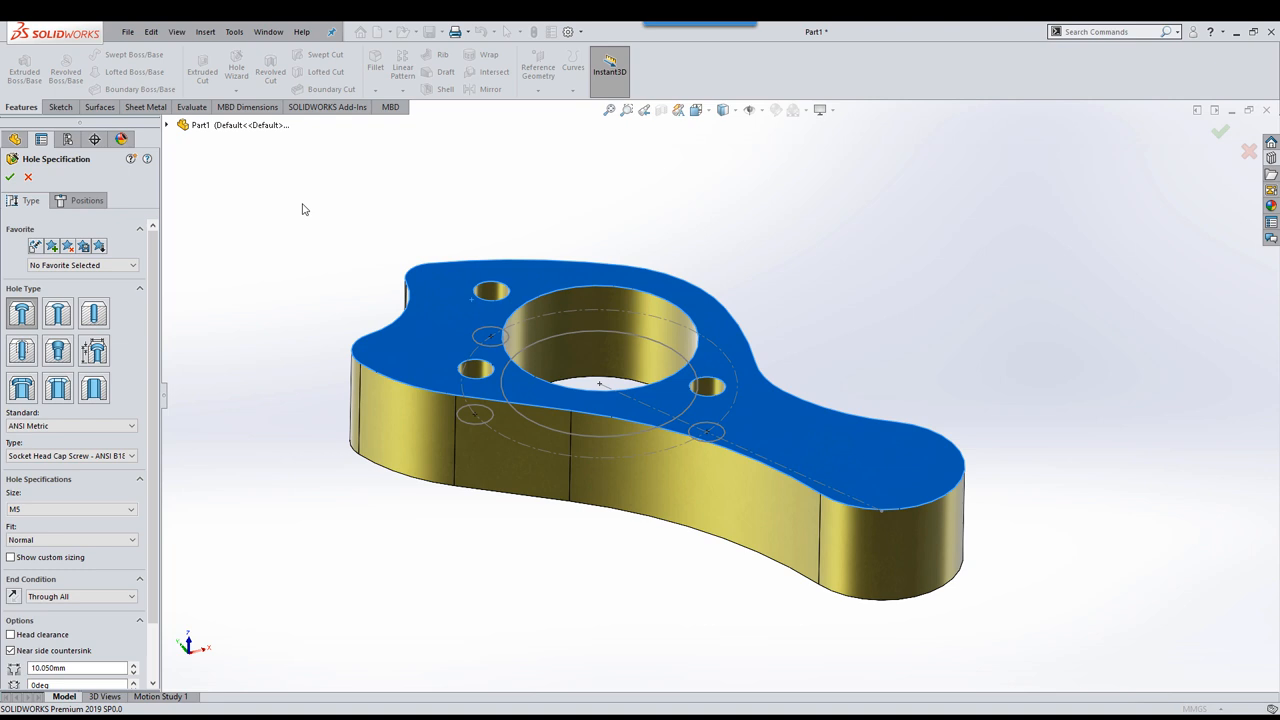
mouse_move(197, 308)
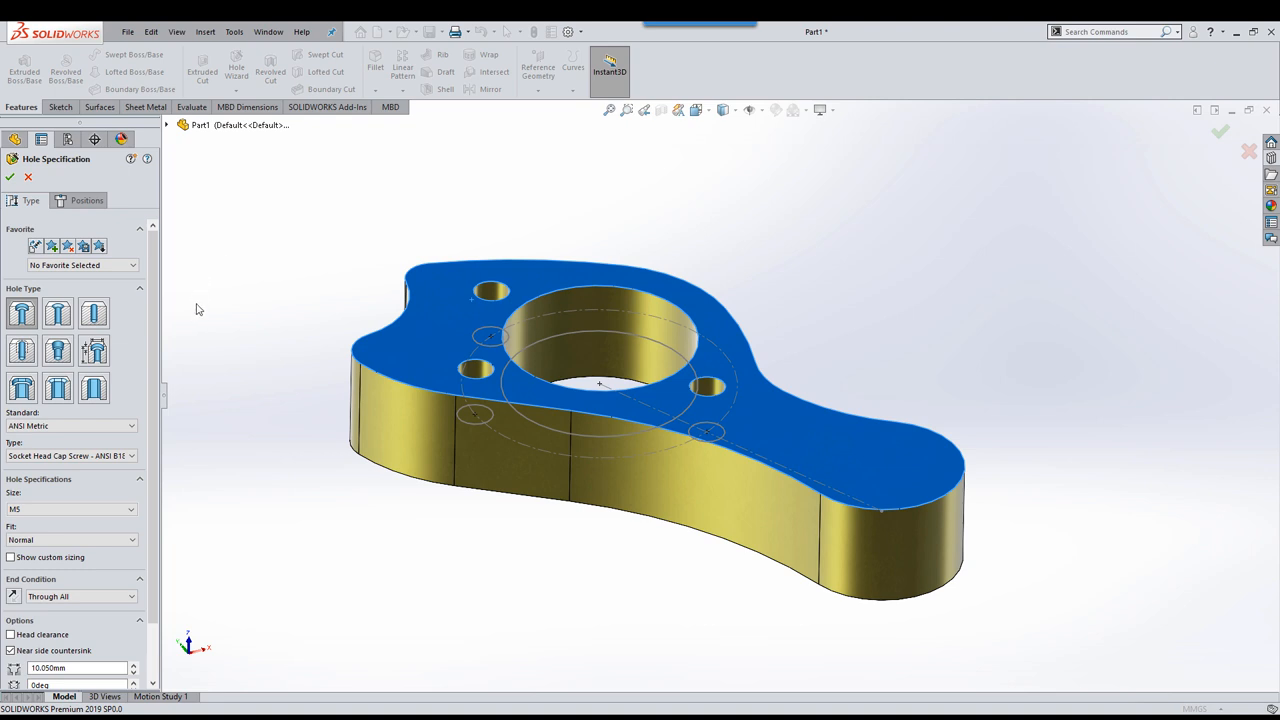
Step: Place CBORE for M5 SHCS holes at the small hole centre points
click(131, 265)
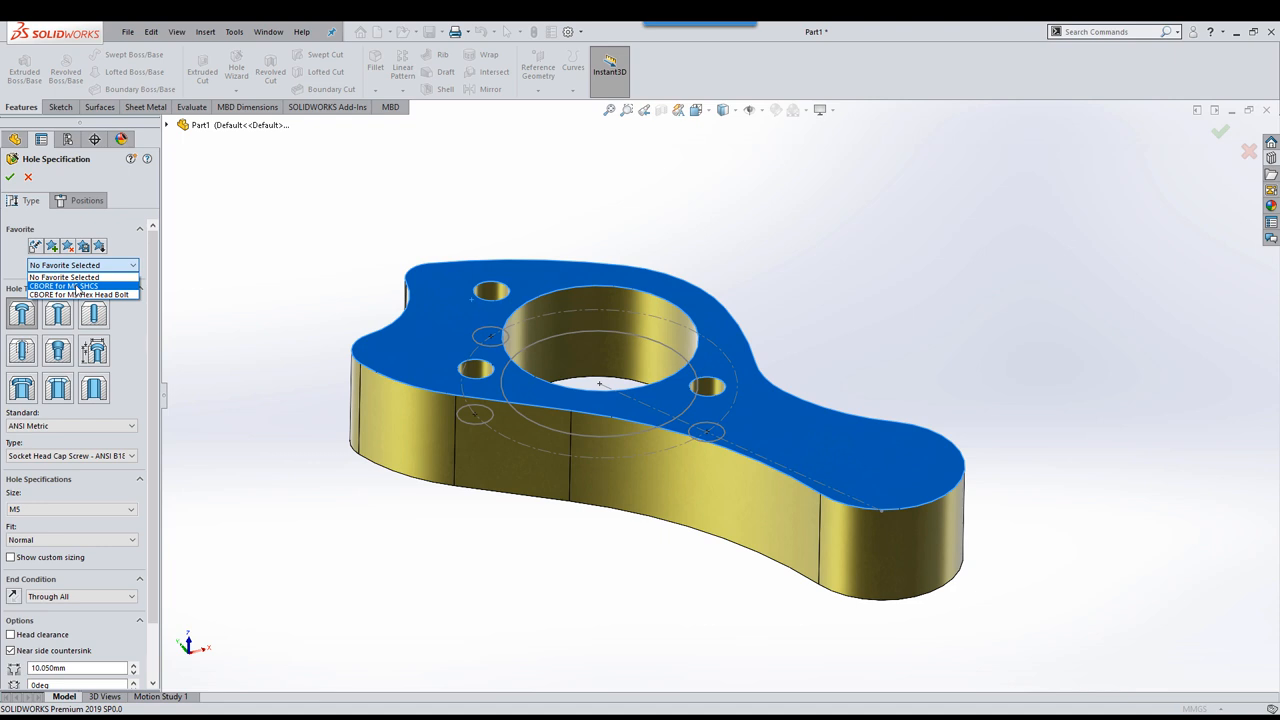
click(70, 287)
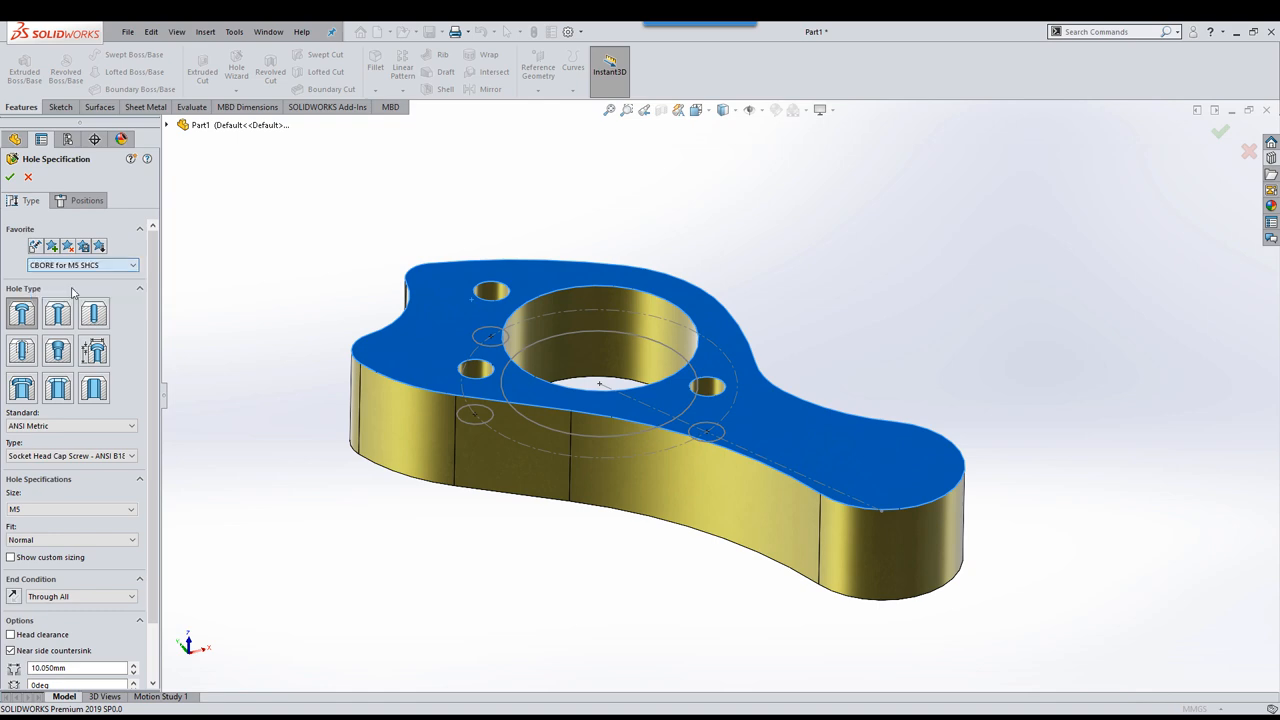
click(85, 200)
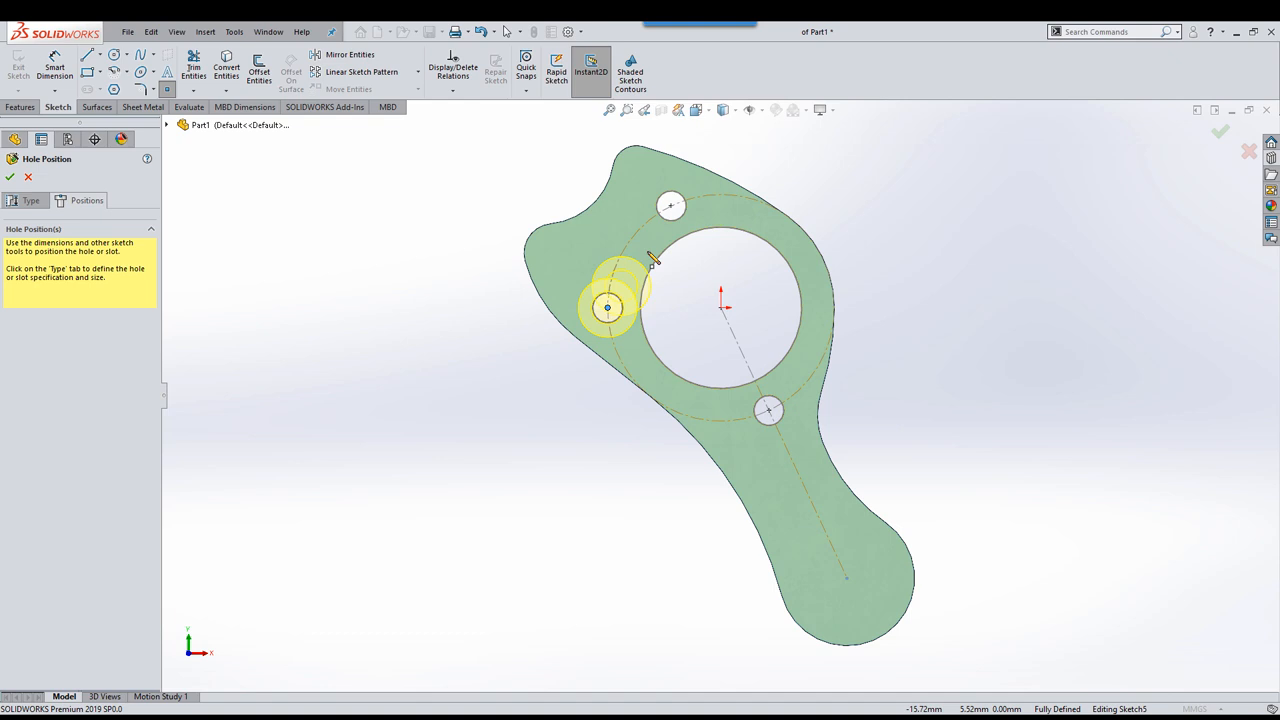
click(768, 412)
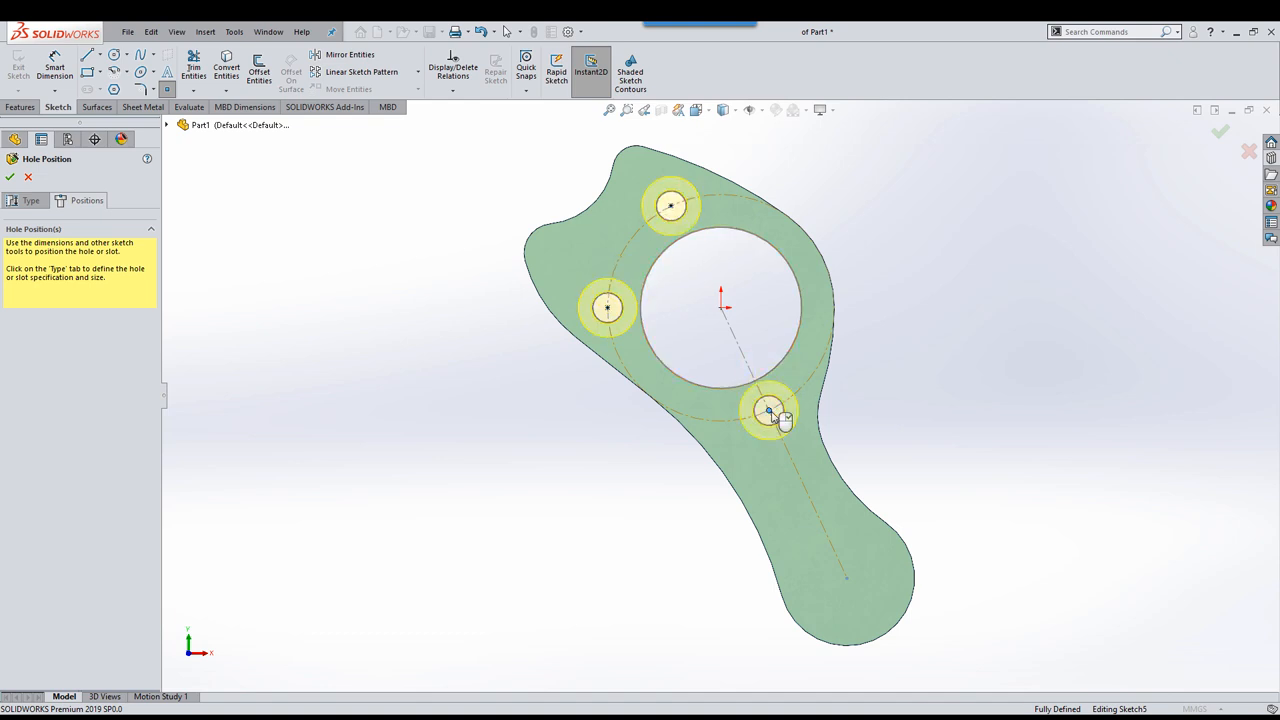
click(11, 177)
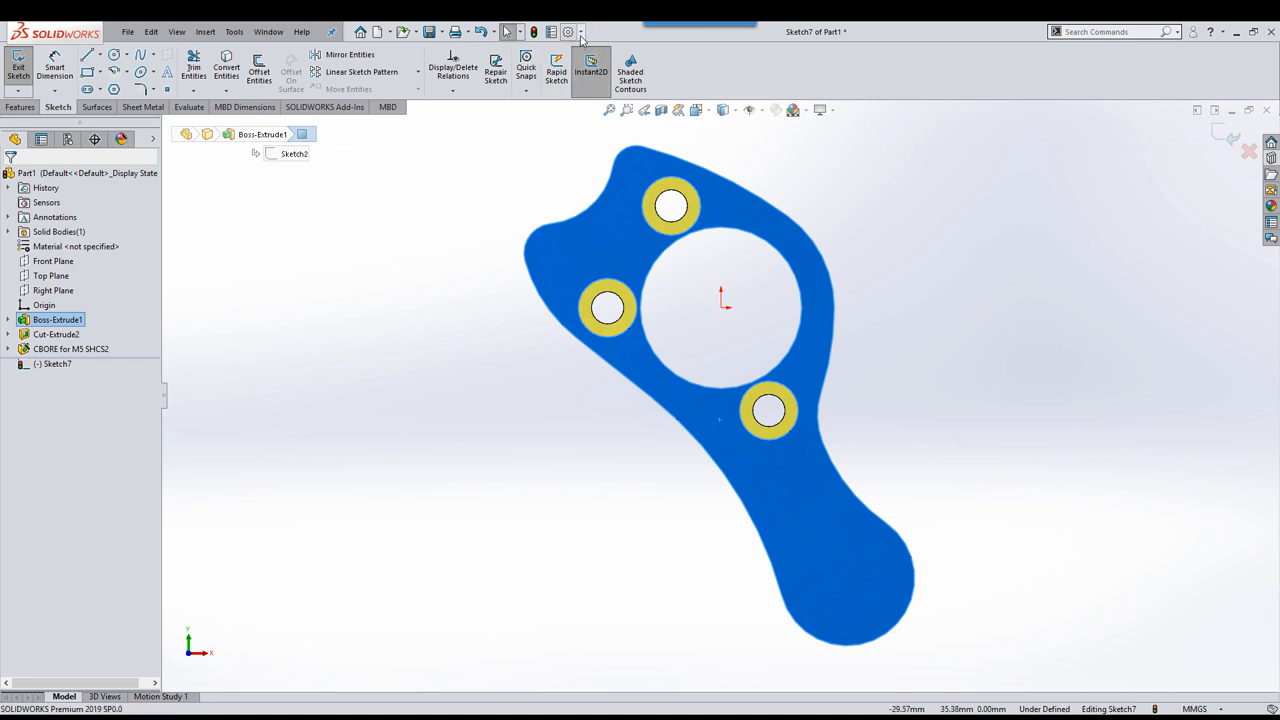
Step: Open the SOLIDWORKS system options window
click(565, 31)
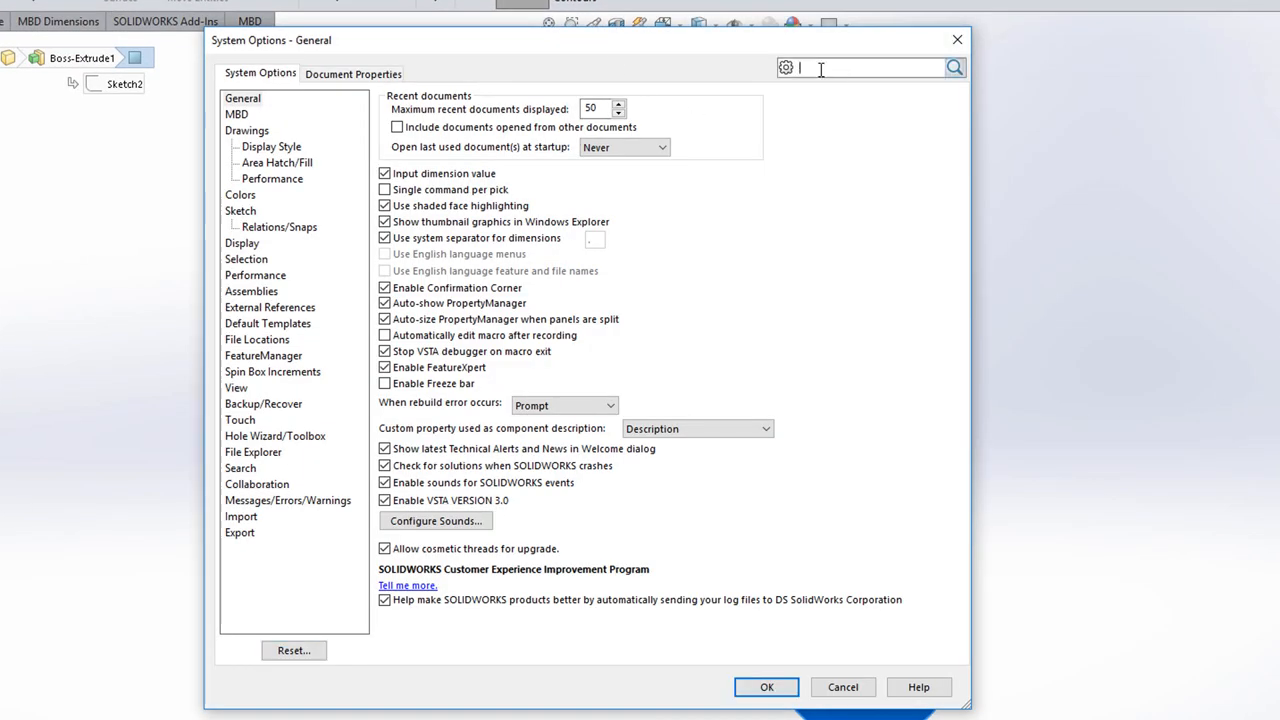
text(normal)
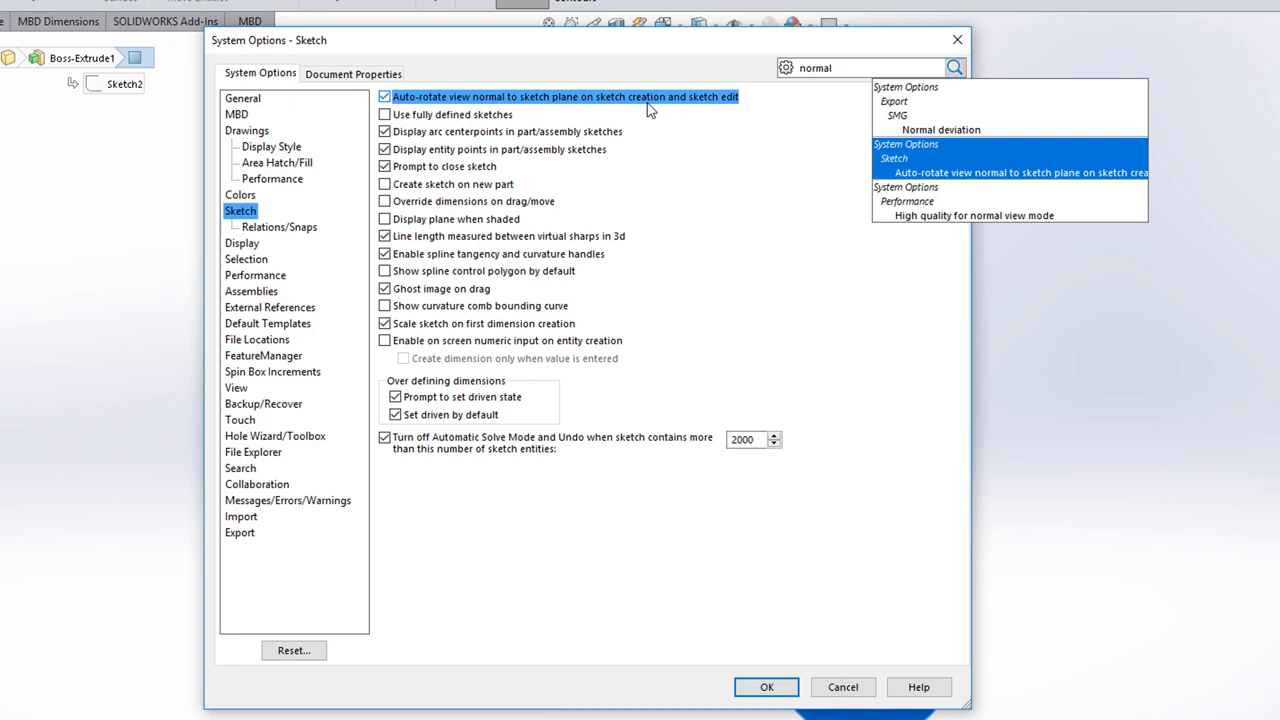
mouse_move(676, 101)
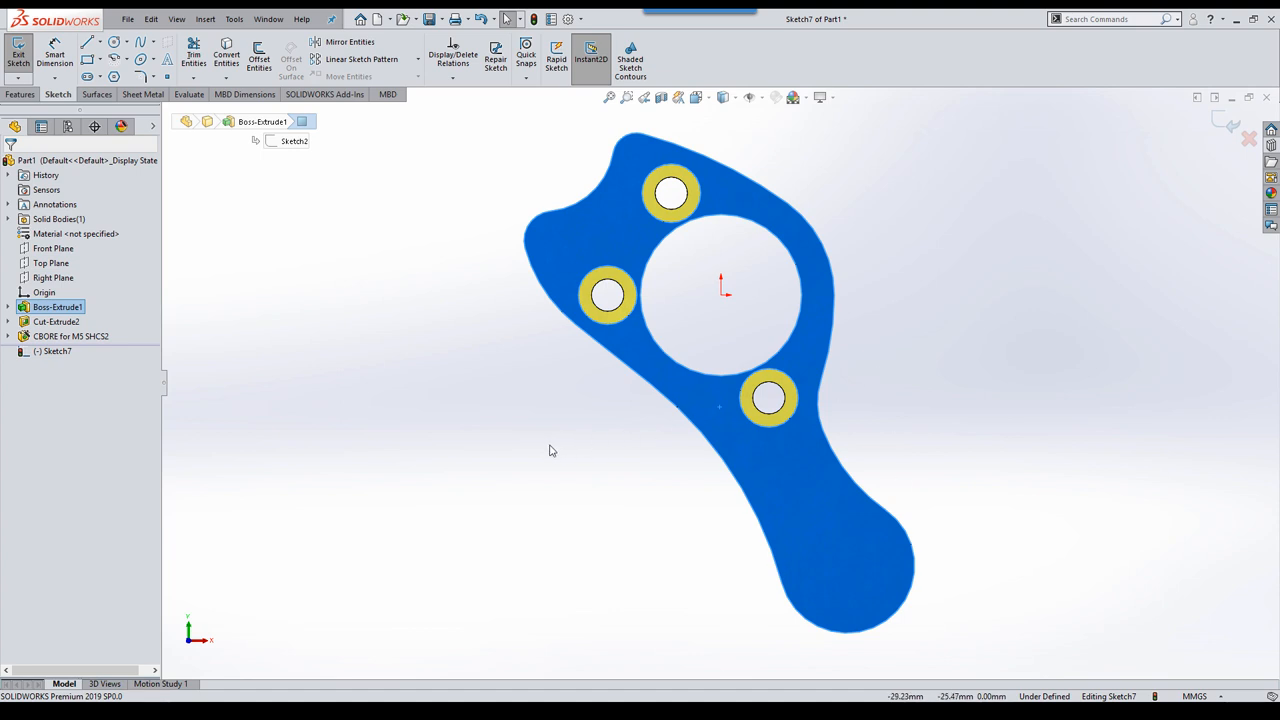
Step: Convert the top face's inner loops (central bore, three counterbore rims) into sketch entities
right_click(551, 450)
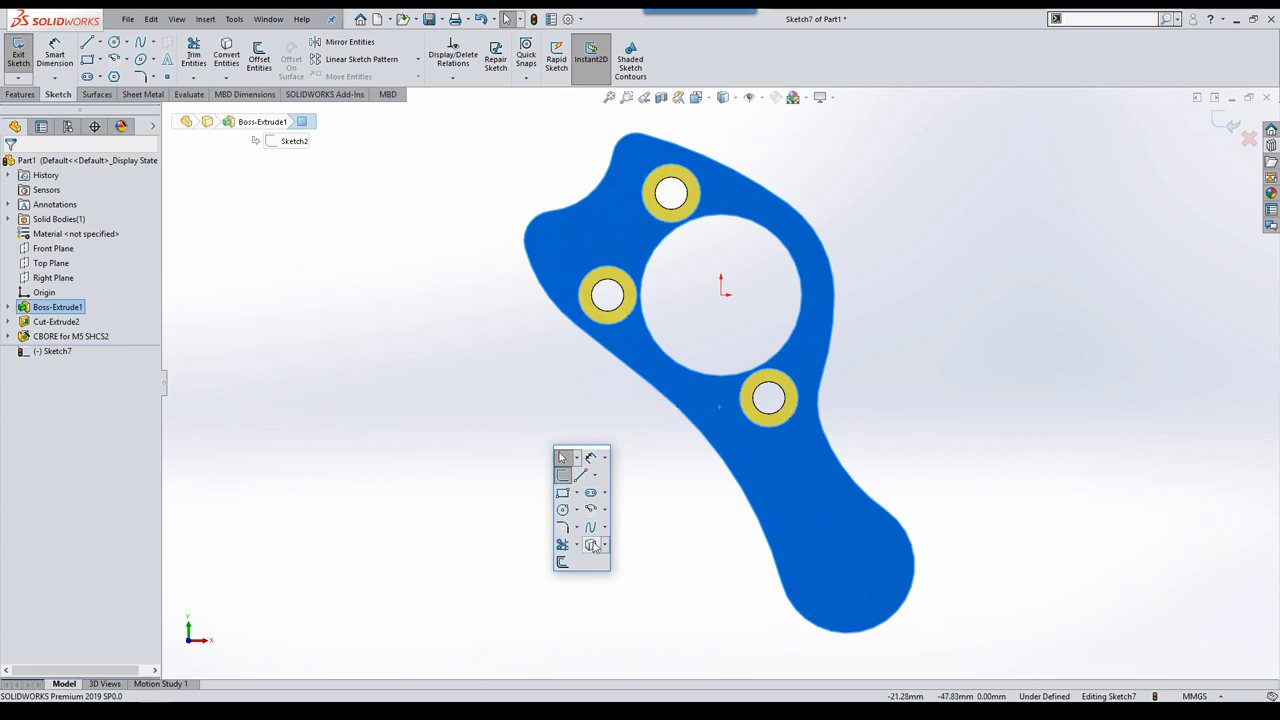
mouse_move(589, 545)
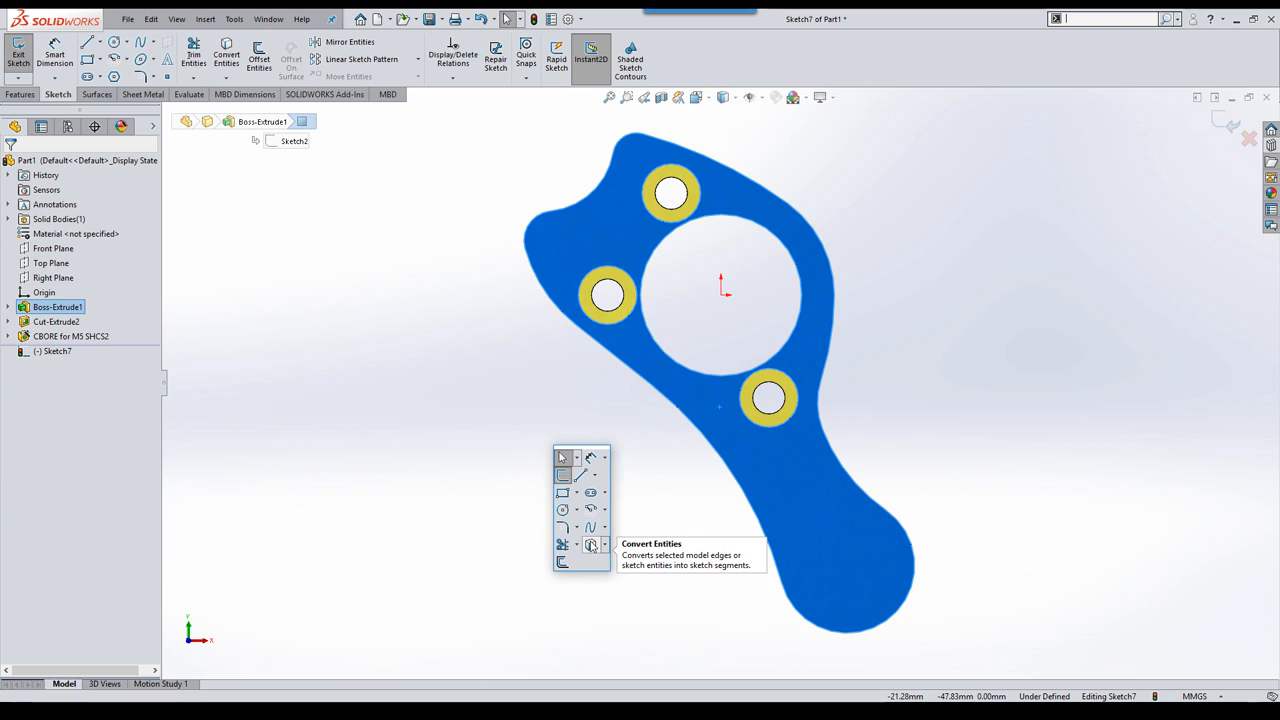
click(590, 544)
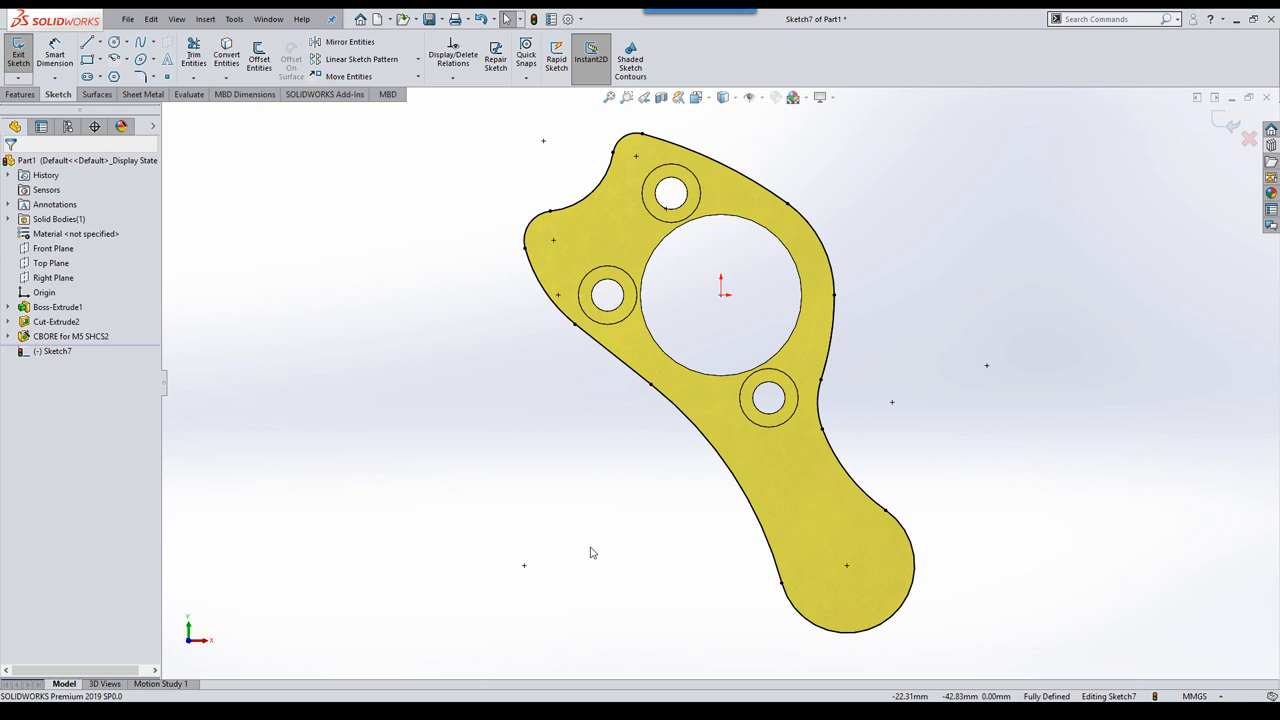
mouse_move(607, 521)
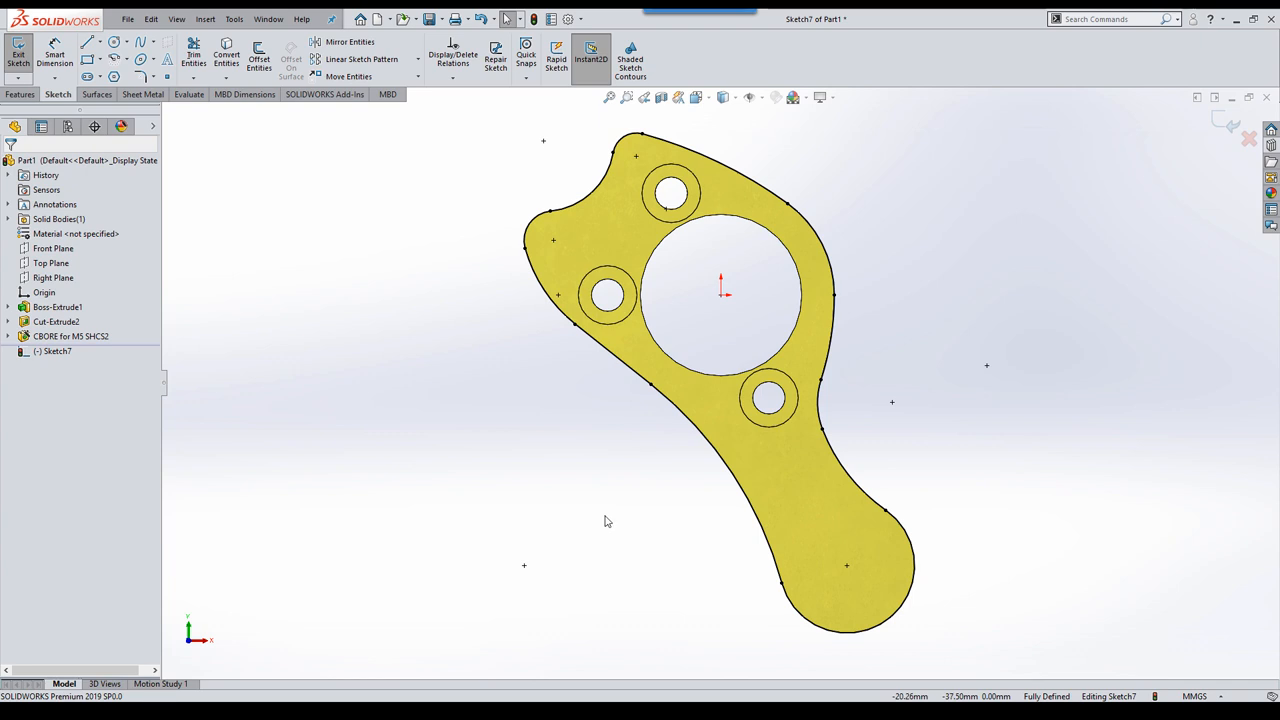
mouse_move(691, 503)
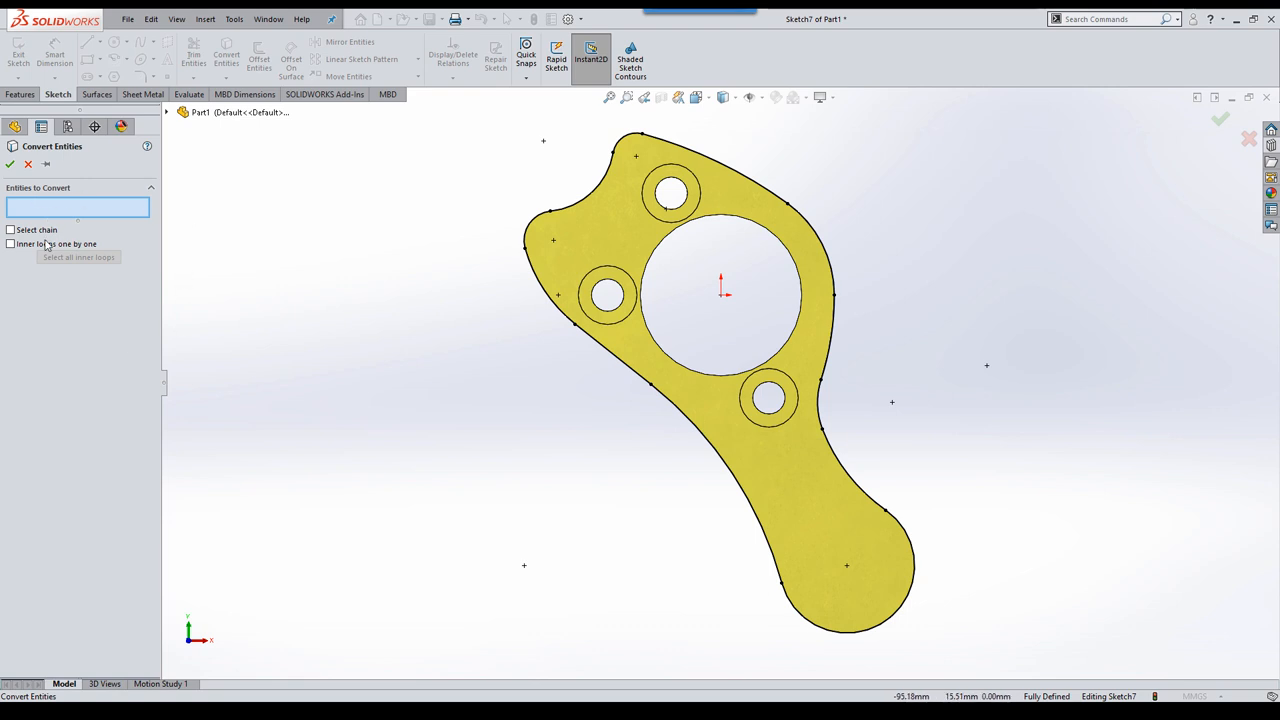
click(587, 235)
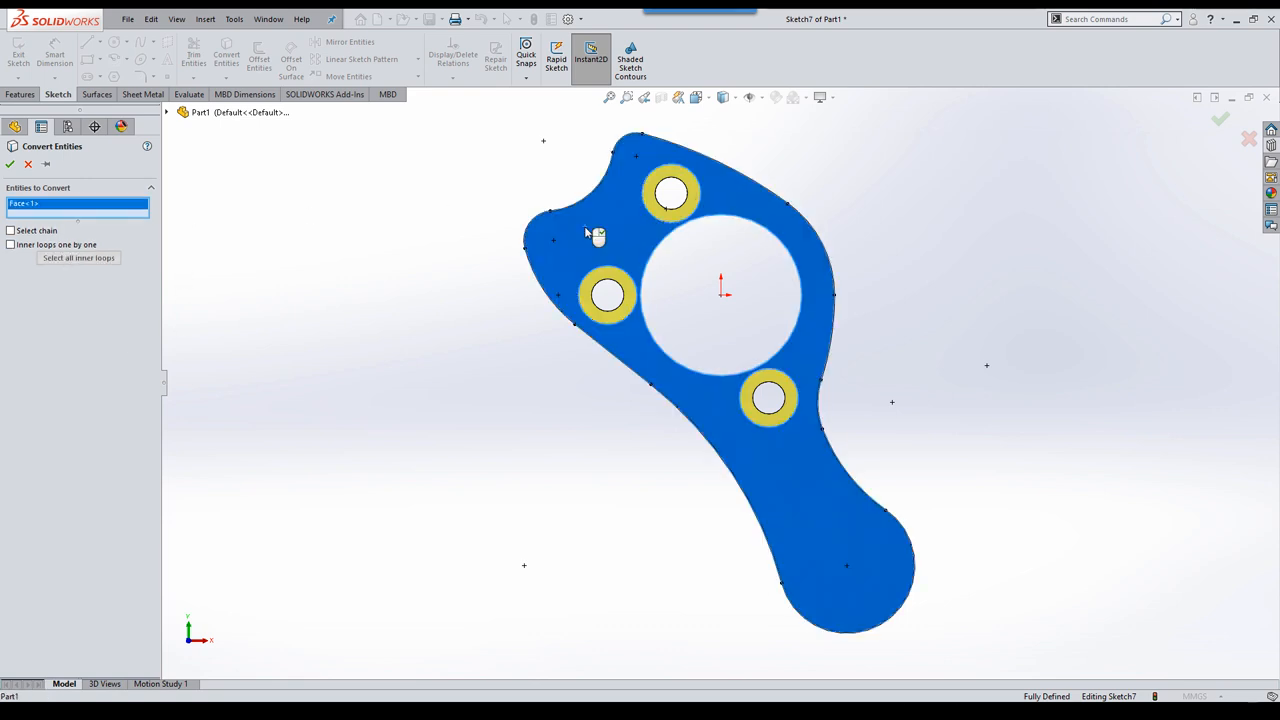
mouse_move(78, 258)
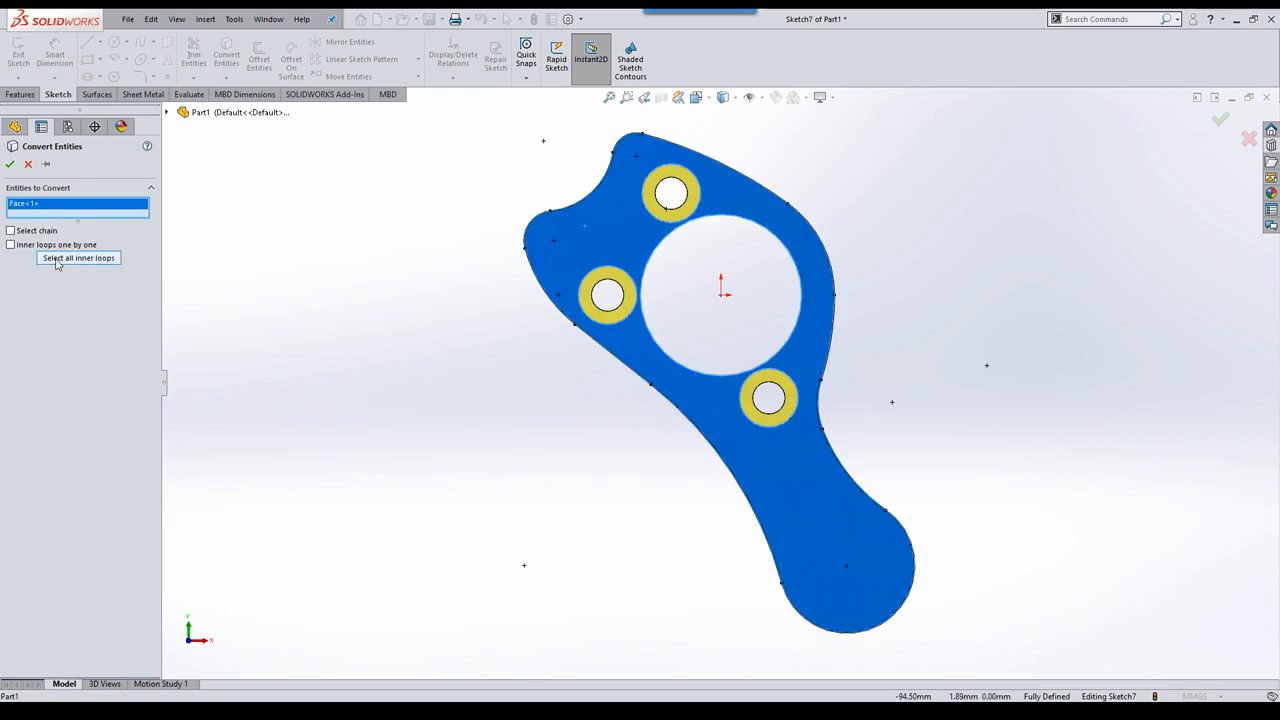
click(76, 258)
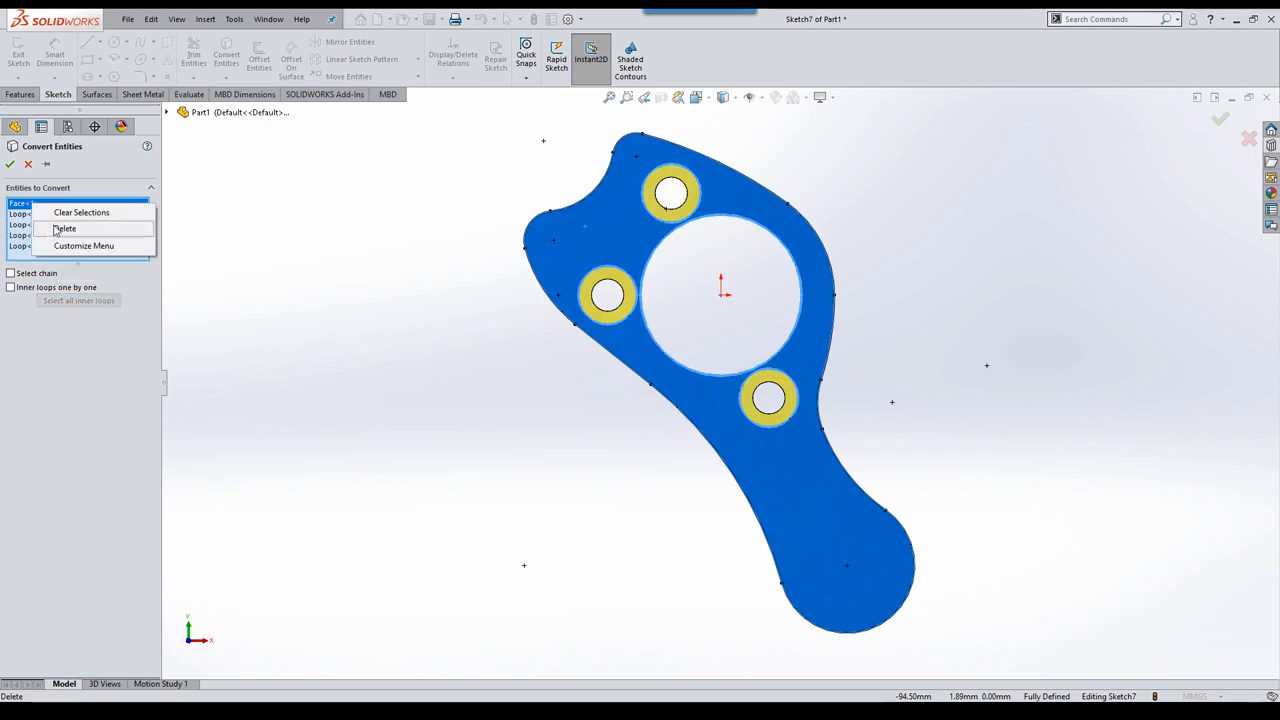
click(72, 227)
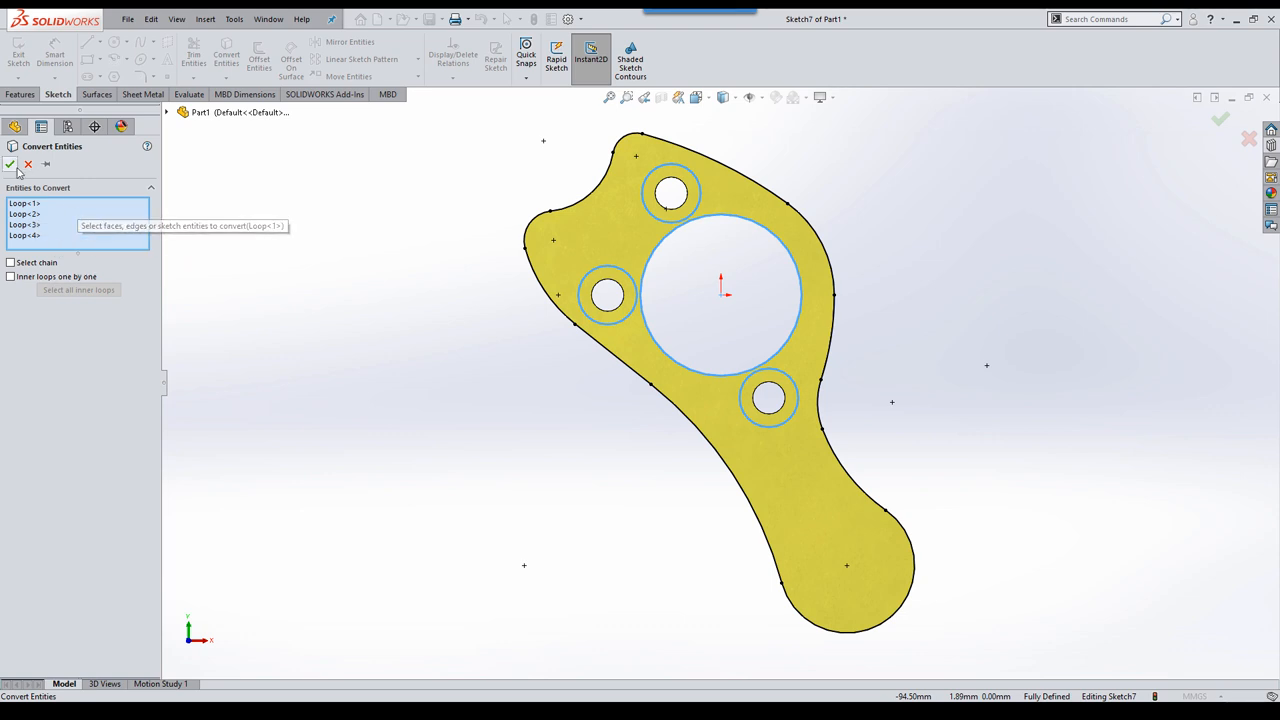
click(13, 166)
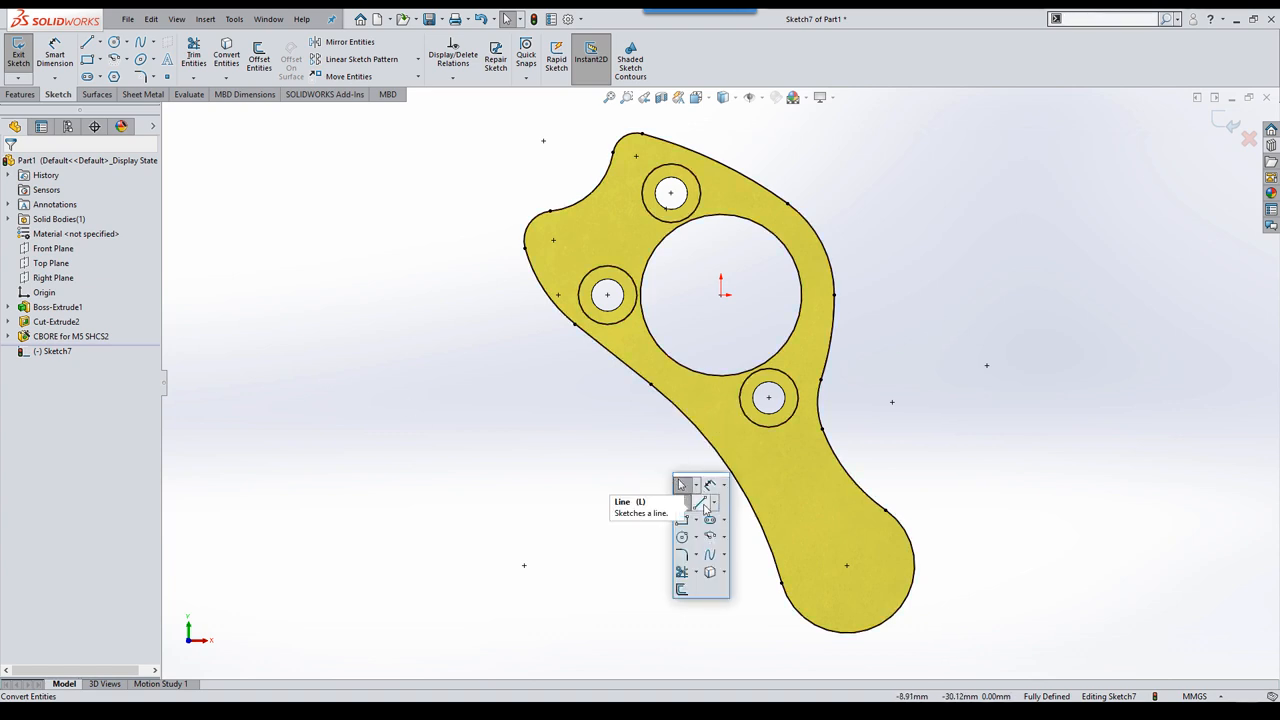
Step: Offset the slot centreline 3 mm bi-directionally to form both slot edges
click(680, 486)
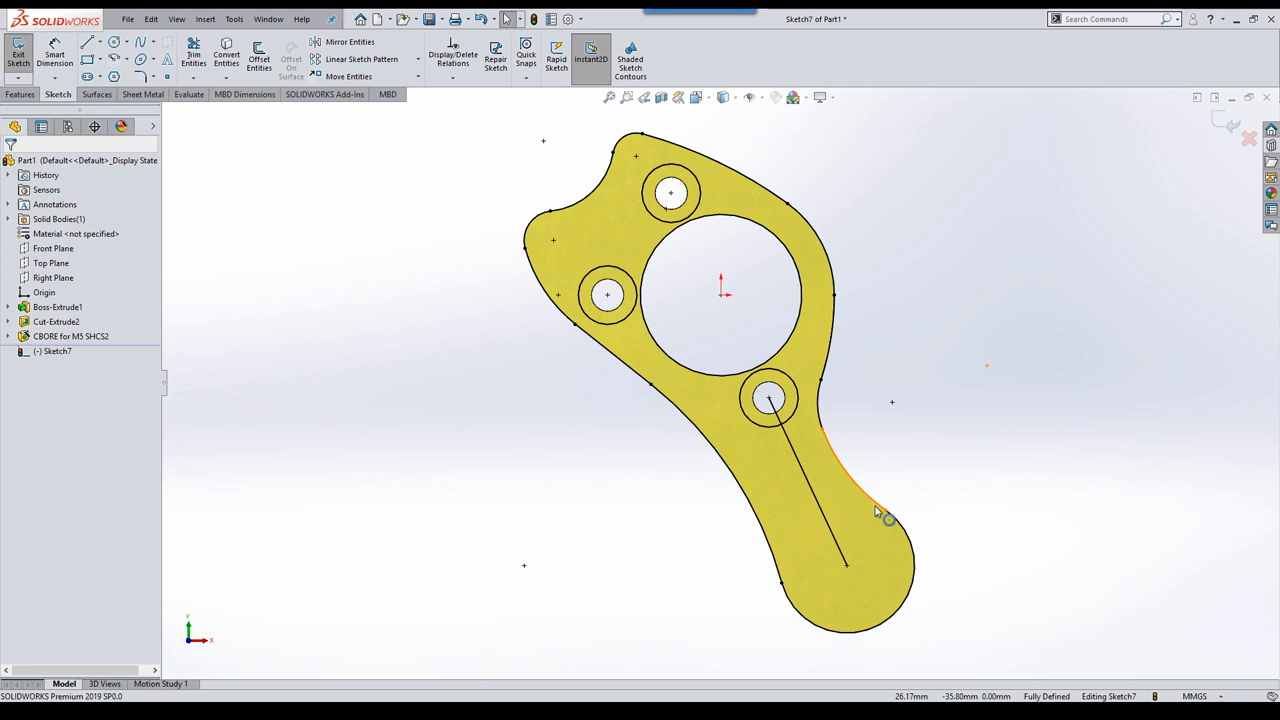
click(257, 57)
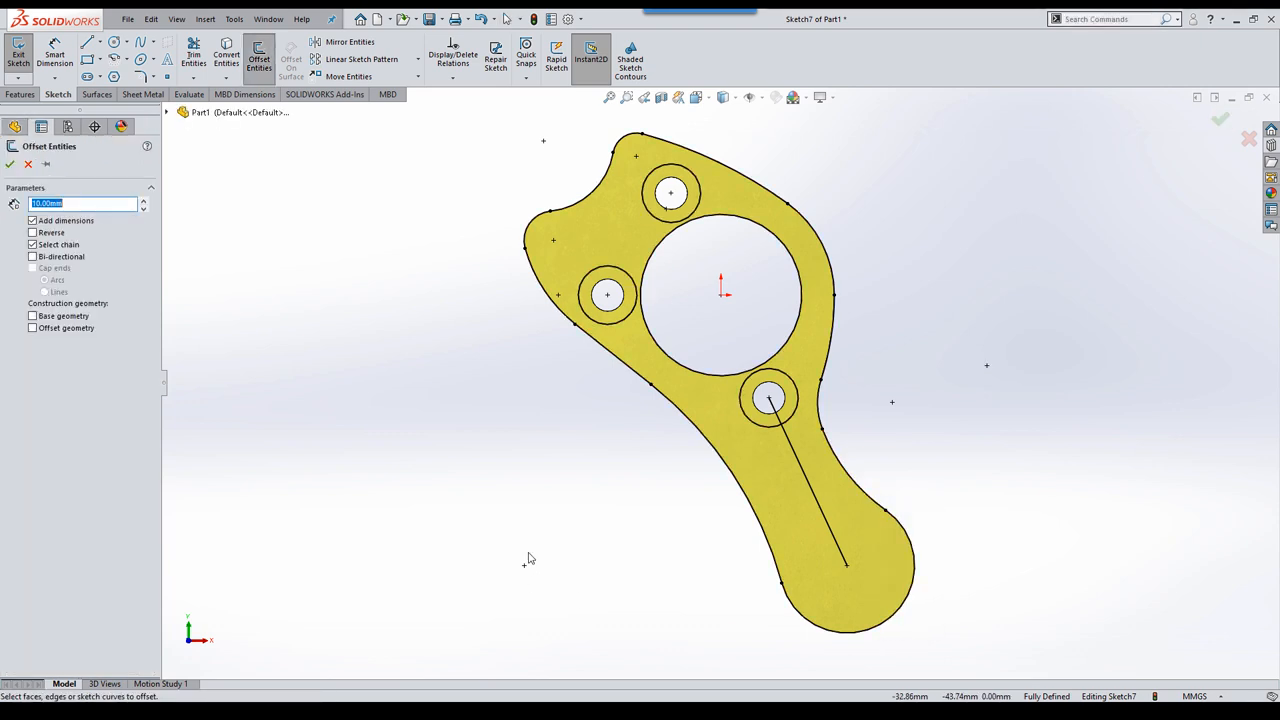
mouse_move(526, 554)
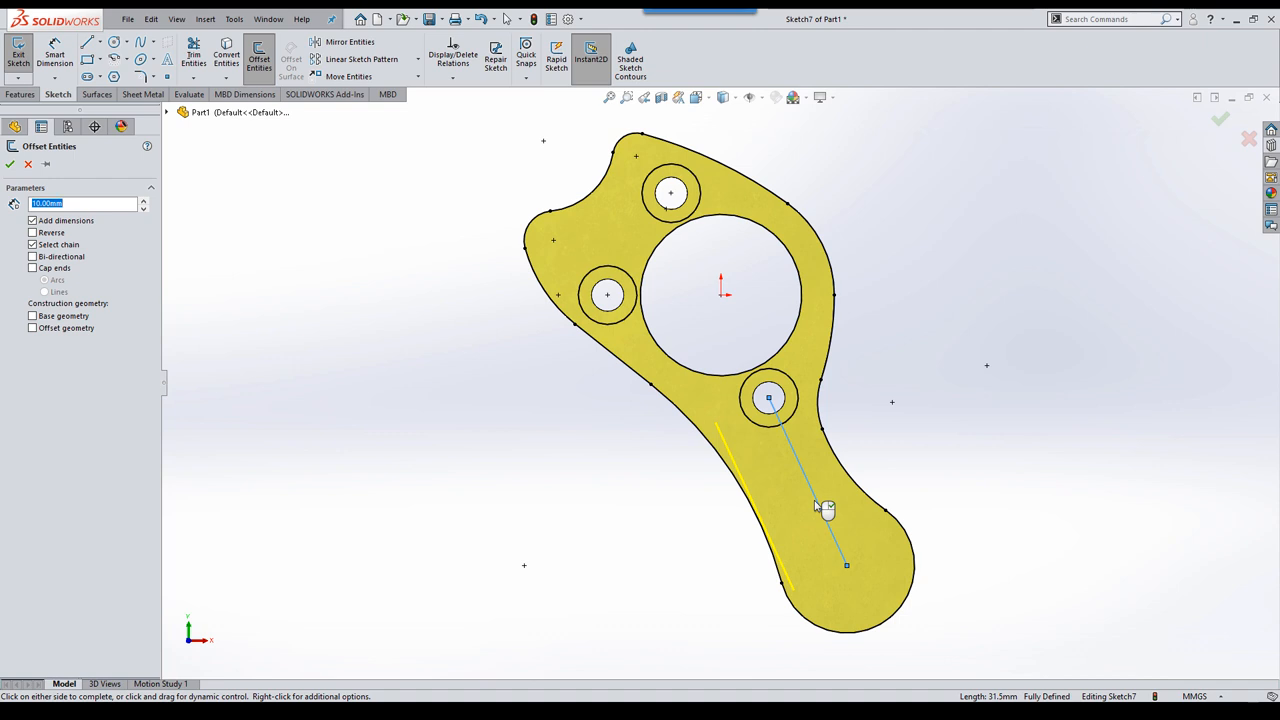
text(1)
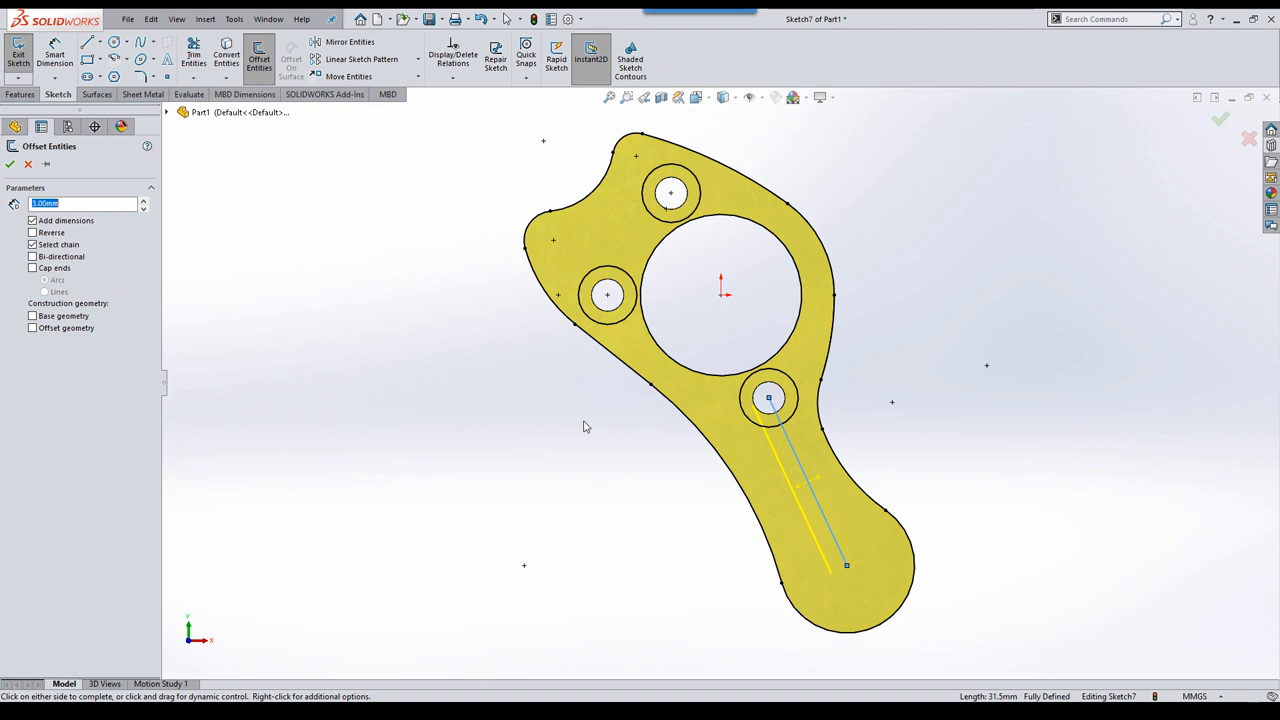
right_click(586, 427)
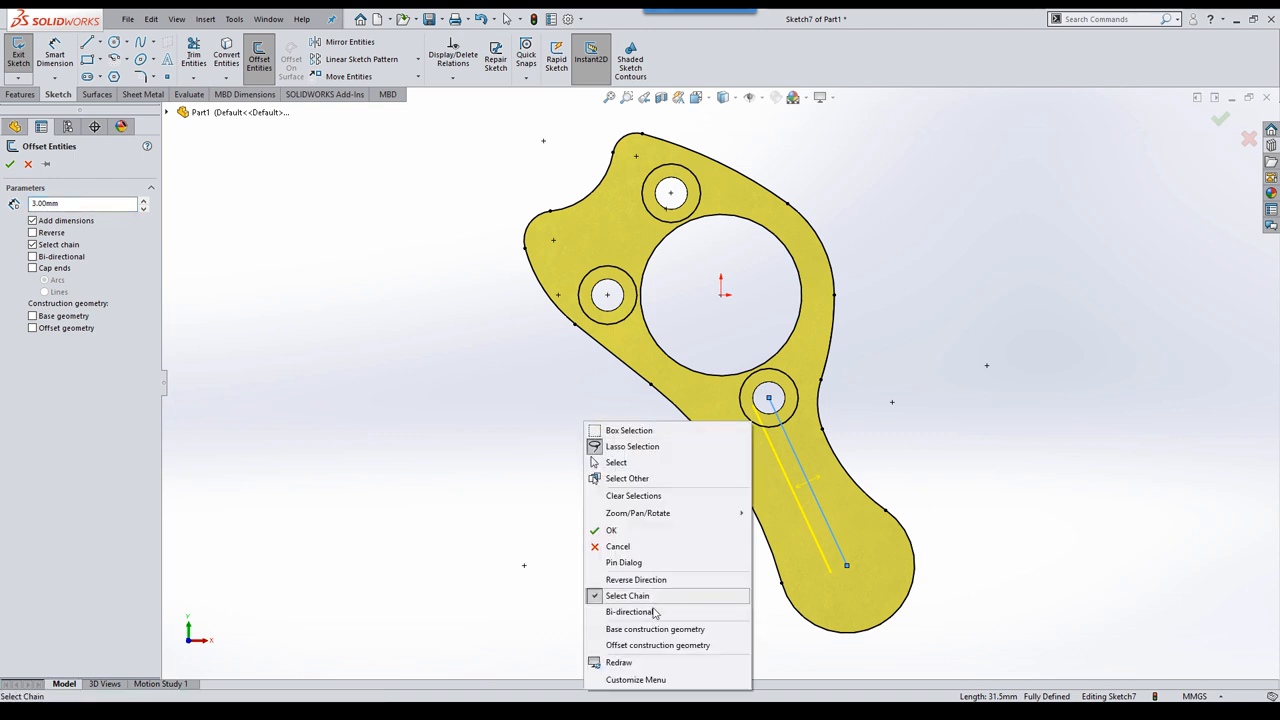
mouse_move(623, 612)
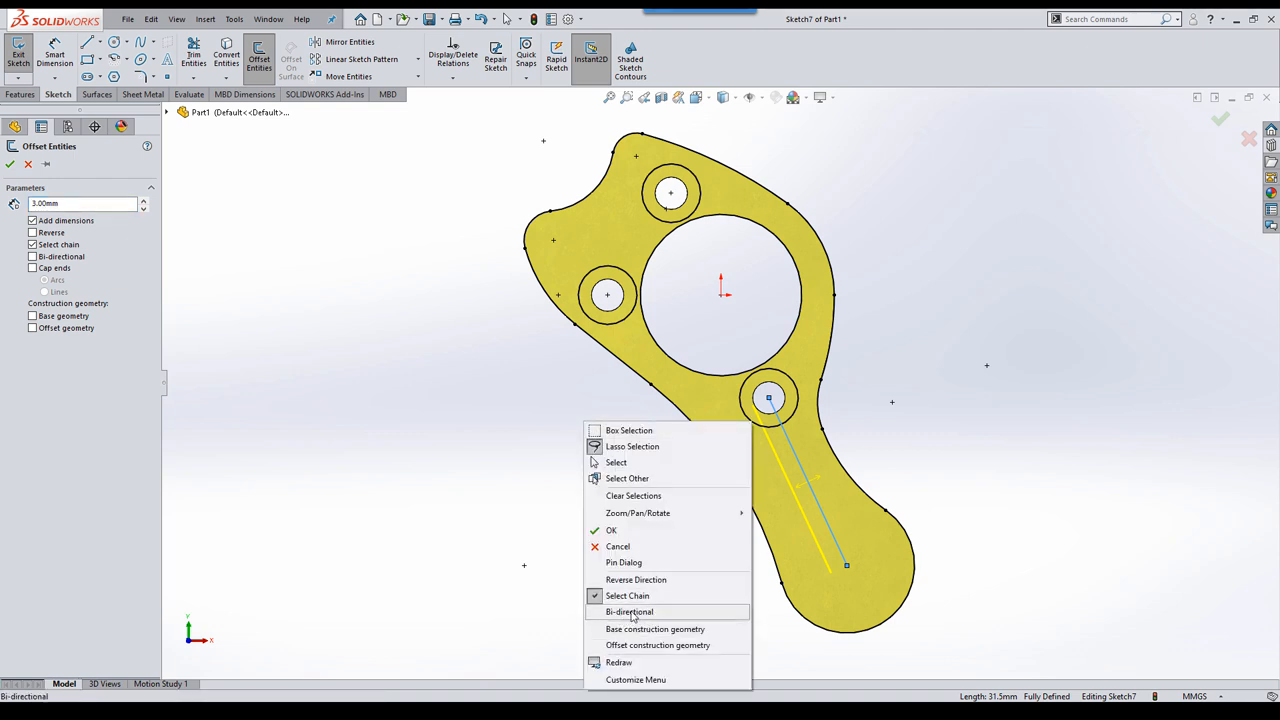
click(629, 612)
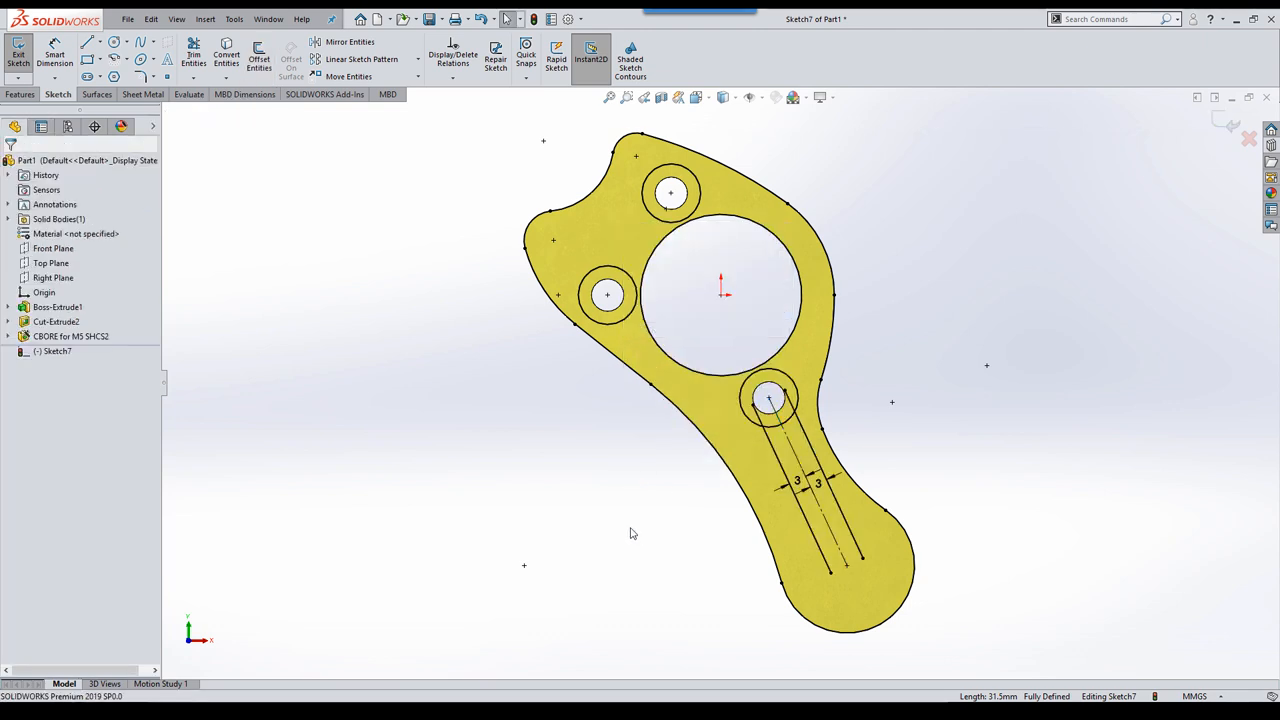
mouse_move(994, 570)
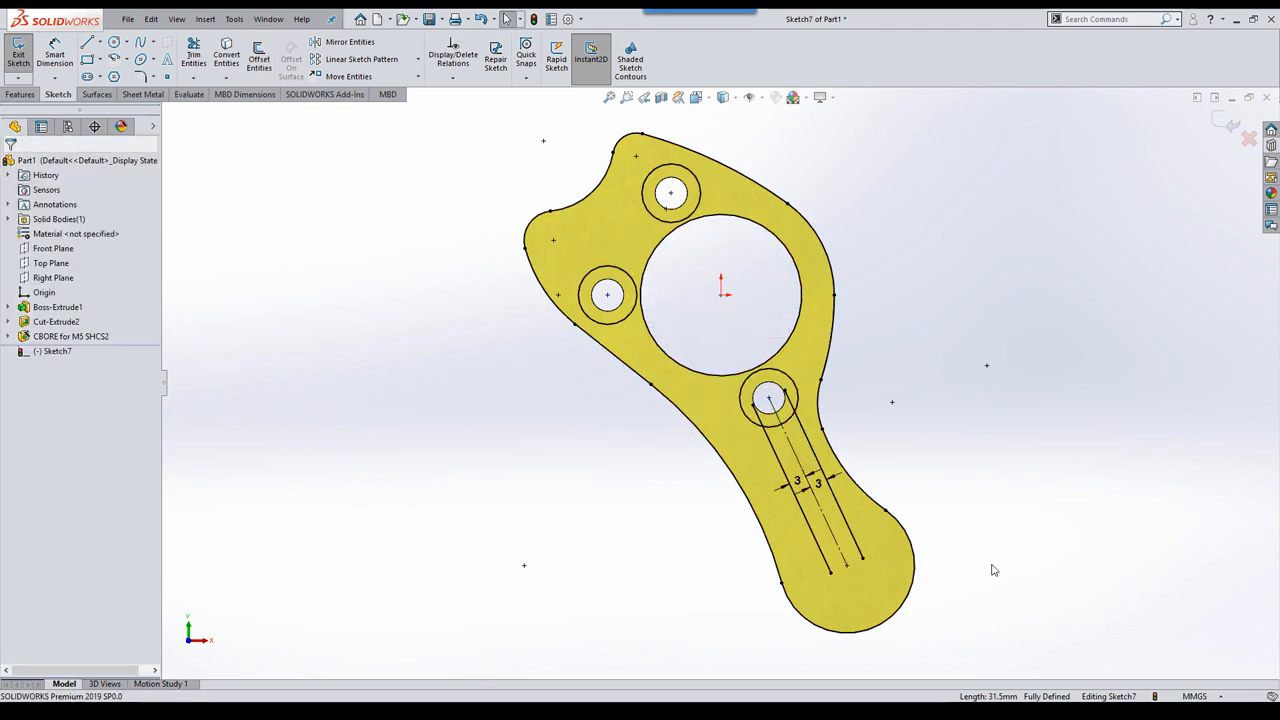
mouse_move(899, 444)
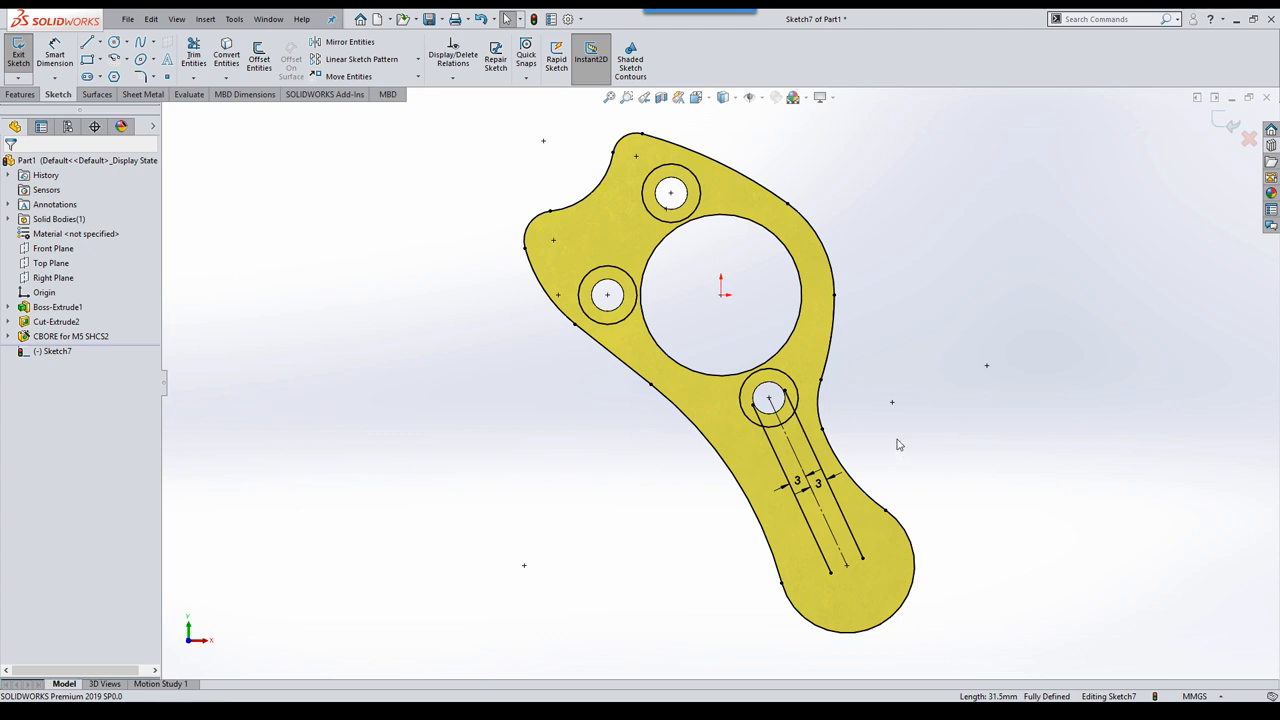
mouse_move(875, 421)
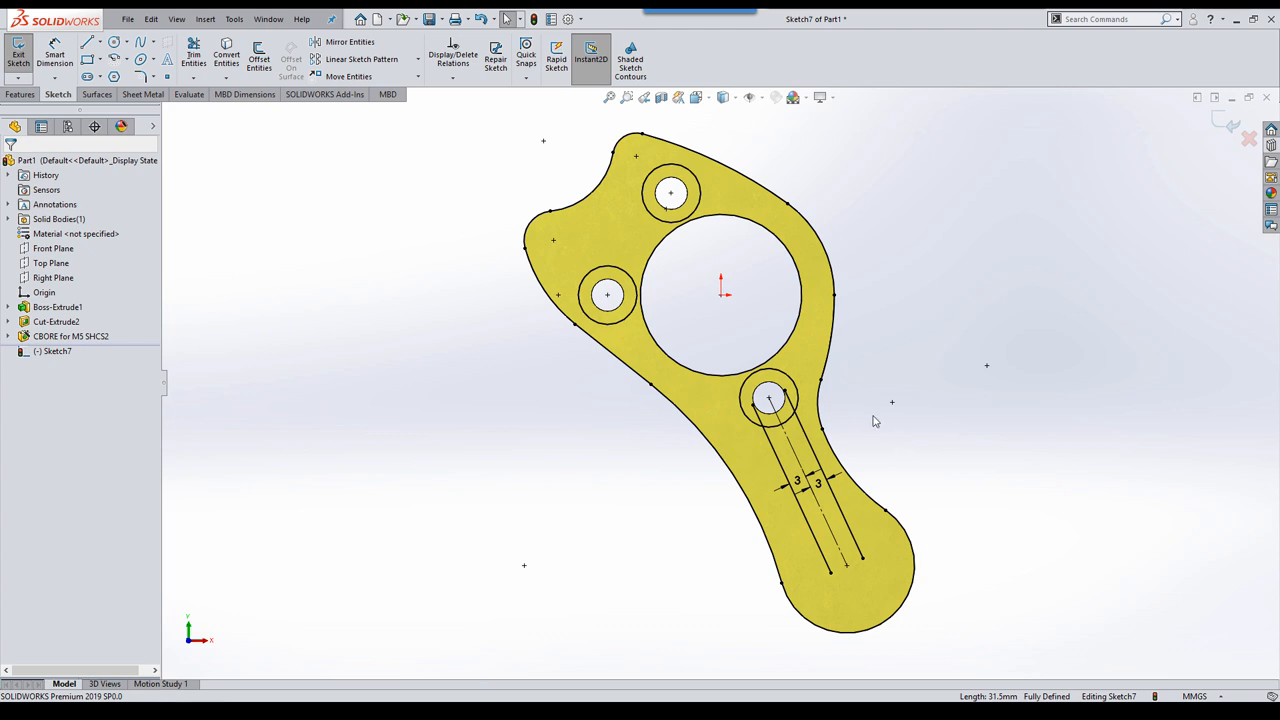
Step: Offset the central bore and three counterbore circles to create rings
right_click(553, 421)
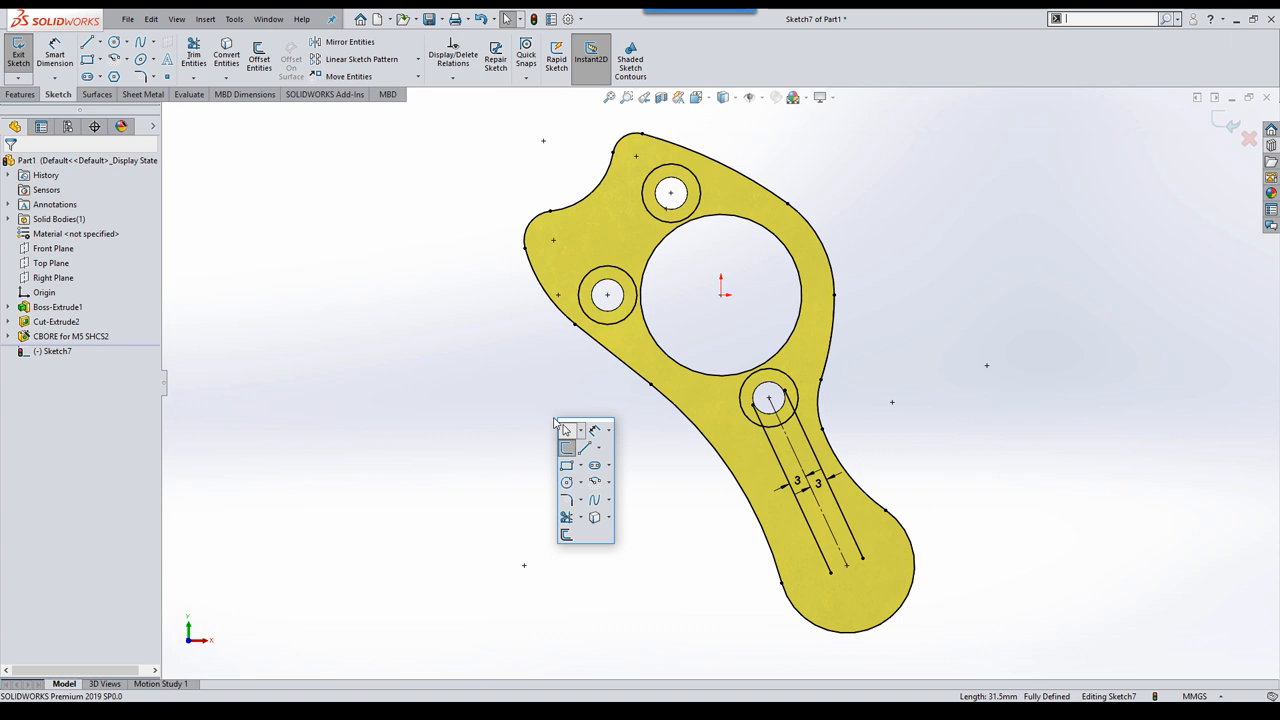
click(258, 58)
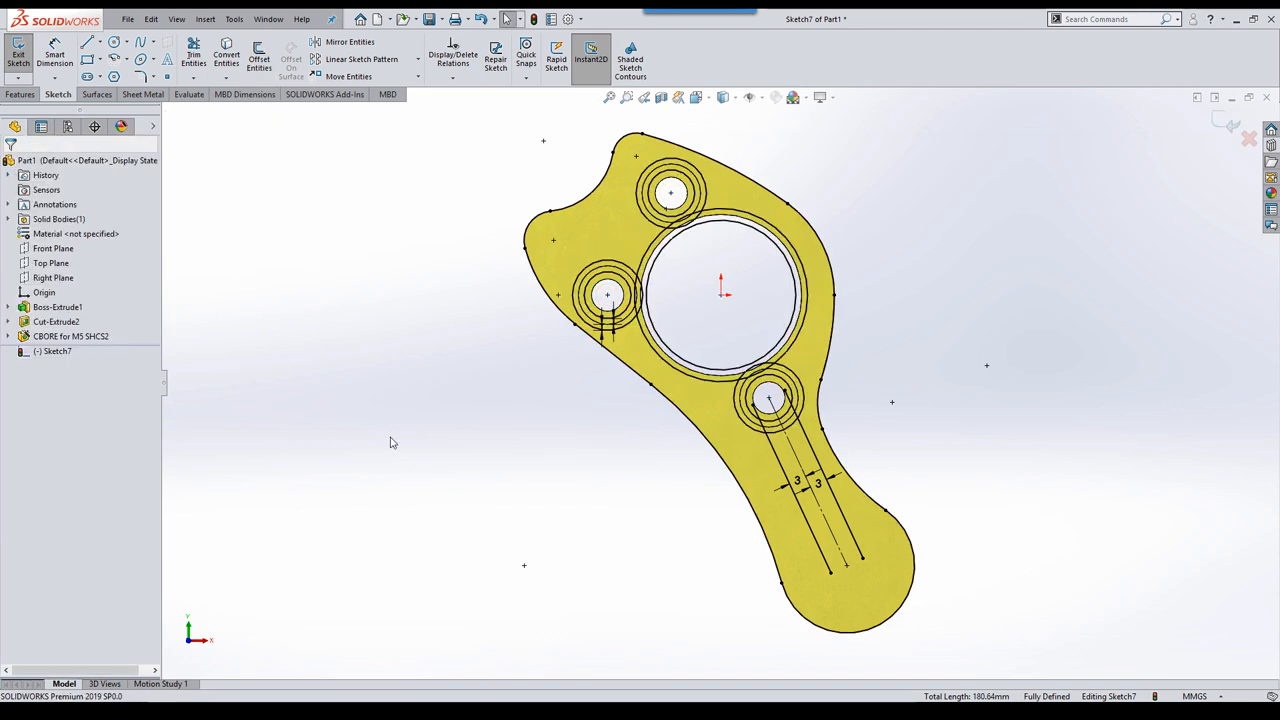
mouse_move(583, 598)
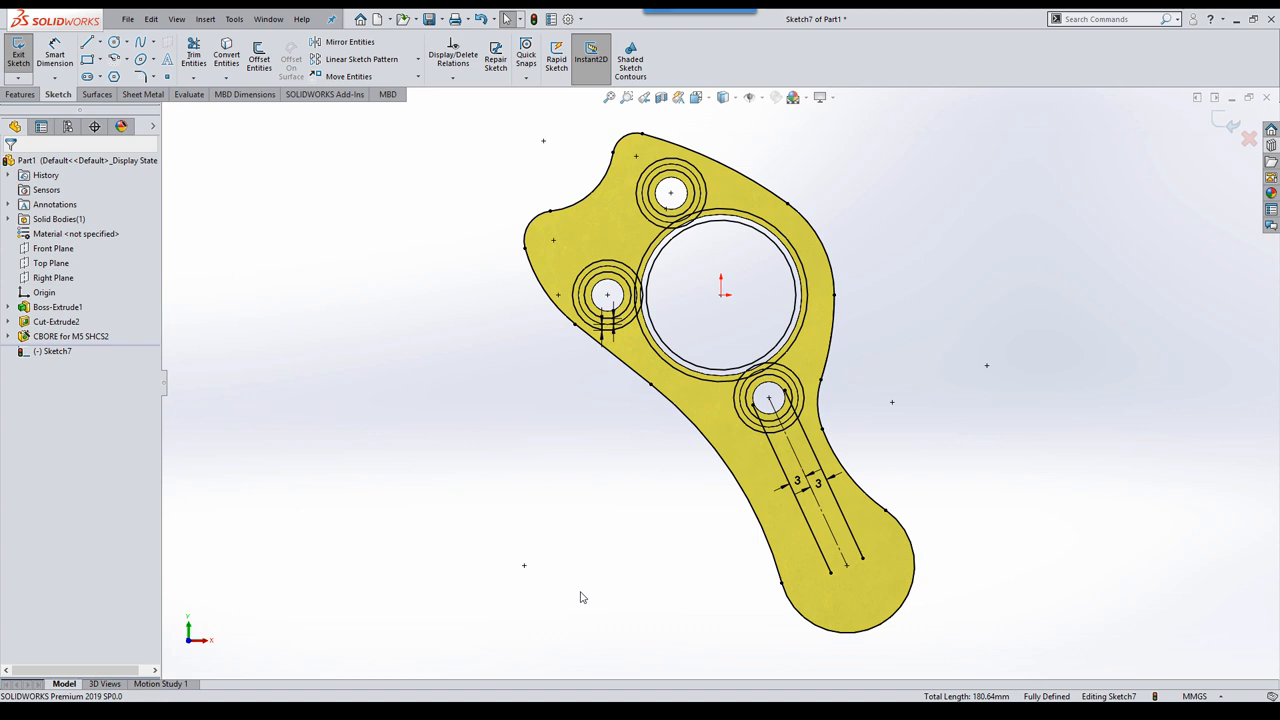
right_click(583, 598)
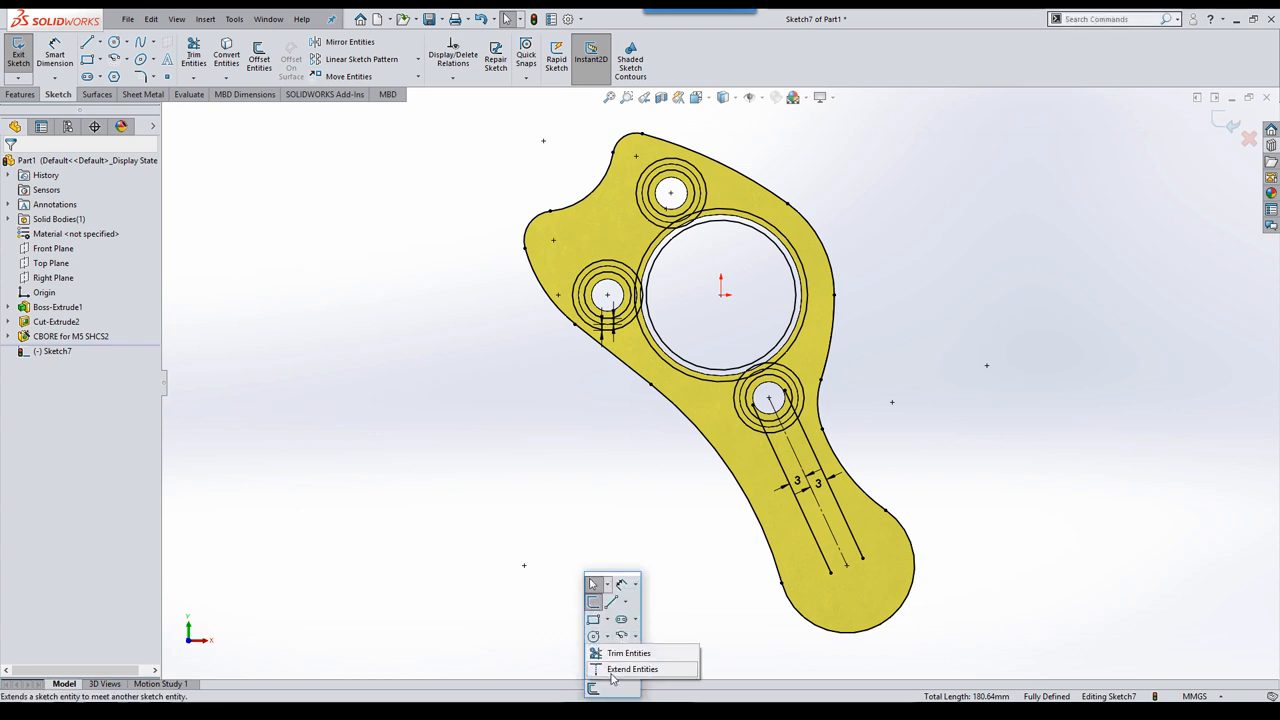
Step: Power-trim the slot lines, keeping trimmed pieces as construction and ignoring construction geometry
click(629, 652)
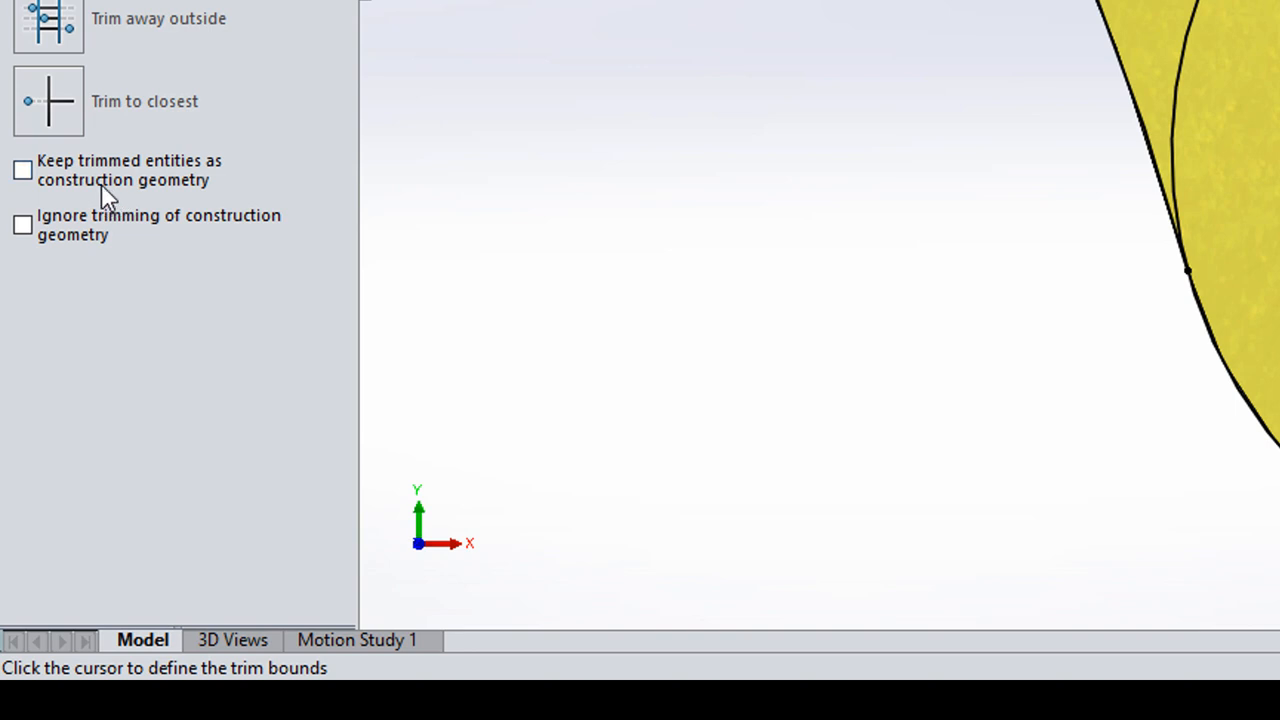
mouse_move(98, 234)
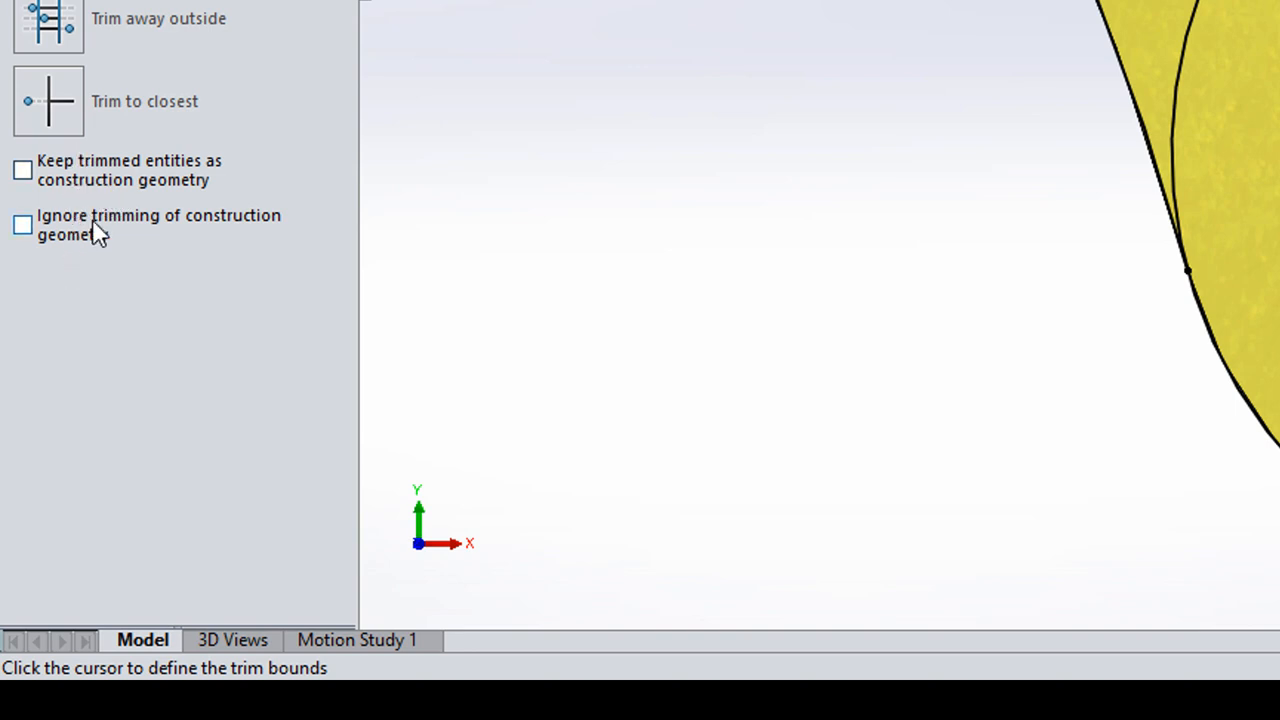
mouse_move(124, 195)
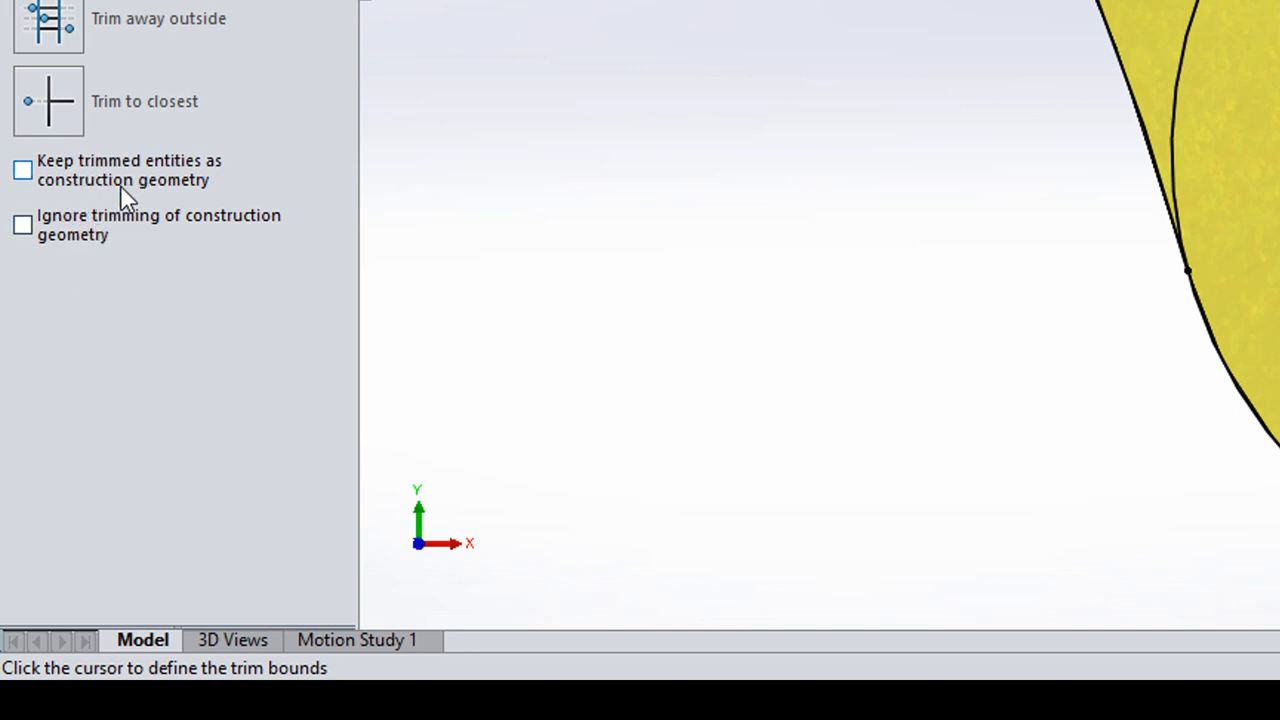
mouse_move(115, 248)
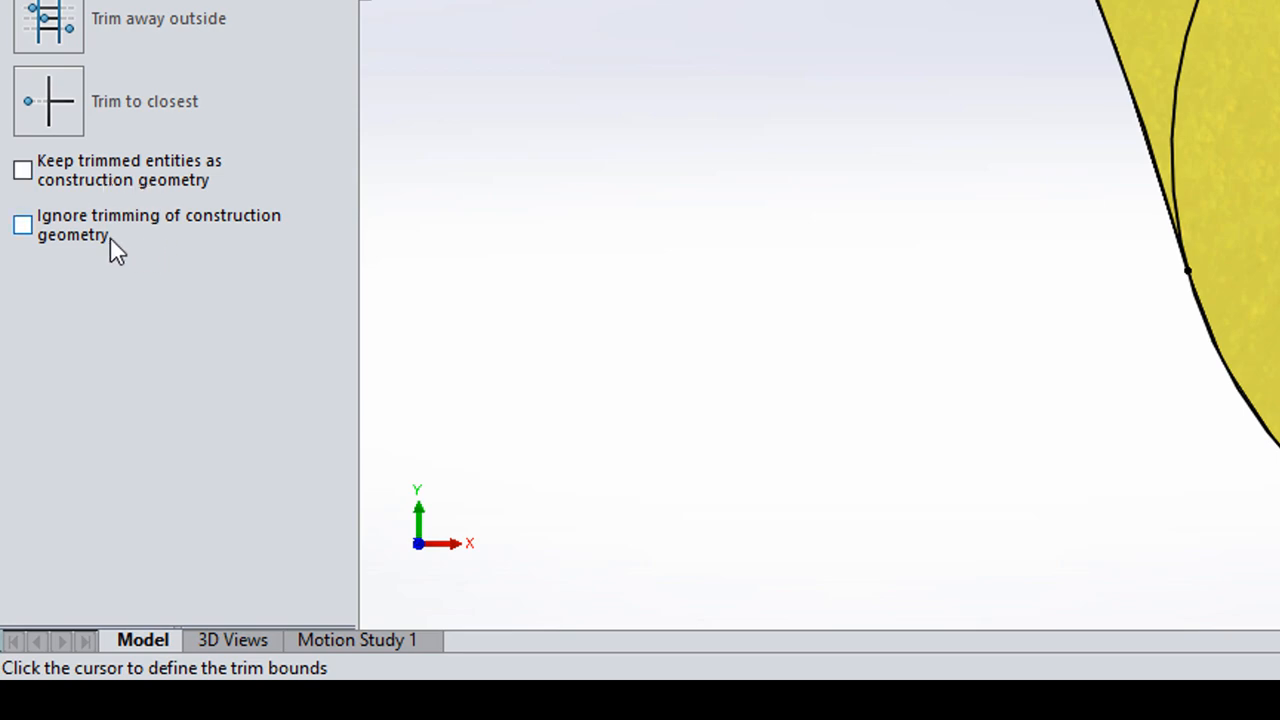
mouse_move(138, 247)
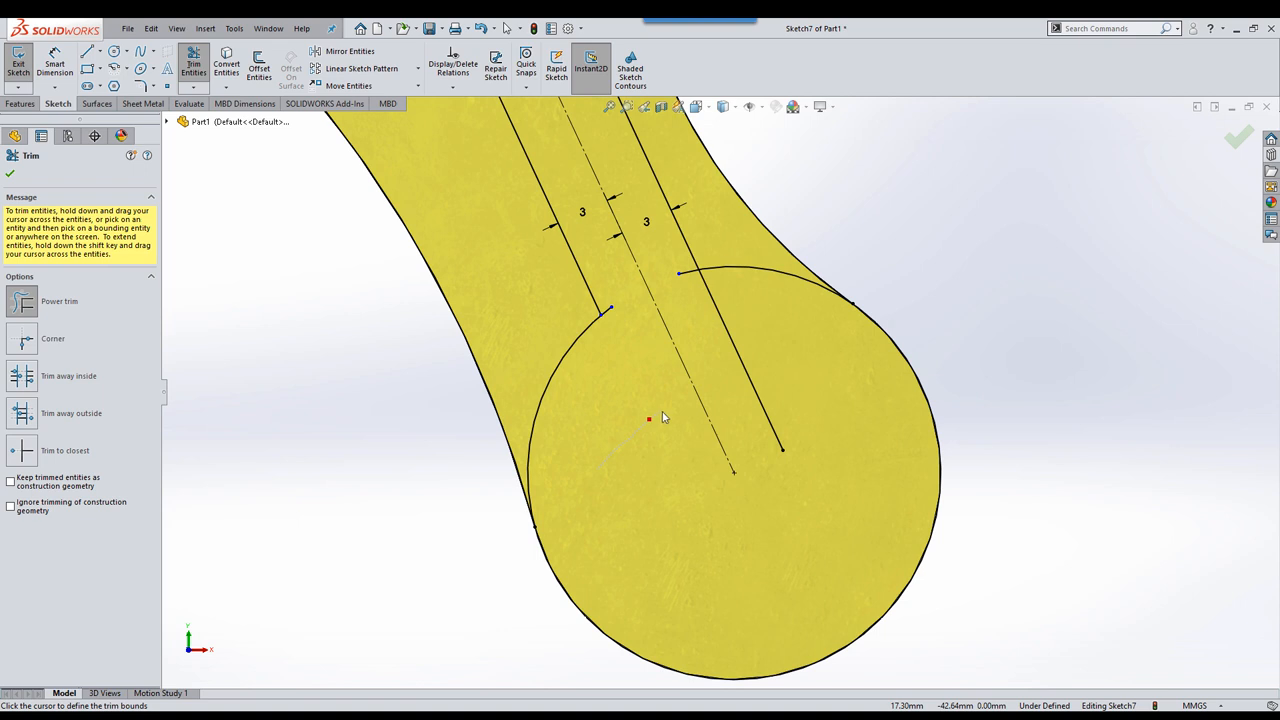
mouse_move(656, 420)
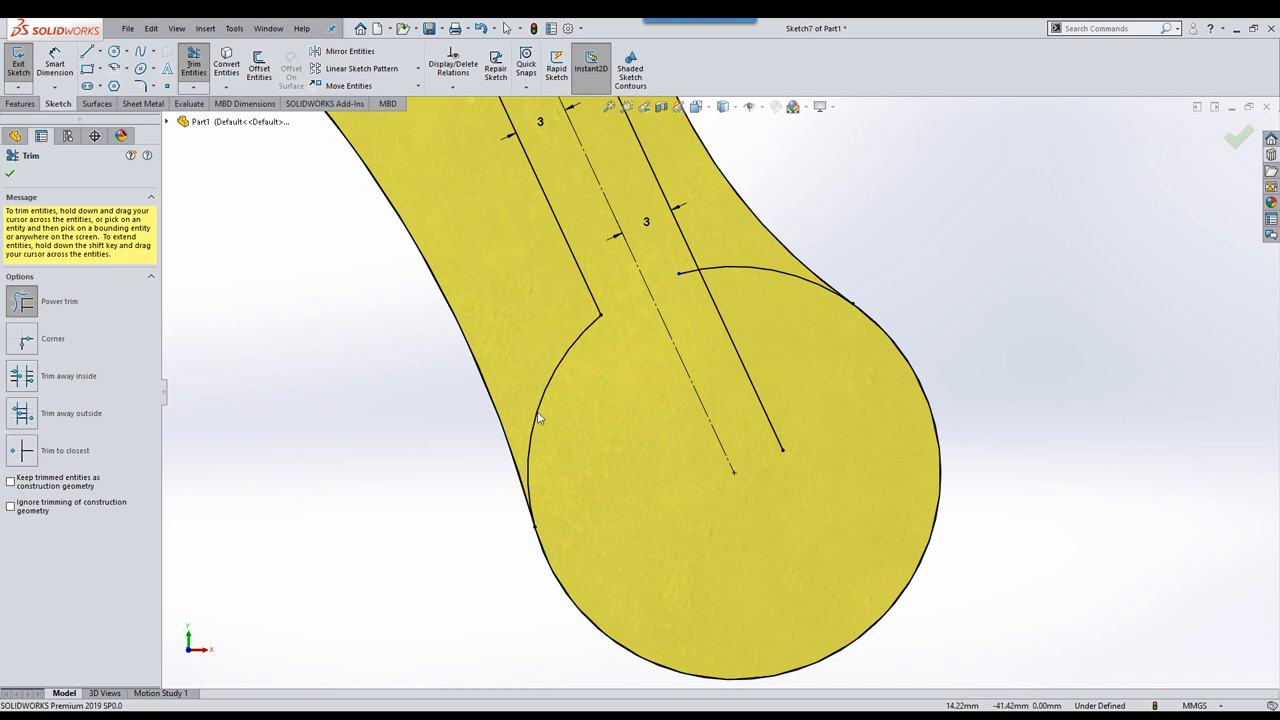
click(11, 478)
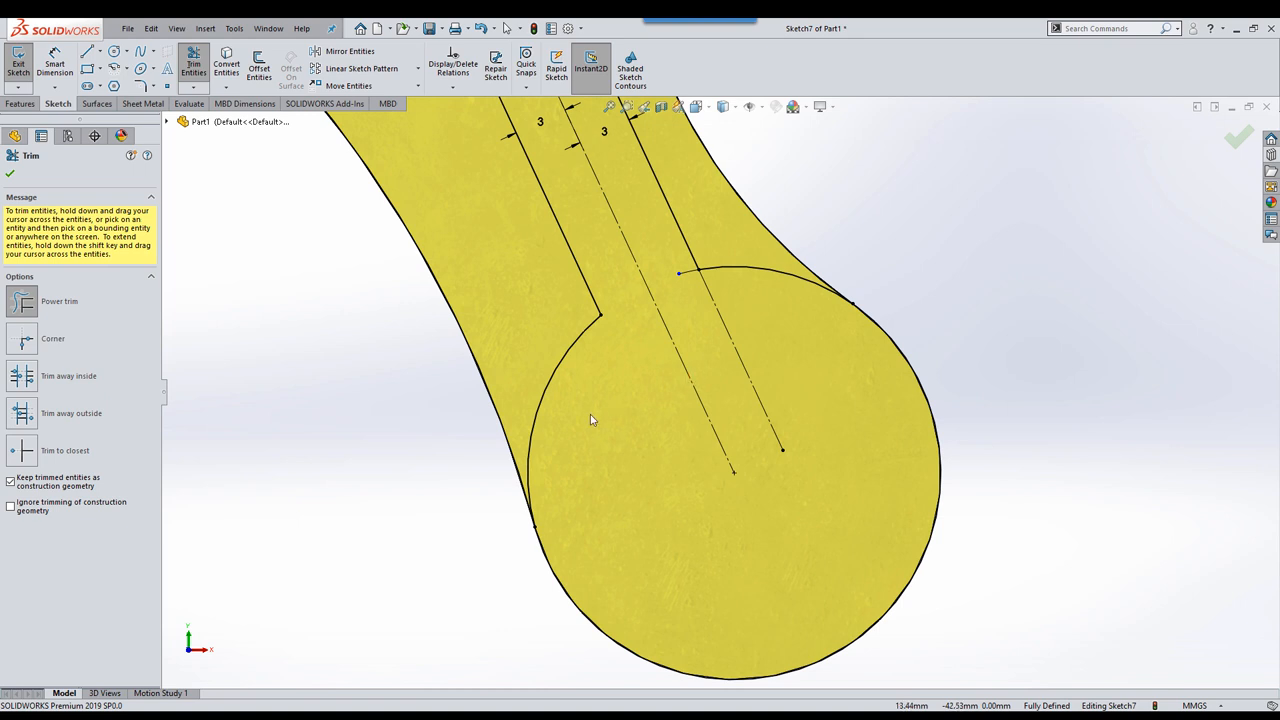
click(16, 504)
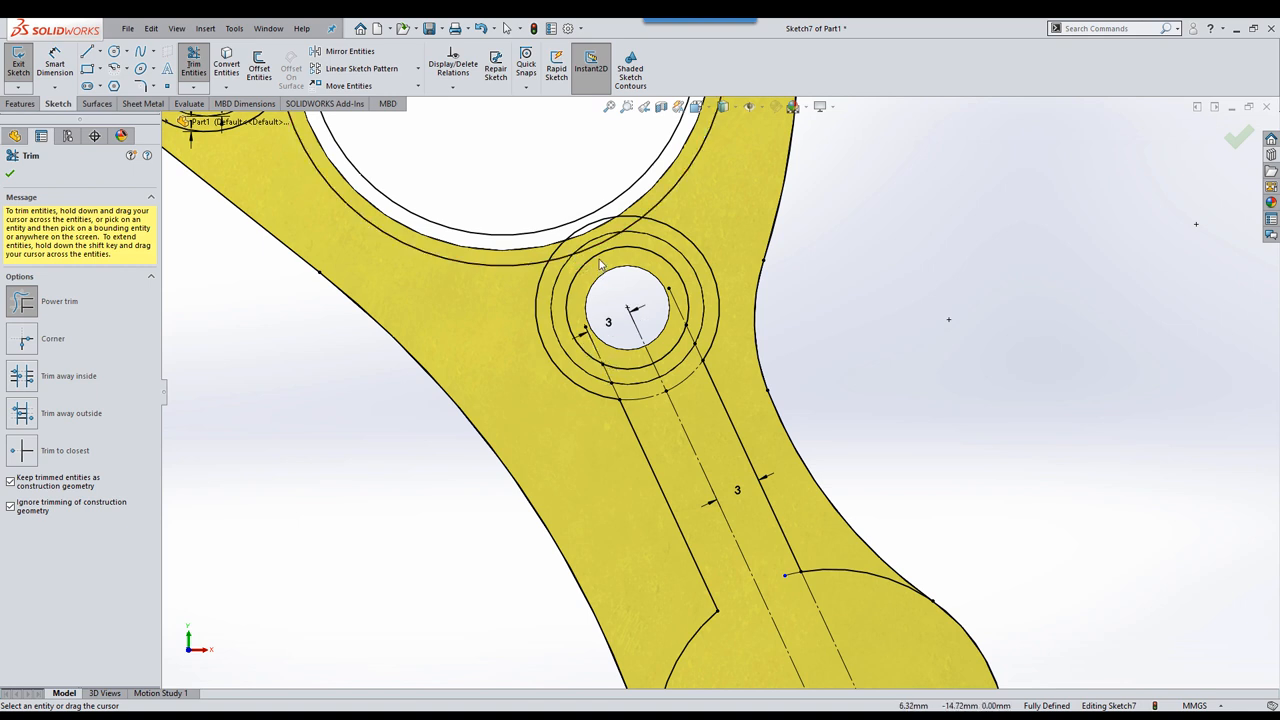
mouse_move(620, 247)
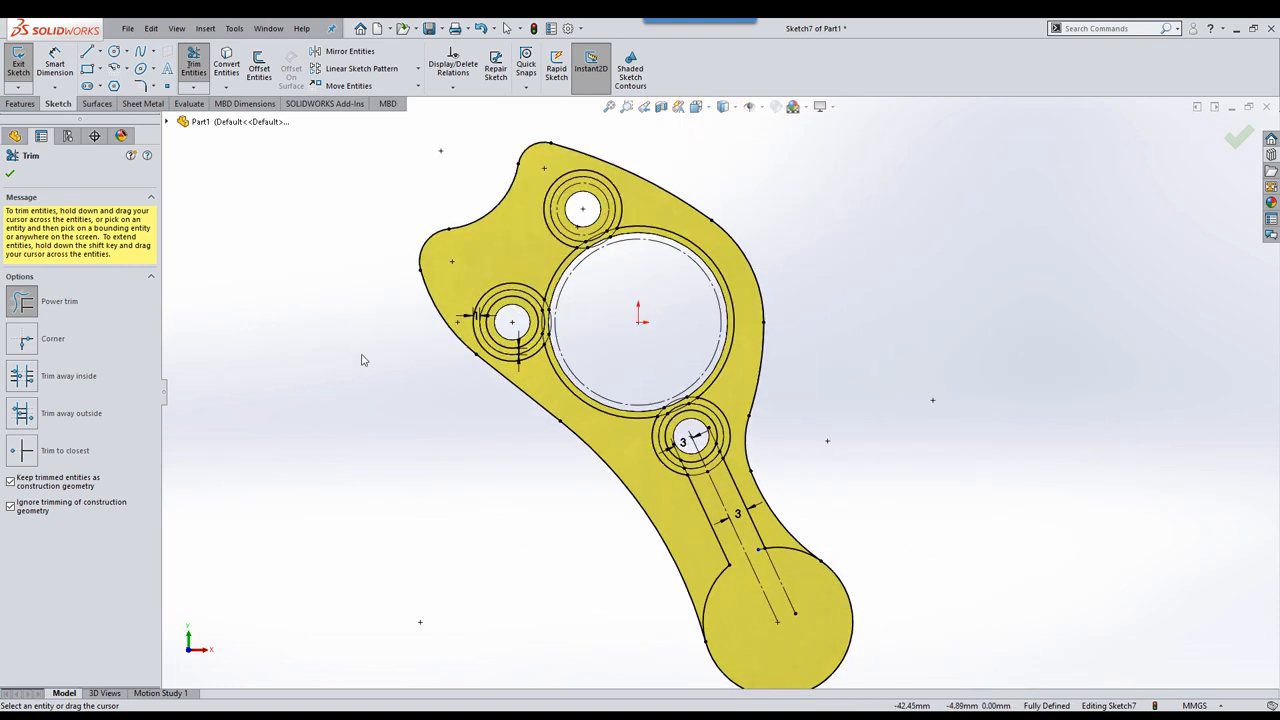
mouse_move(804, 415)
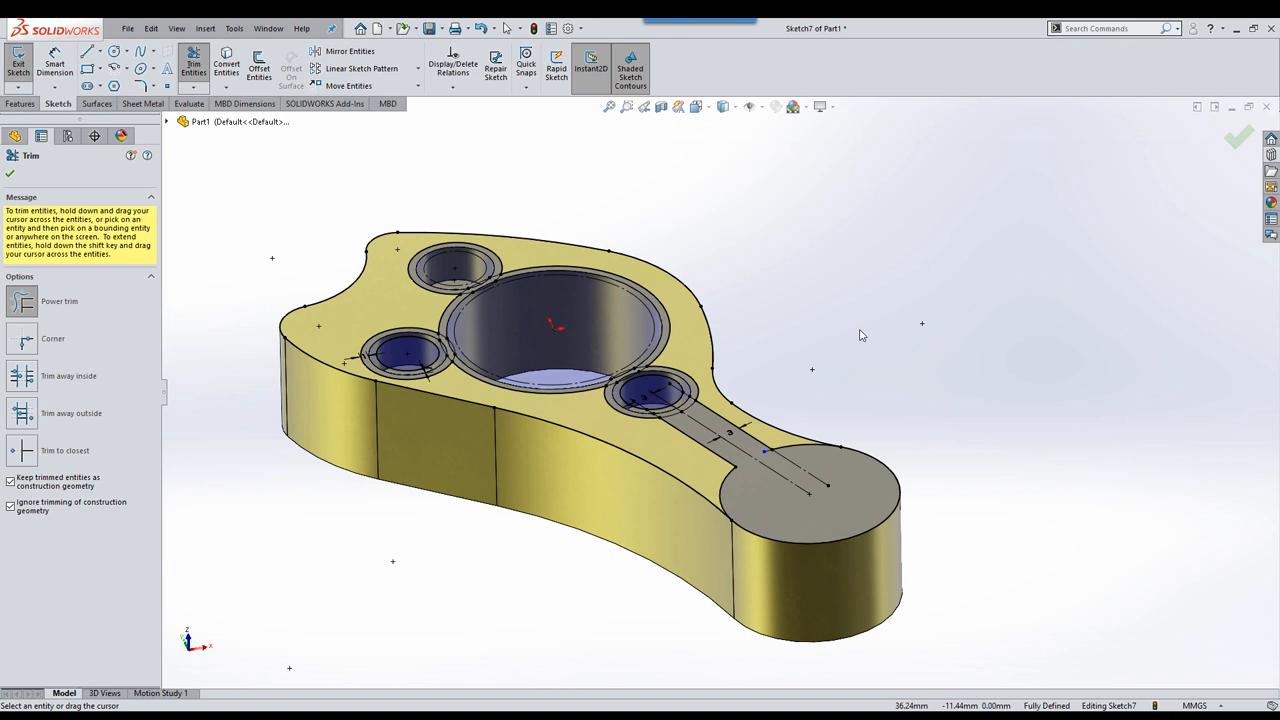
mouse_move(802, 288)
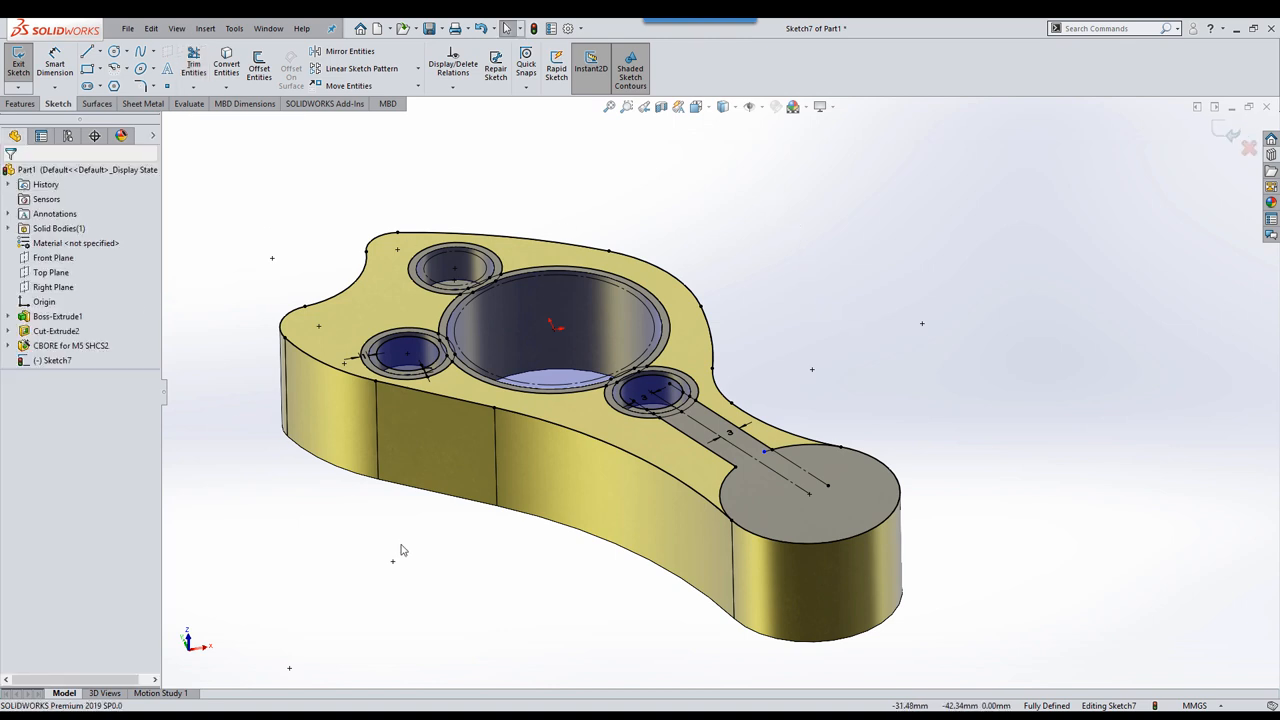
mouse_move(320, 519)
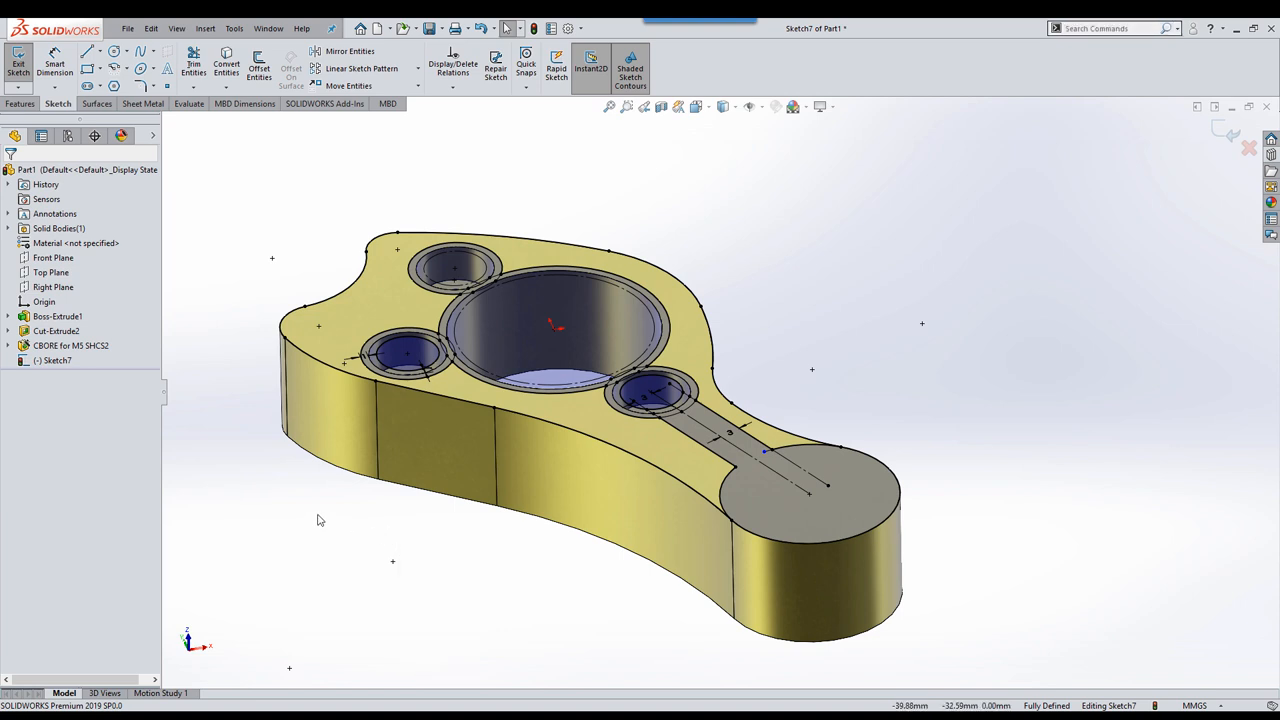
Step: Extrude Sketch7 into Boss-Extrude2, raising rims around the bore, counterbores and slot
click(21, 60)
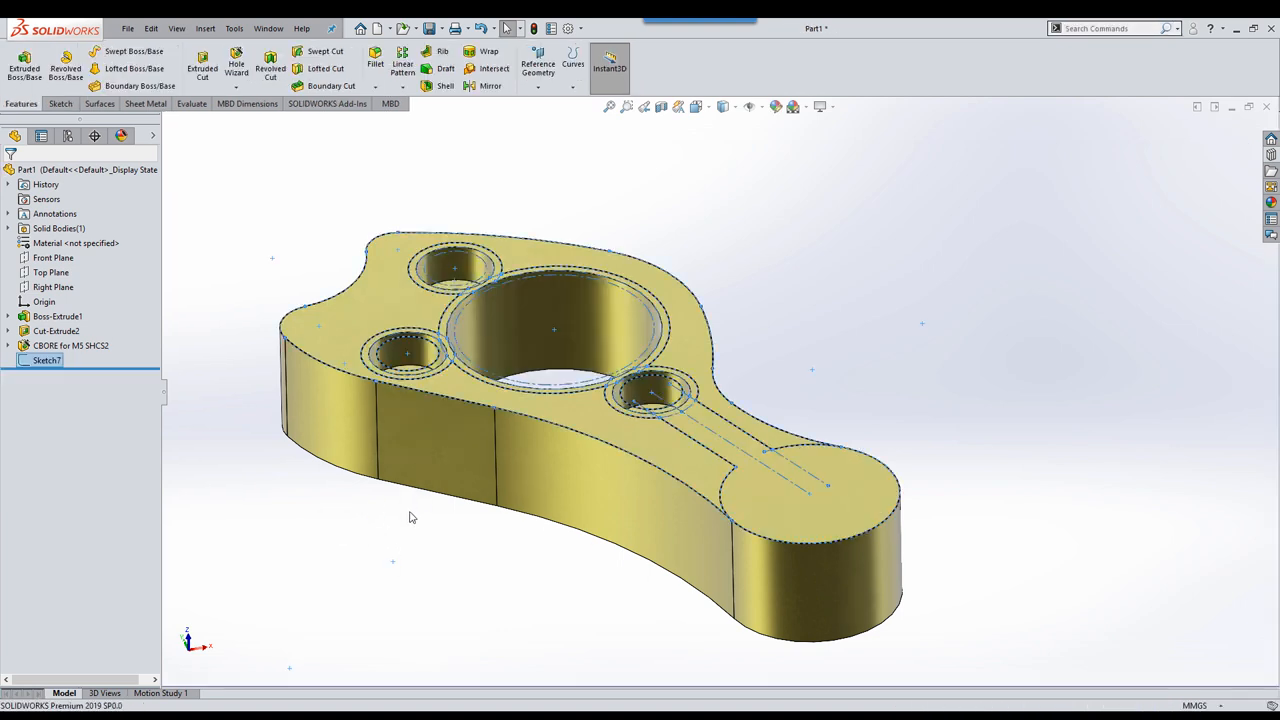
click(411, 518)
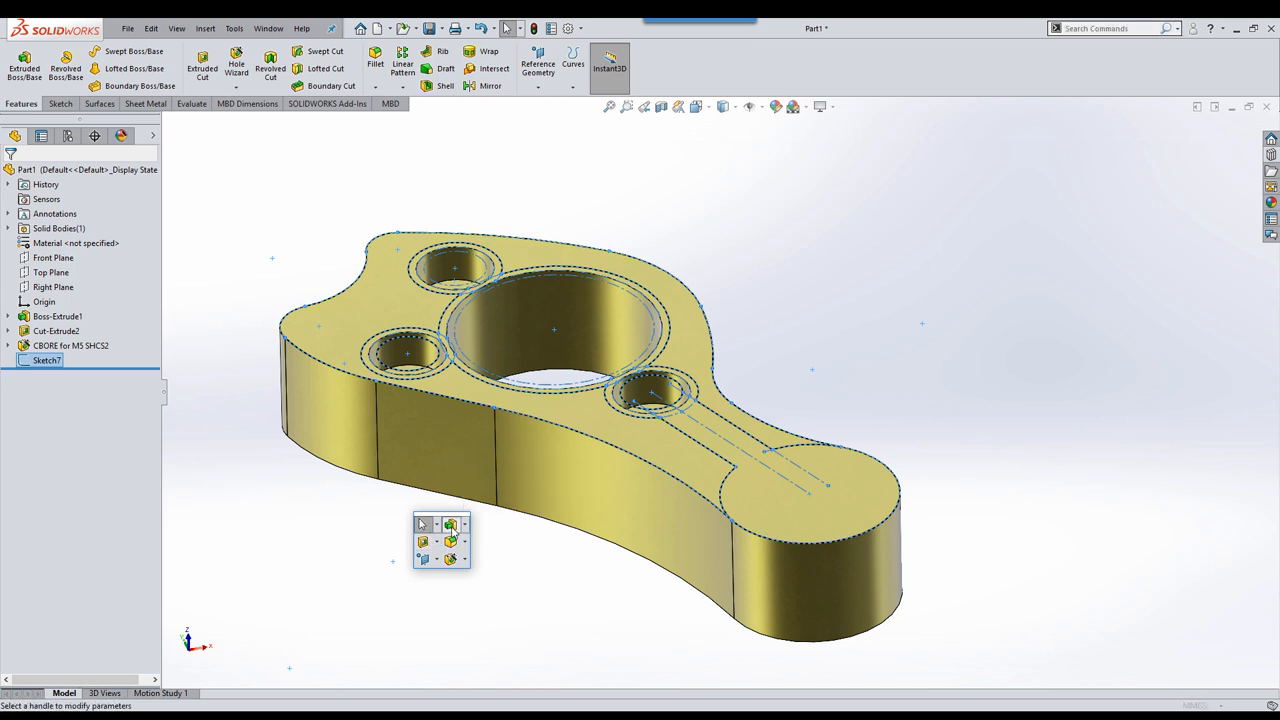
click(422, 525)
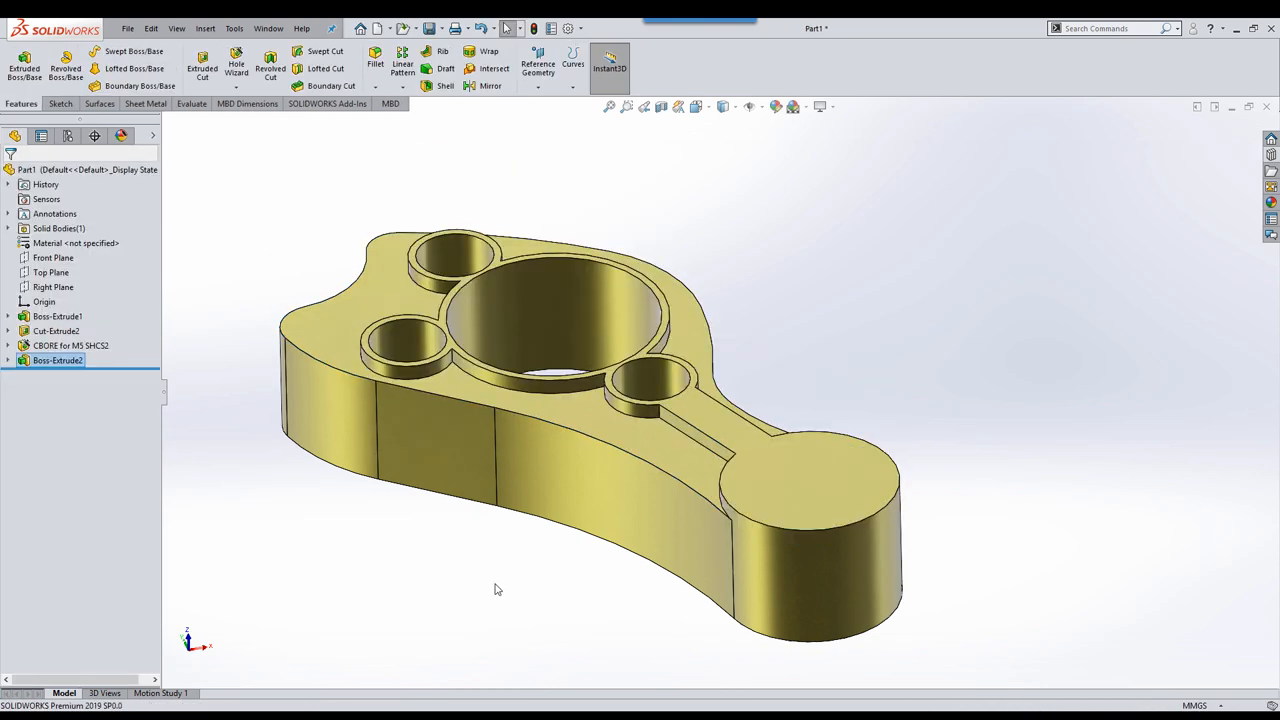
mouse_move(450, 362)
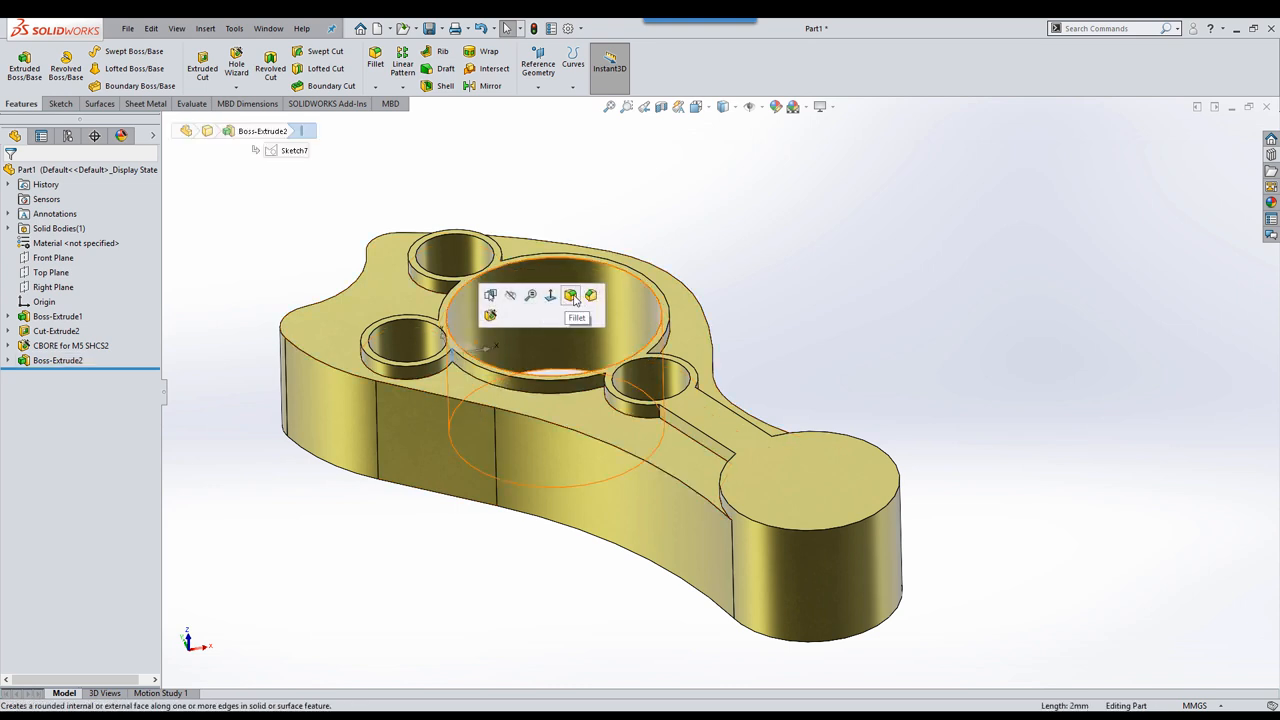
Step: Fillet the ten raised rim edges around the bore, counterbores and slot at 2 mm radius
click(572, 295)
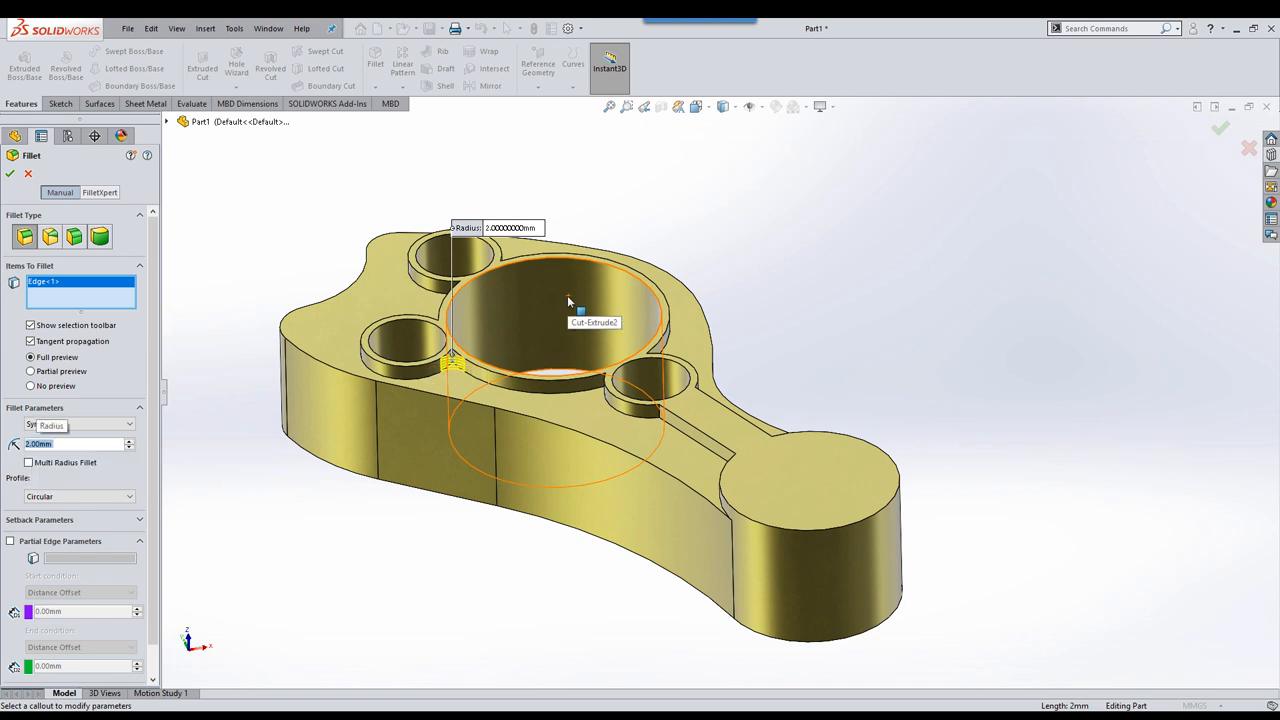
mouse_move(570, 300)
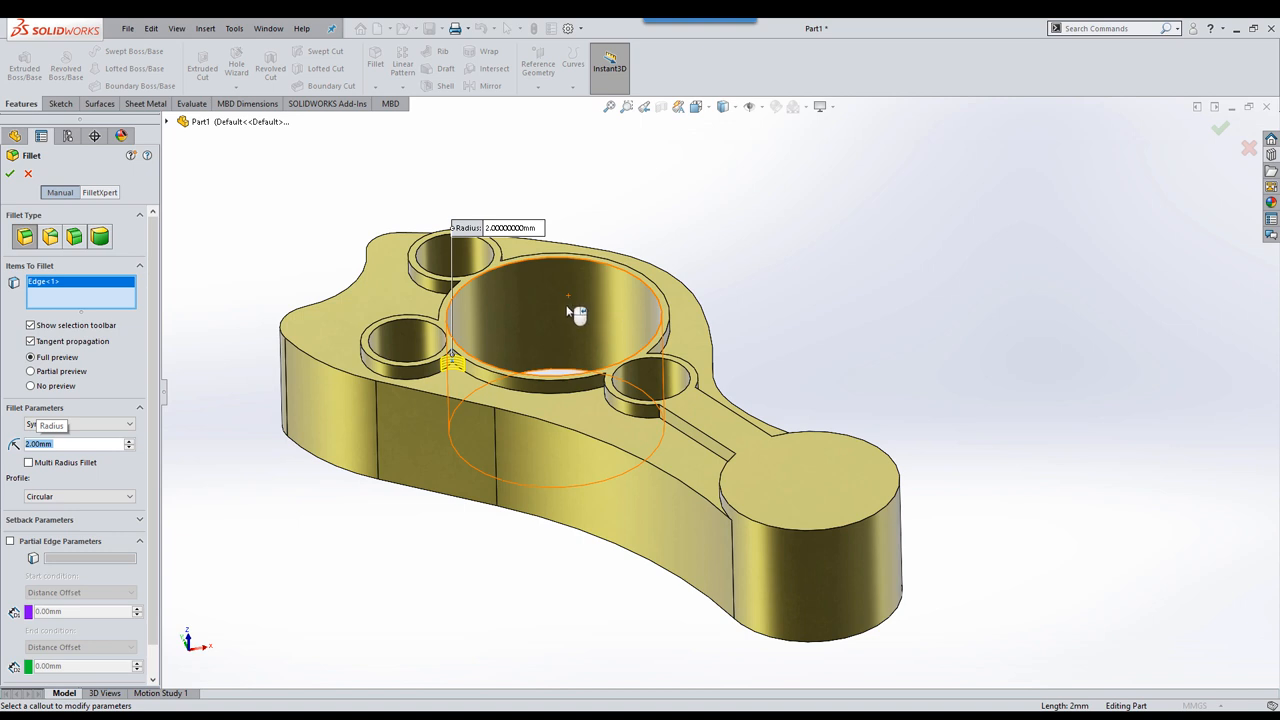
click(660, 417)
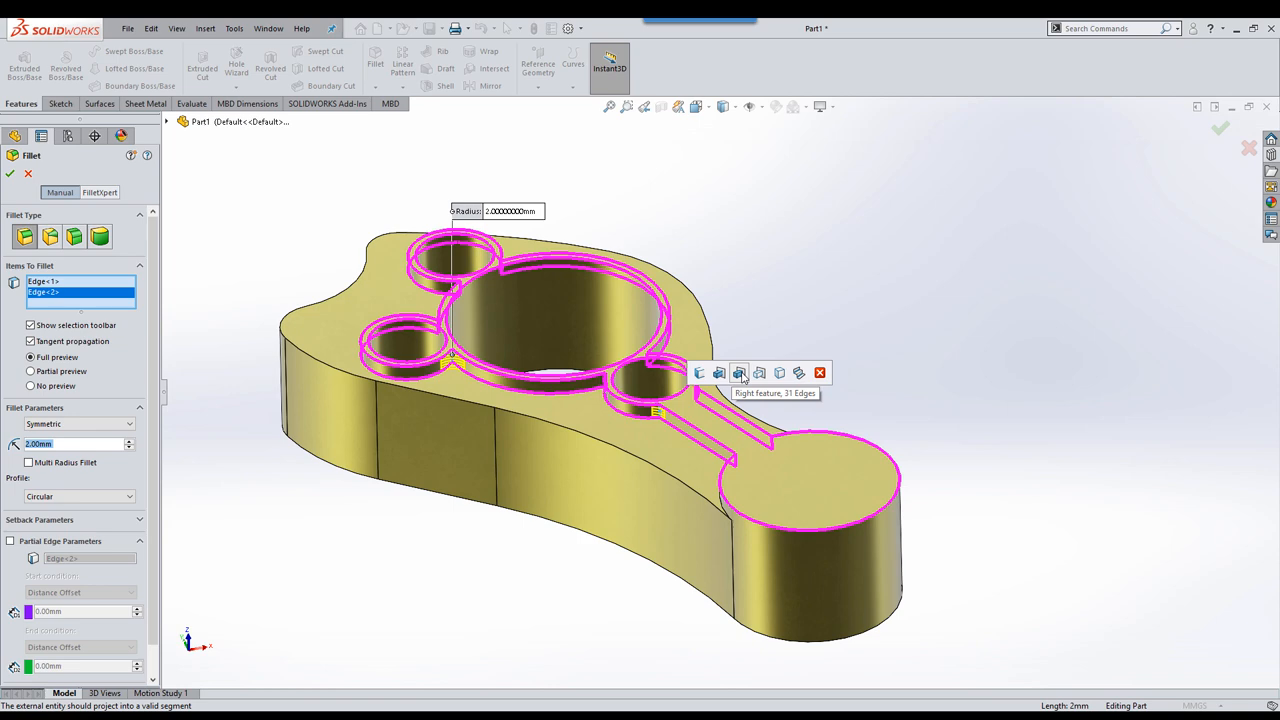
click(718, 373)
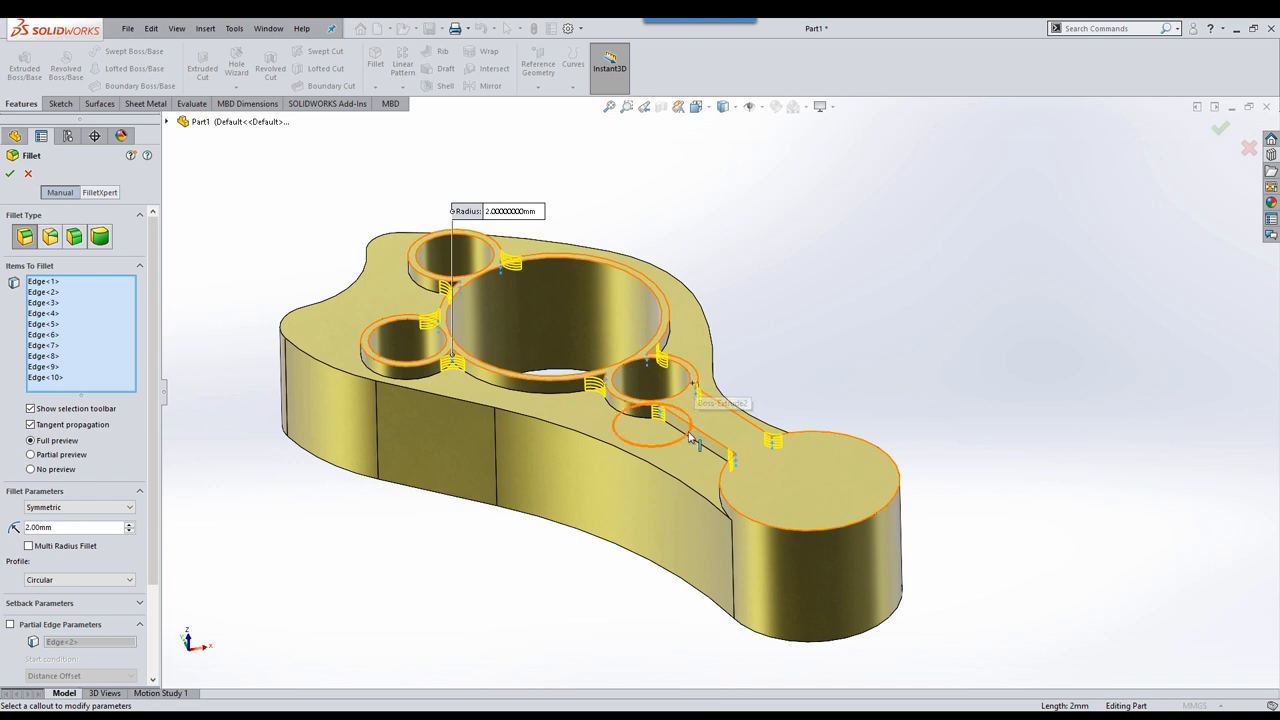
click(688, 438)
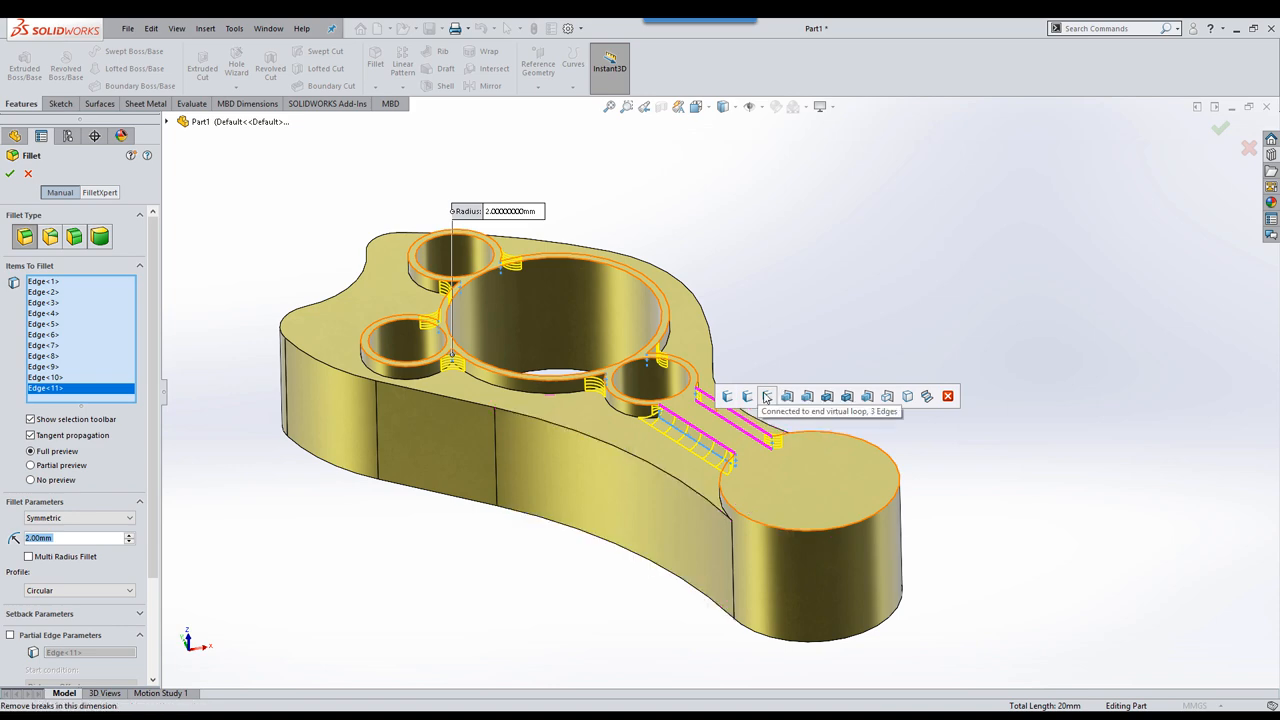
click(787, 396)
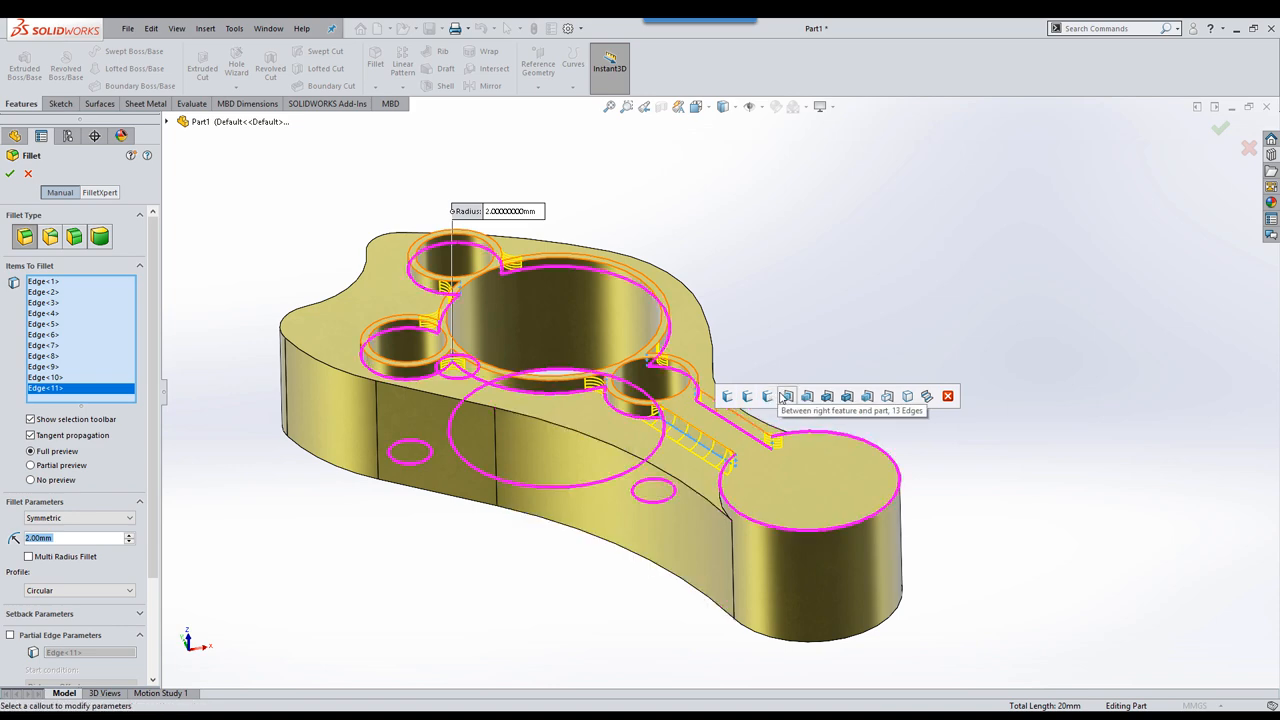
click(826, 396)
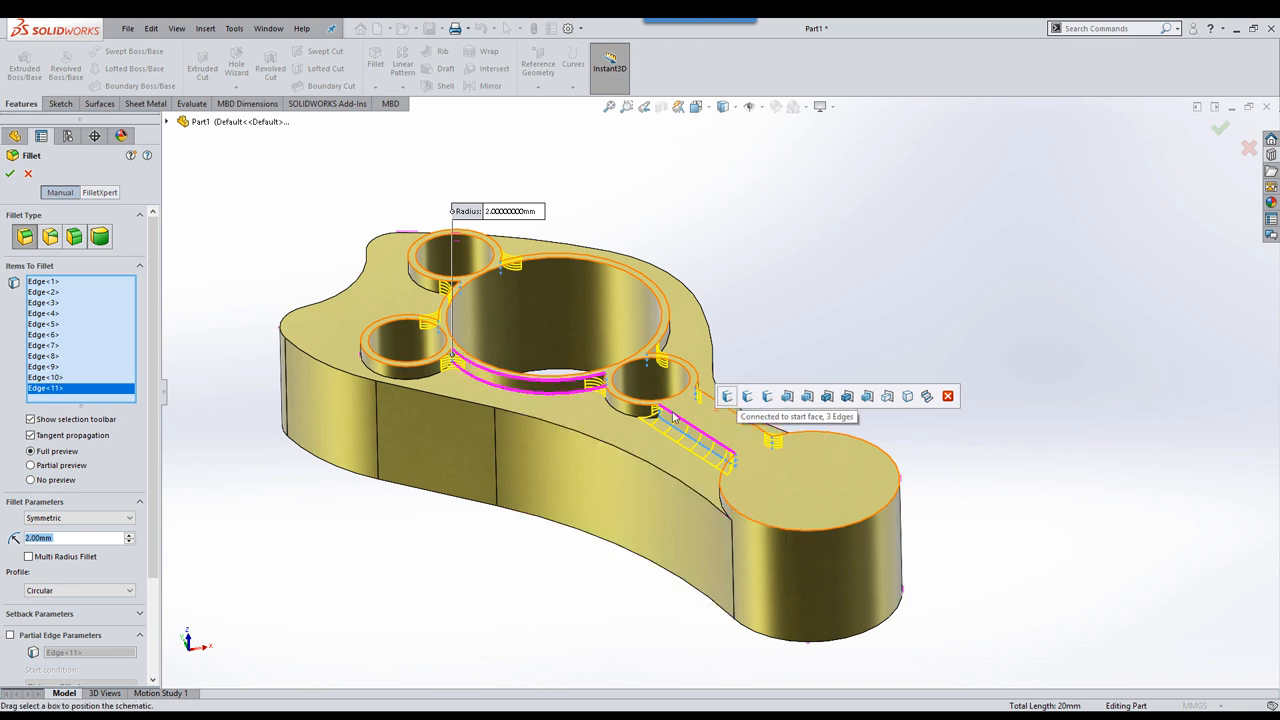
right_click(45, 388)
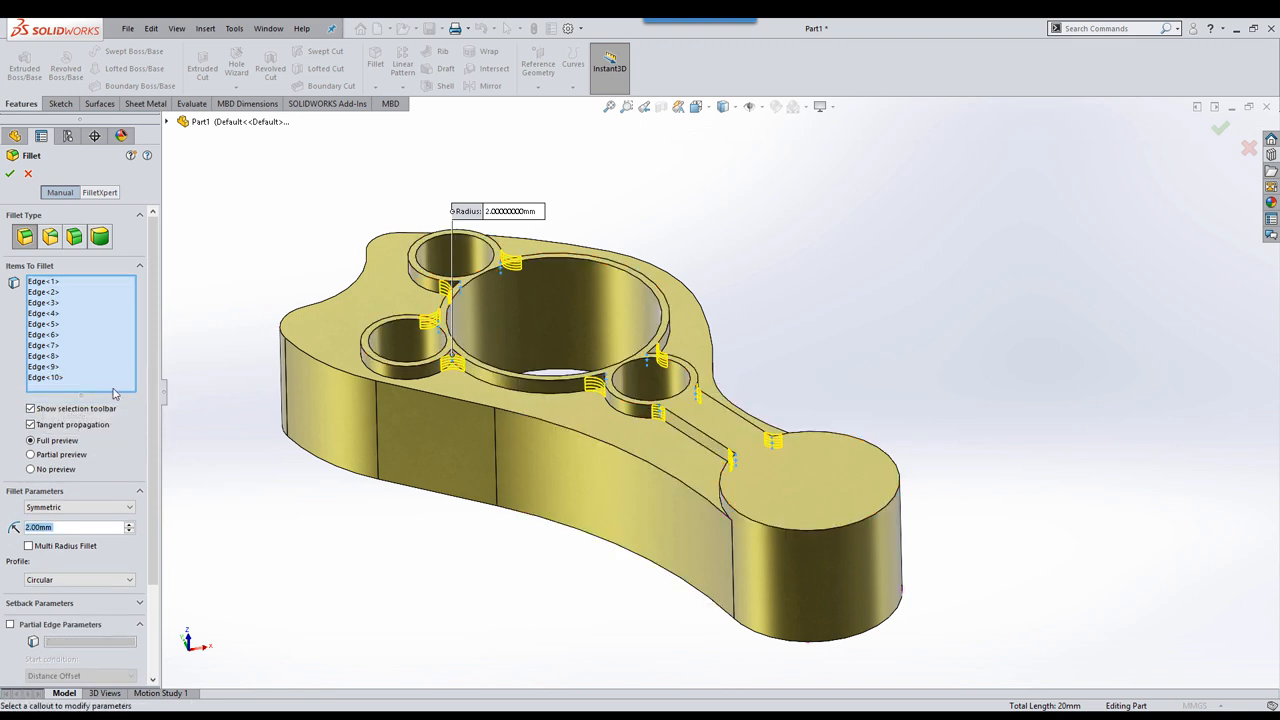
click(11, 179)
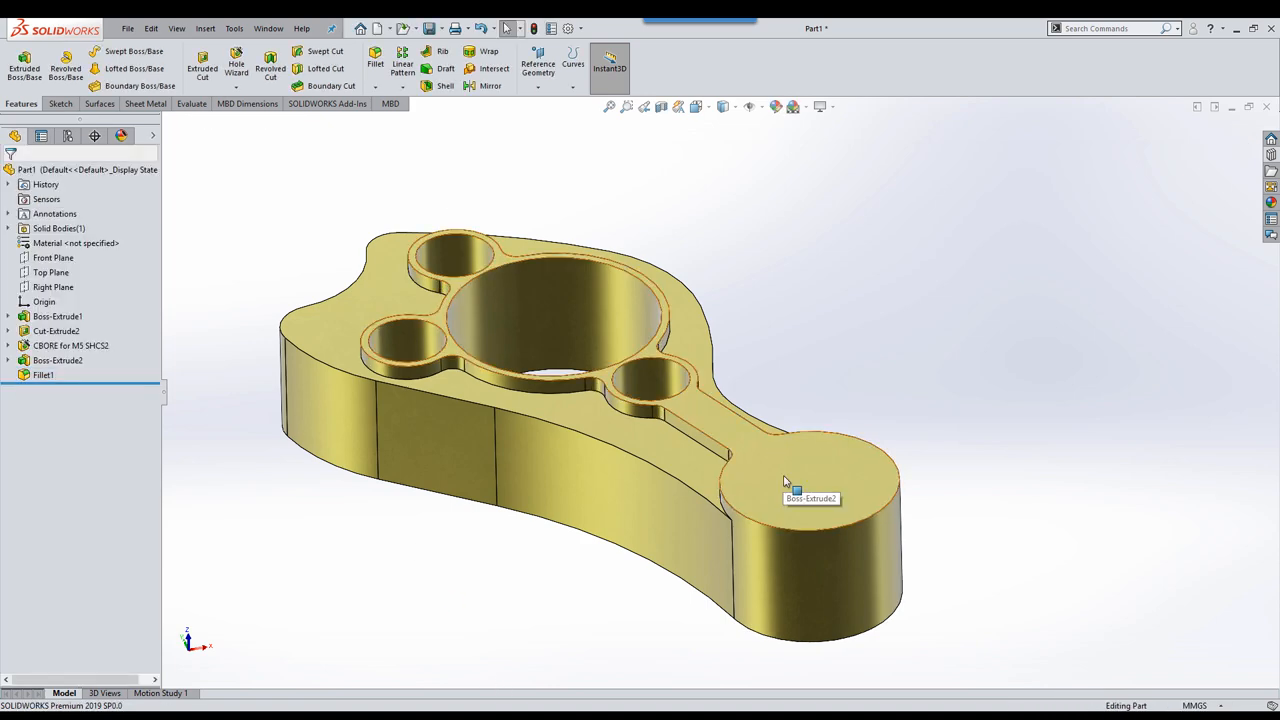
Step: Sketch a line across the slot on the top face, dimensioned 22 mm from the end-circle centre
click(785, 480)
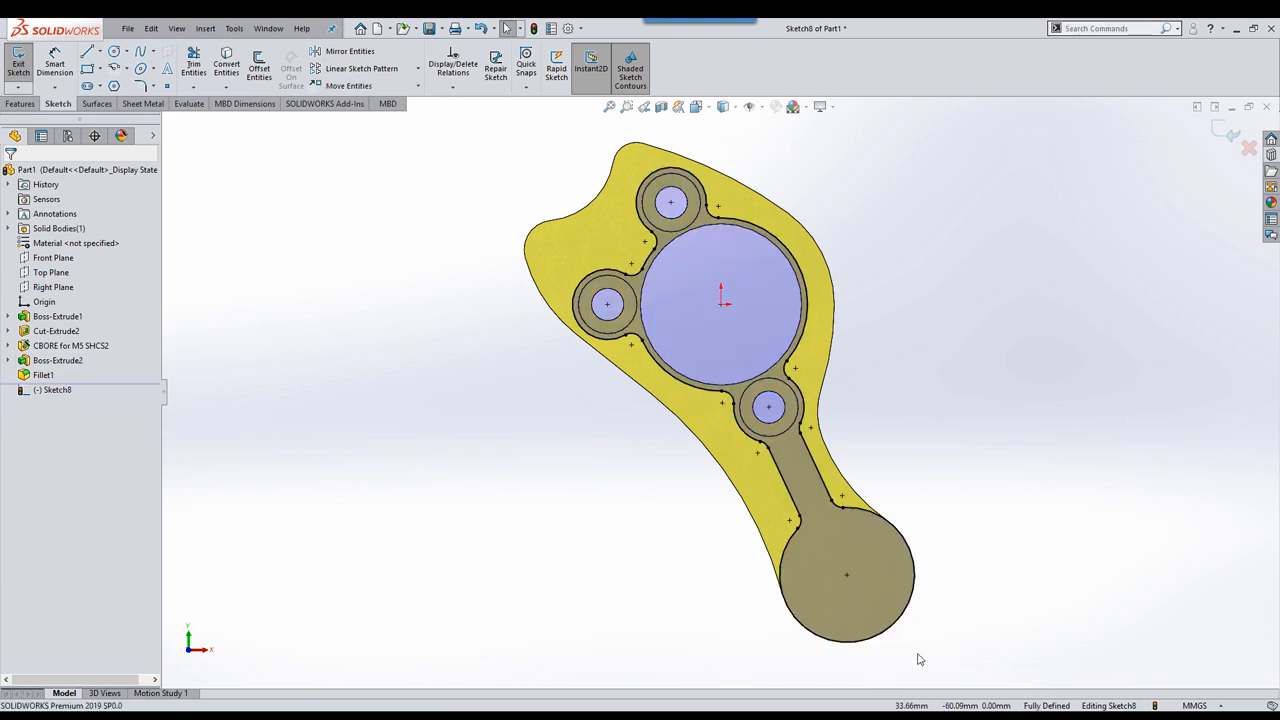
mouse_move(898, 496)
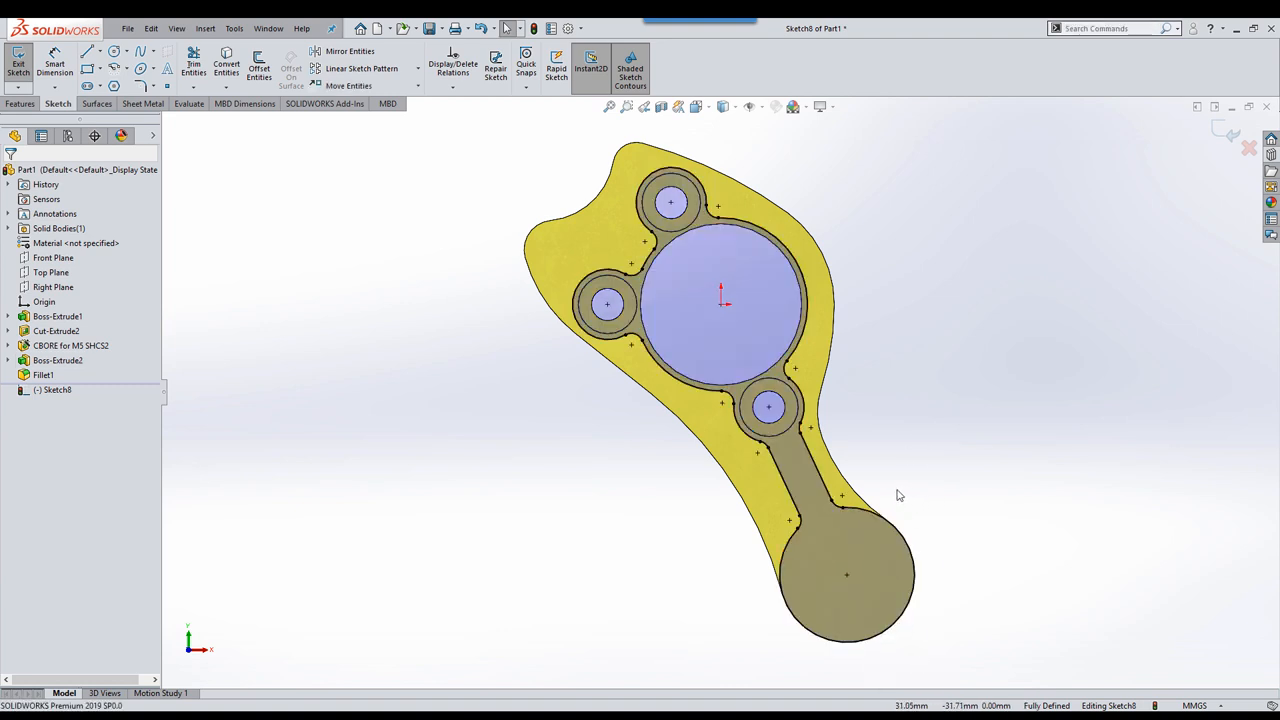
drag(760, 492, 855, 468)
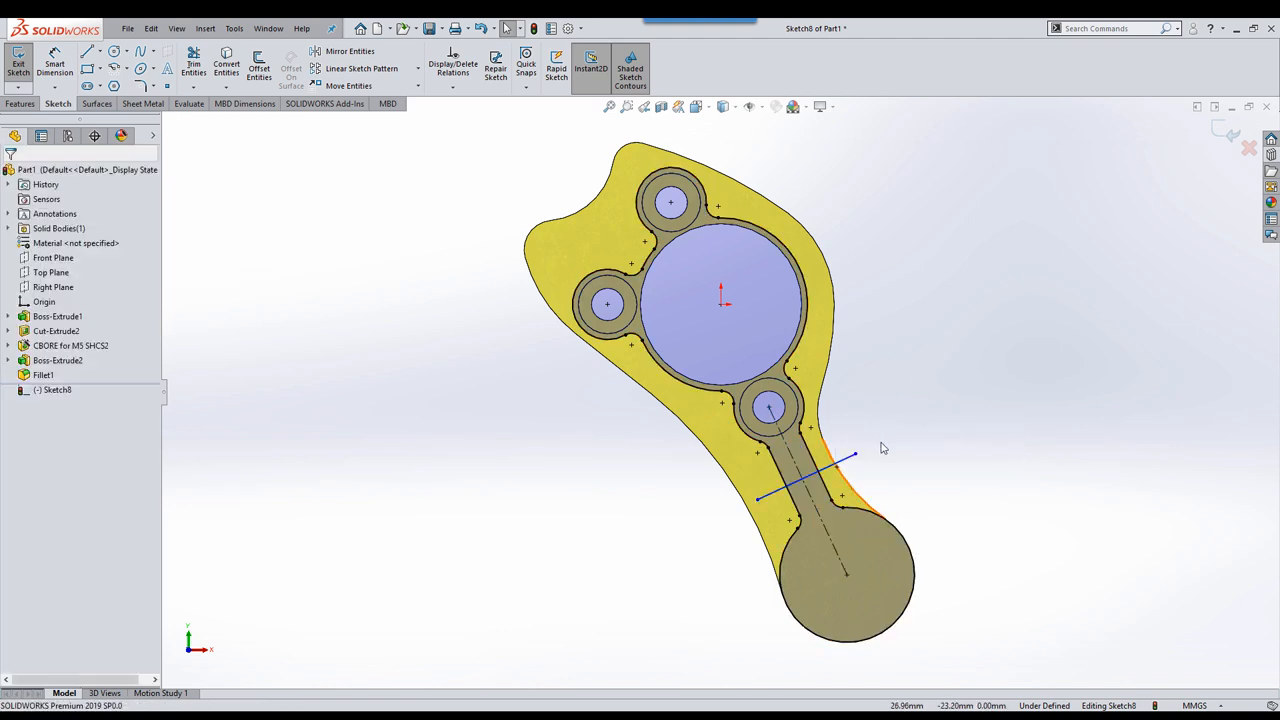
click(197, 66)
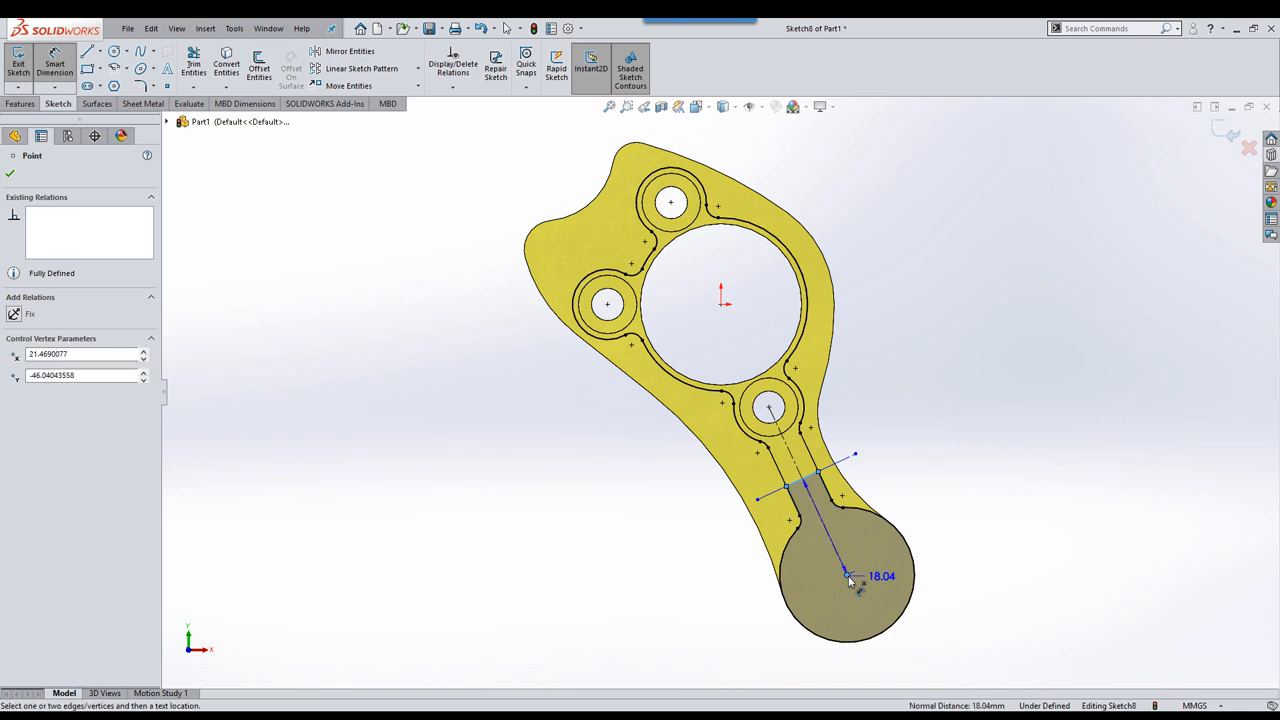
click(872, 576)
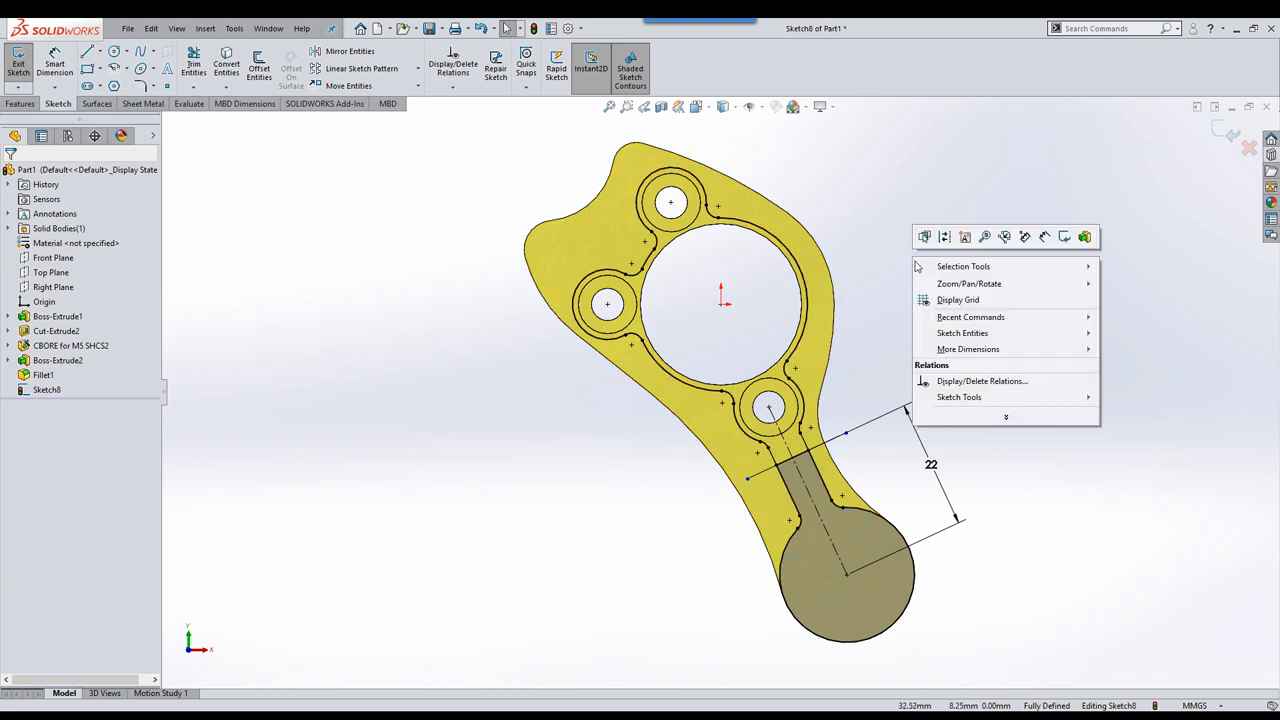
mouse_move(963, 266)
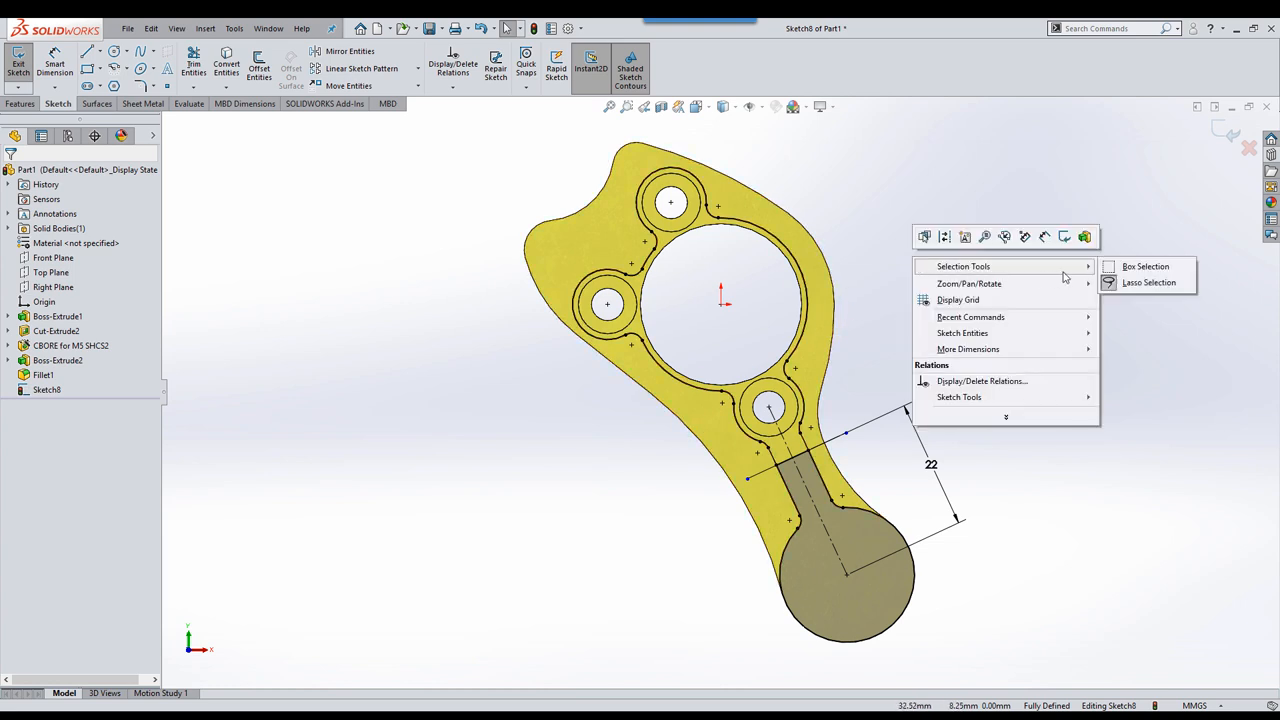
Step: Select Sketch8's entities with an area selection tool and start an Extruded Boss/Base
click(539, 164)
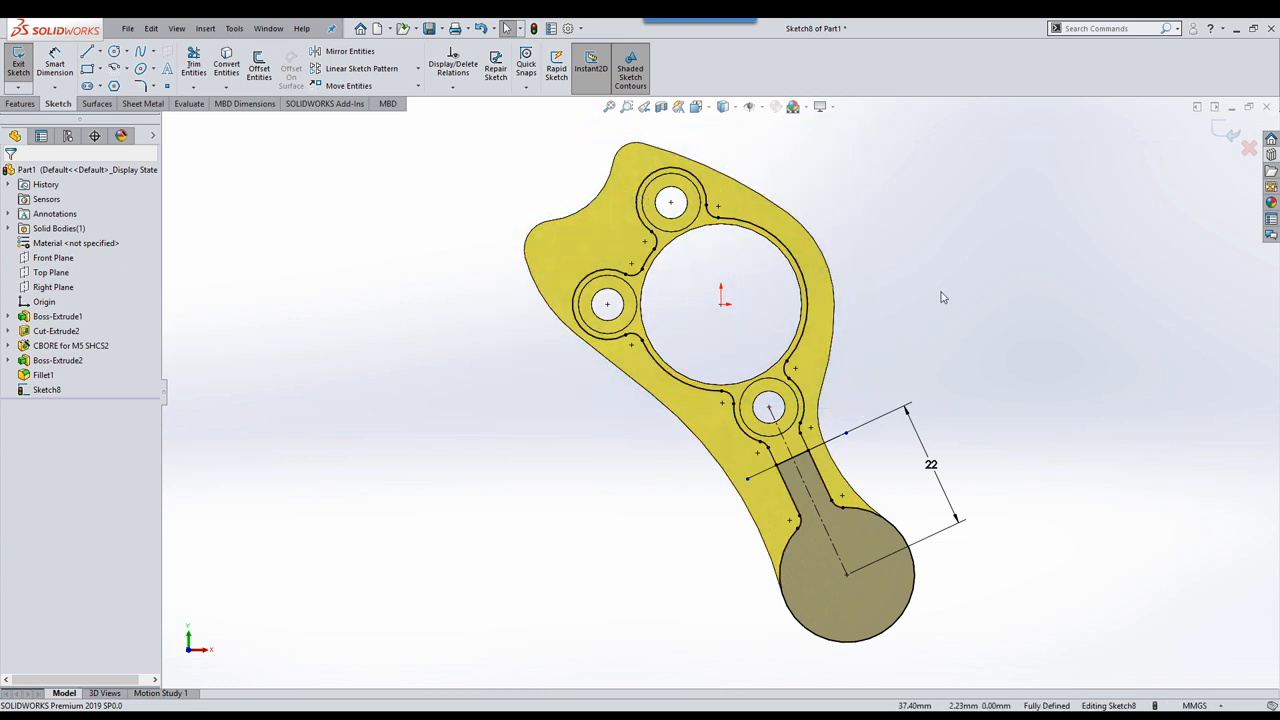
right_click(943, 296)
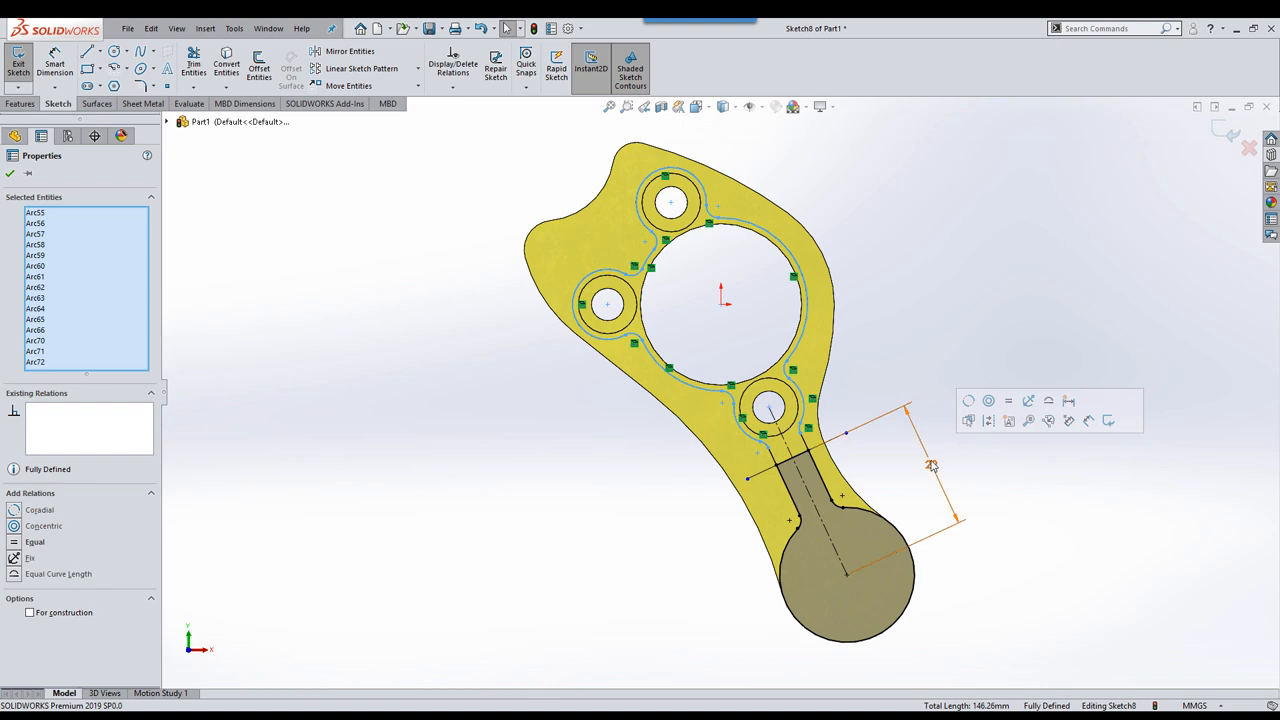
click(986, 393)
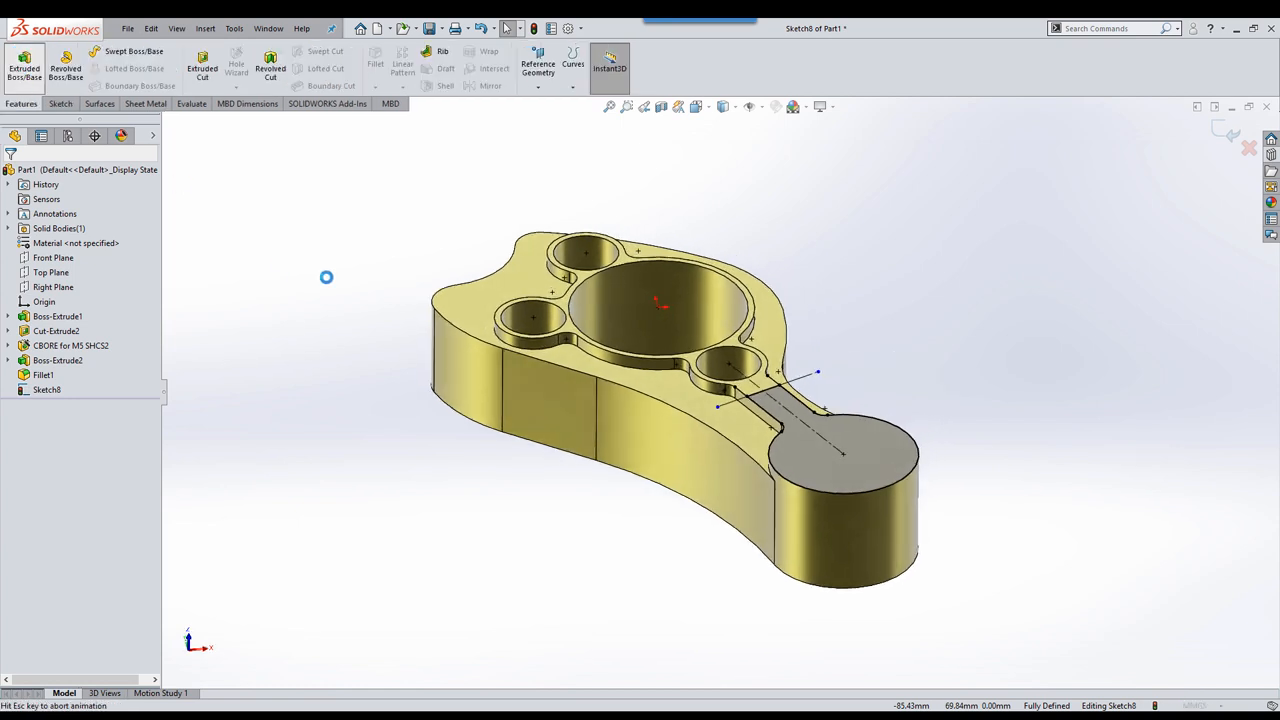
Step: Extrude the slot-end region 5 mm blind, merged with the bracket, and orbit to inspect it
click(22, 60)
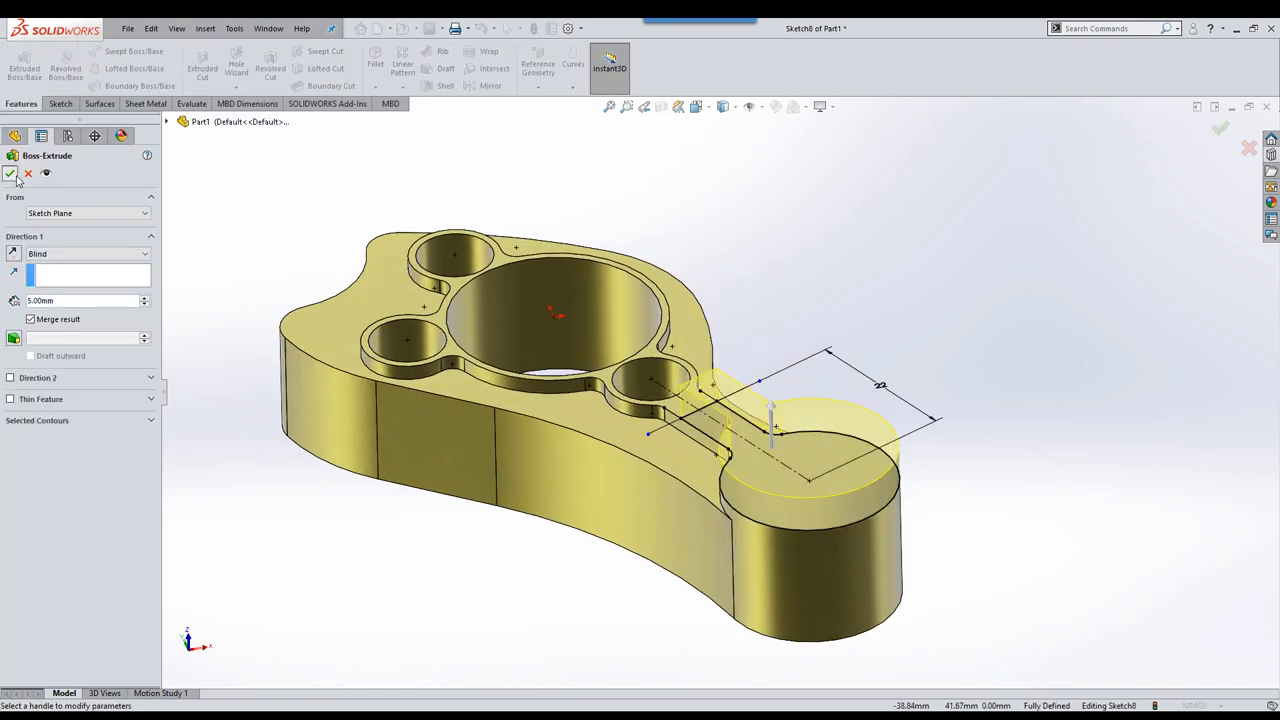
click(13, 178)
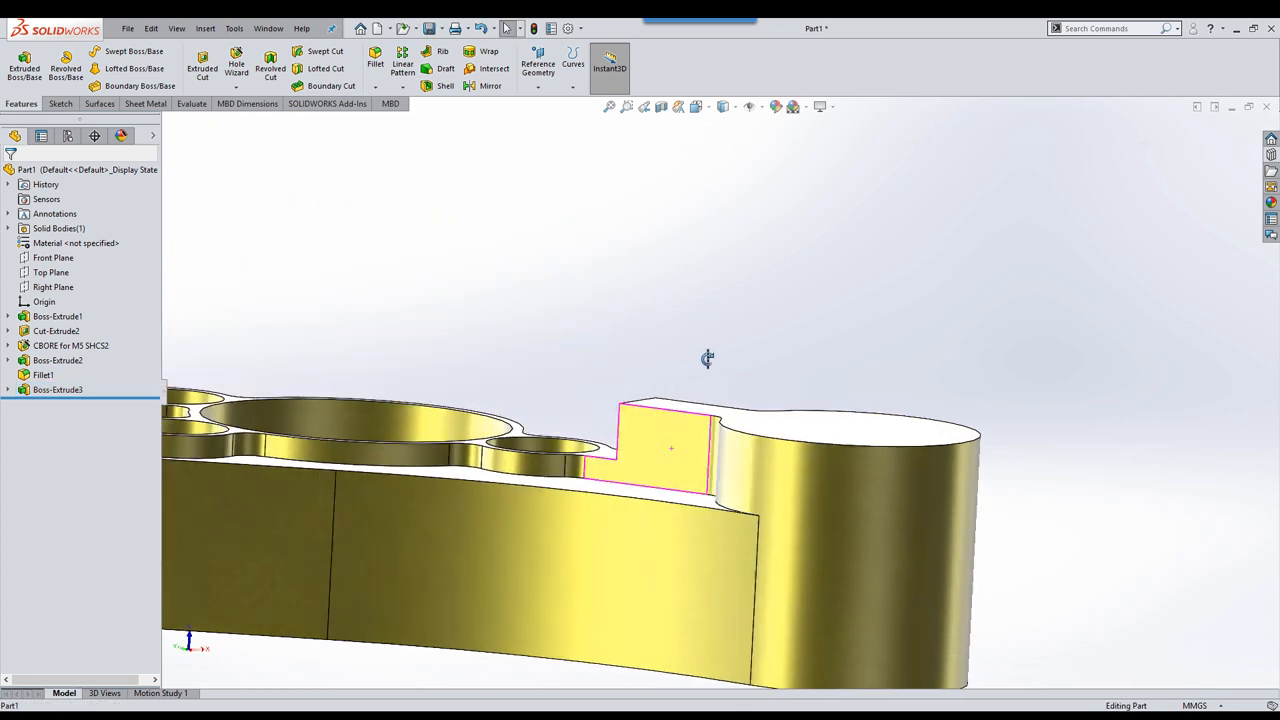
drag(707, 358, 575, 490)
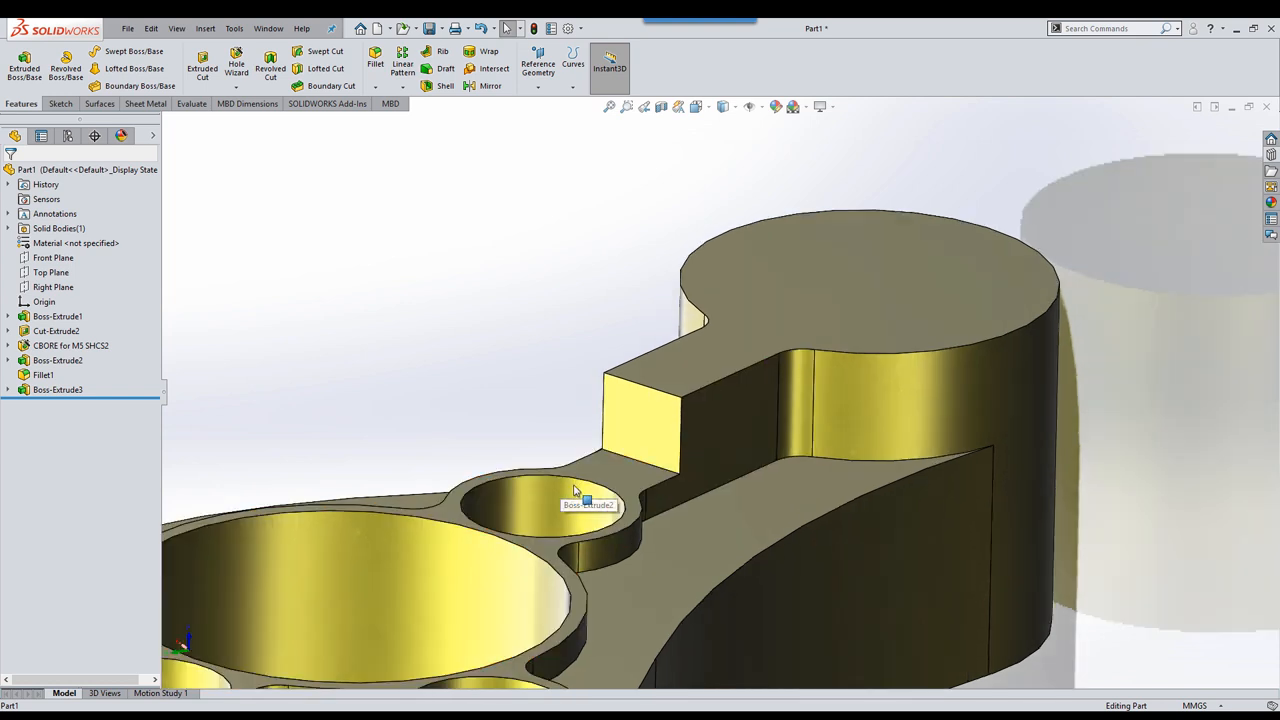
click(575, 505)
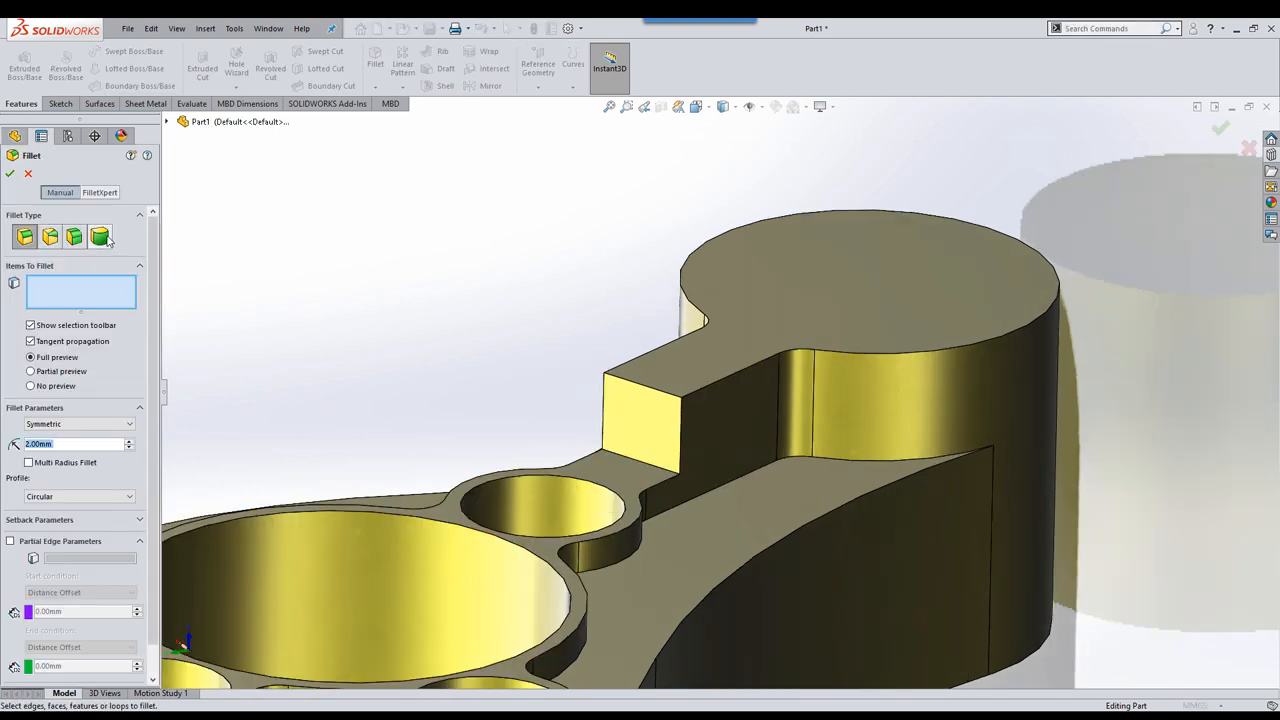
Step: Round the tab's top with a Full Round Fillet spanning both side faces and the centre face
click(99, 237)
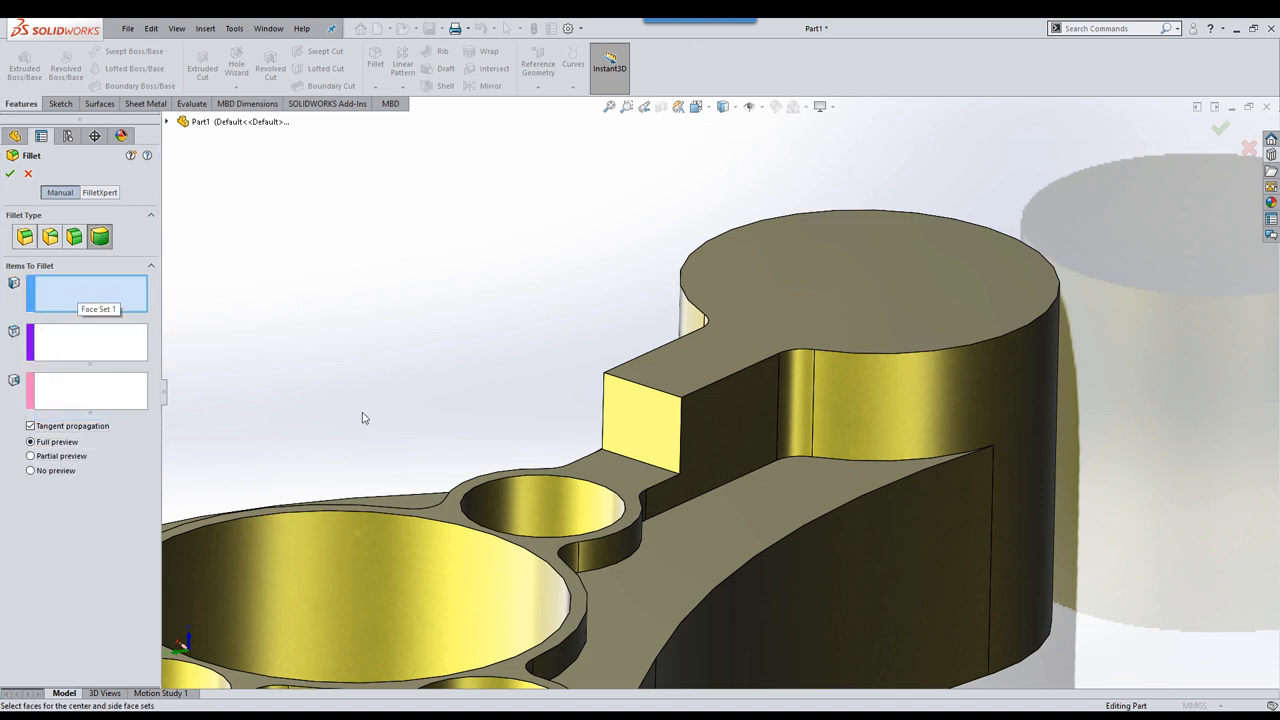
click(712, 430)
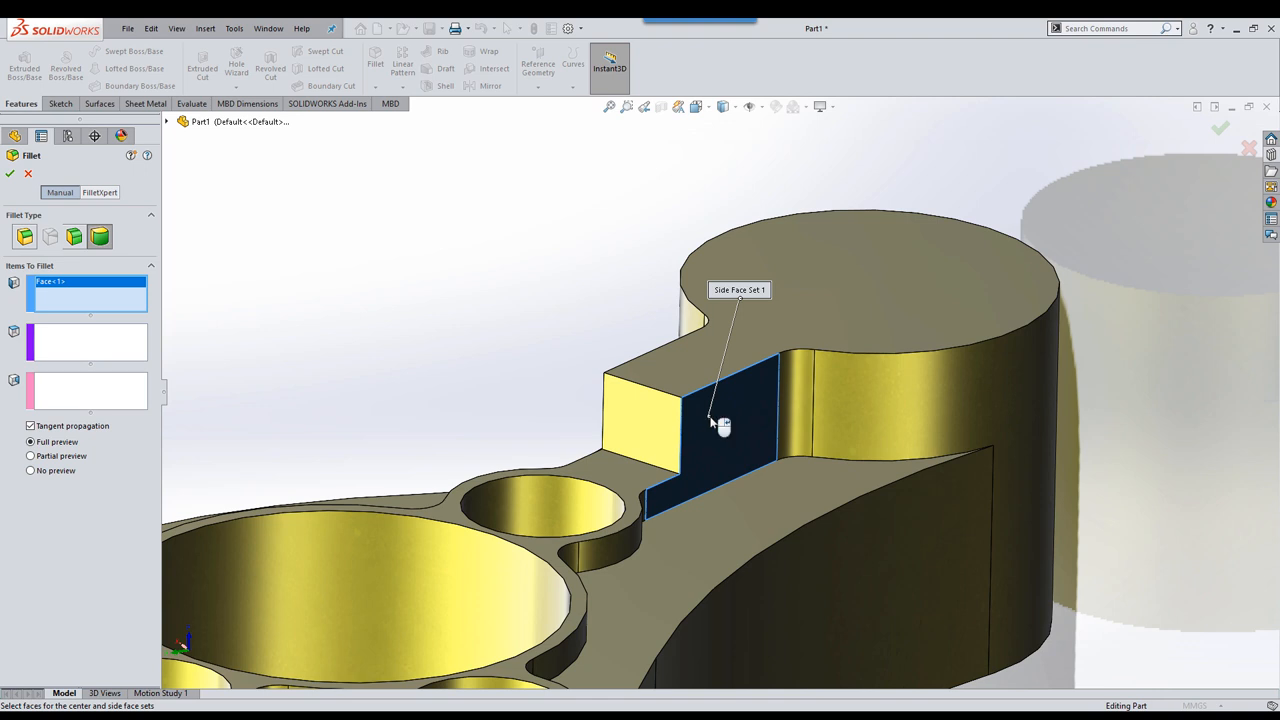
click(650, 440)
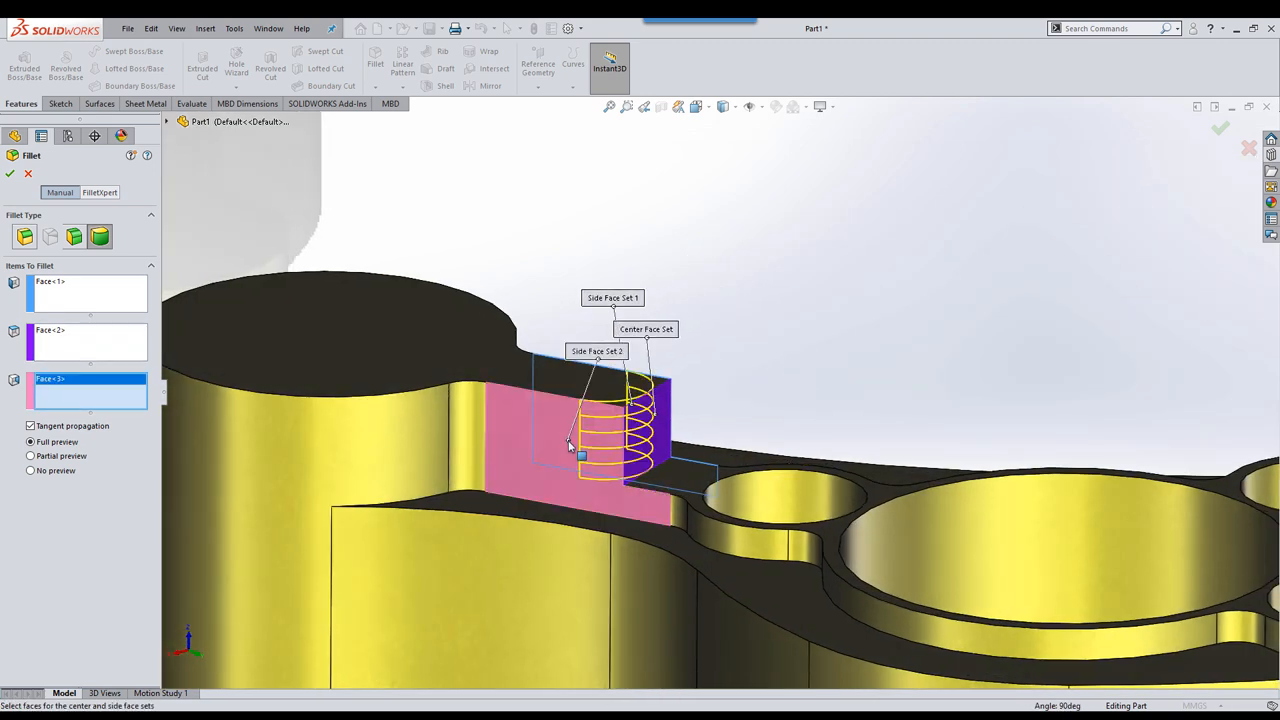
click(13, 176)
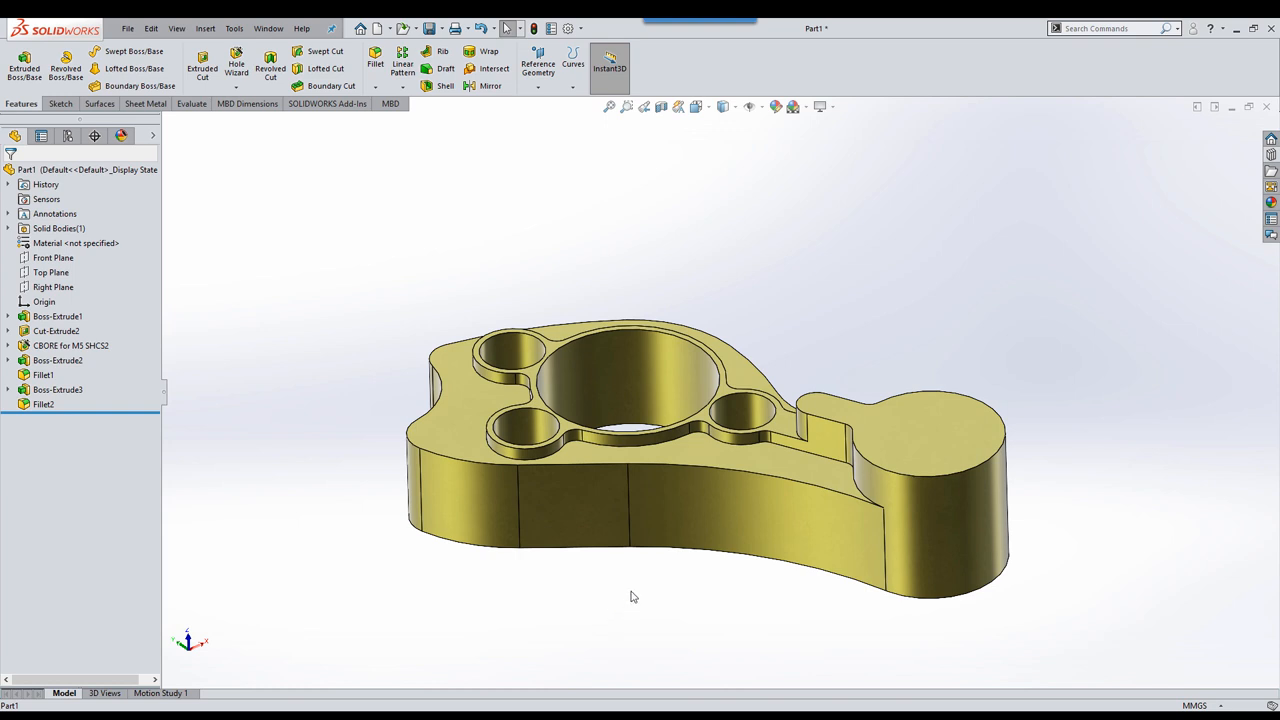
Step: Pick the base extrusion's side face to show breadcrumbs, then expand the Options dropdown
click(57, 316)
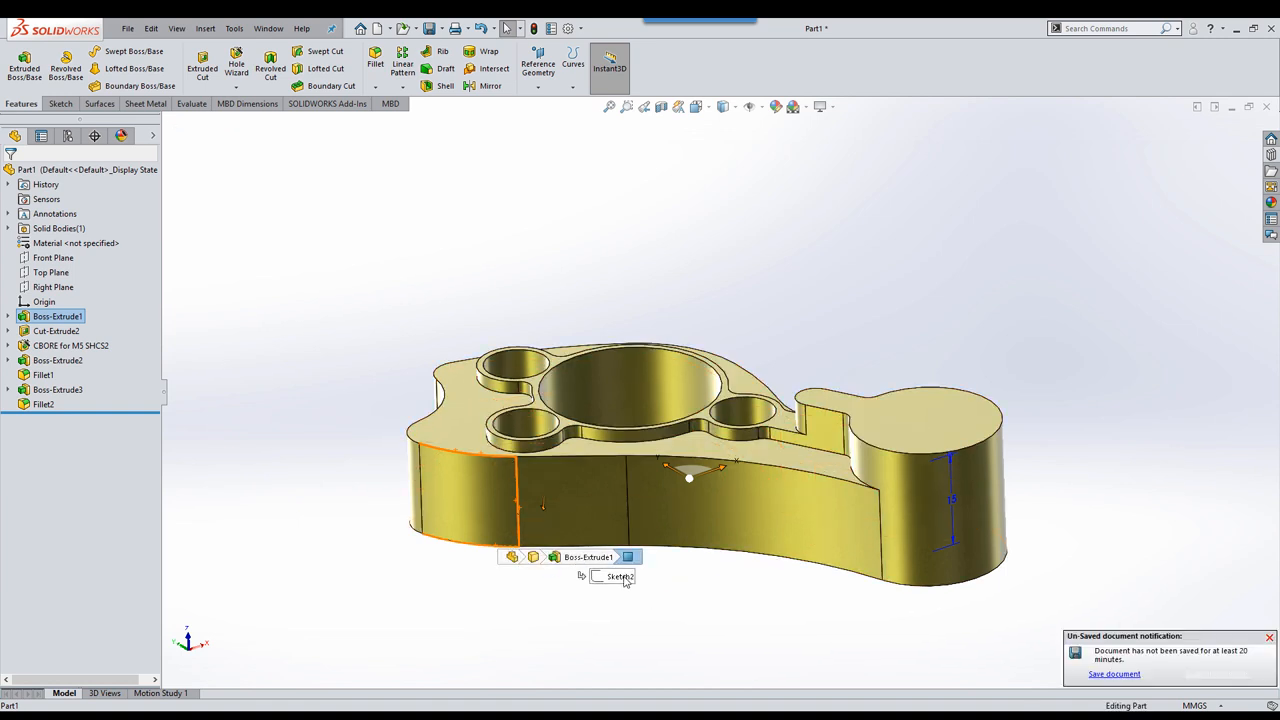
click(507, 592)
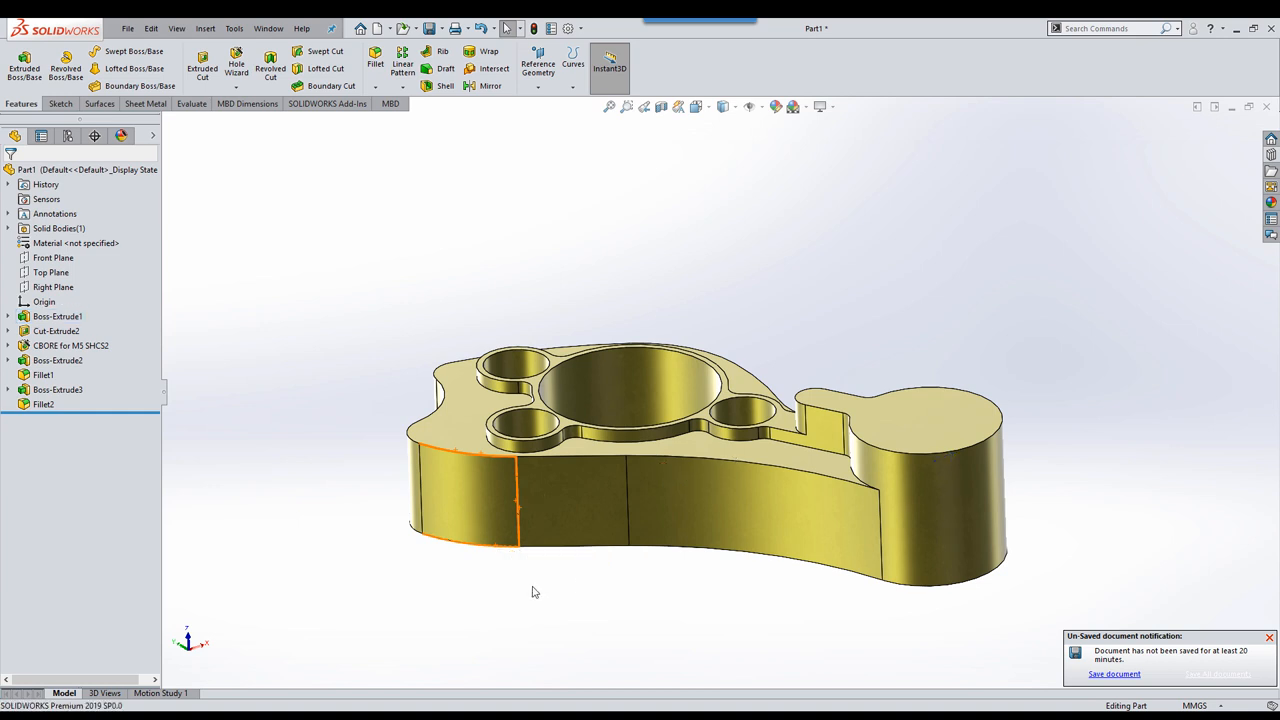
click(580, 27)
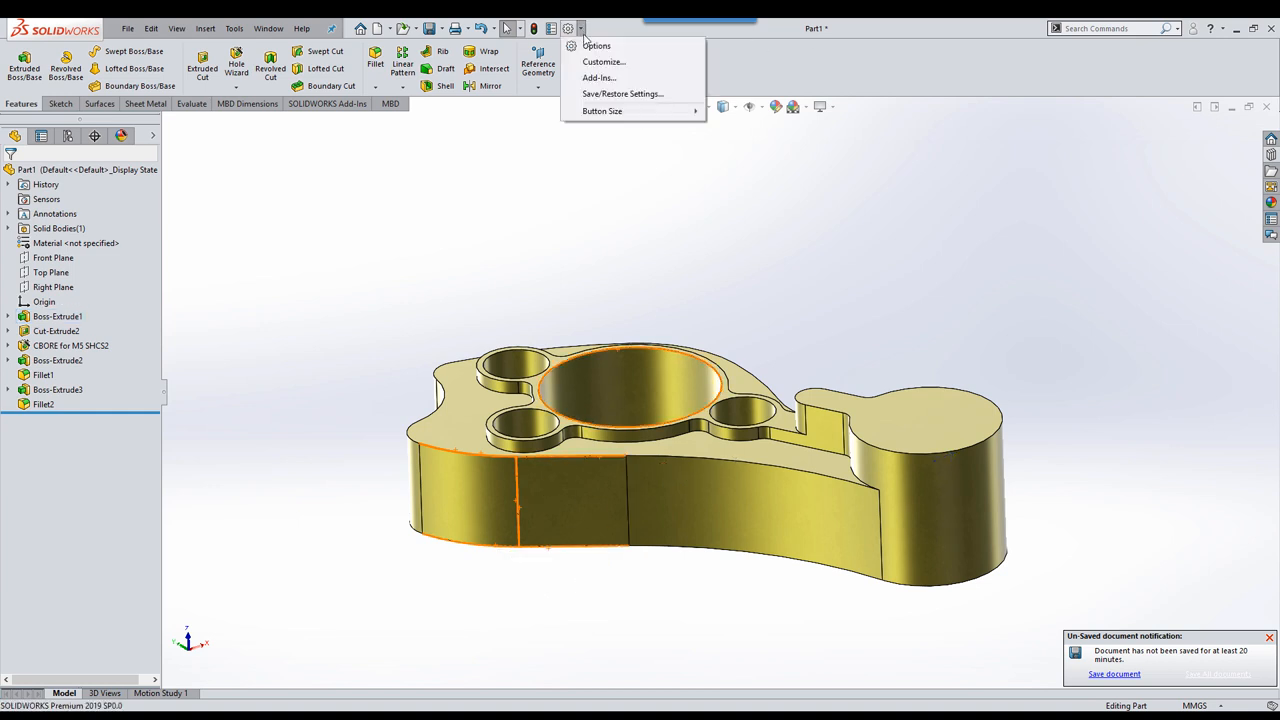
Step: Search system options for 'bread' and enable Show breadcrumbs at mouse pointer
click(596, 46)
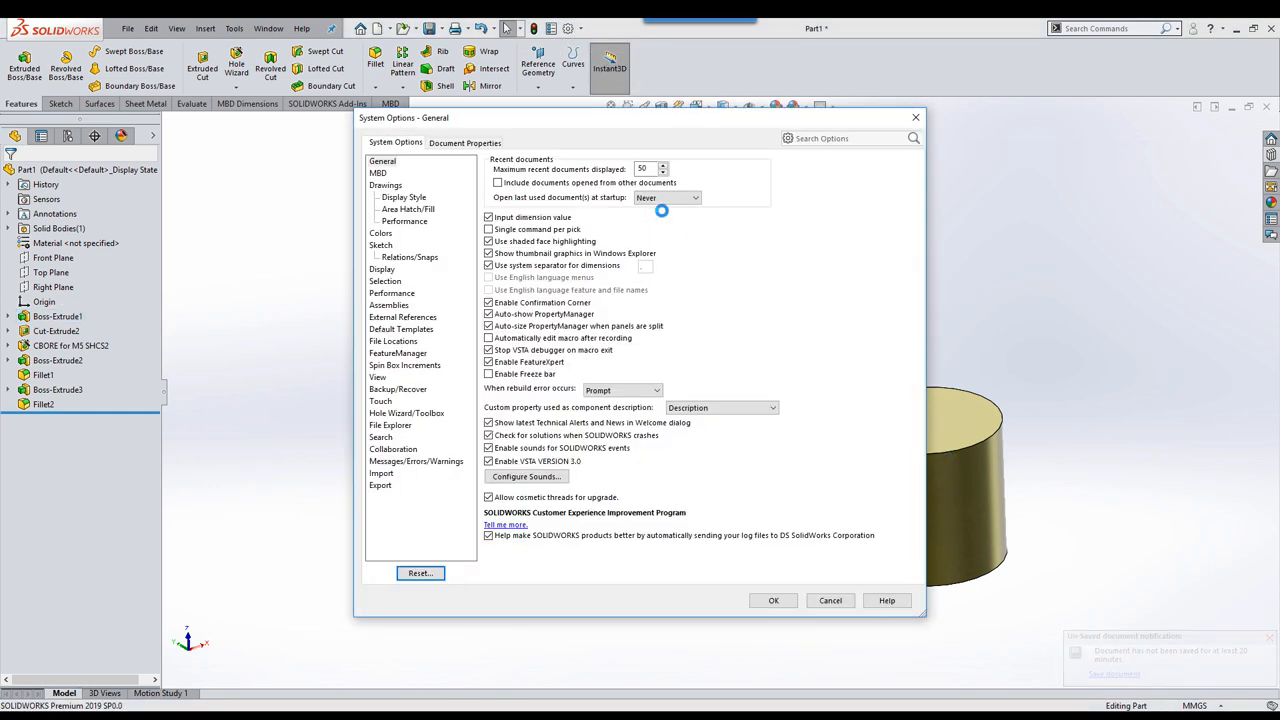
click(840, 138)
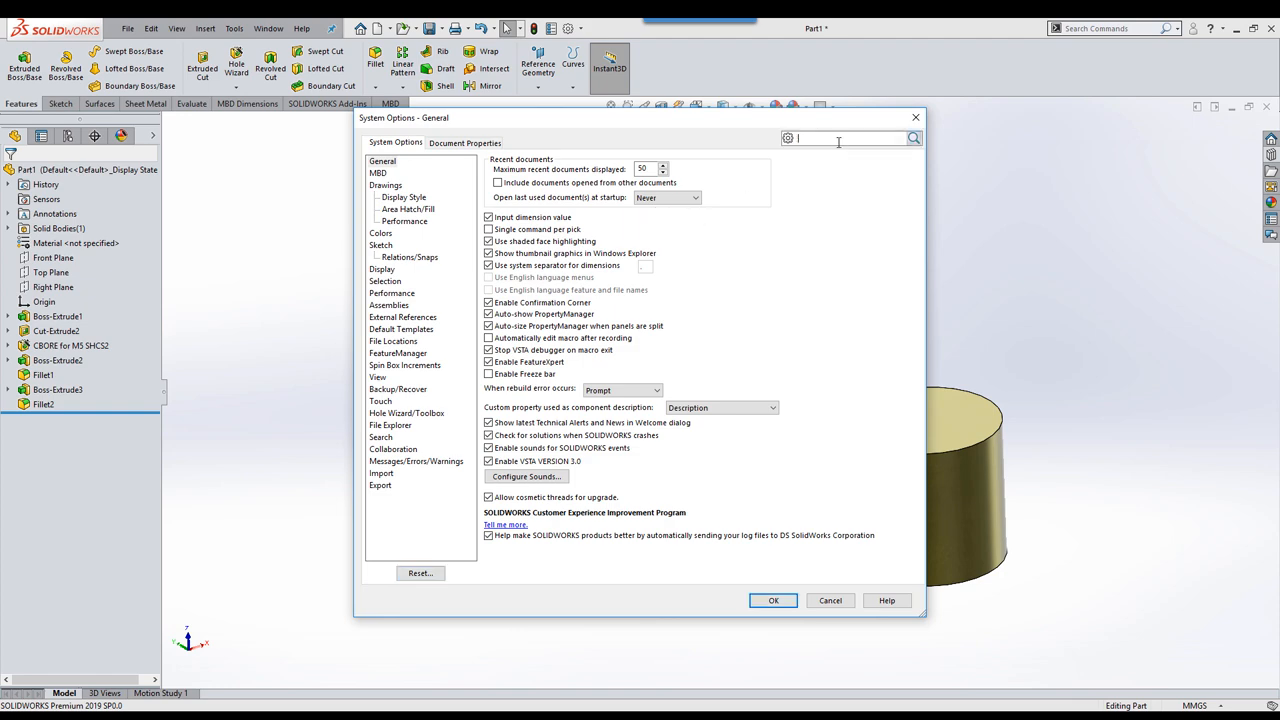
text(bread)
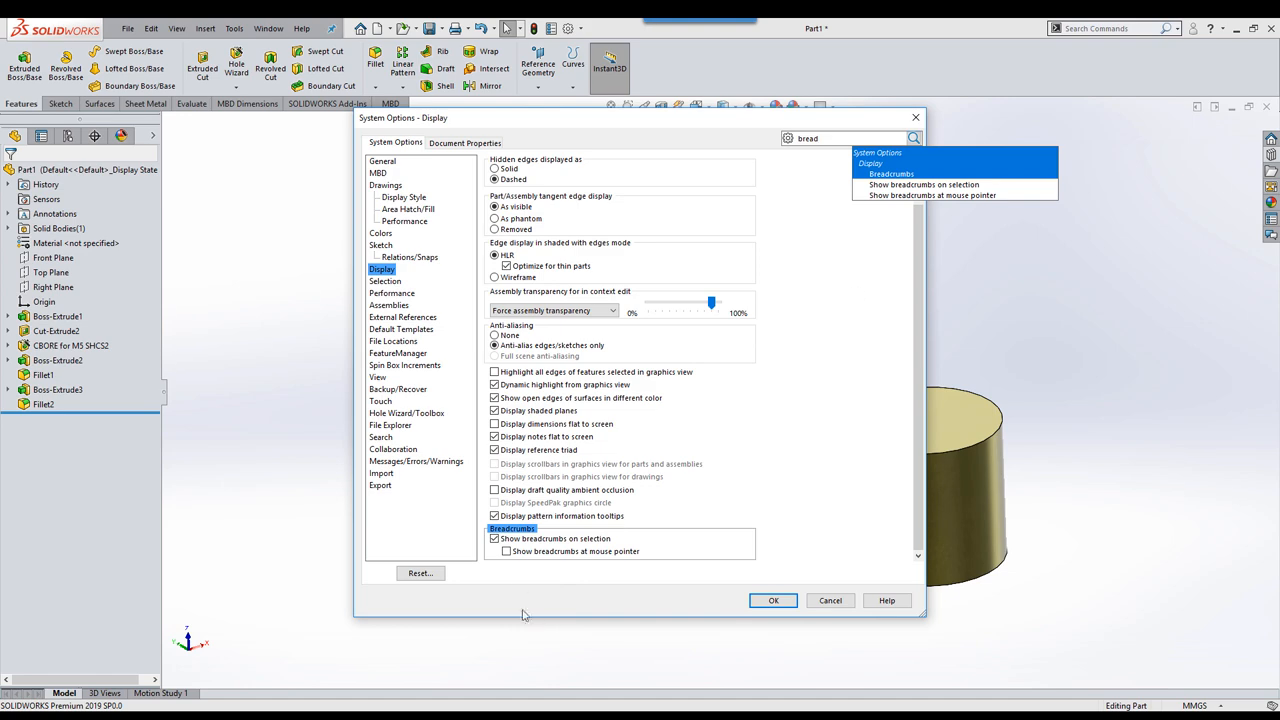
click(506, 551)
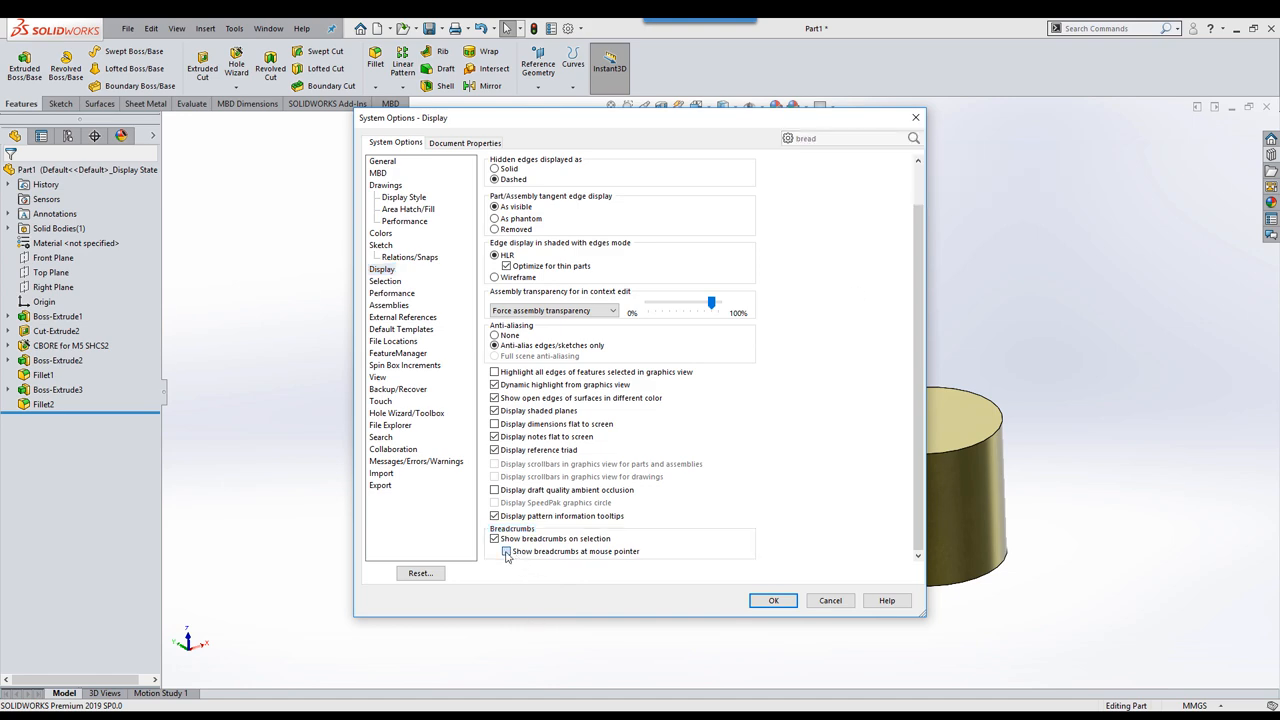
click(773, 600)
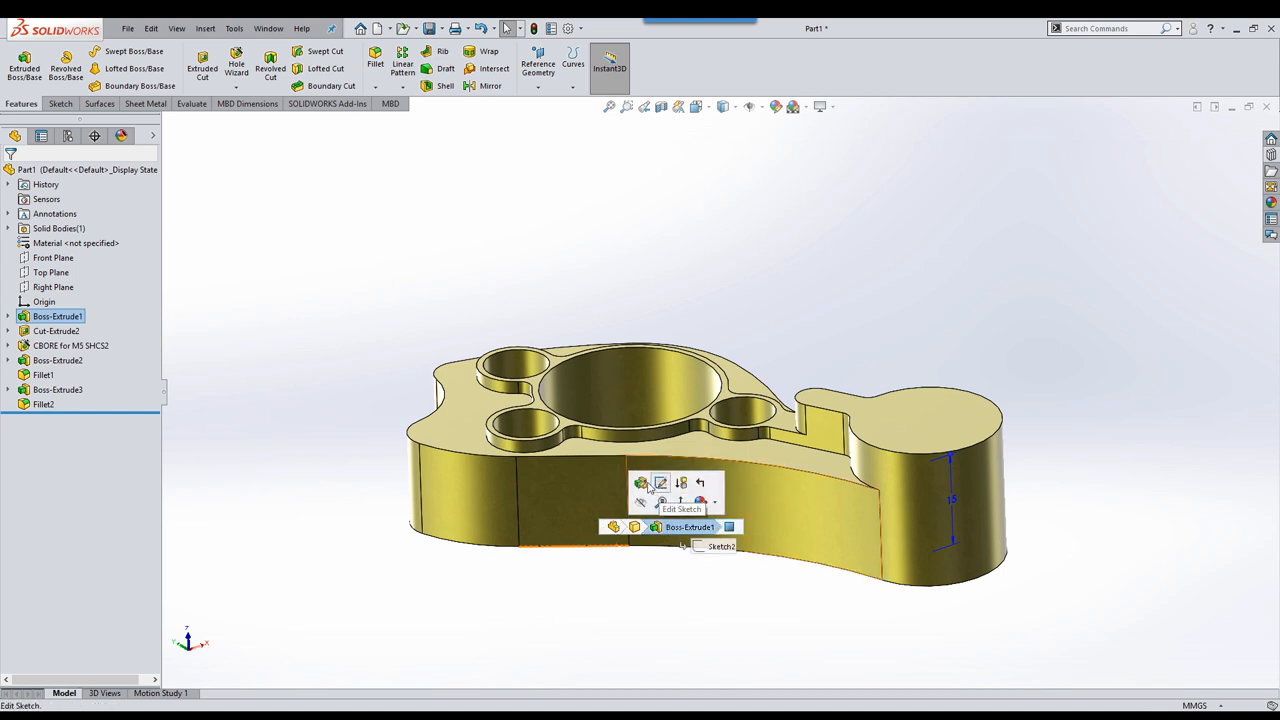
Step: Edit Boss-Extrude1 and enter a mid-plane depth of 10.00 mm
click(662, 483)
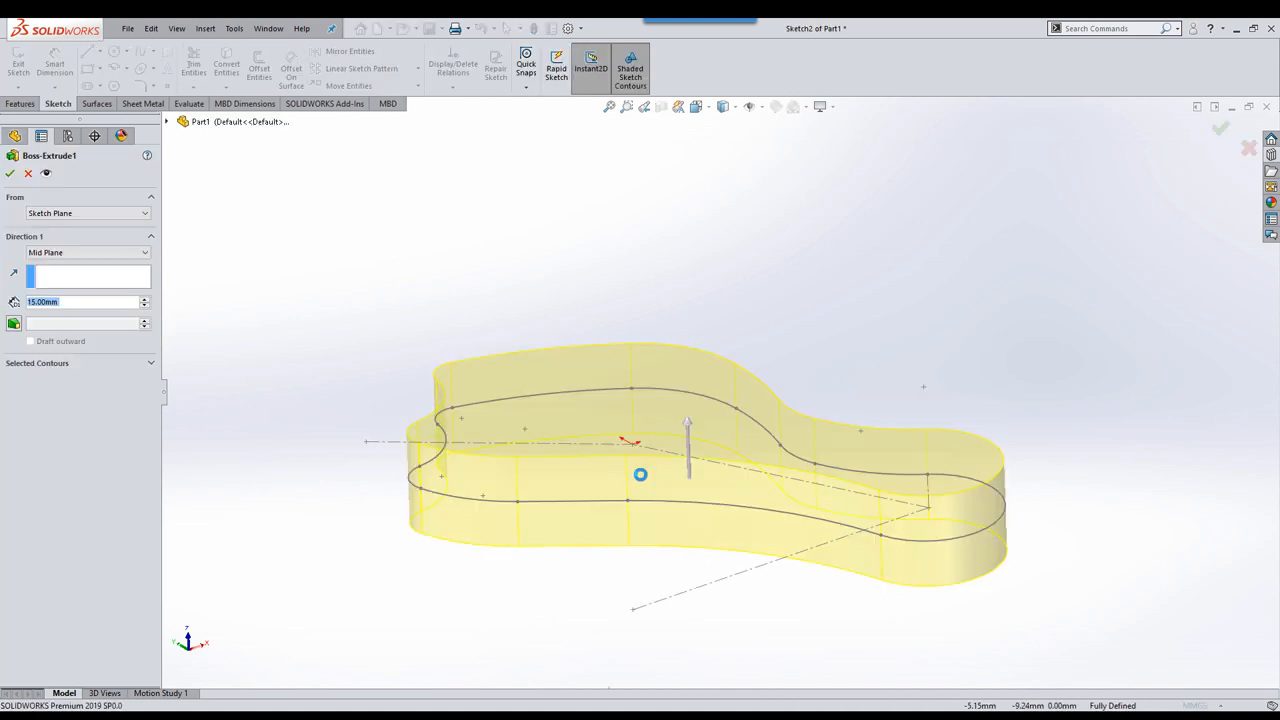
text(10.00mm)
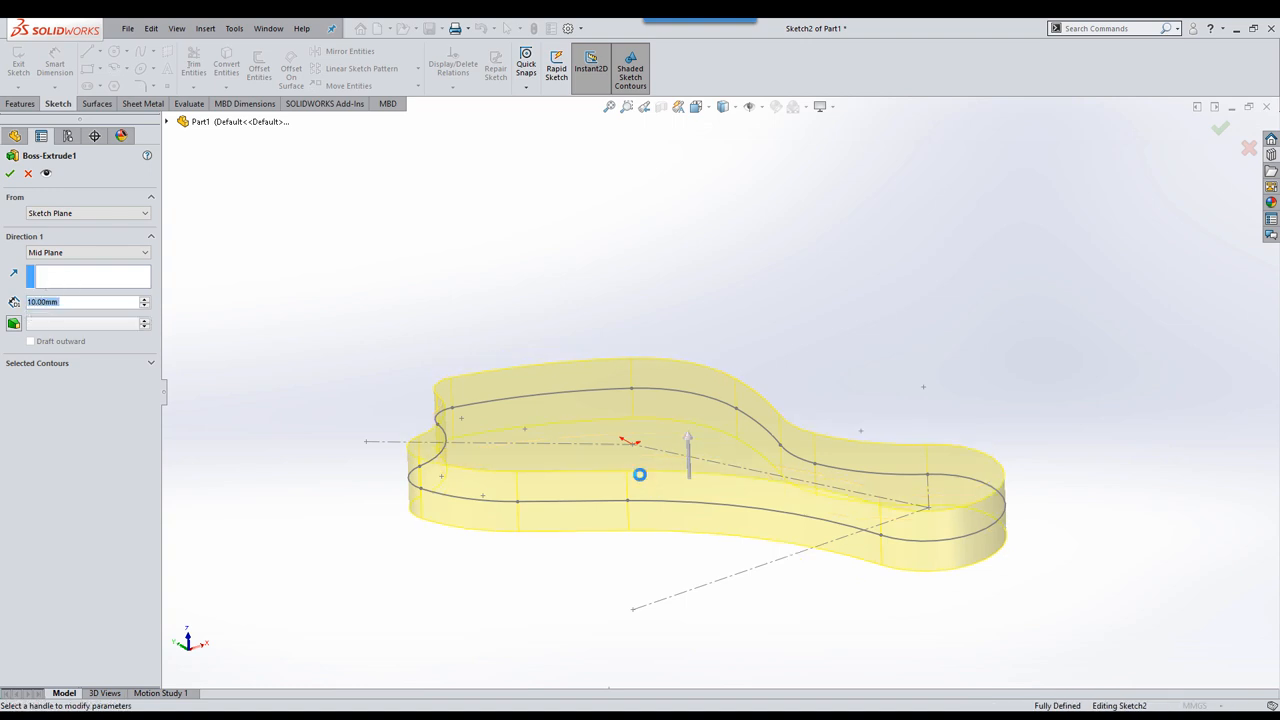